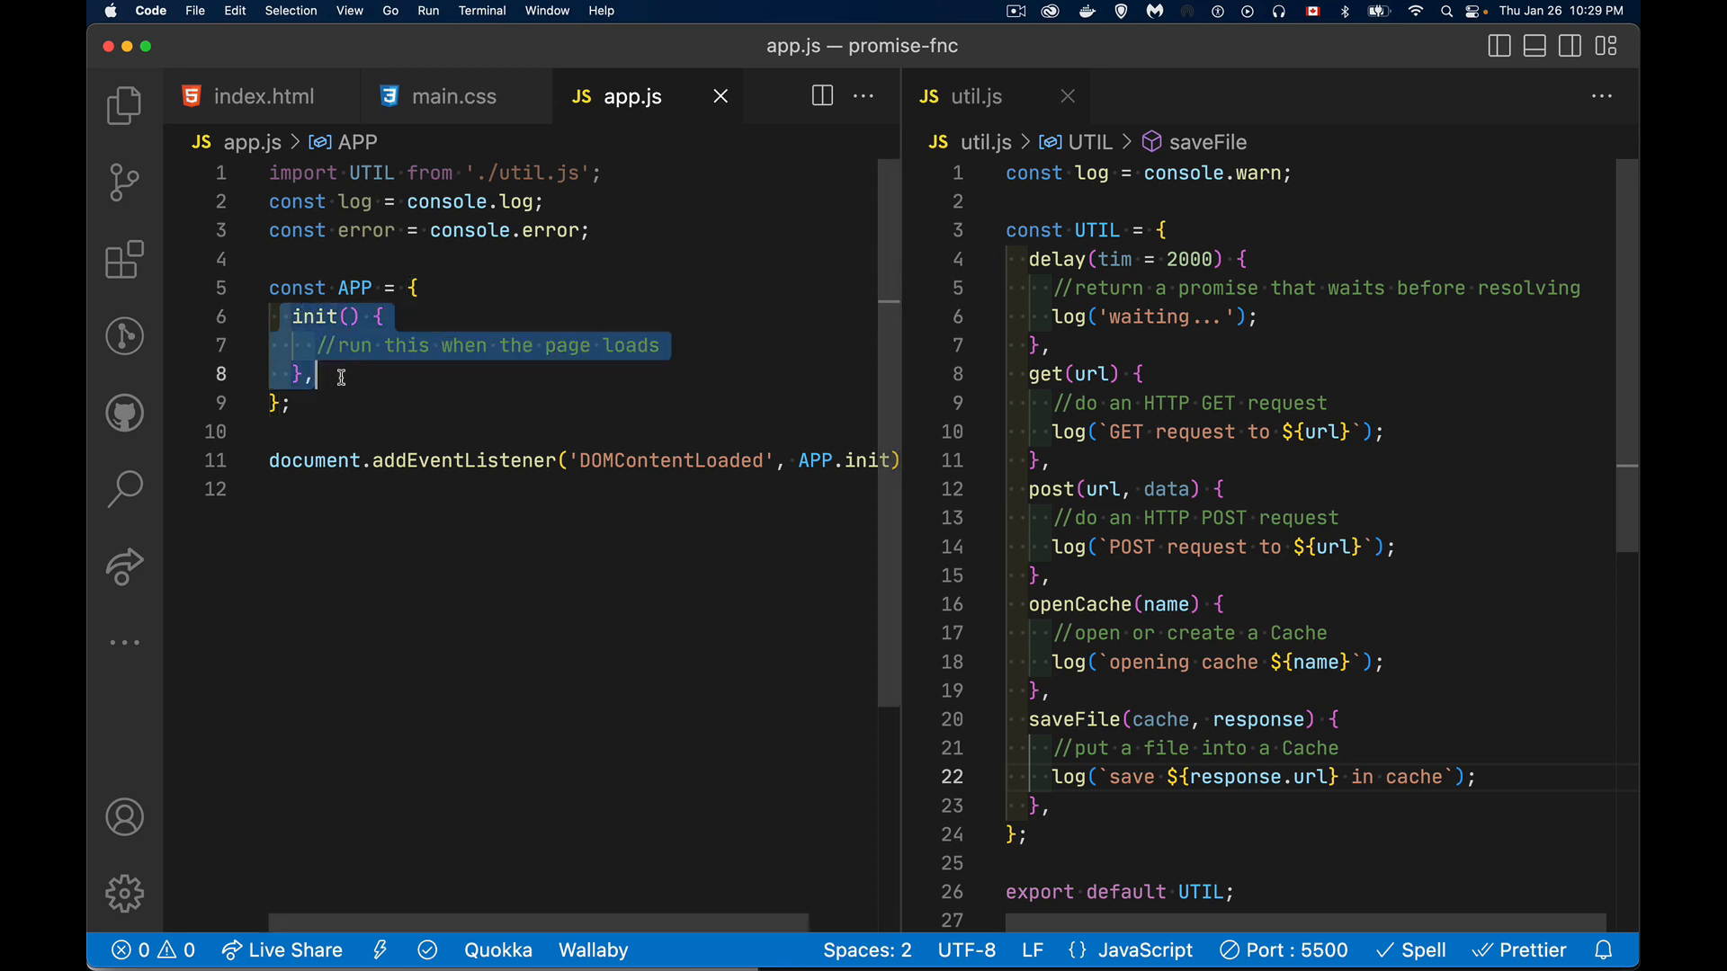
mouse_move(506, 427)
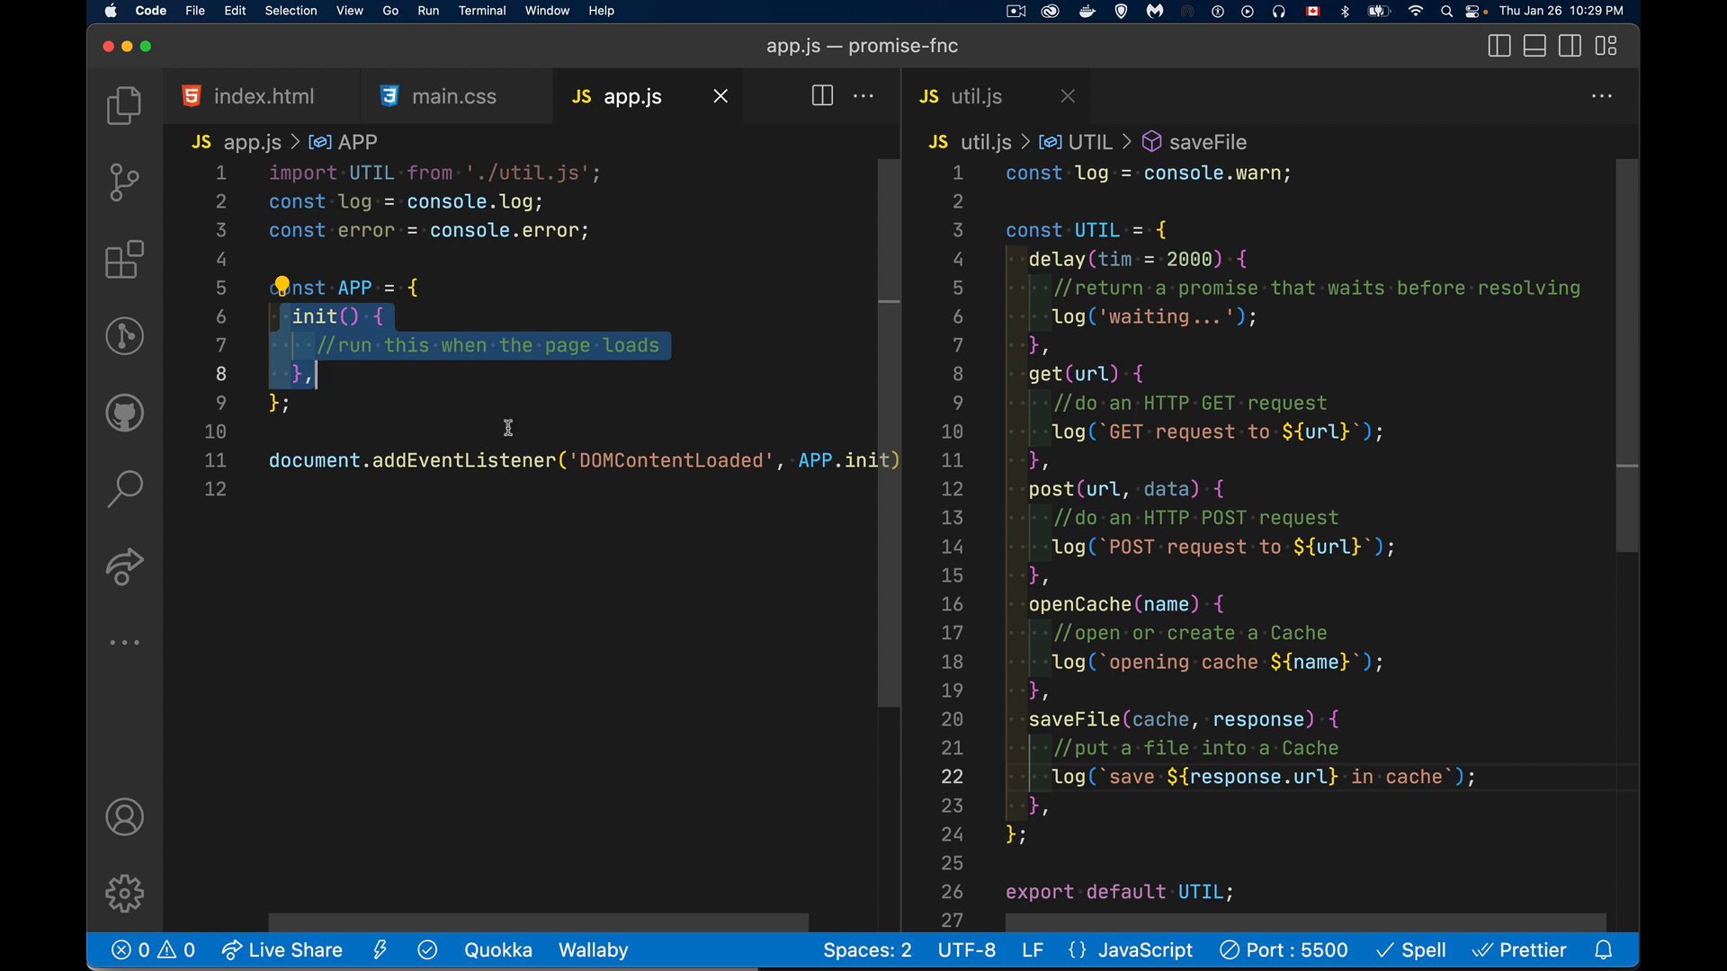
mouse_move(676, 498)
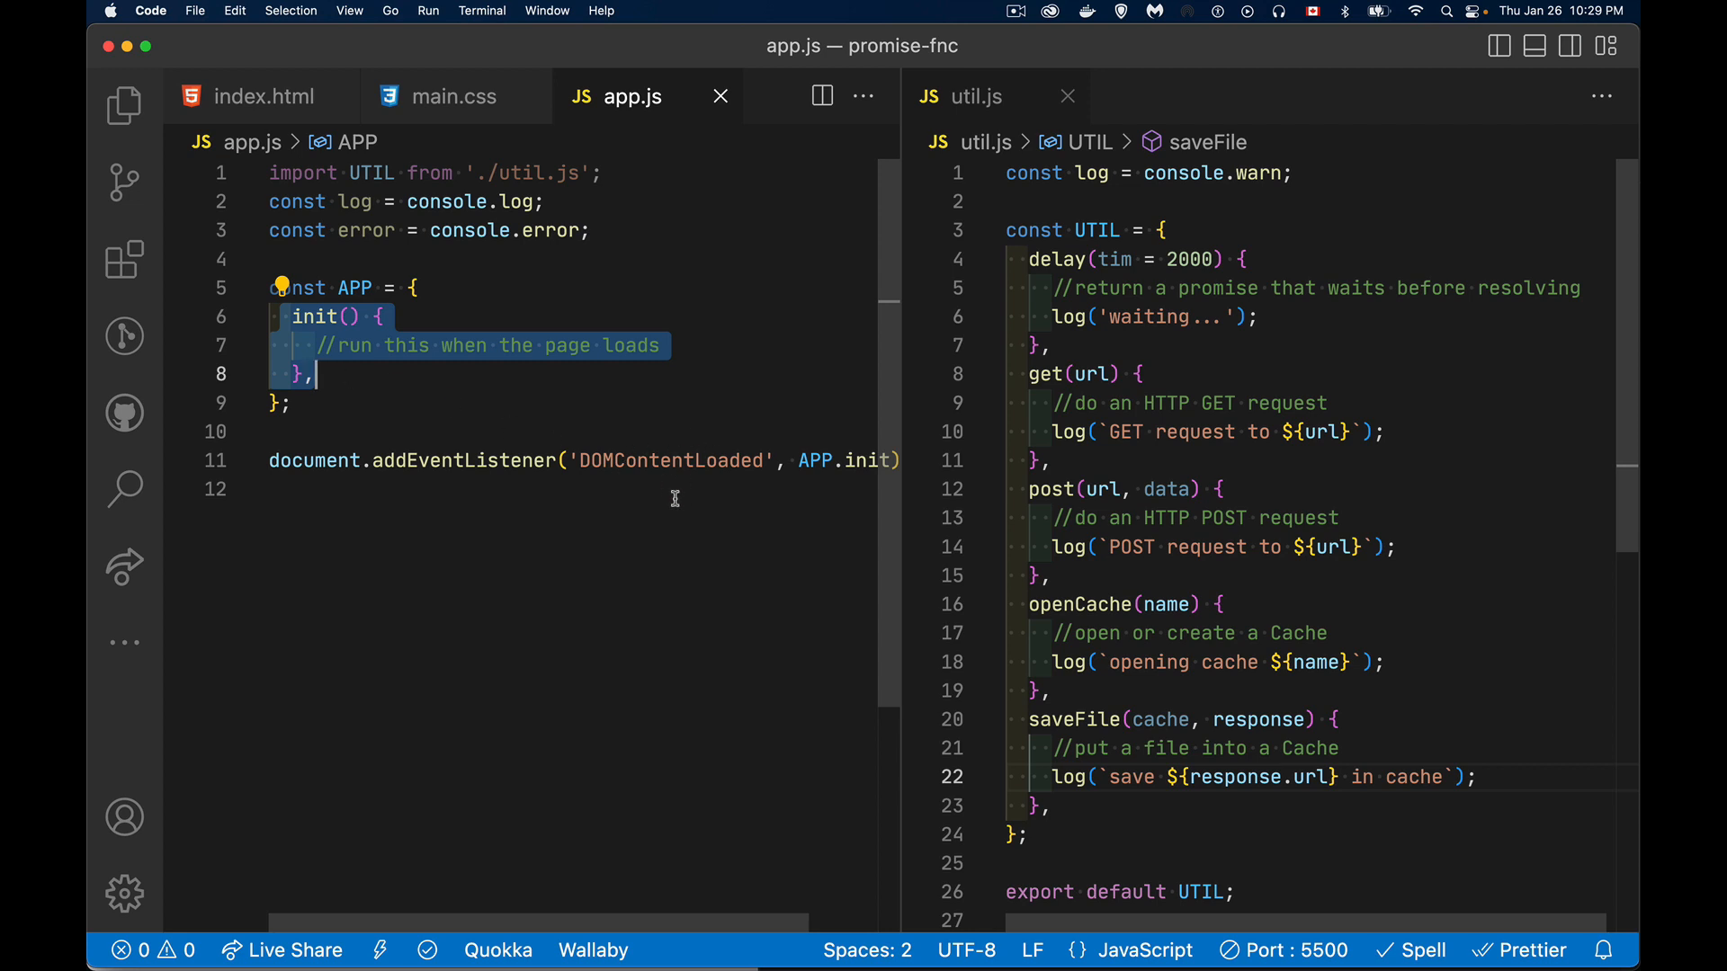
Step: Check the HTML page that loads app.js, then return to app.js
left_click(264, 96)
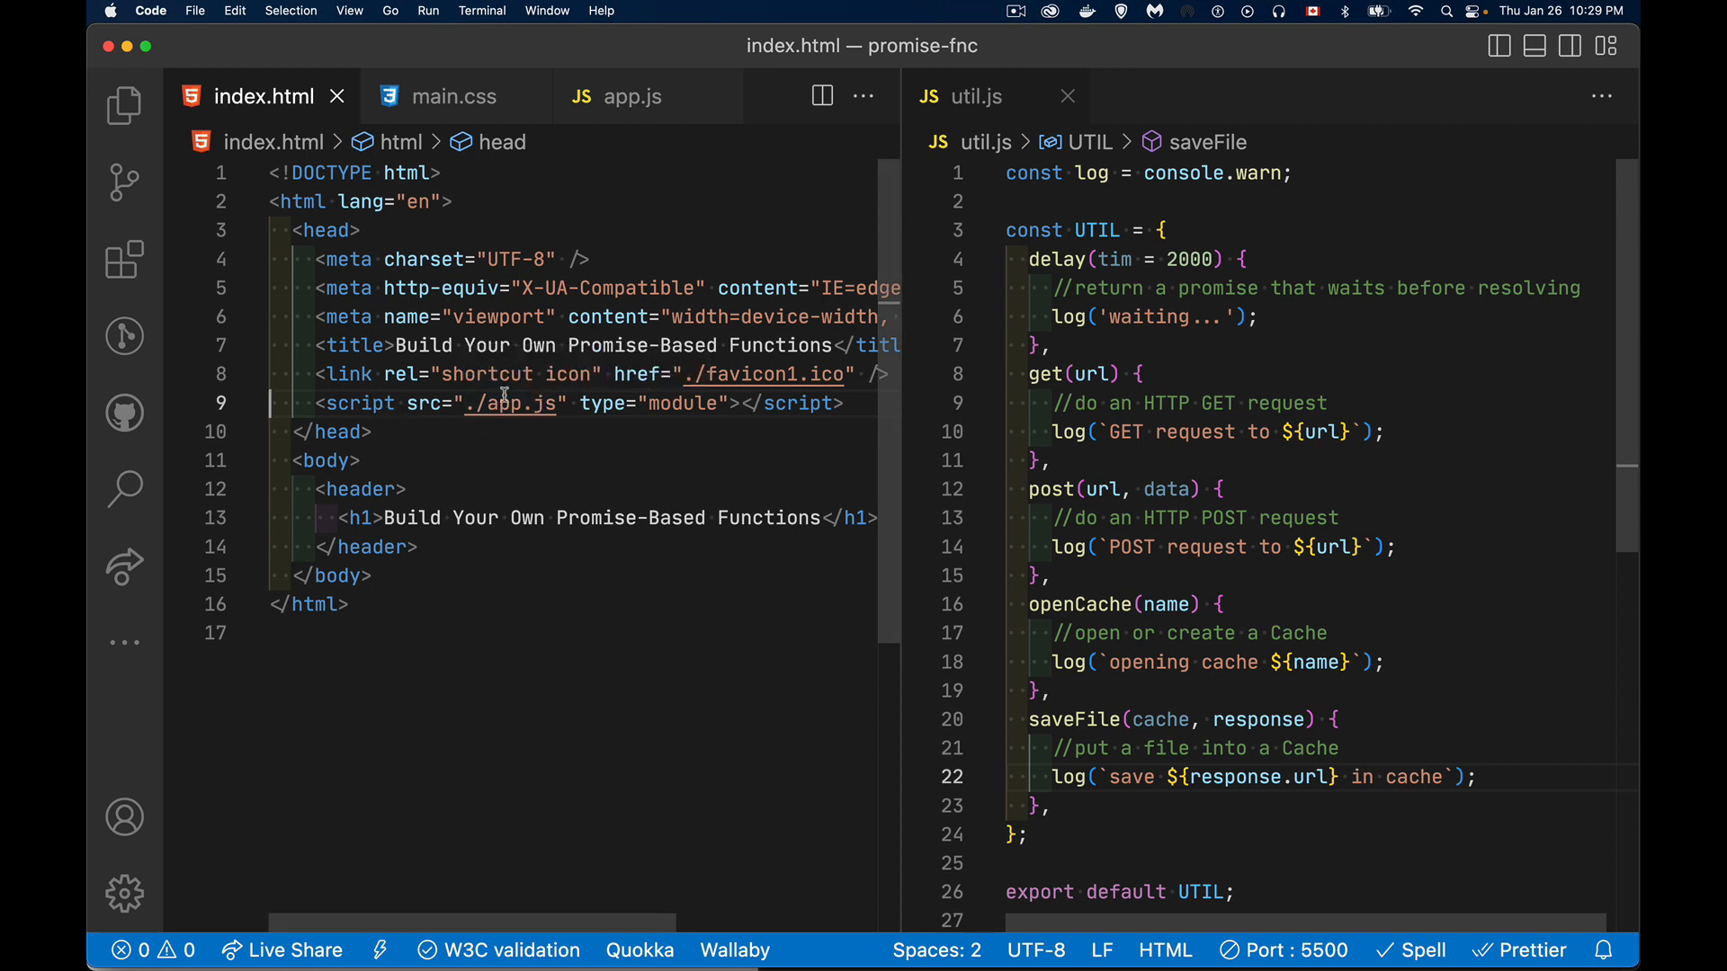
left_click(633, 97)
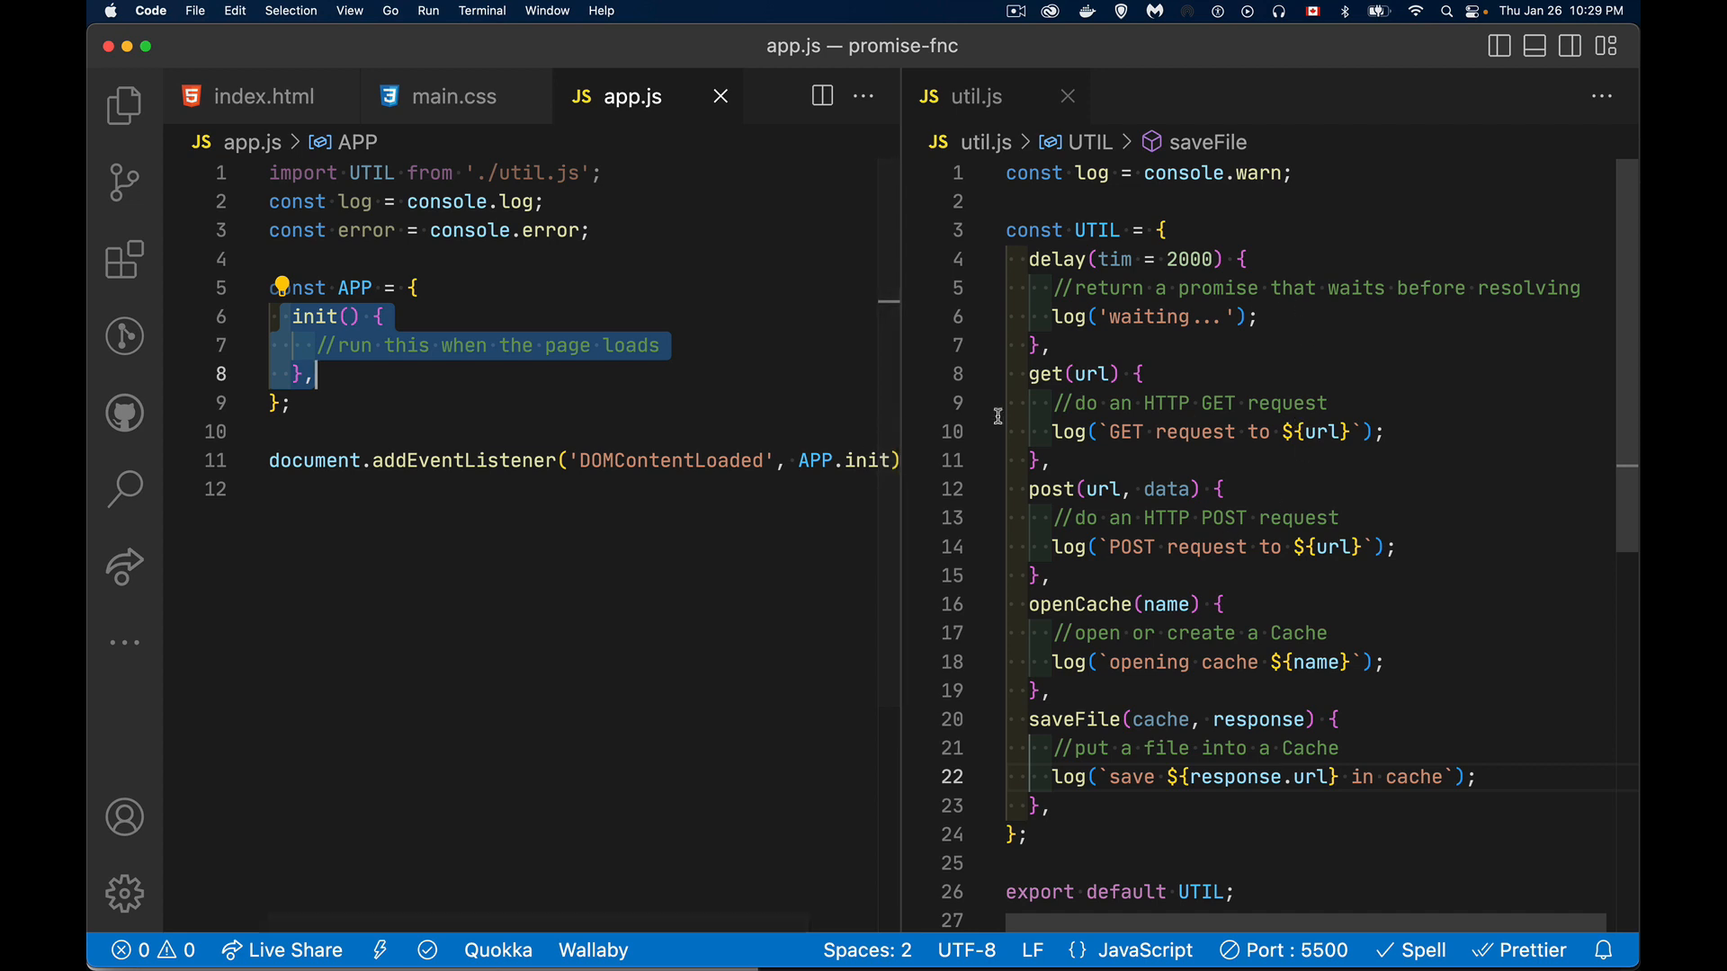
mouse_move(588, 397)
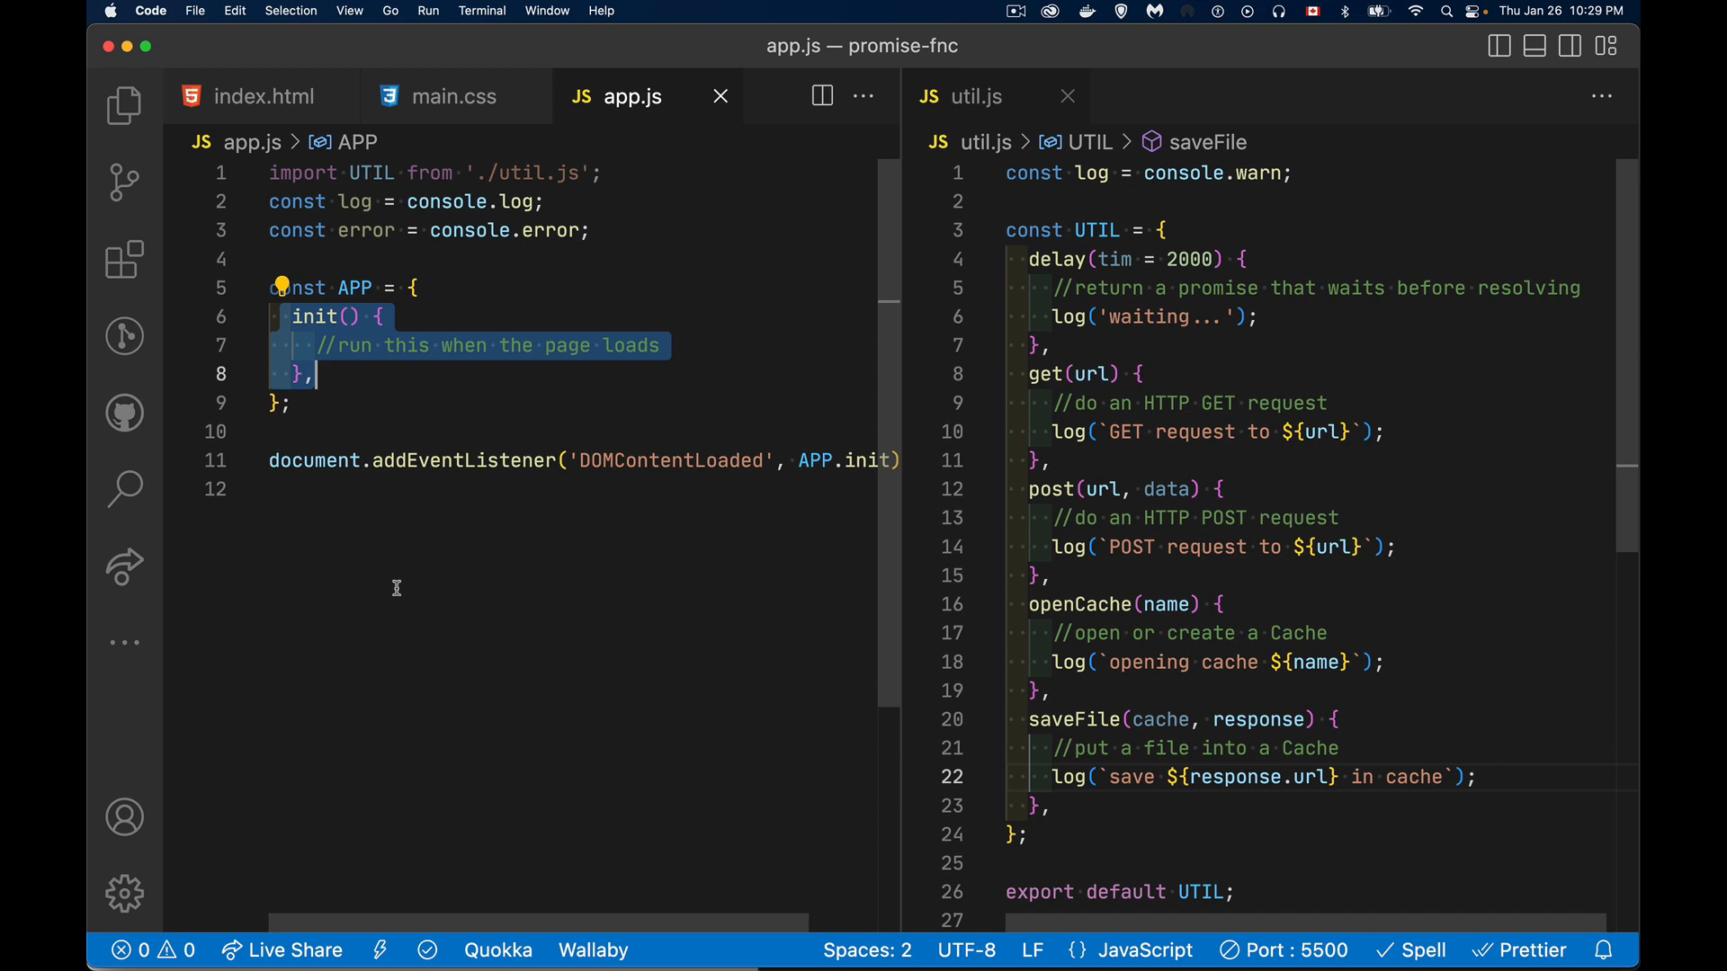
mouse_move(1109, 731)
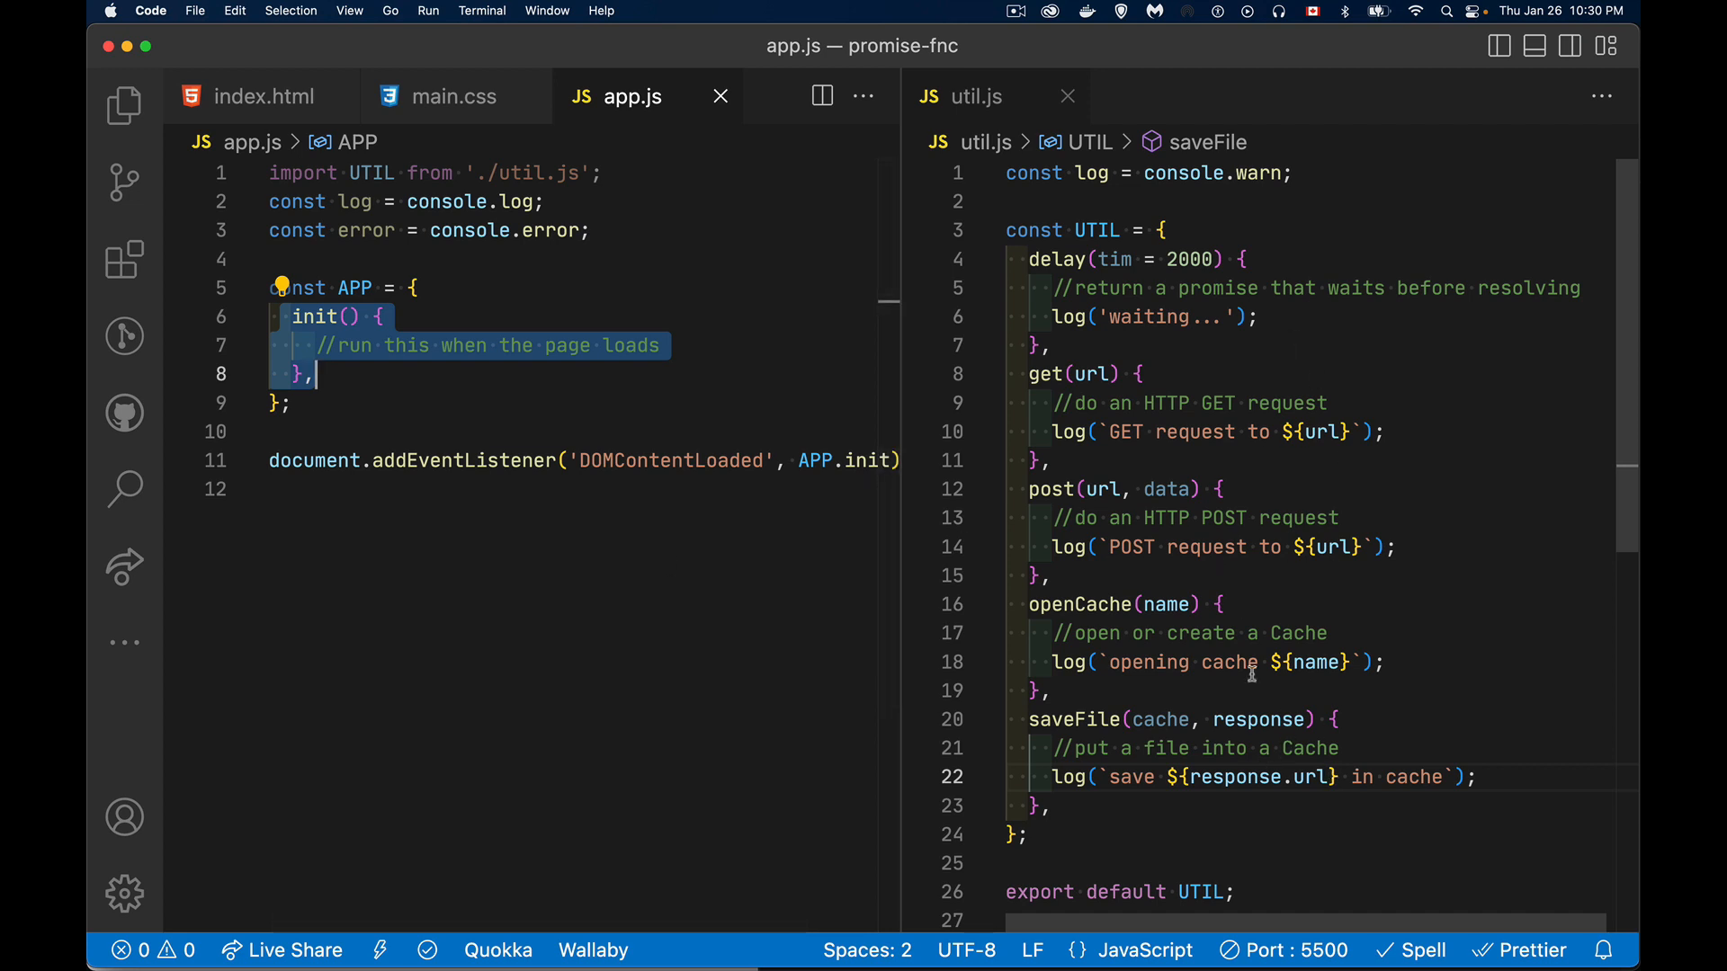
left_click(289, 402)
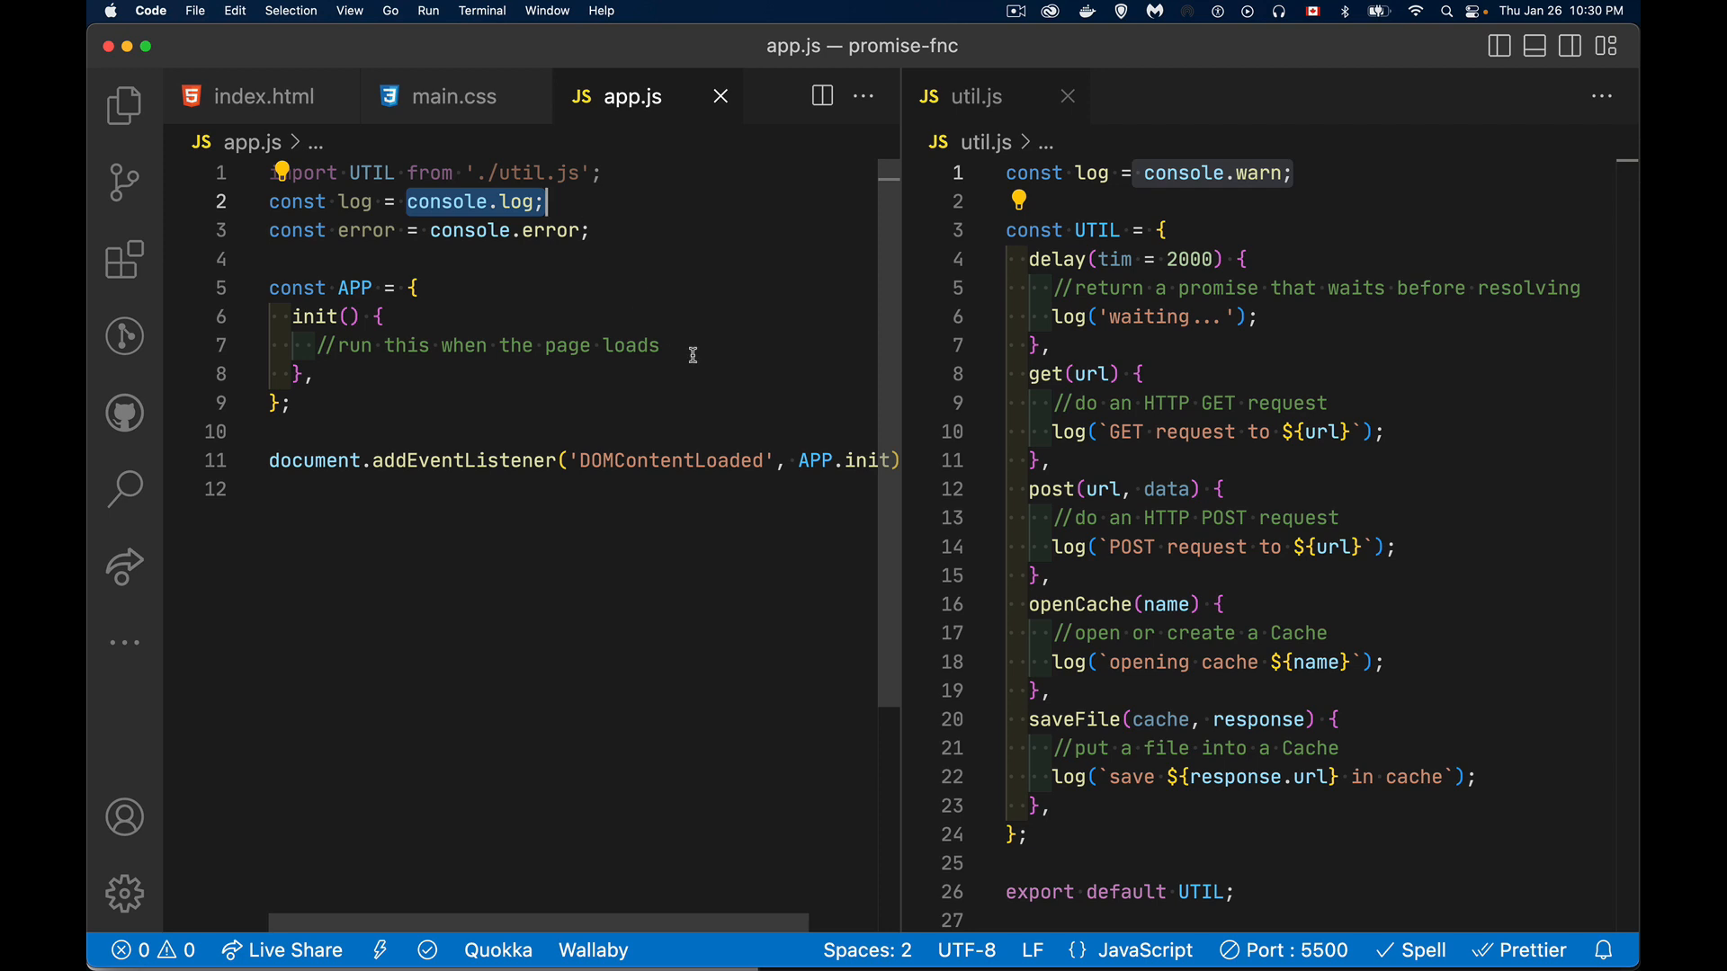
Step: Inside init, call UTIL.delay(2000) with an empty .then() chained after it
left_click(658, 344)
type("UTIL.d")
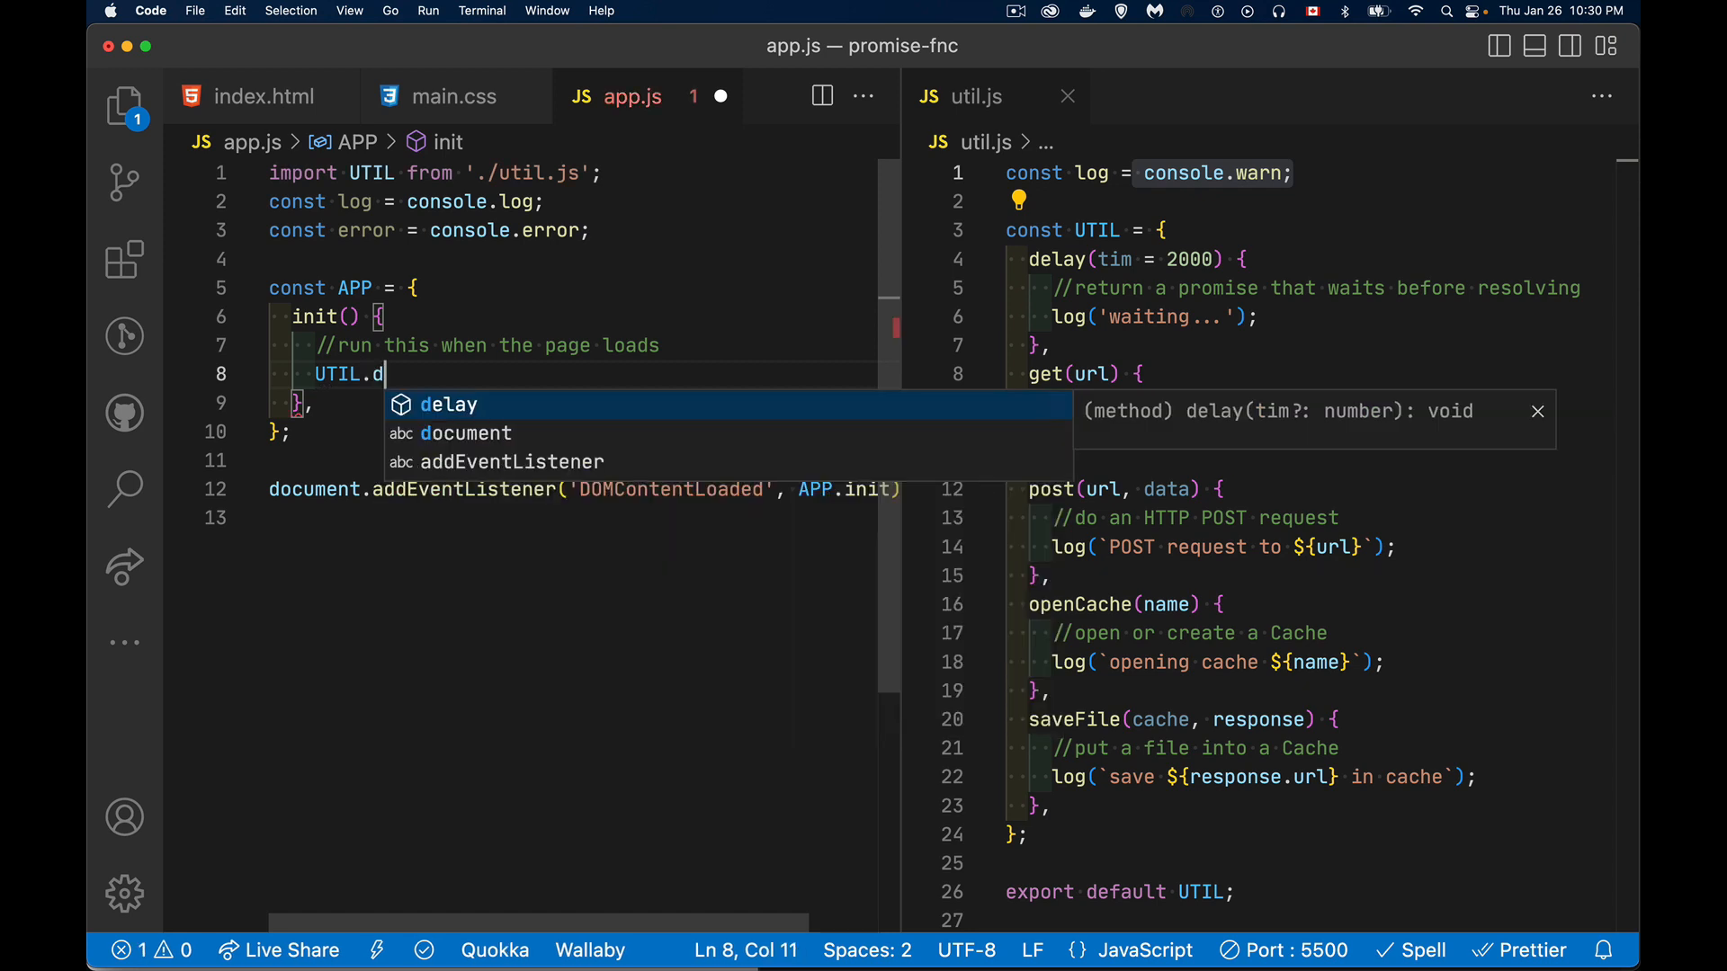
key("Tab")
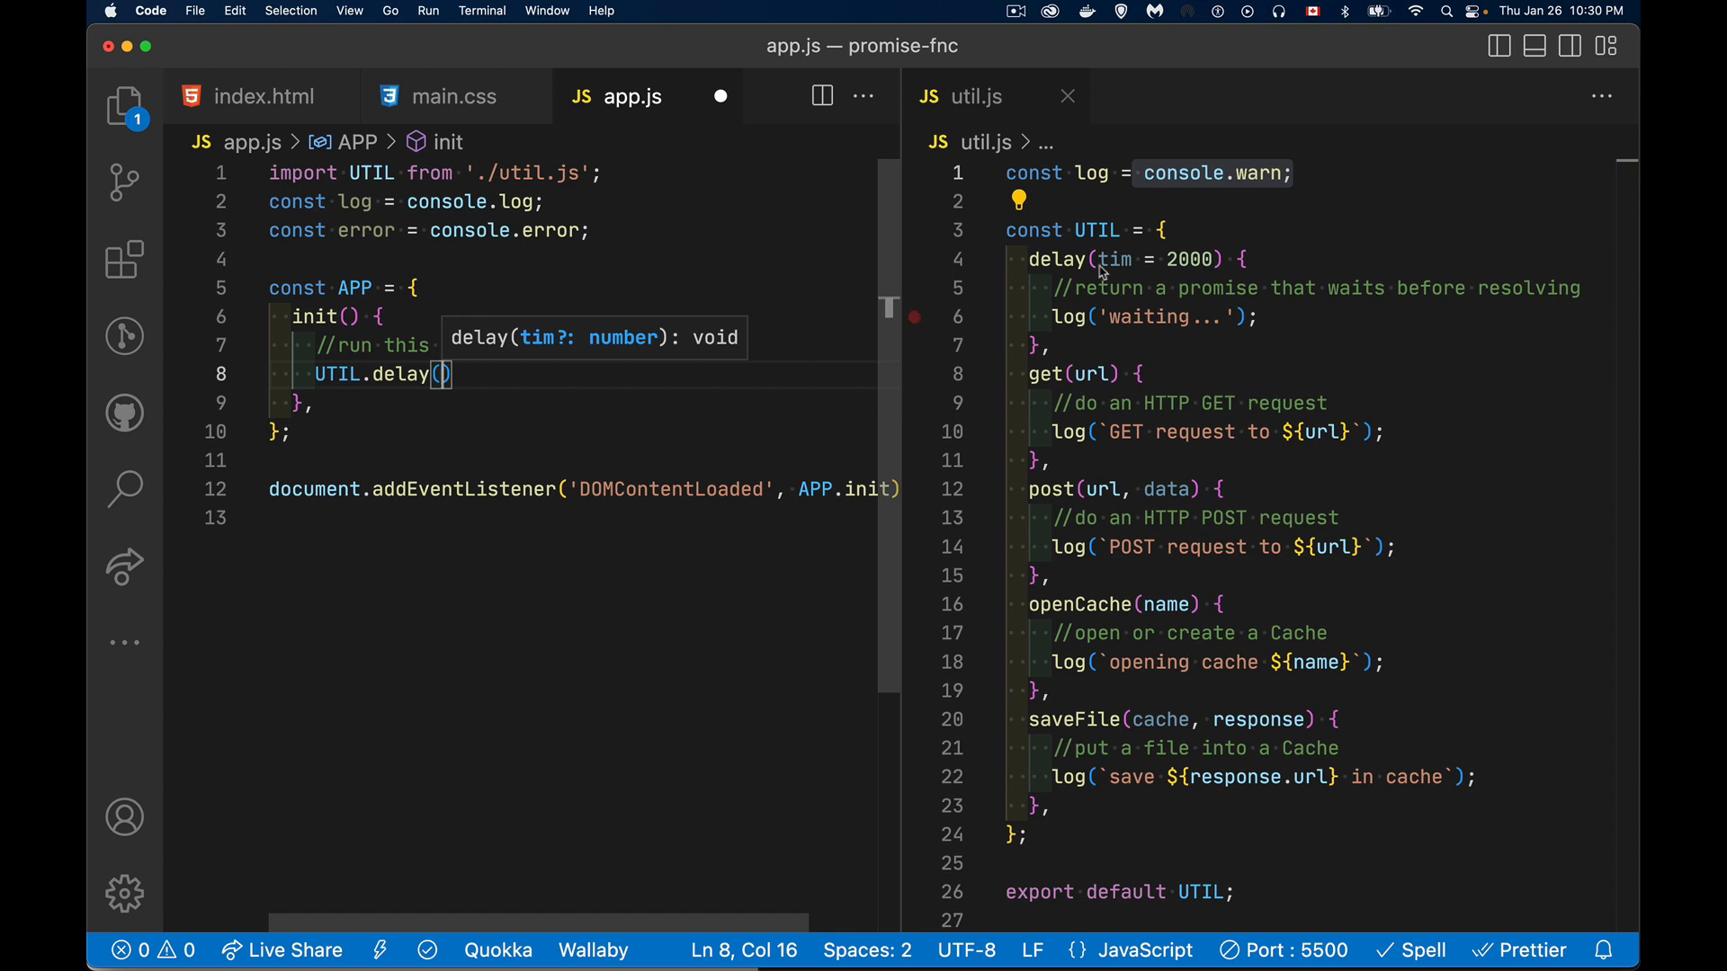
mouse_move(559, 437)
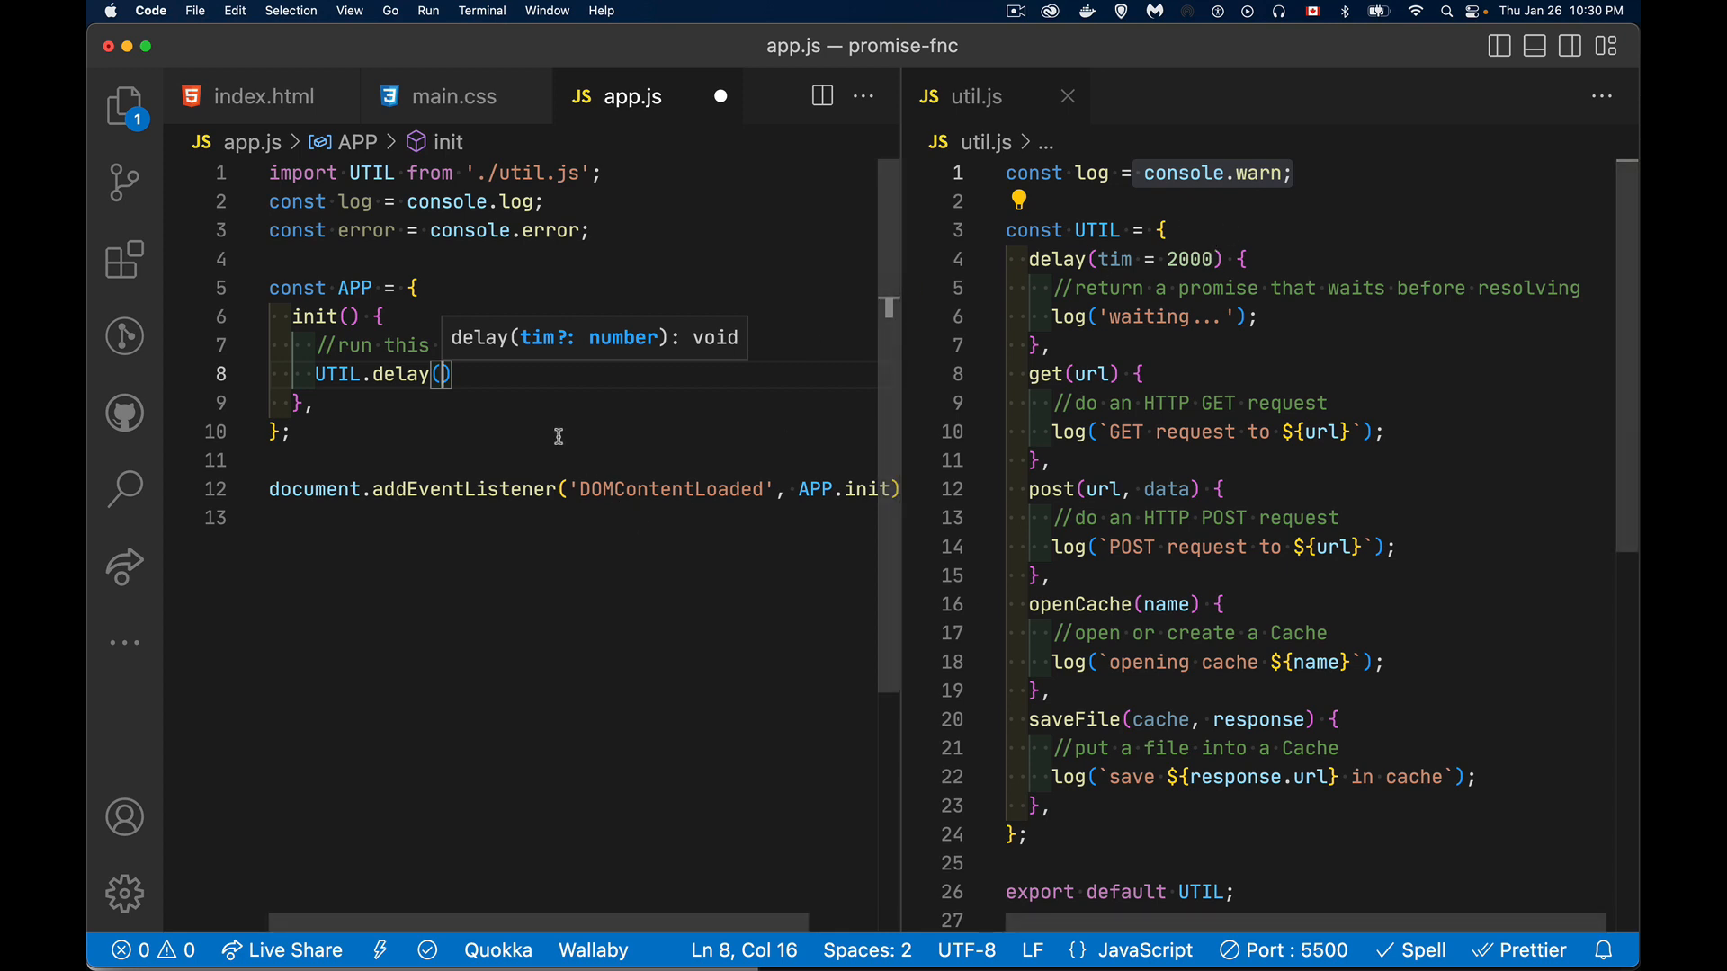
type("2000")
type(".then()")
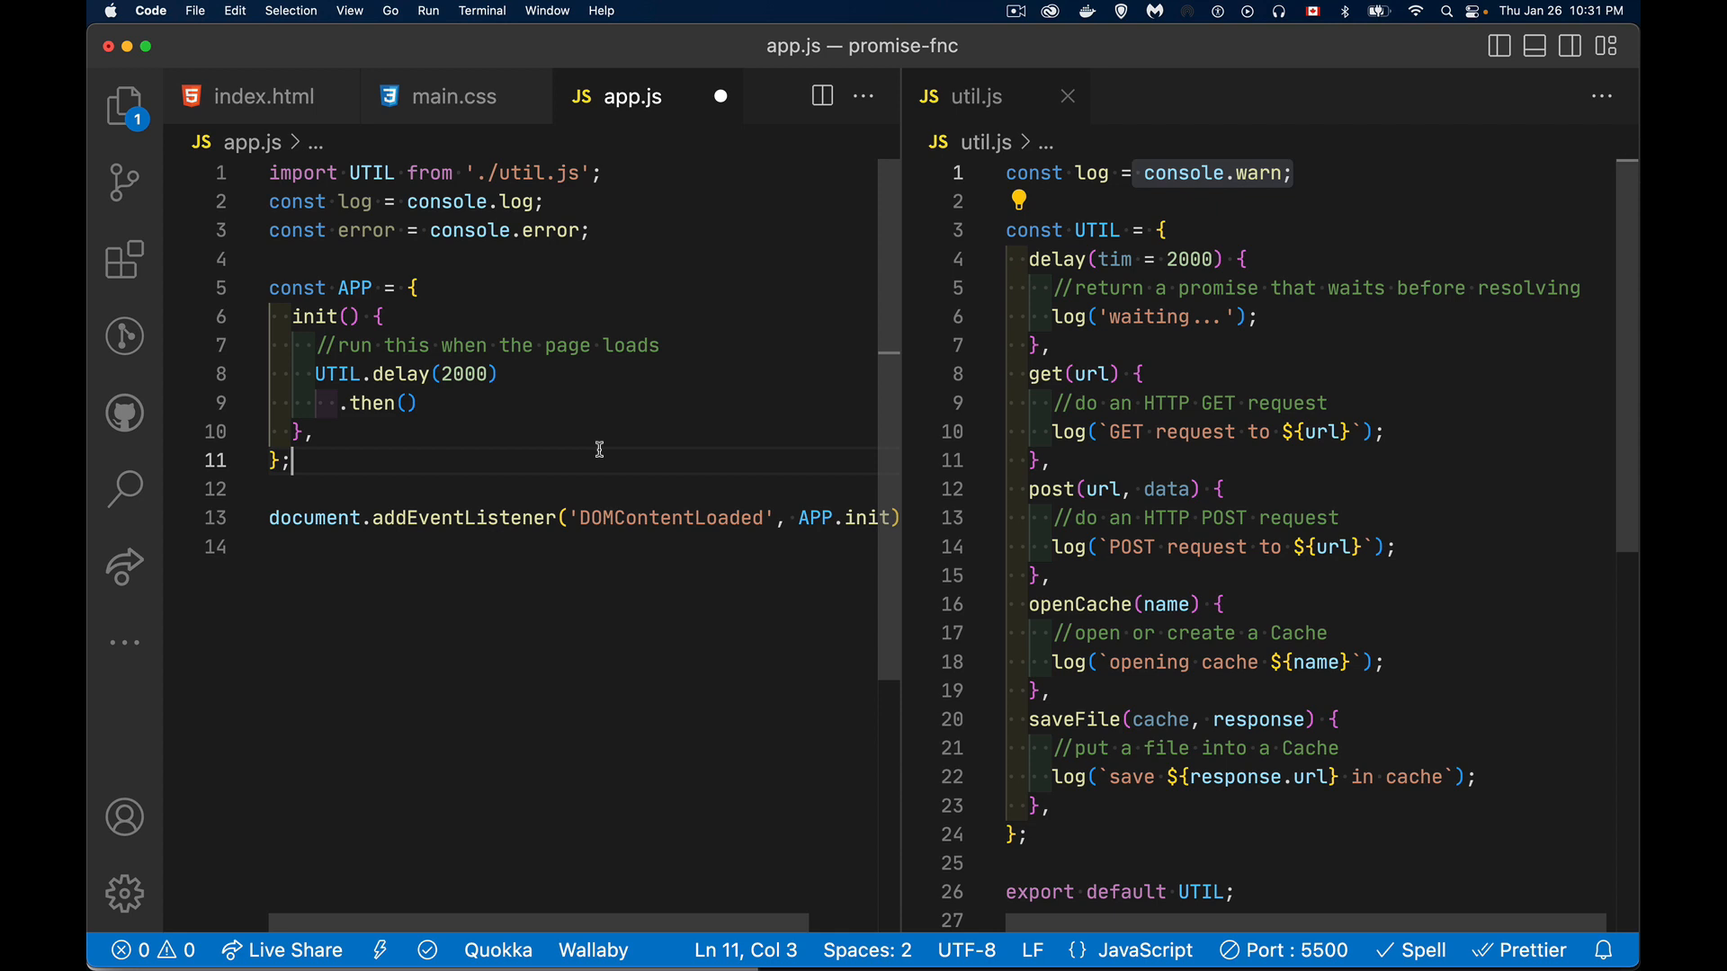
left_click(1261, 318)
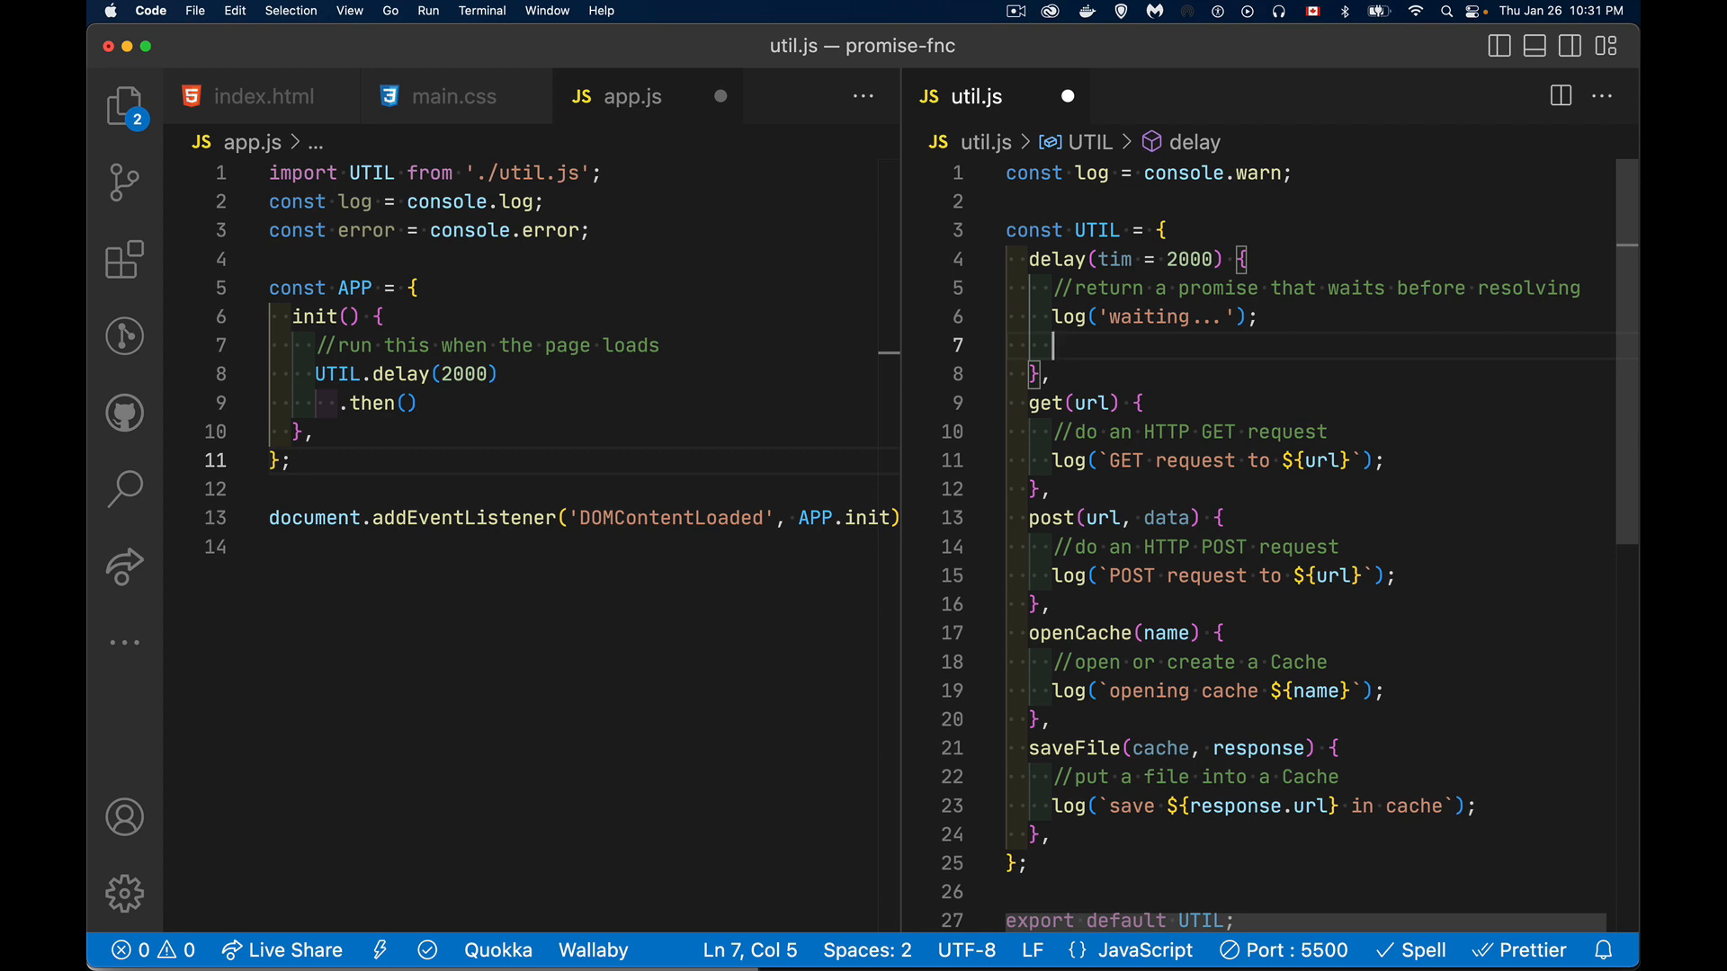
Step: Have util.js's delay return a new Promise that calls setTimeout(resolve, tim)
type("new Promise(resolve =>{")
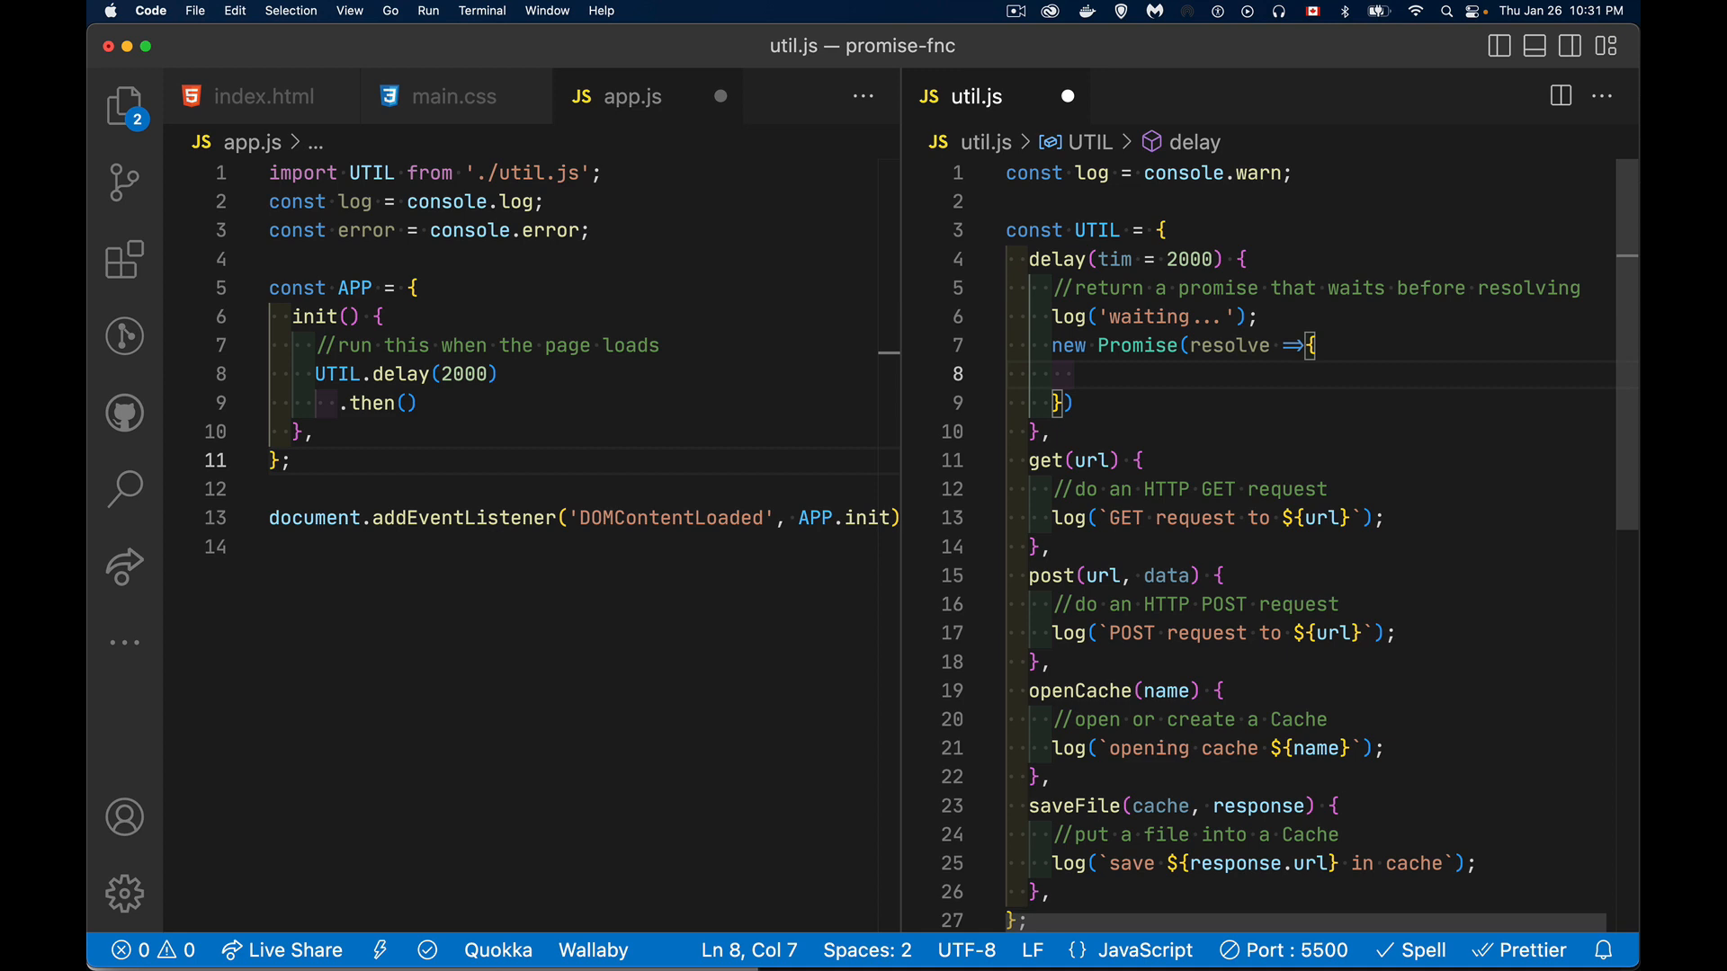
type("setTimeout(")
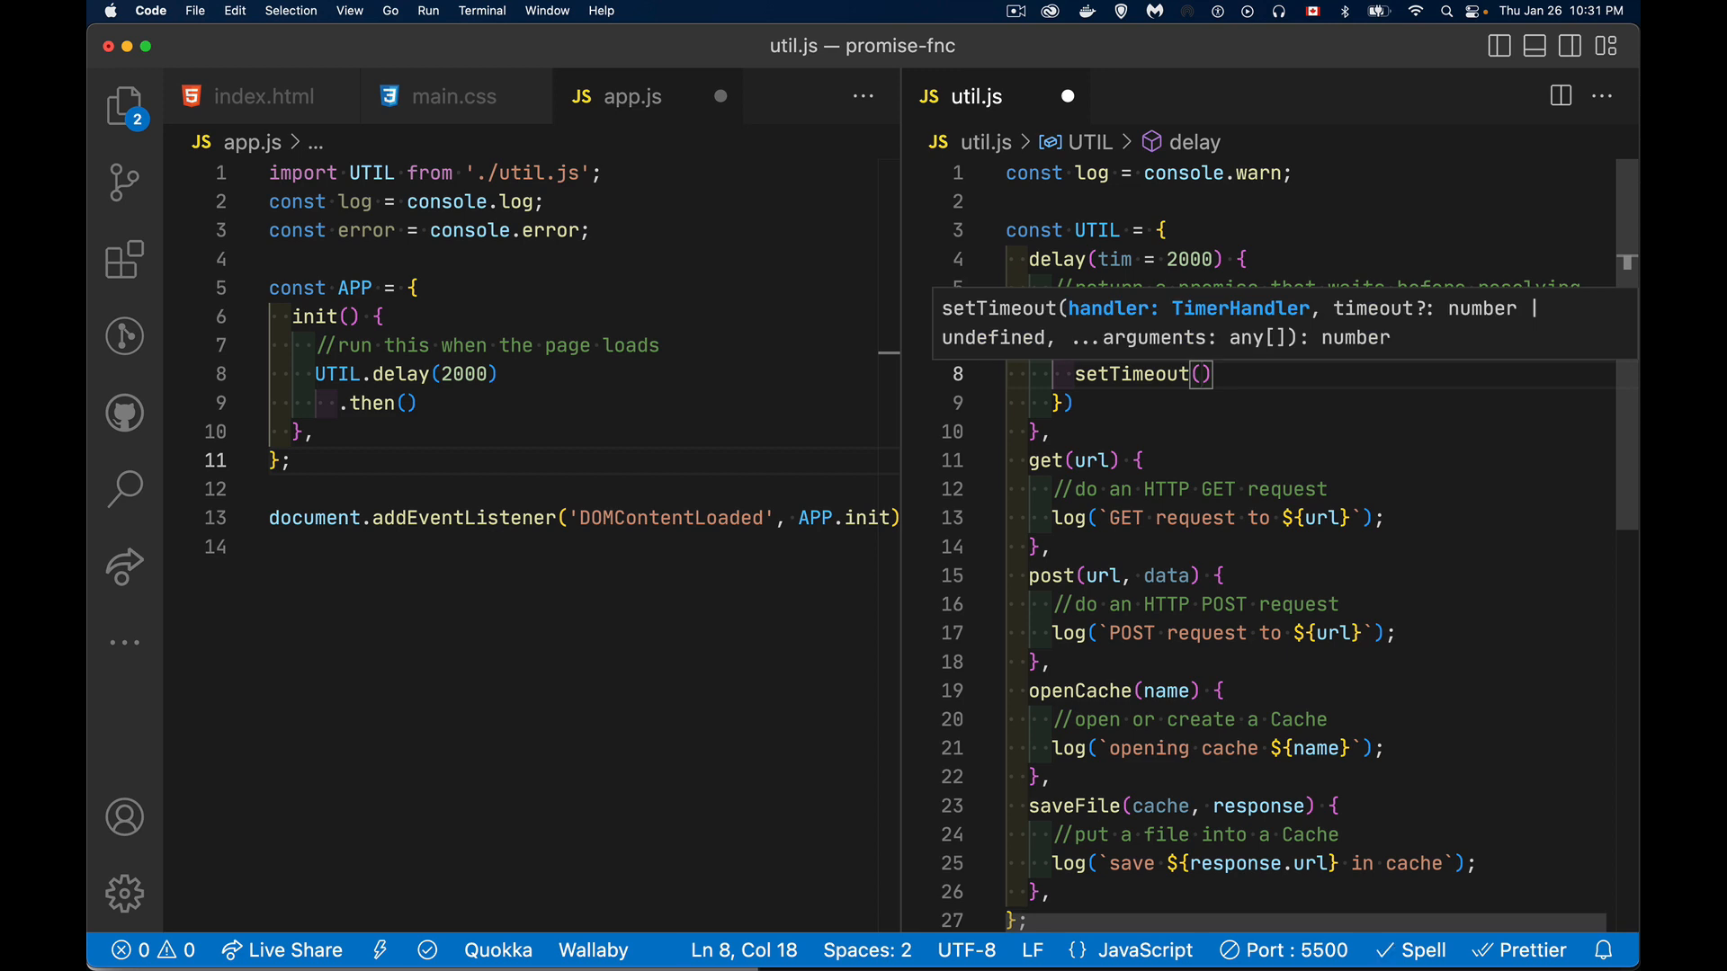
type("res")
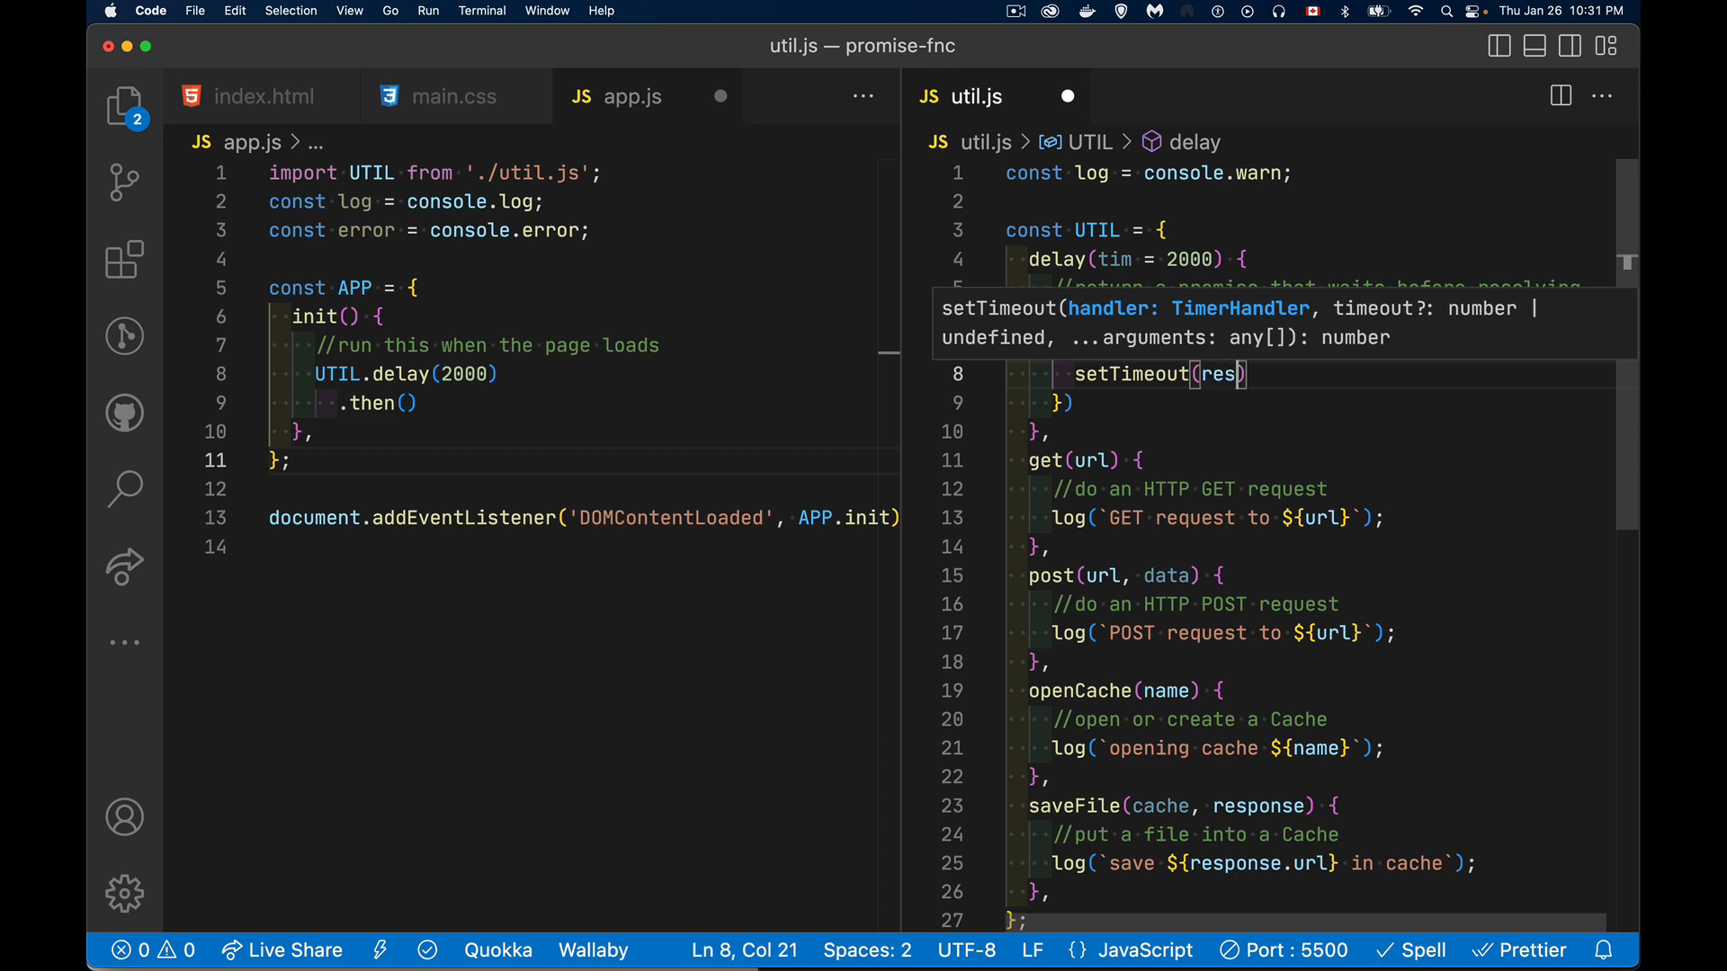
type("olve,")
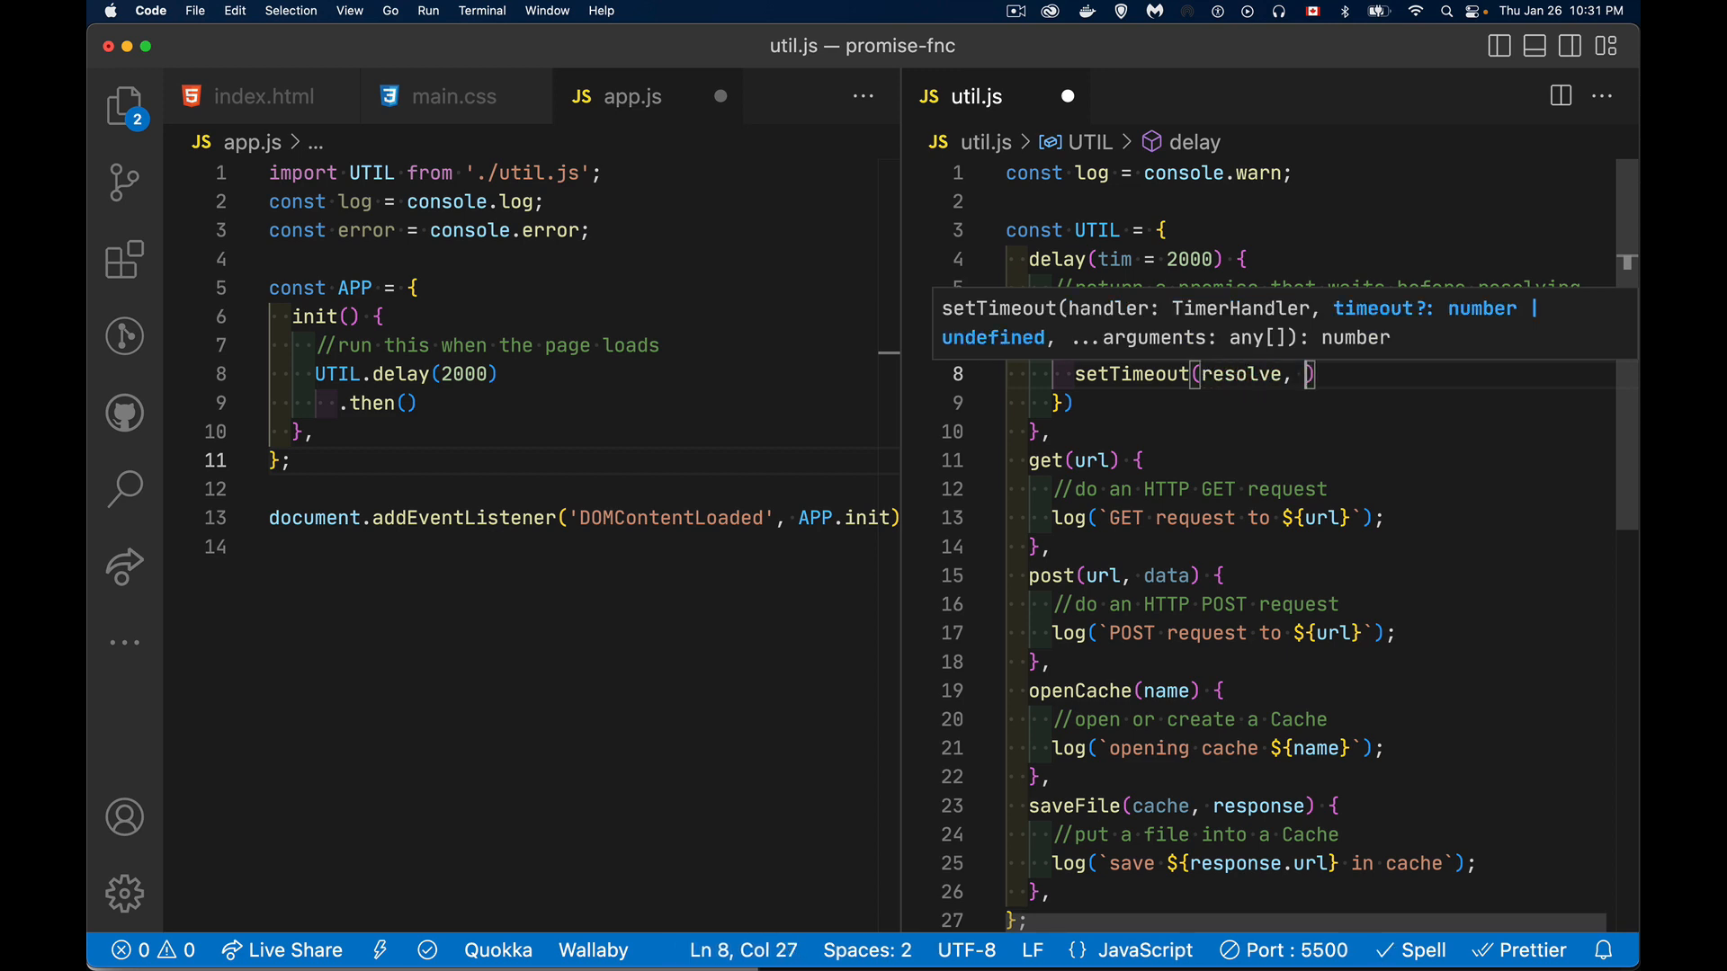
type("tim")
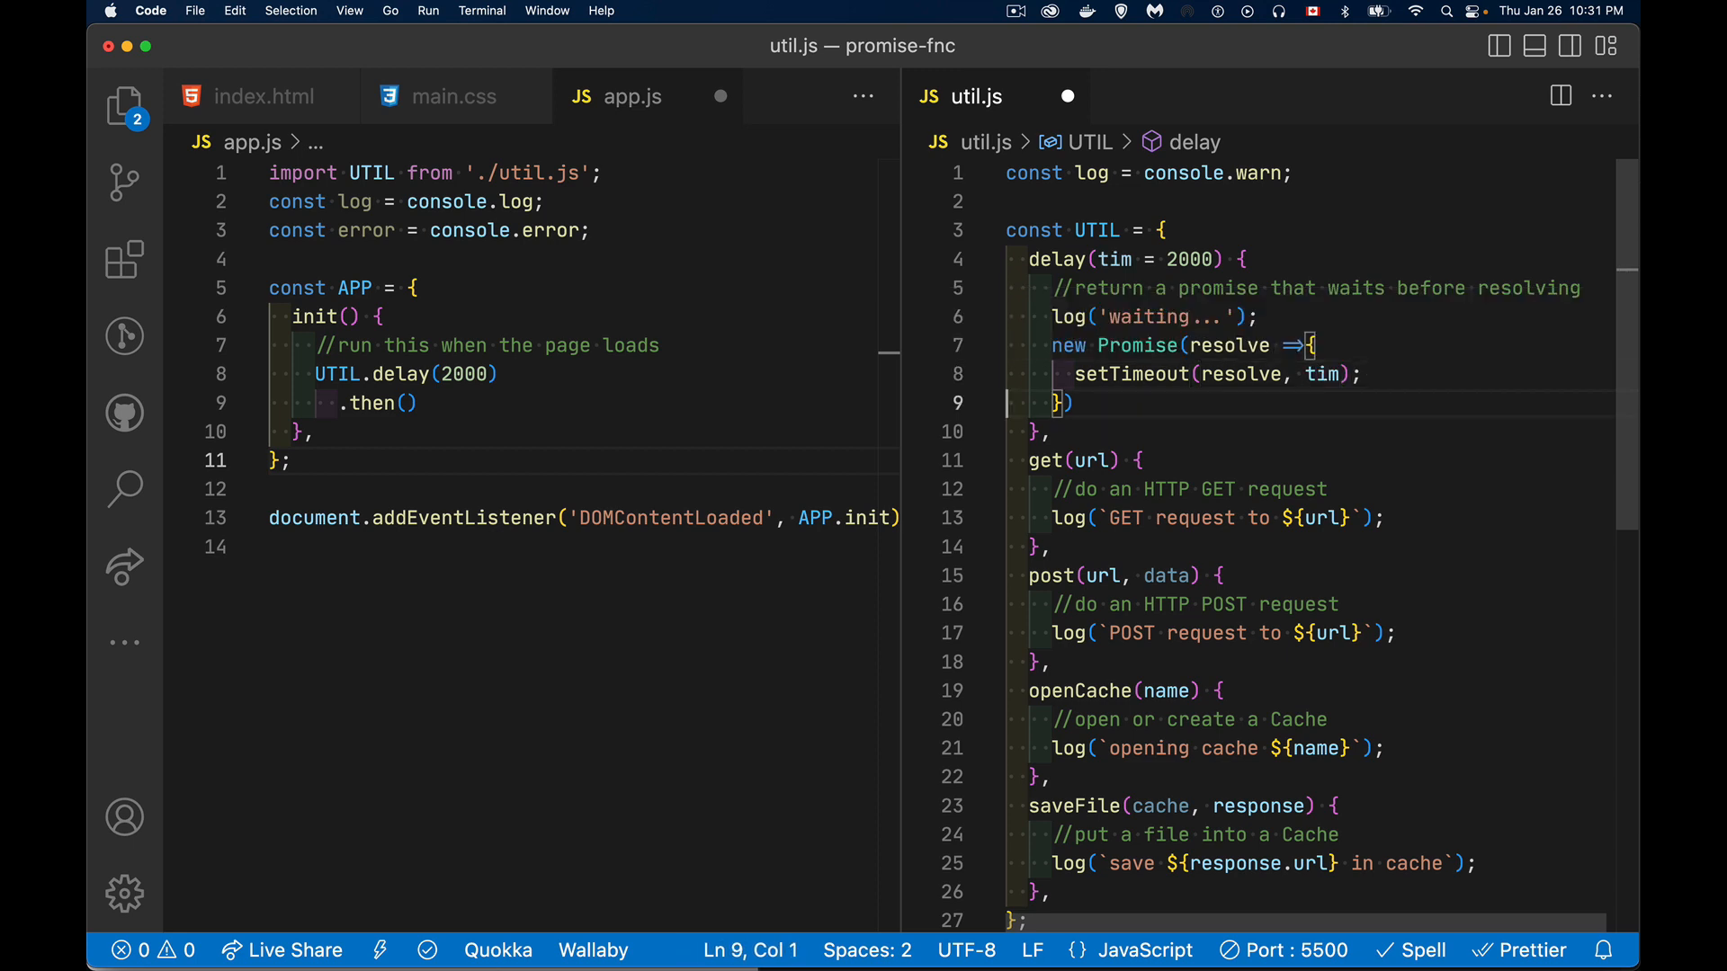
double_click(1113, 259)
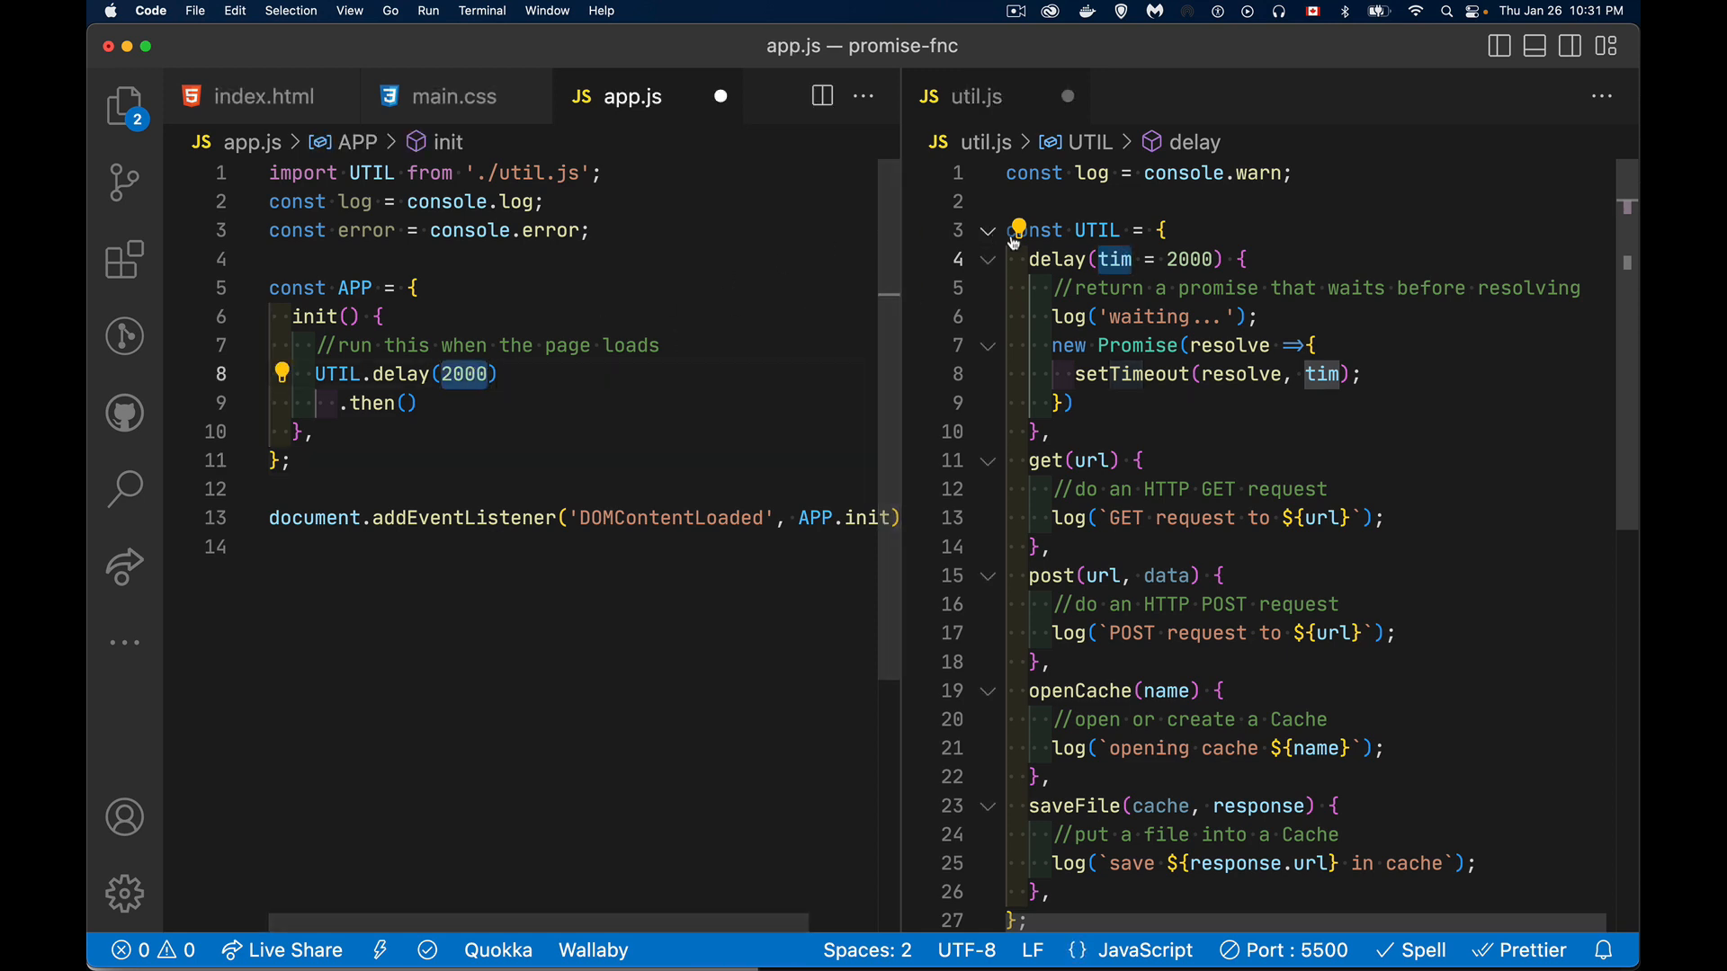
mouse_move(1117, 259)
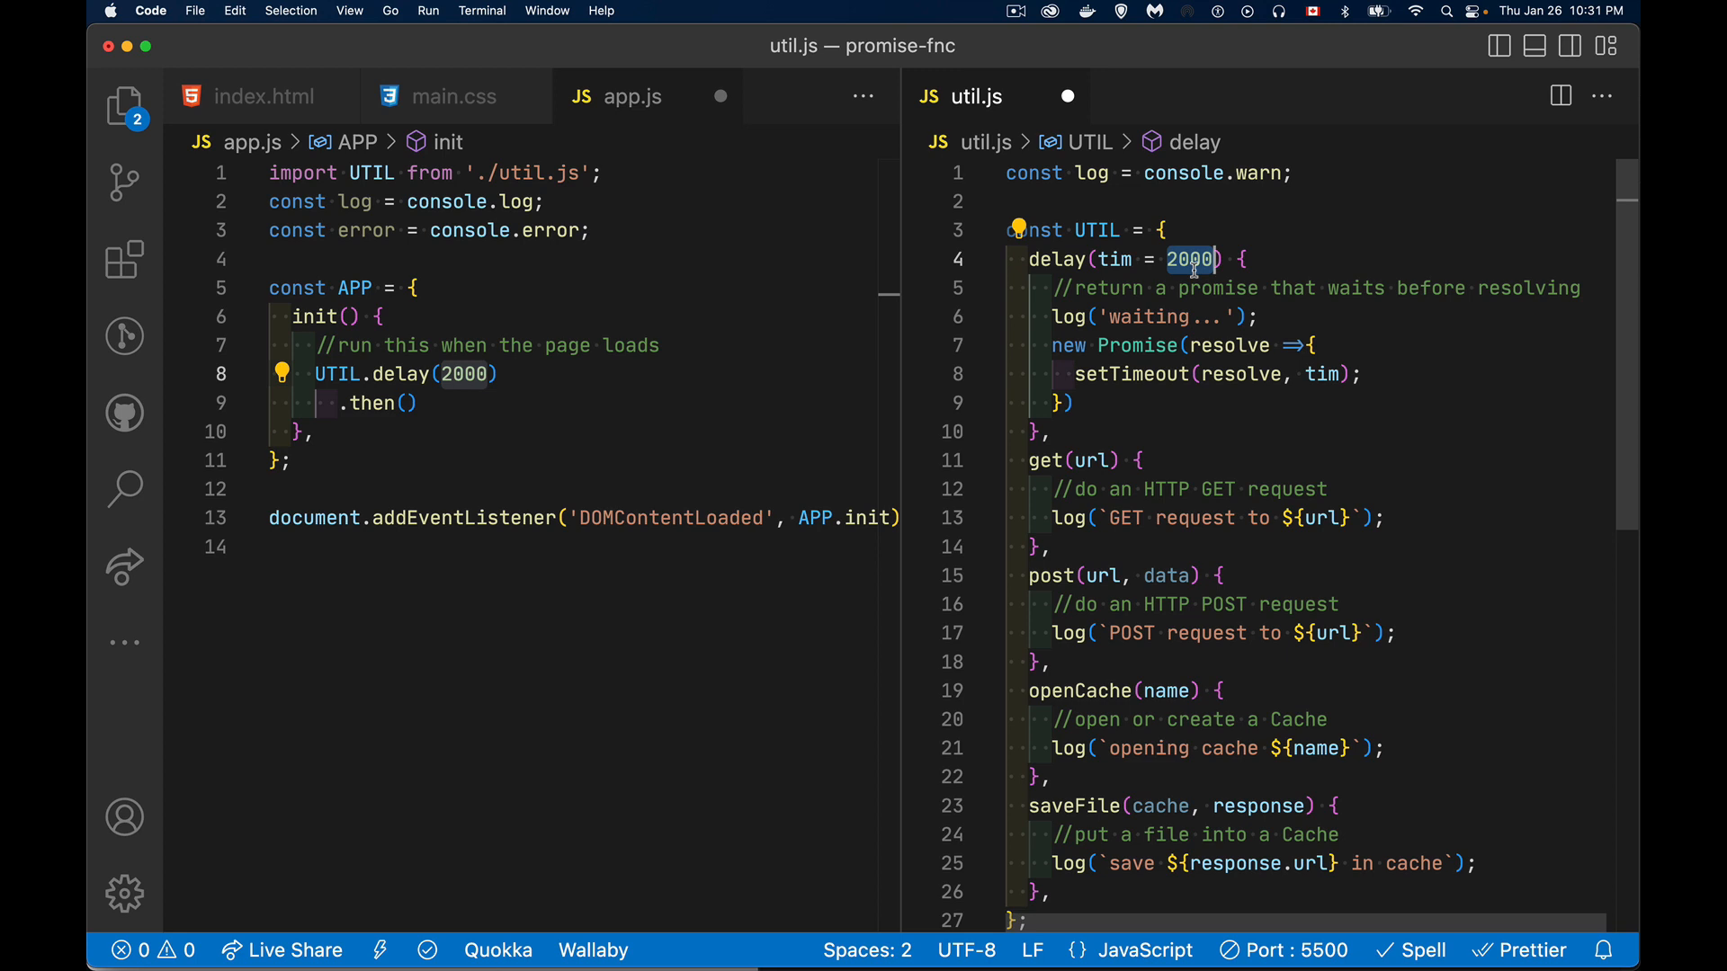
left_click(1320, 373)
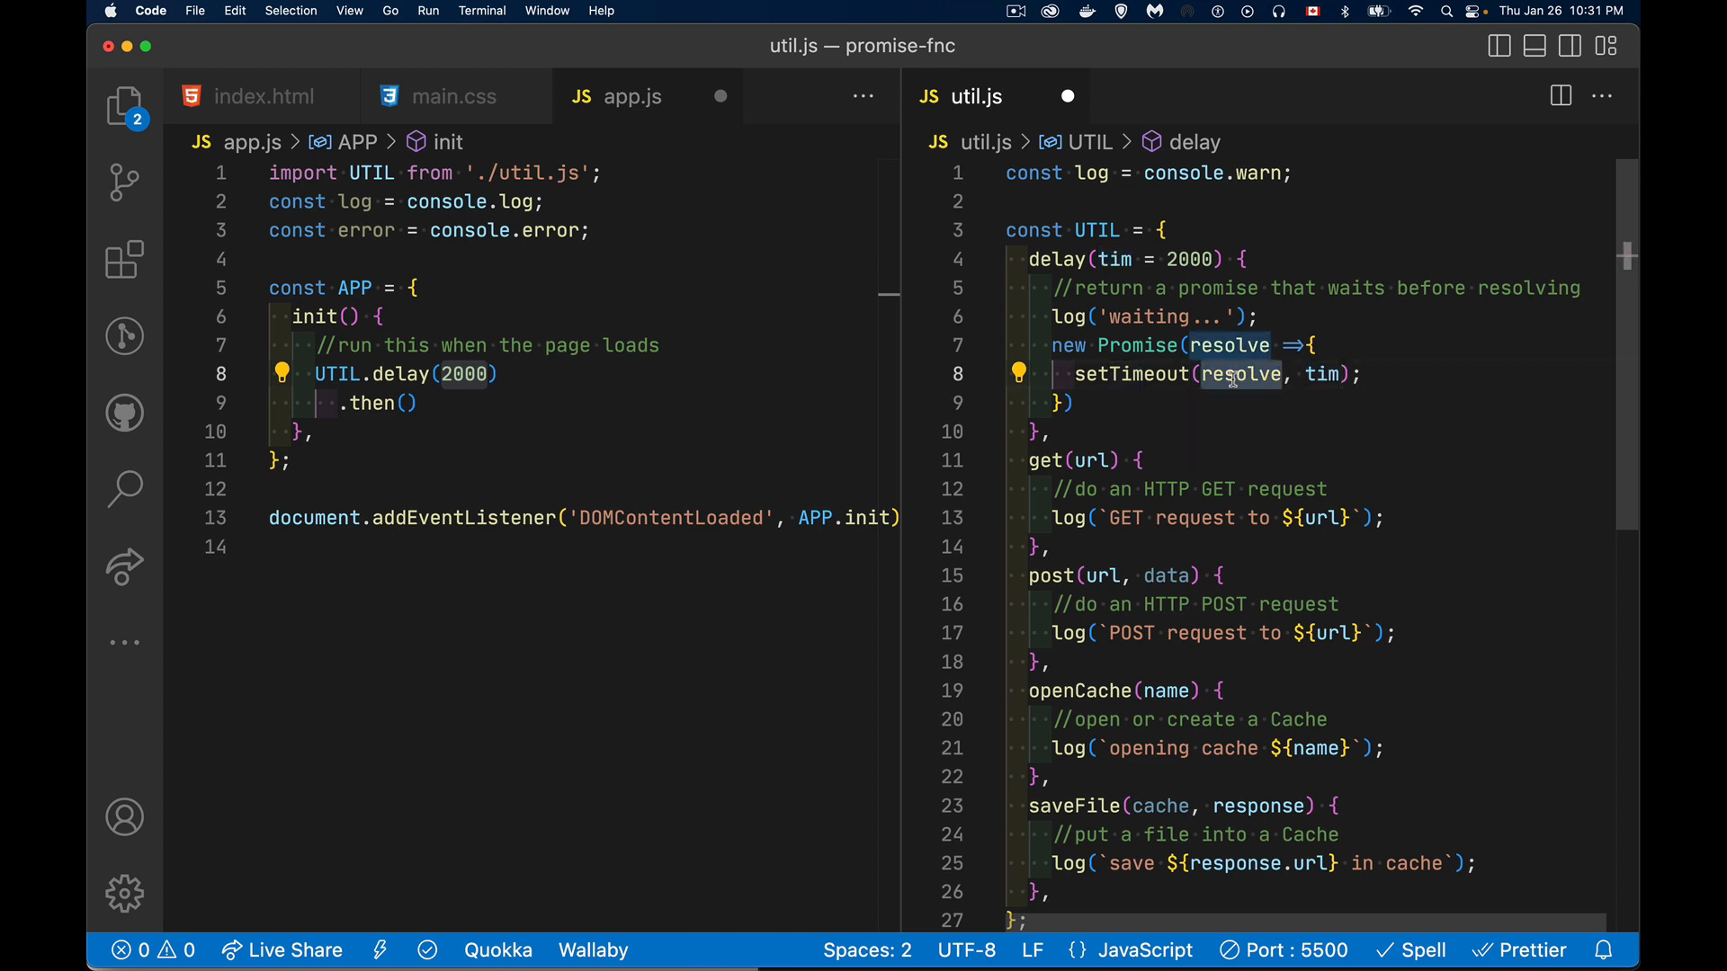
type(";")
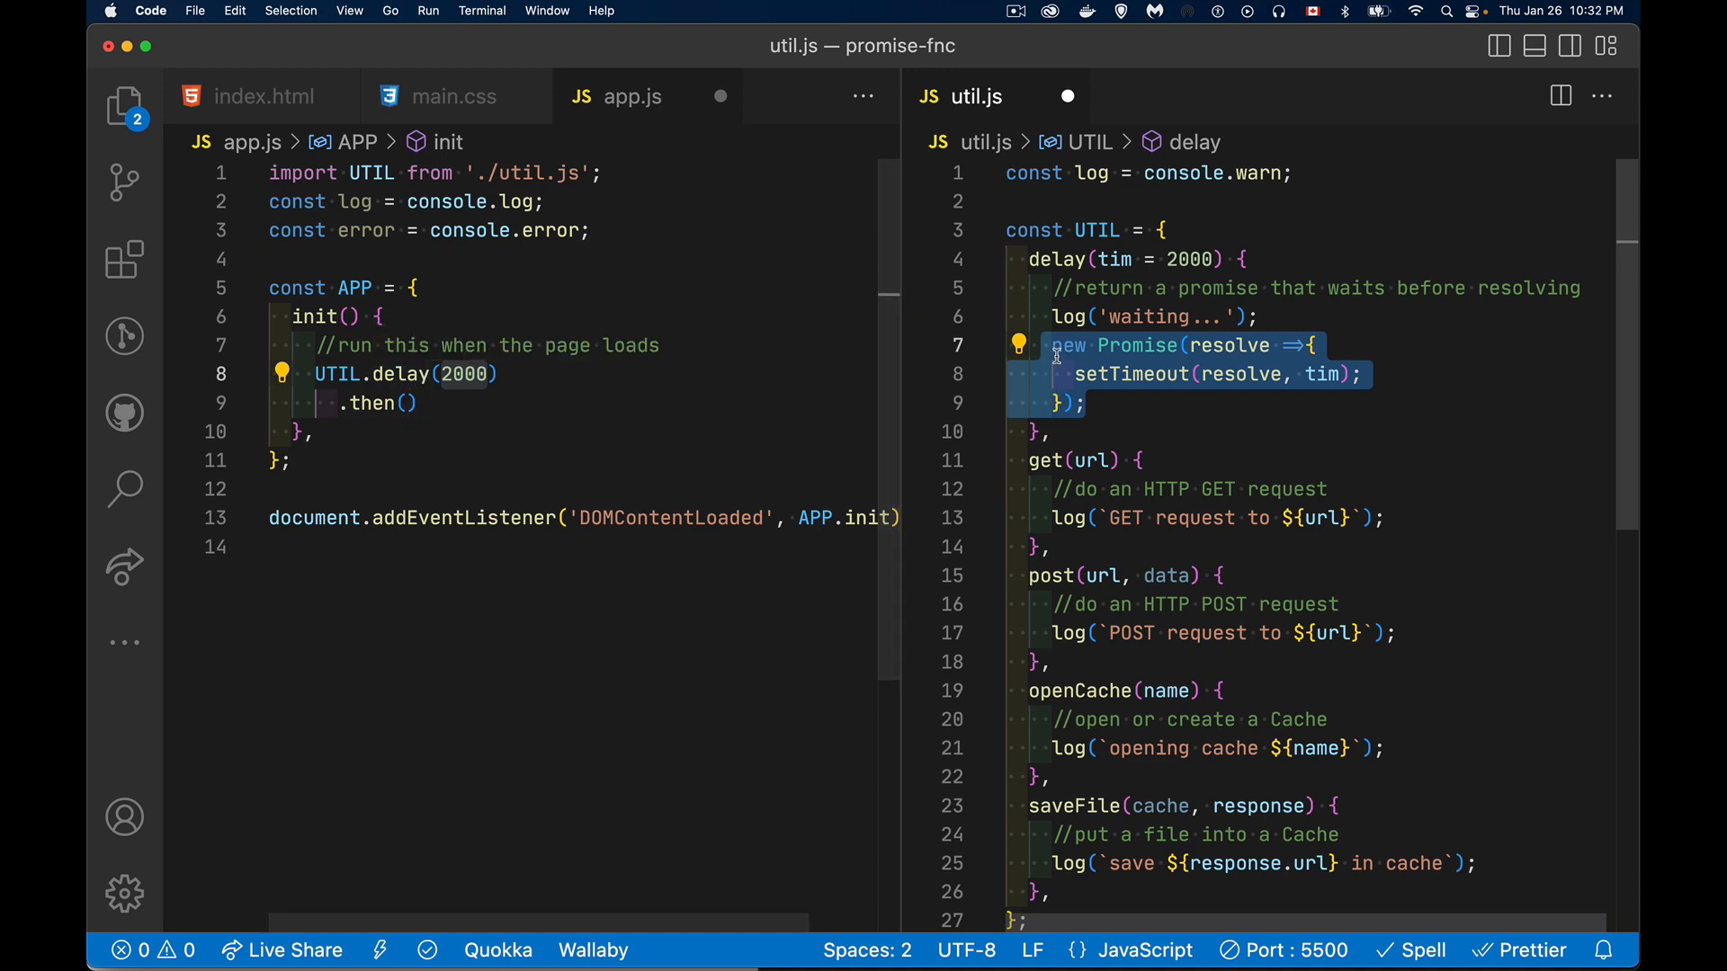
type("return")
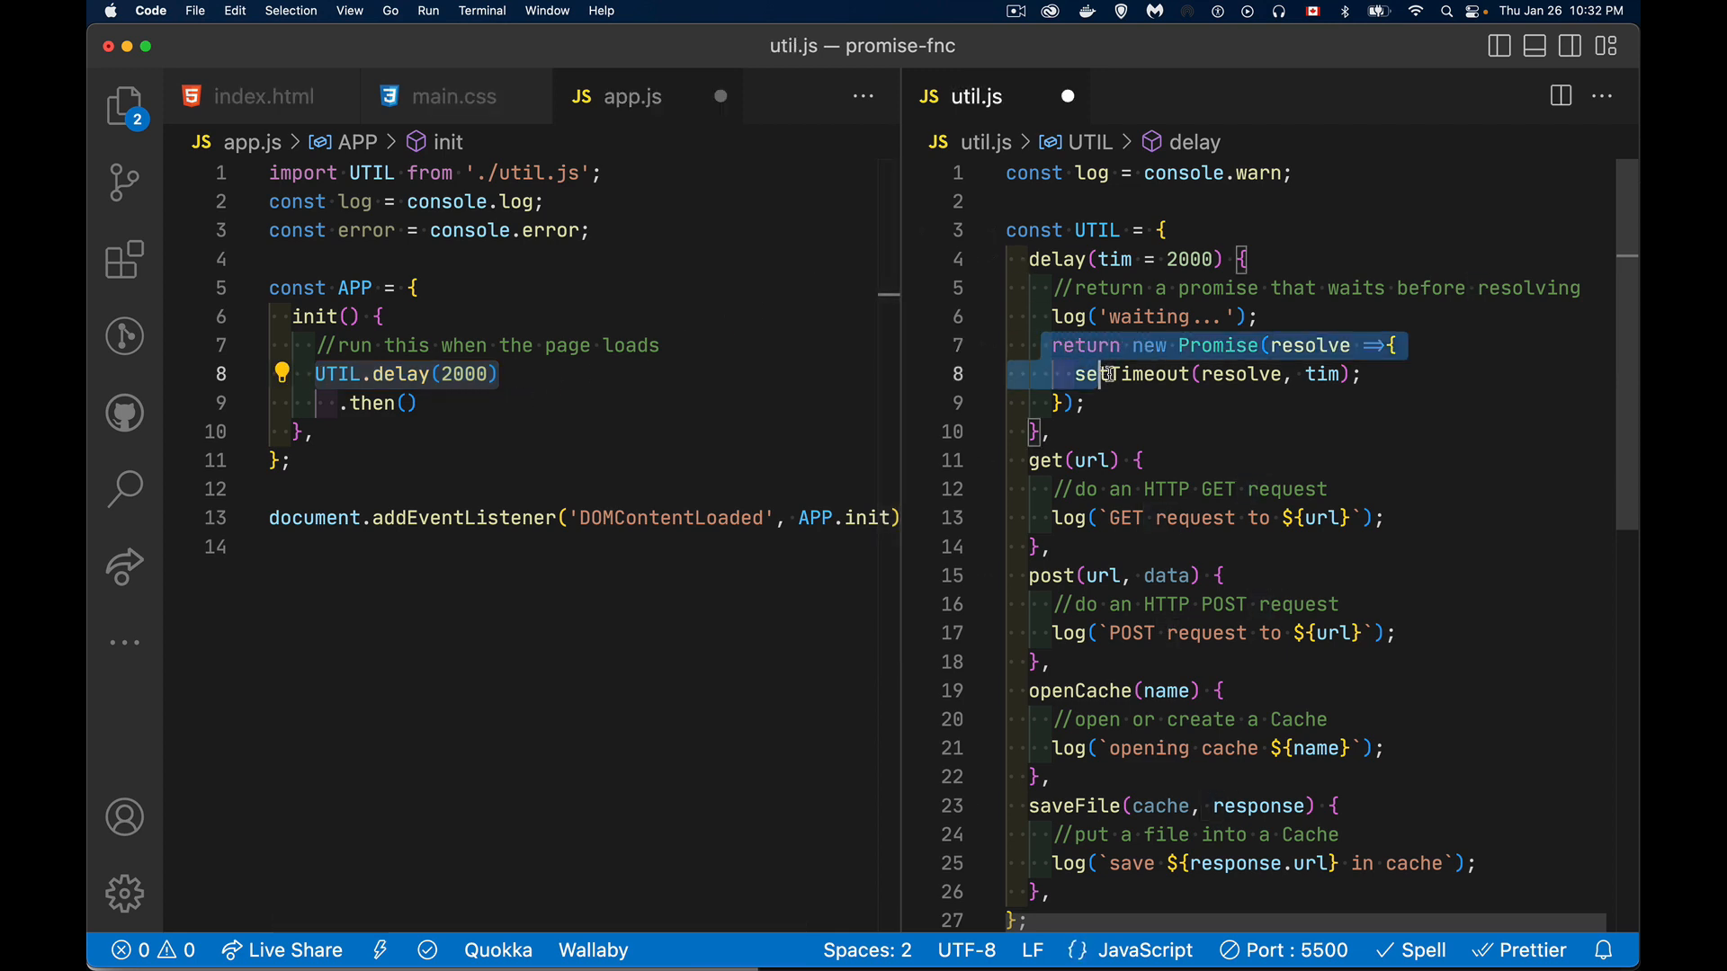
left_click_drag(1388, 344, 1083, 403)
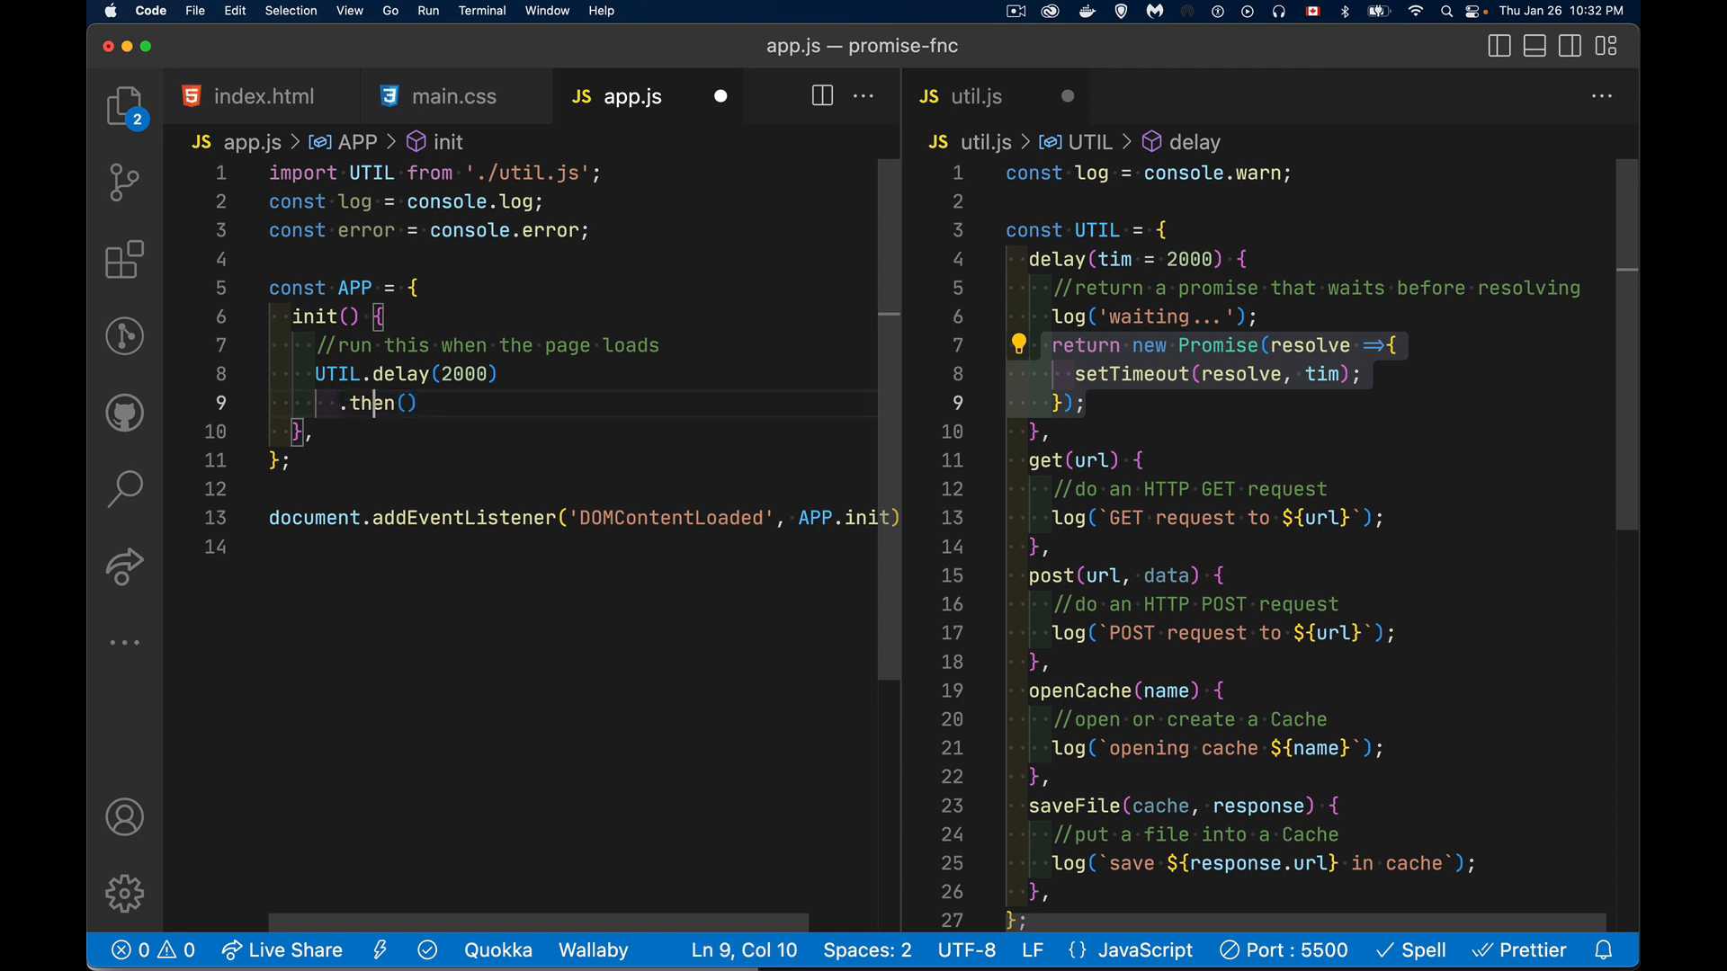
Step: Give the .then() an arrow callback that logs 'done waiting'
type("(")
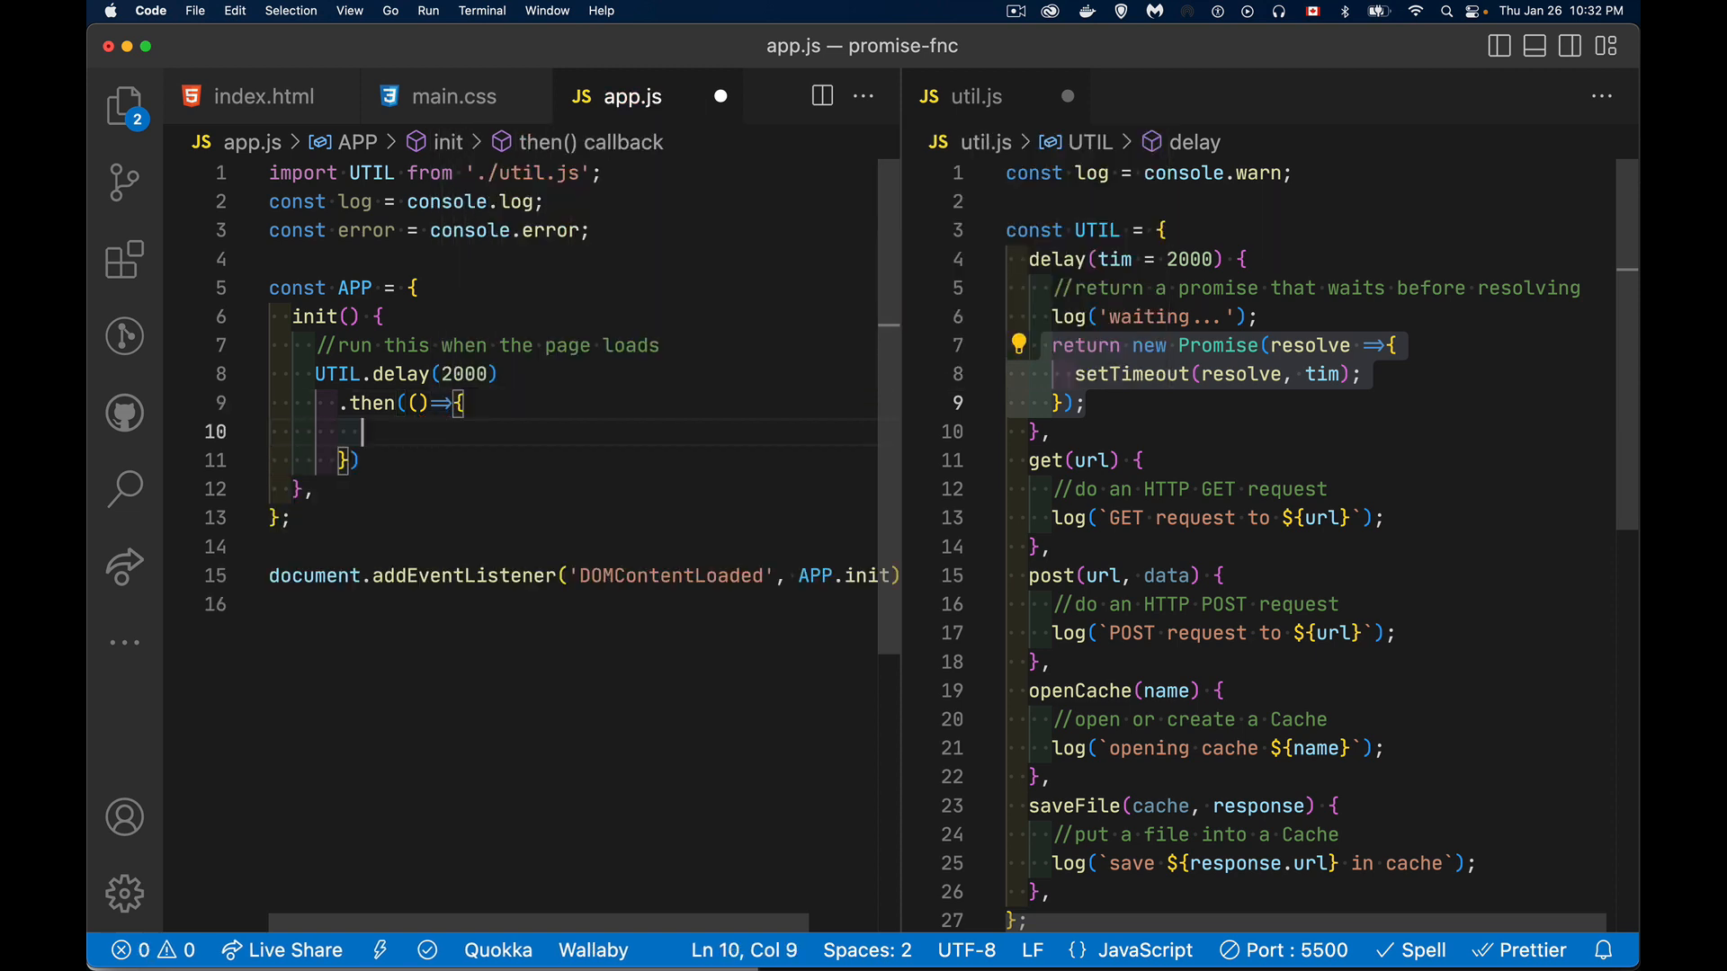
type("log('done wa")
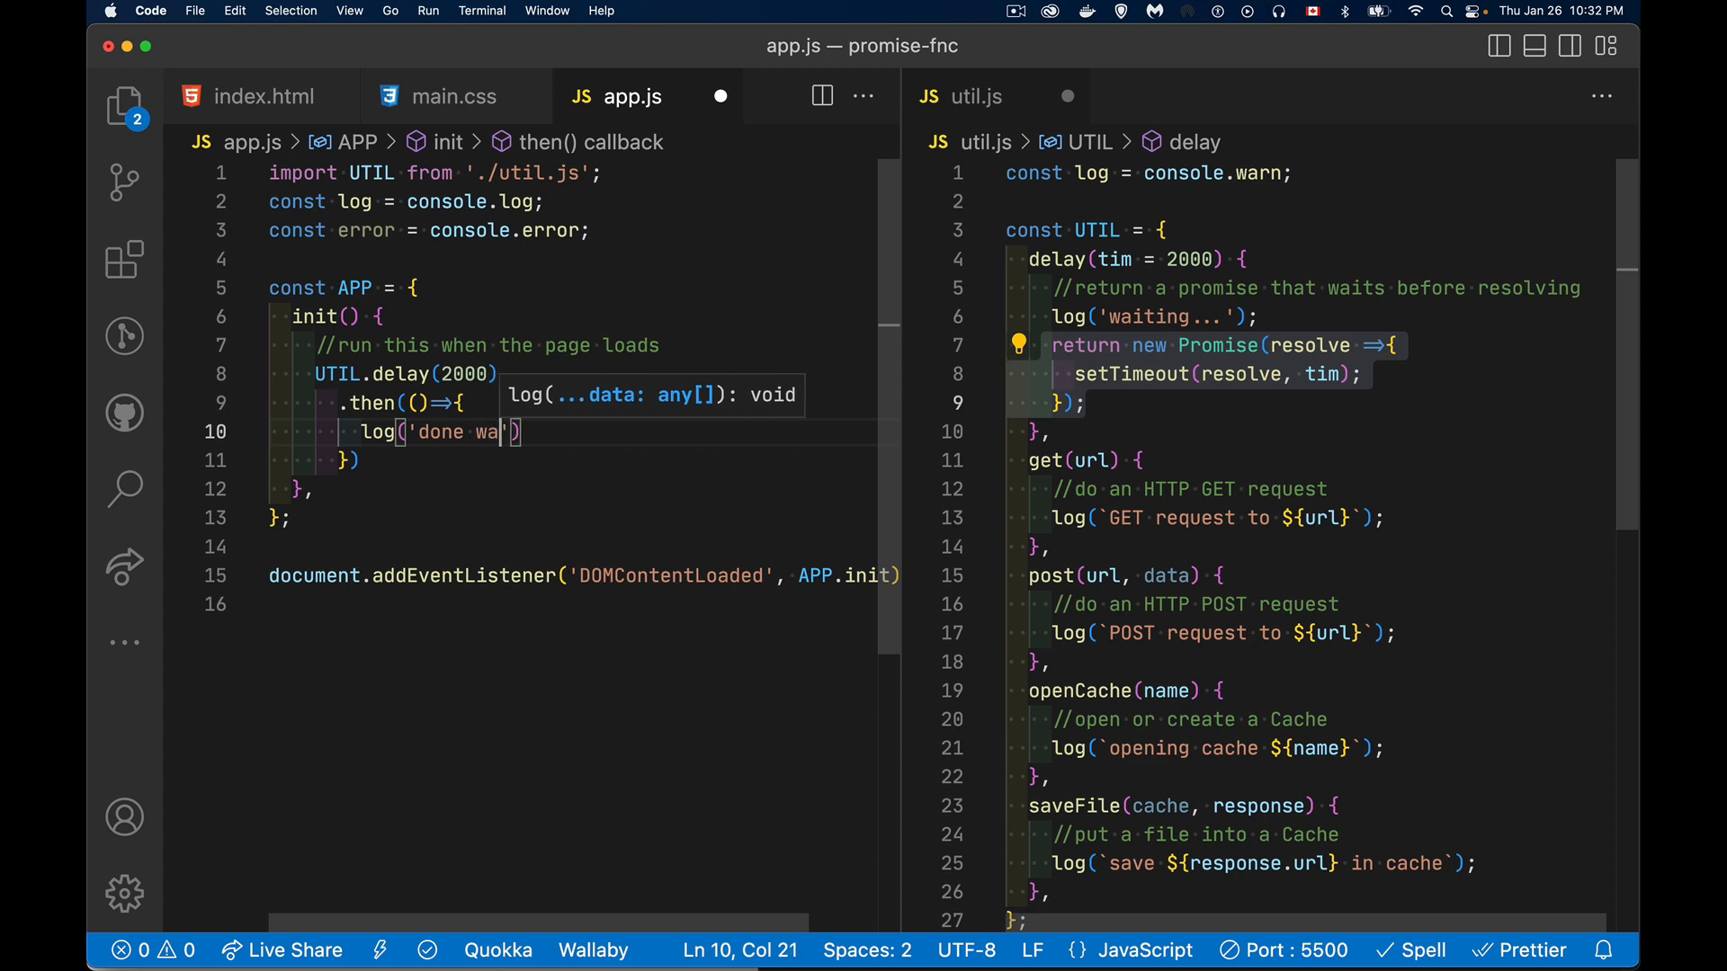
type("iting")
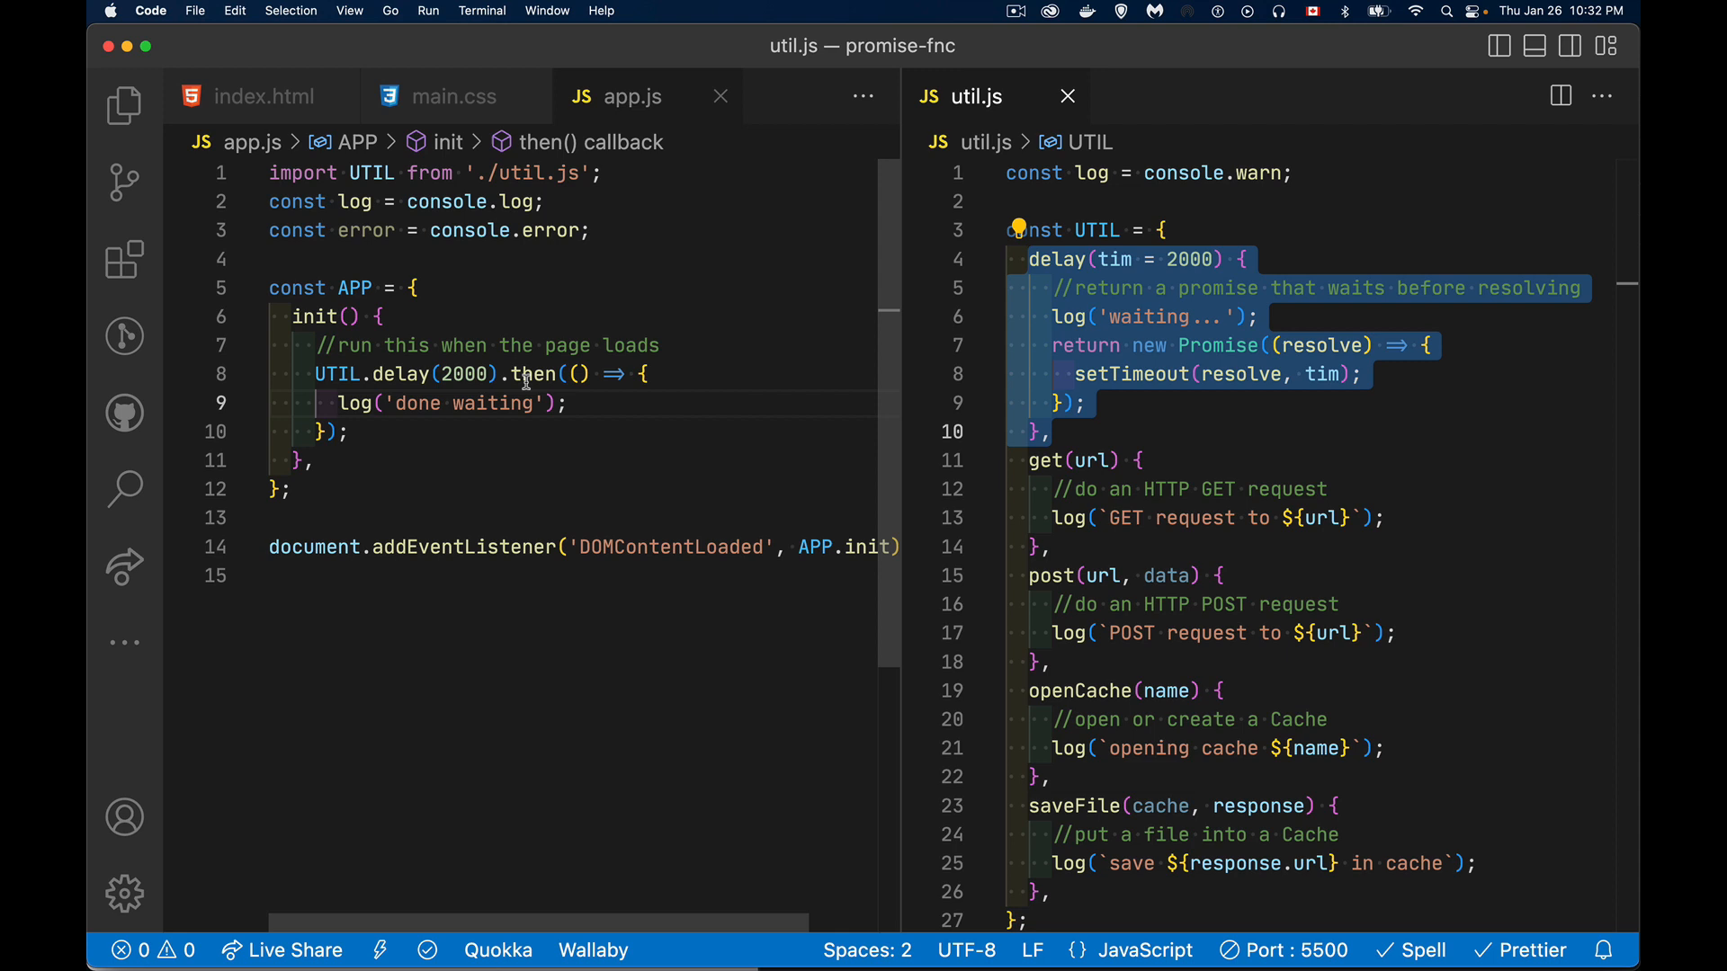
mouse_move(550, 495)
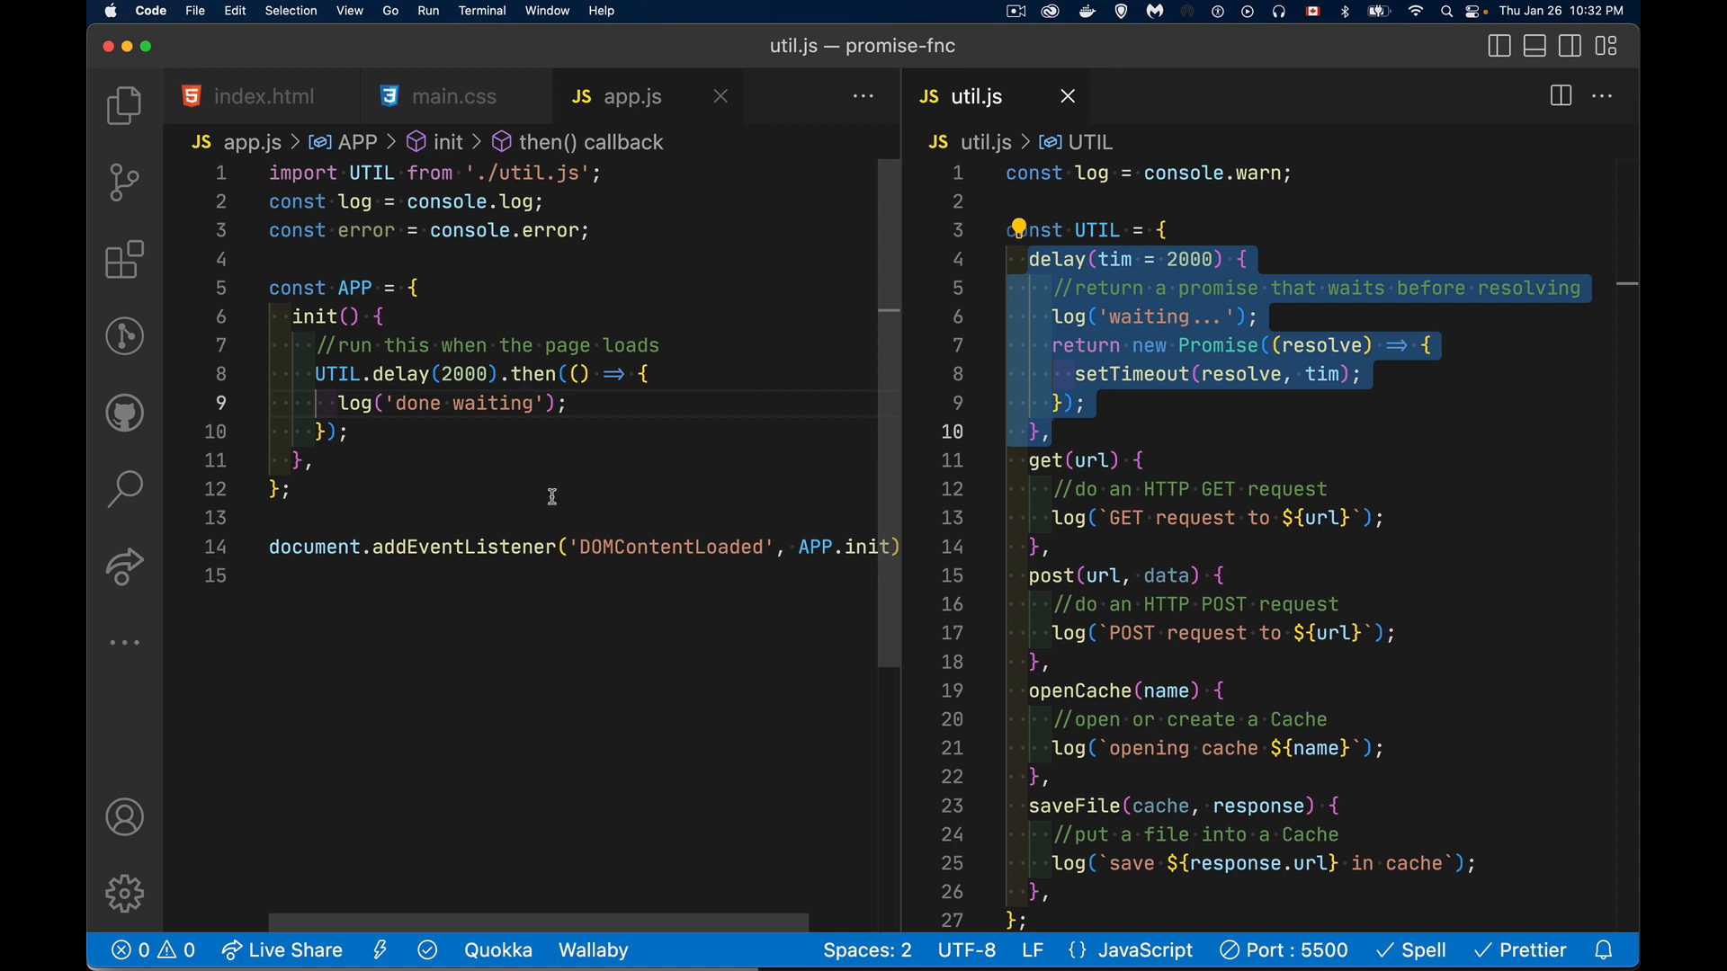
mouse_move(560, 389)
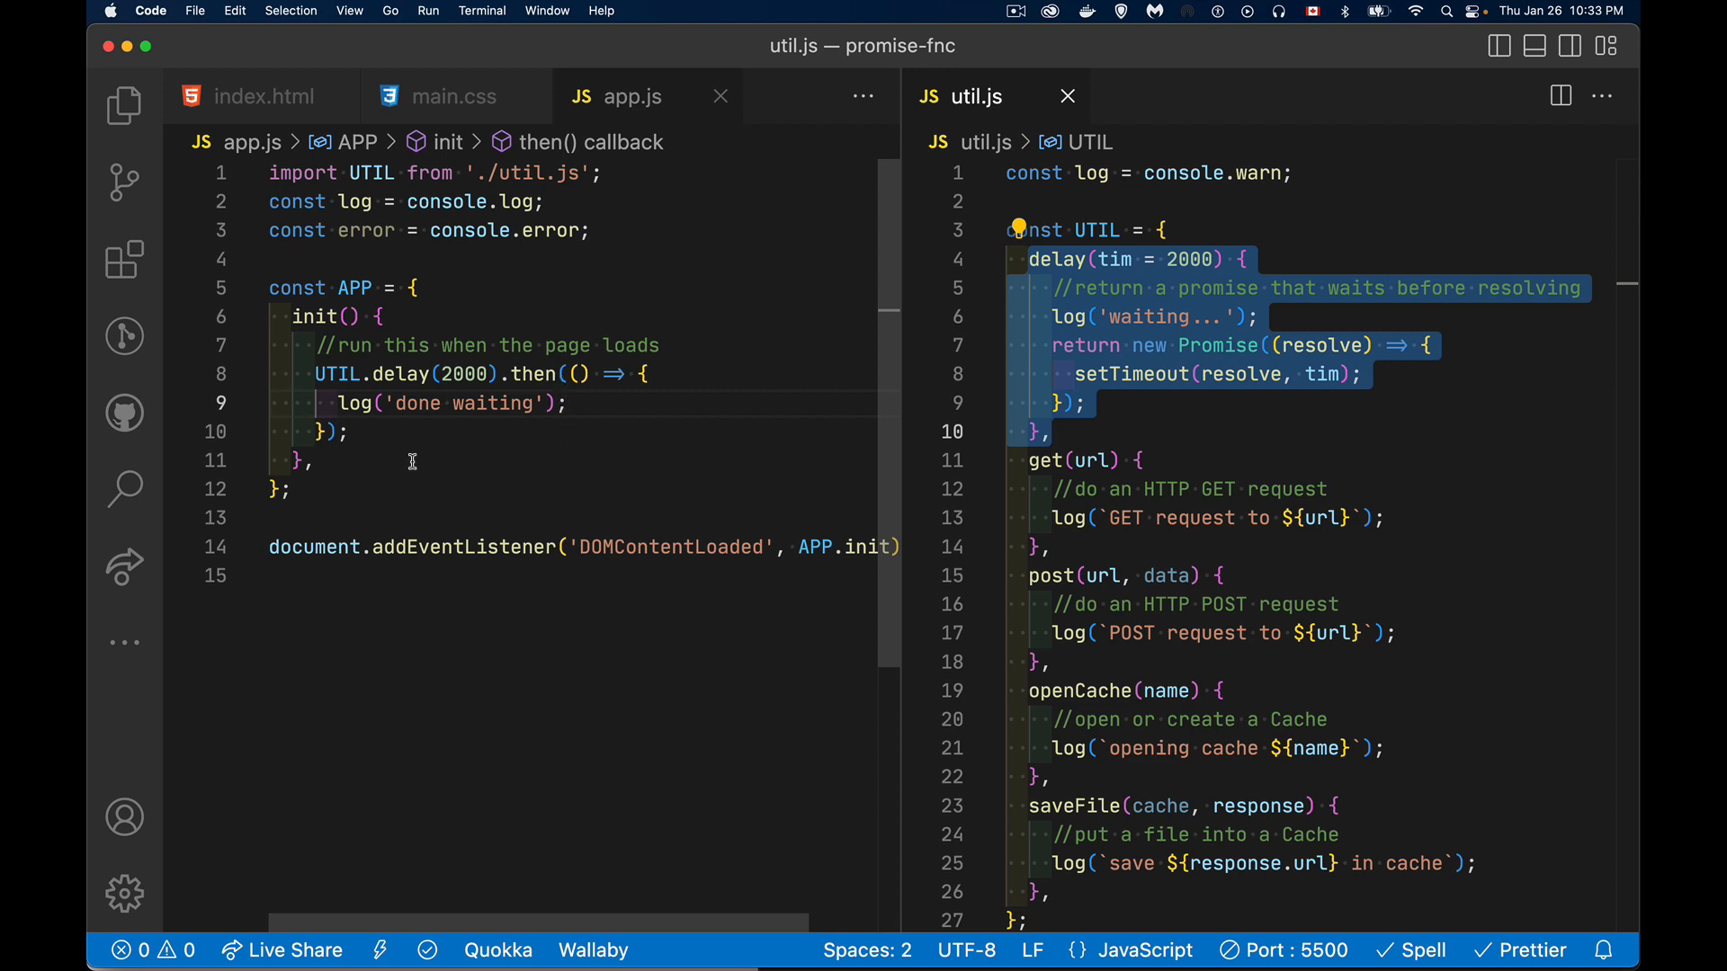
mouse_move(422, 478)
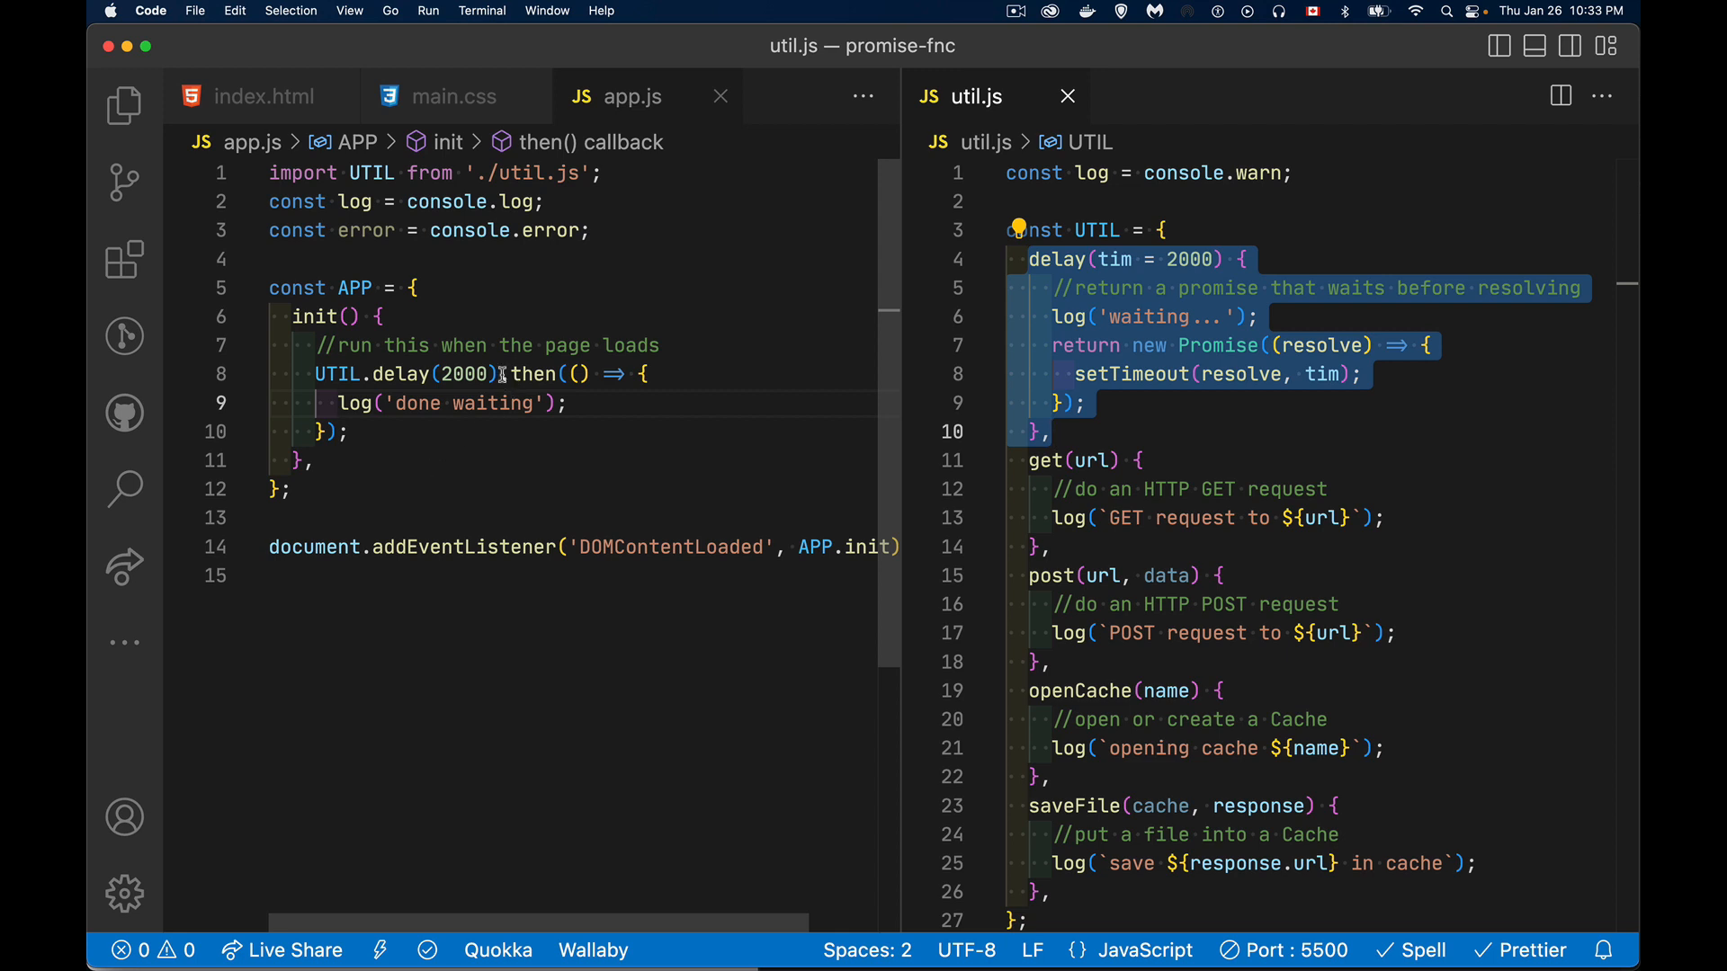
Step: Await UTIL.delay(2000) in an async init and comment out the old .then lines
key("enter")
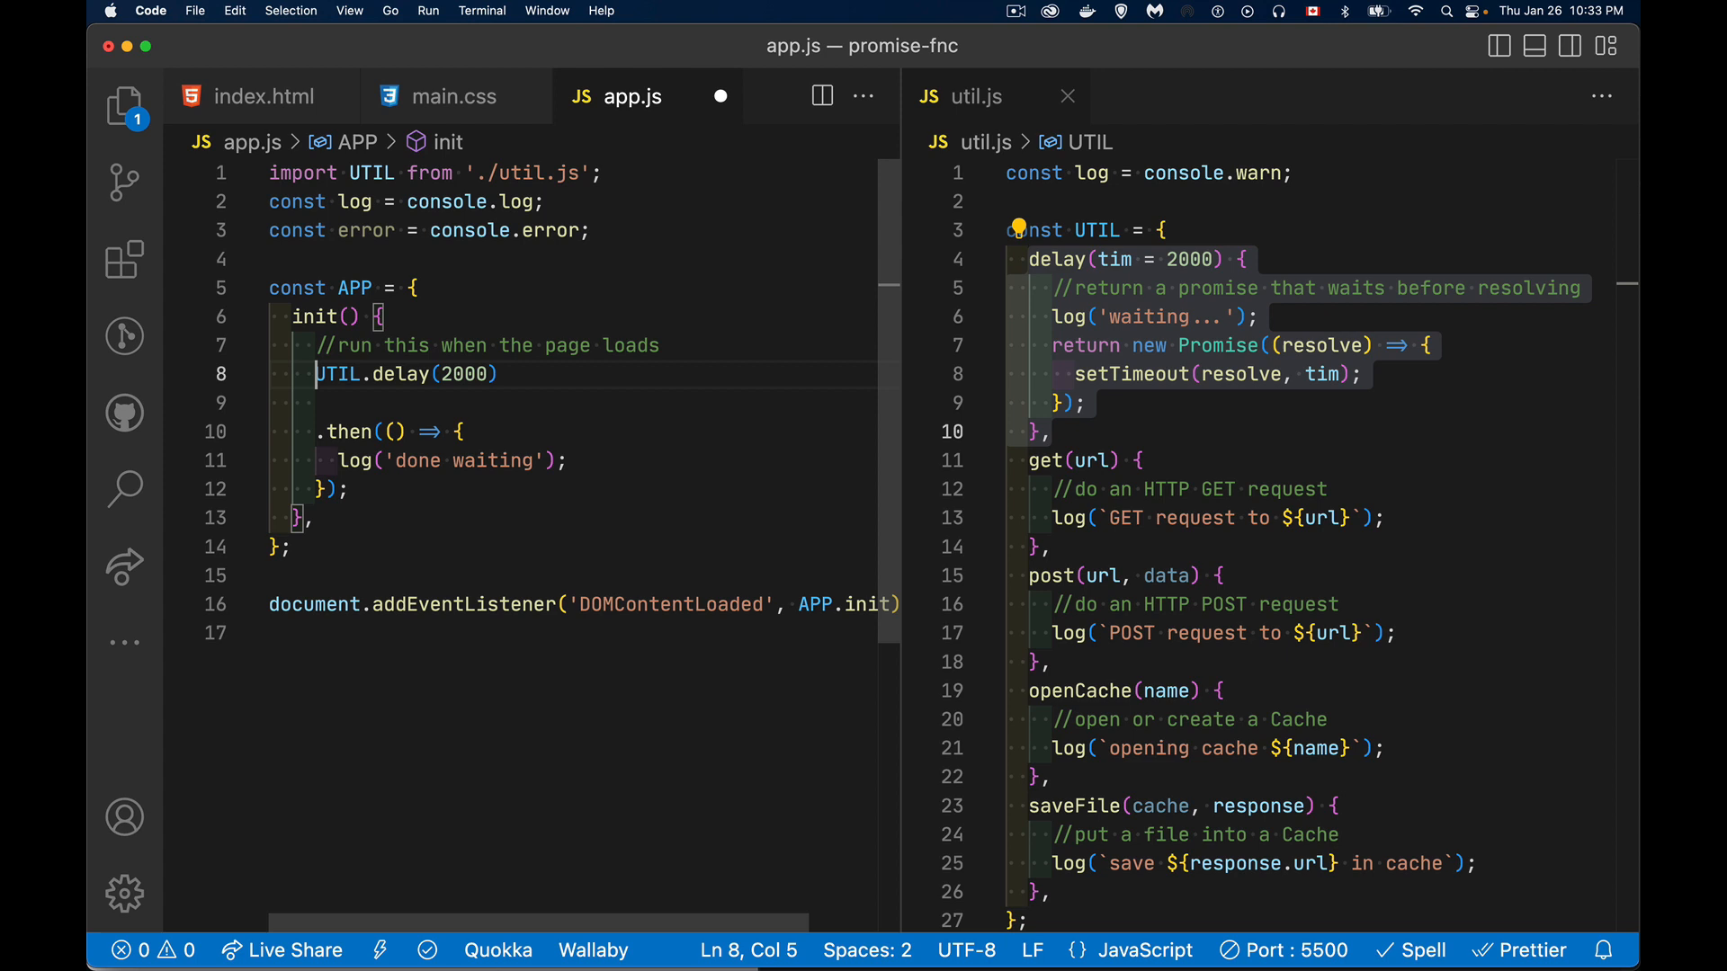
type("a")
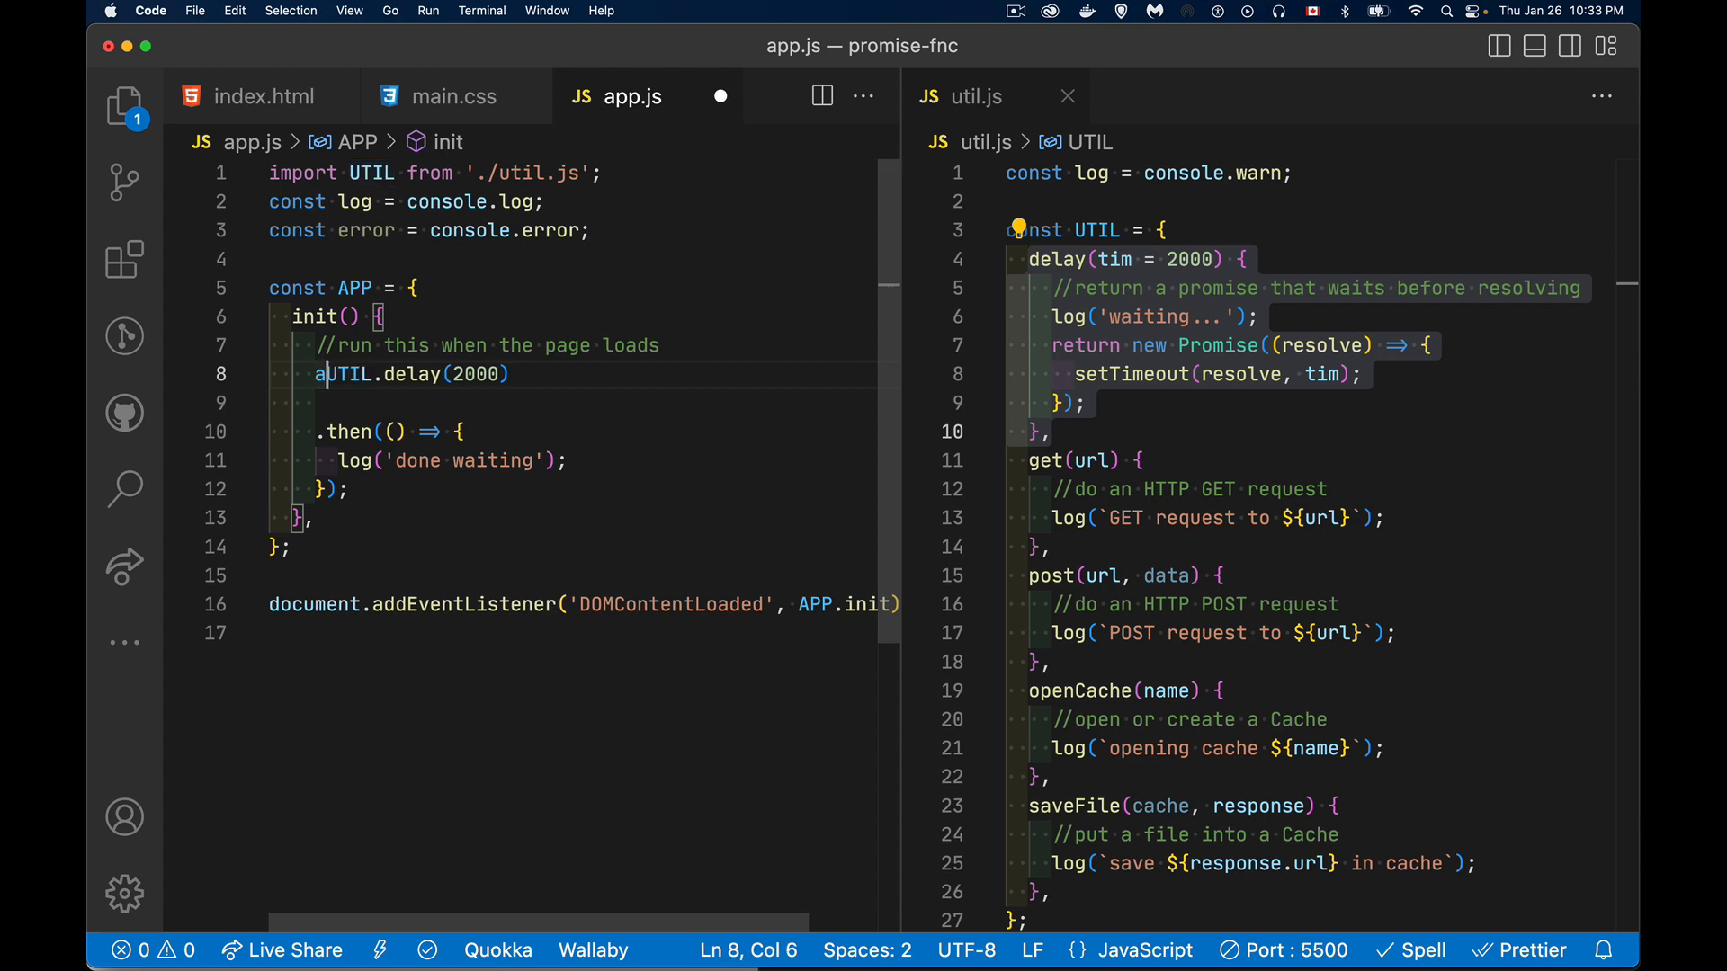
type("wait")
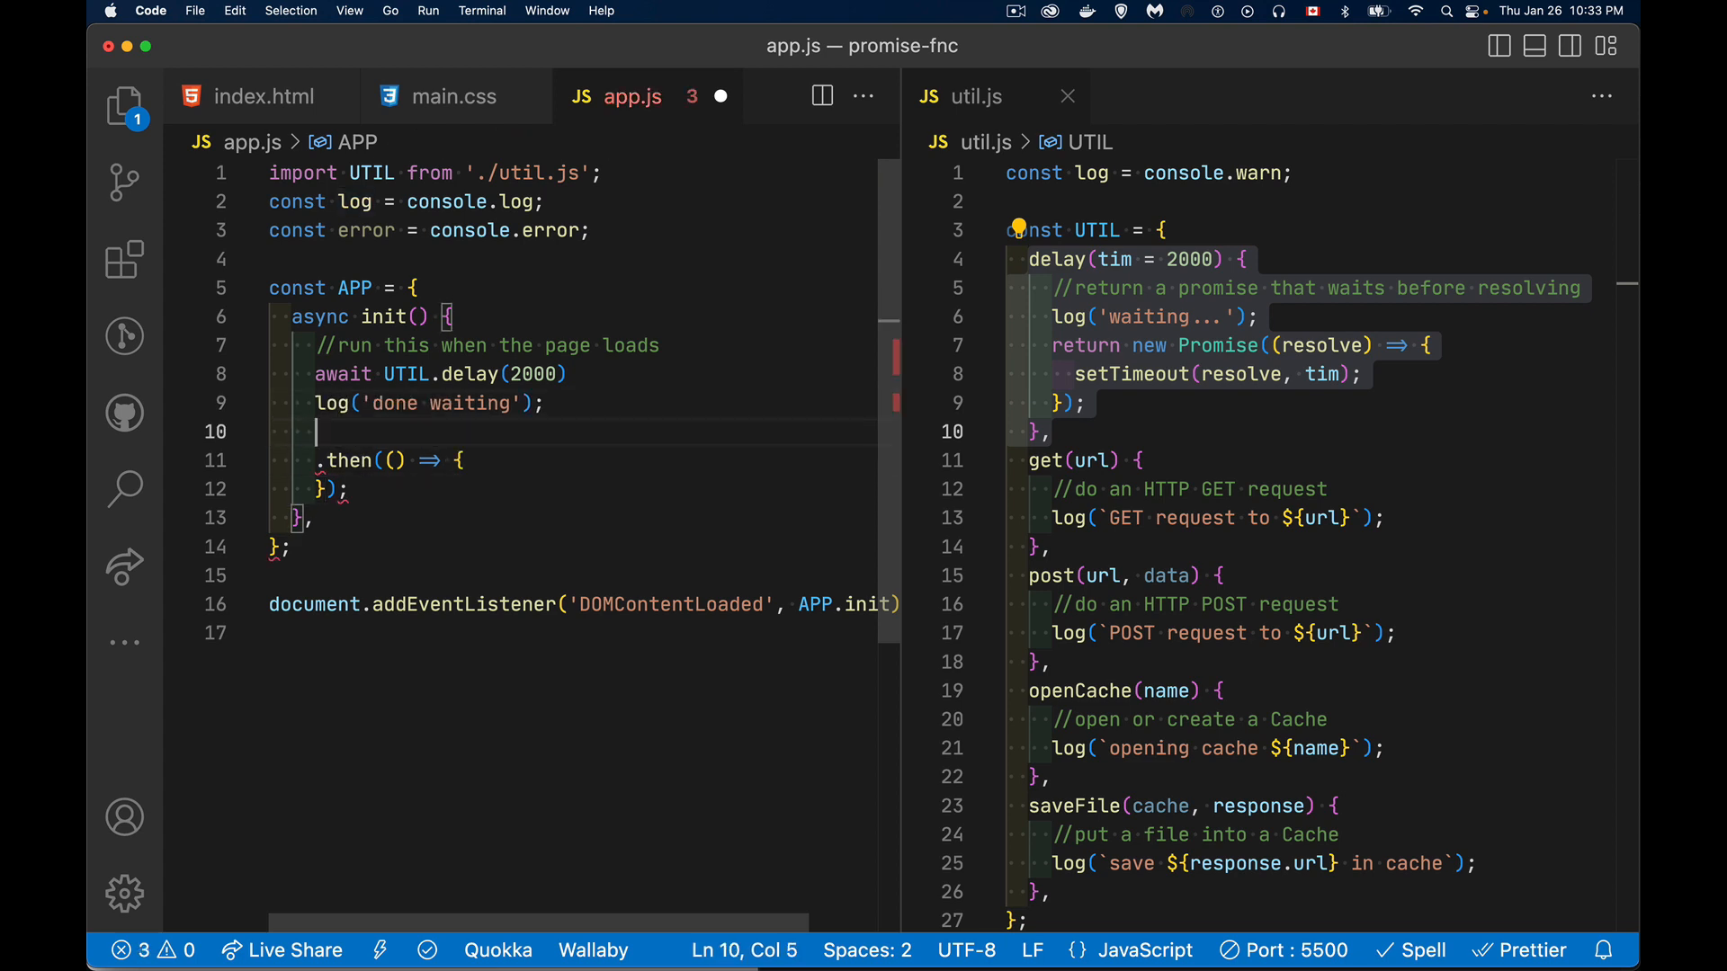
left_click_drag(330, 460, 313, 518)
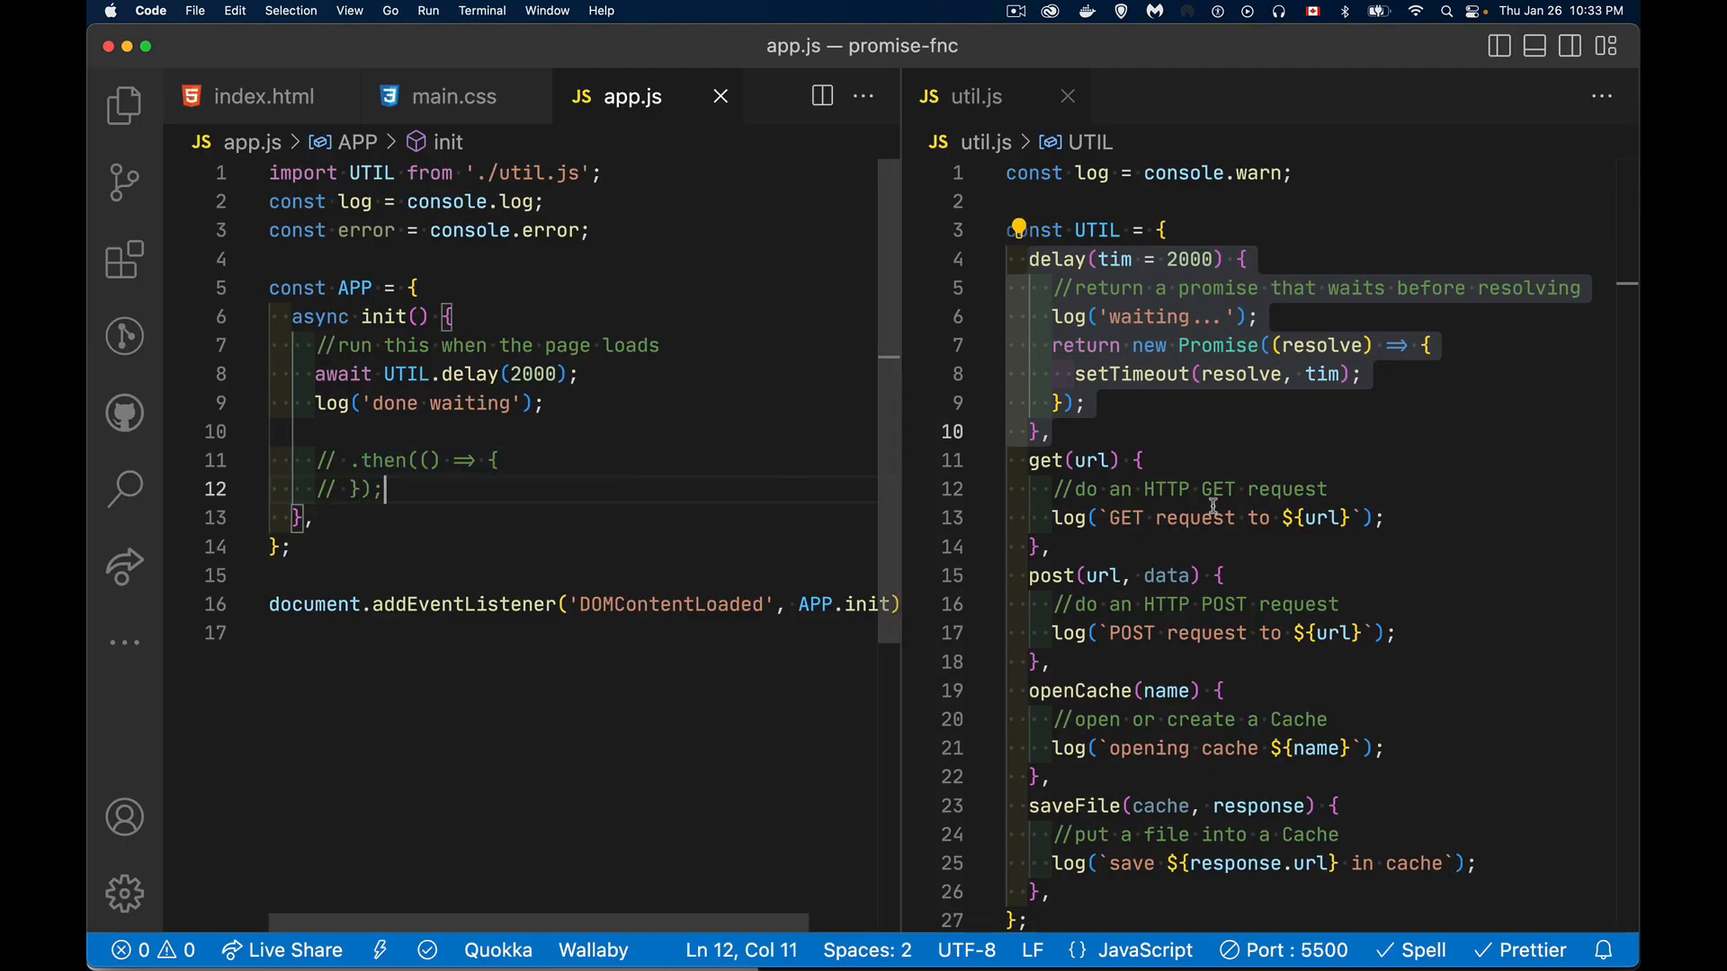
mouse_move(592, 454)
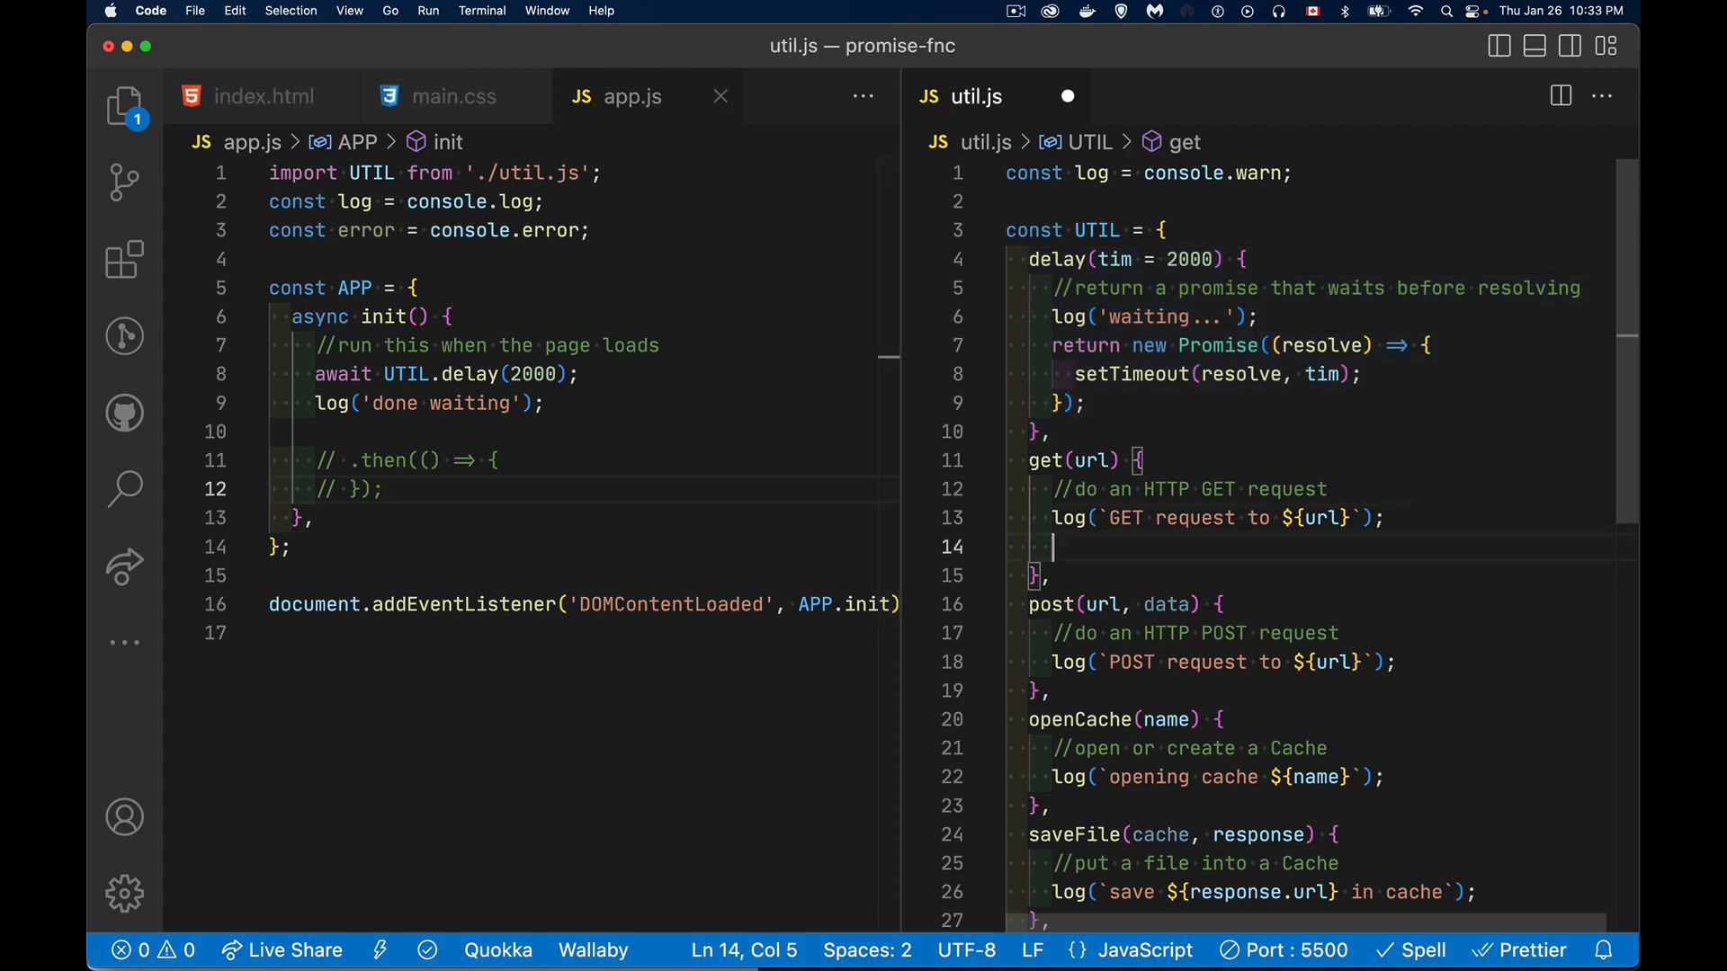
Step: Add 'return fetch(url);' after the log line in util.js's get method
type("return")
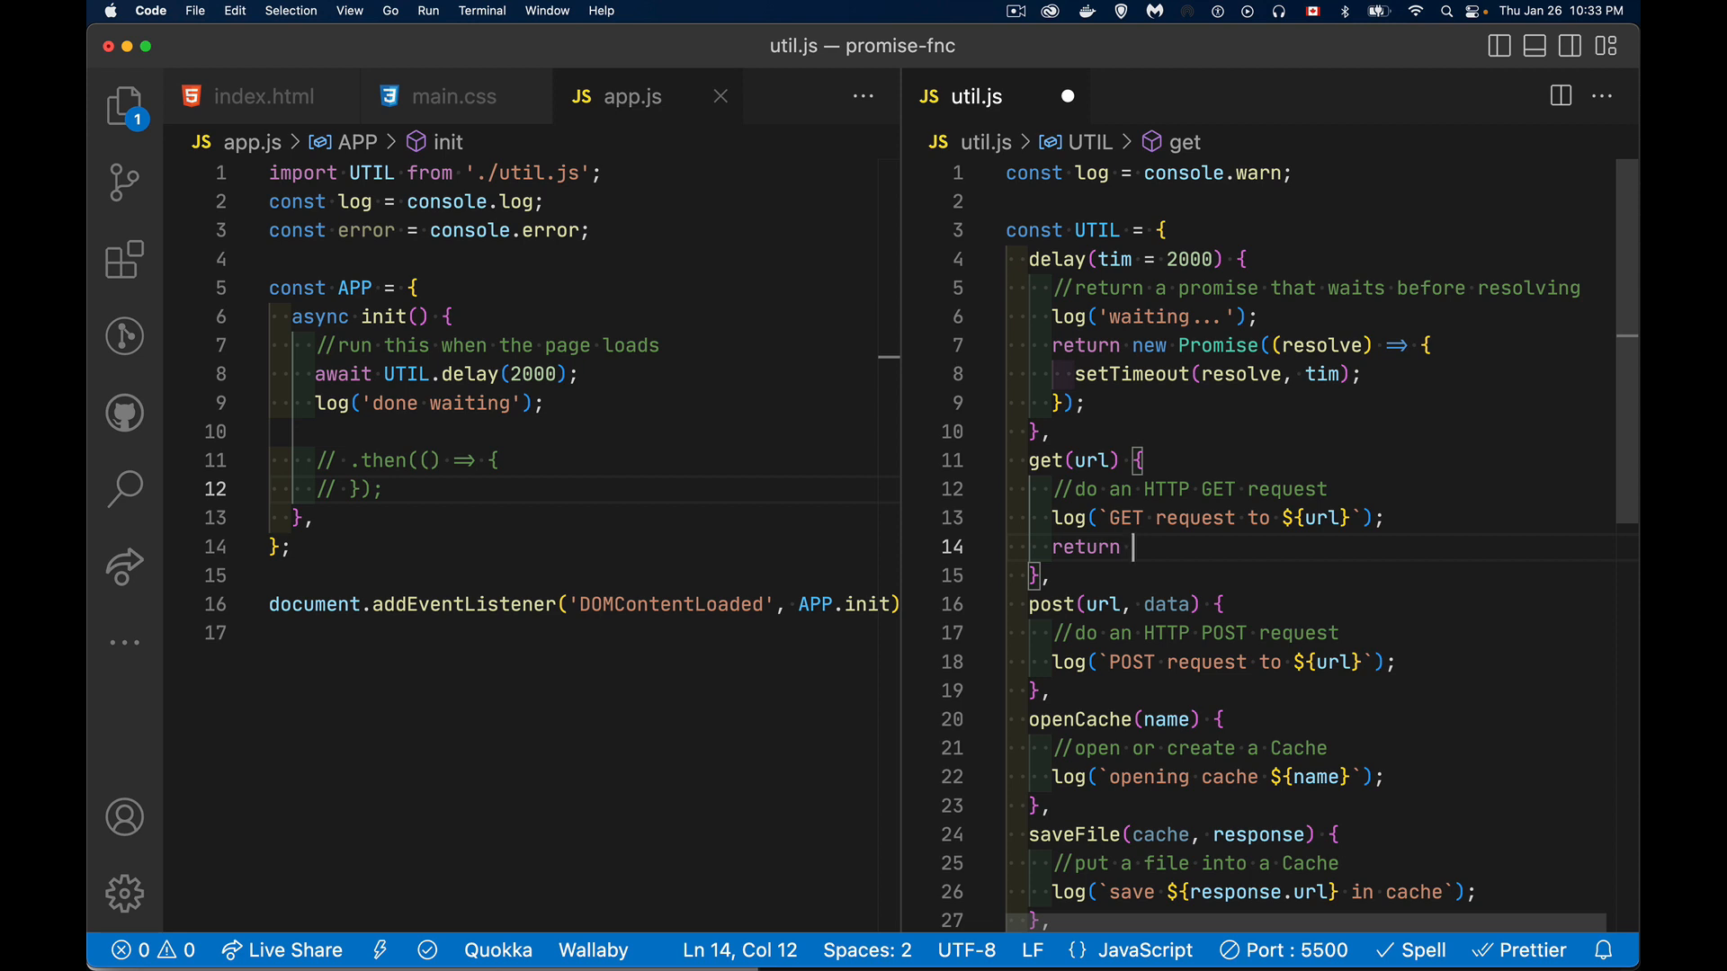
type("f")
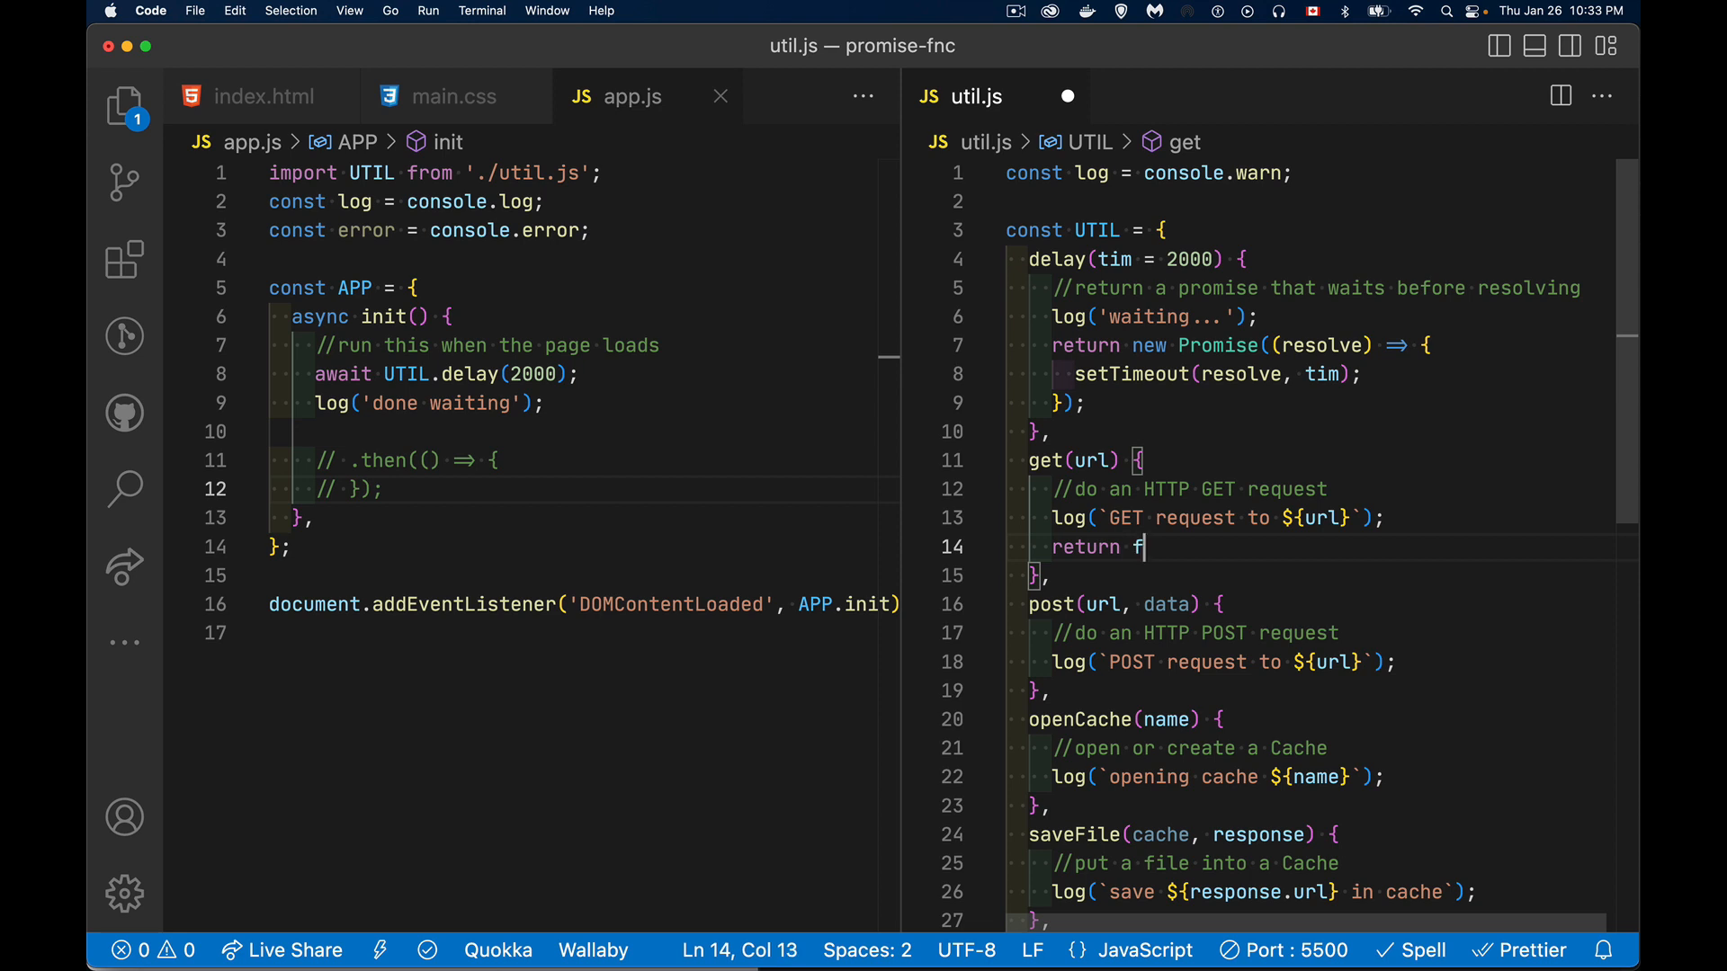
type("etch(rul")
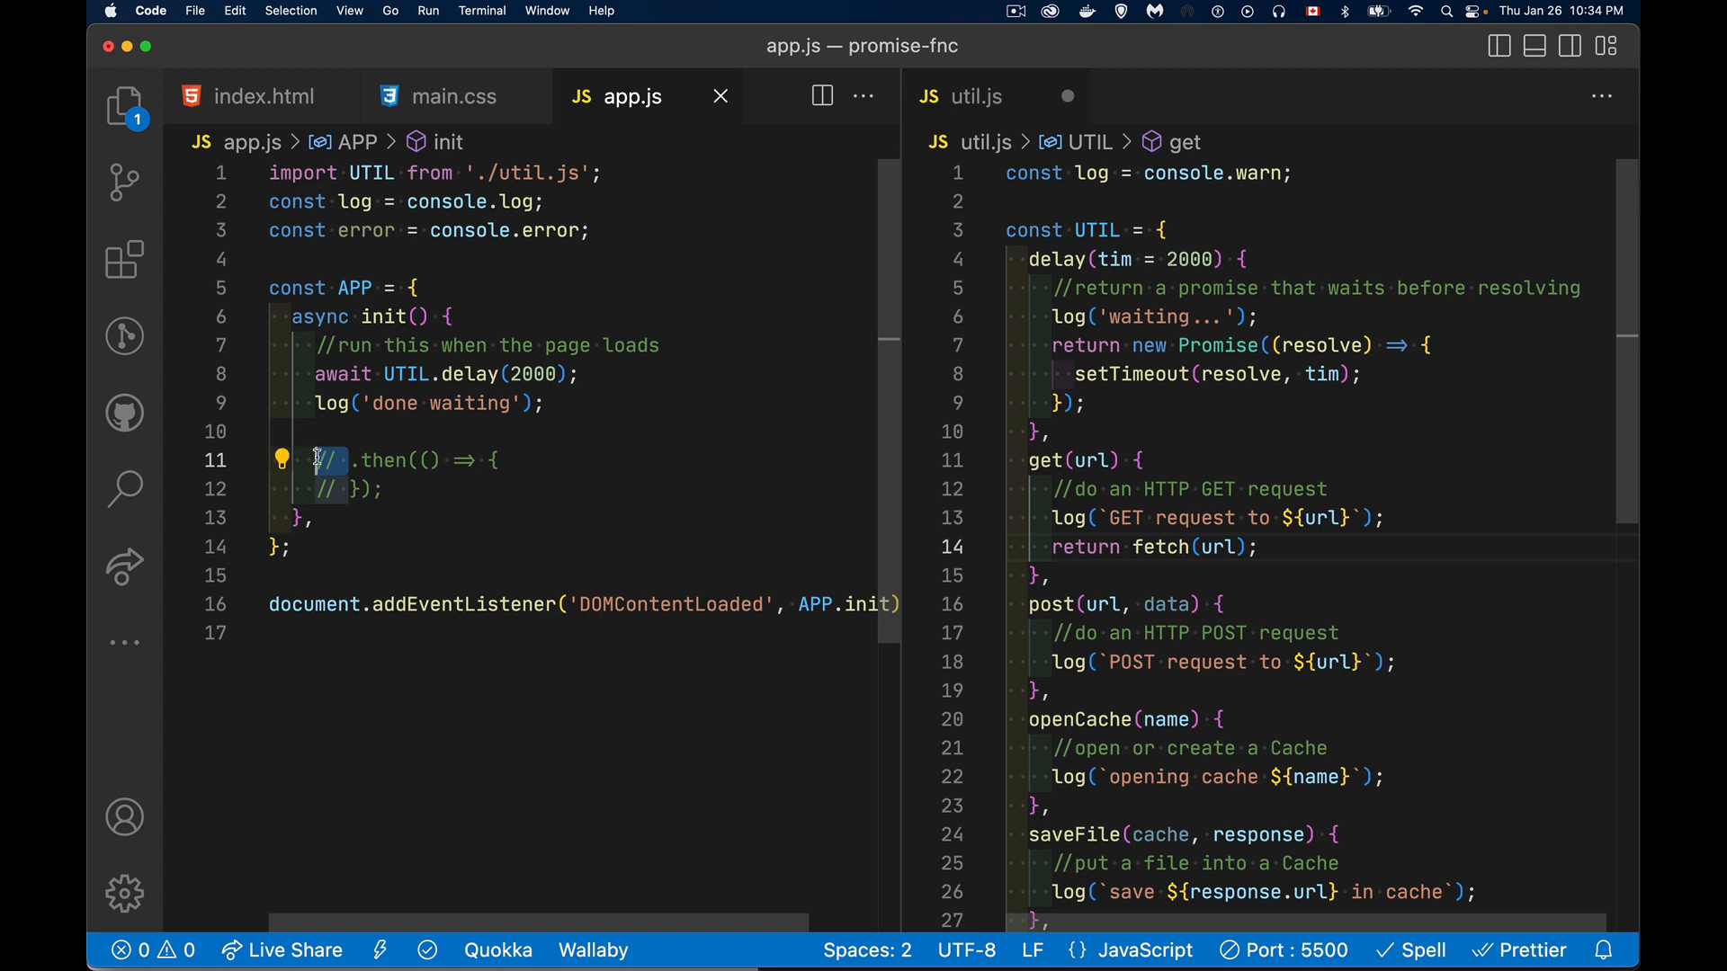
Step: Add UTIL.get(url).then with a response callback logging 'we have a response'
type("UTIL")
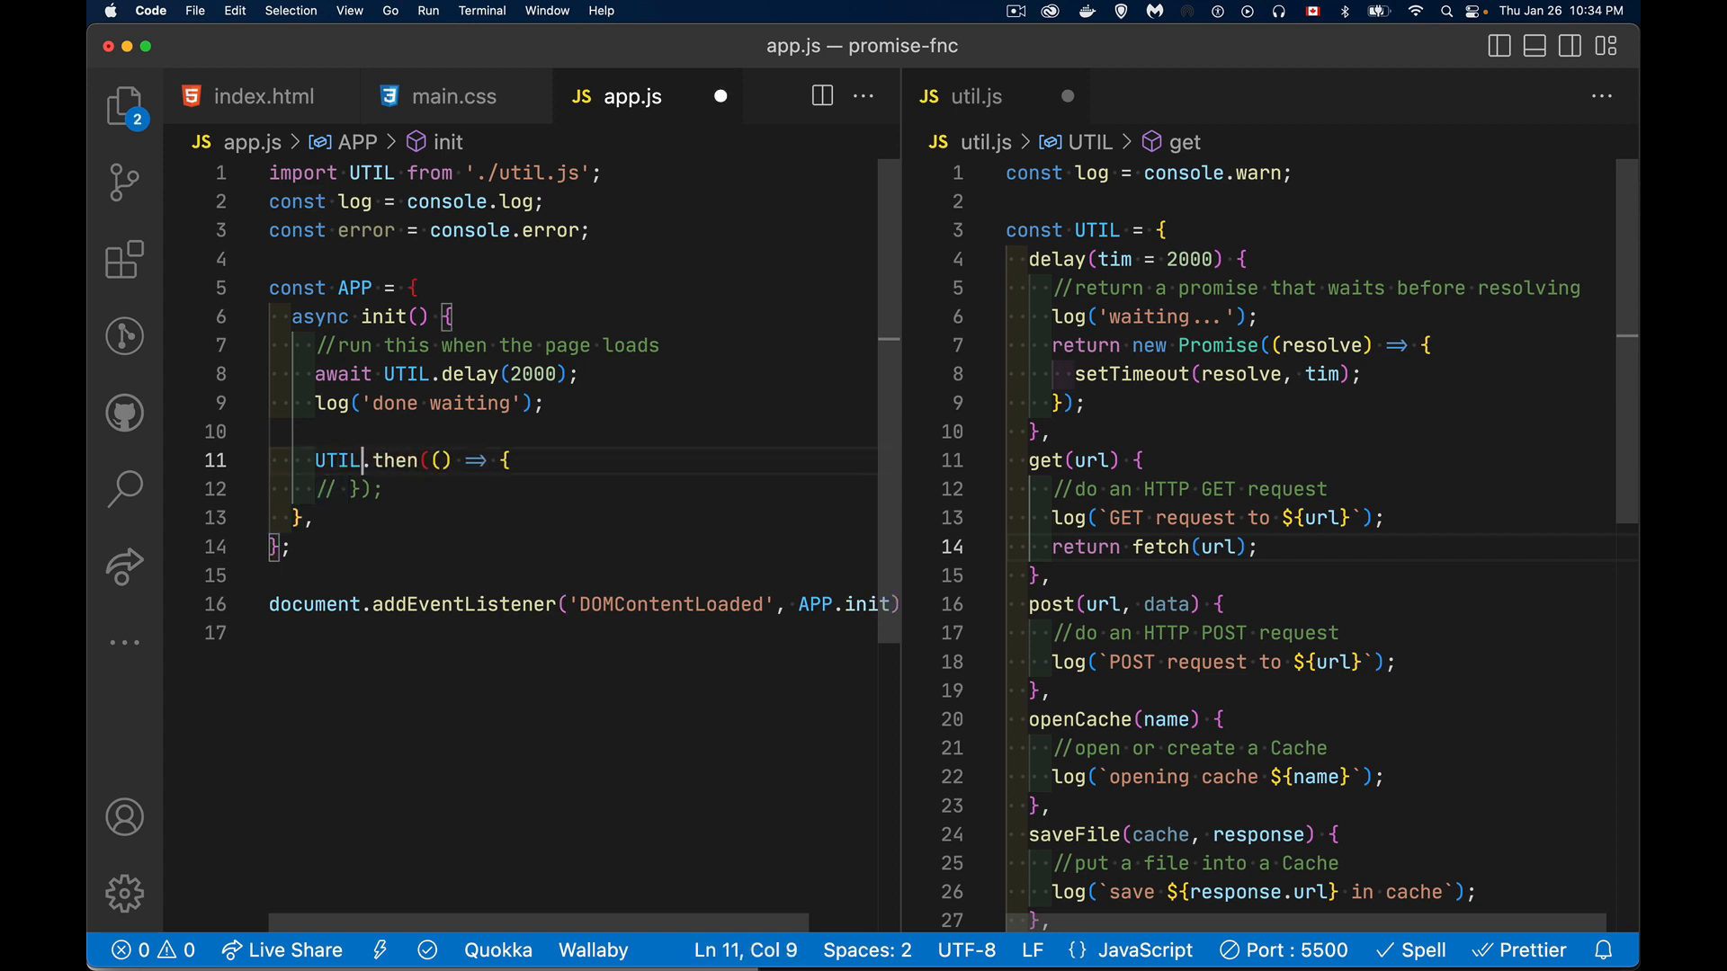
type(".get(")
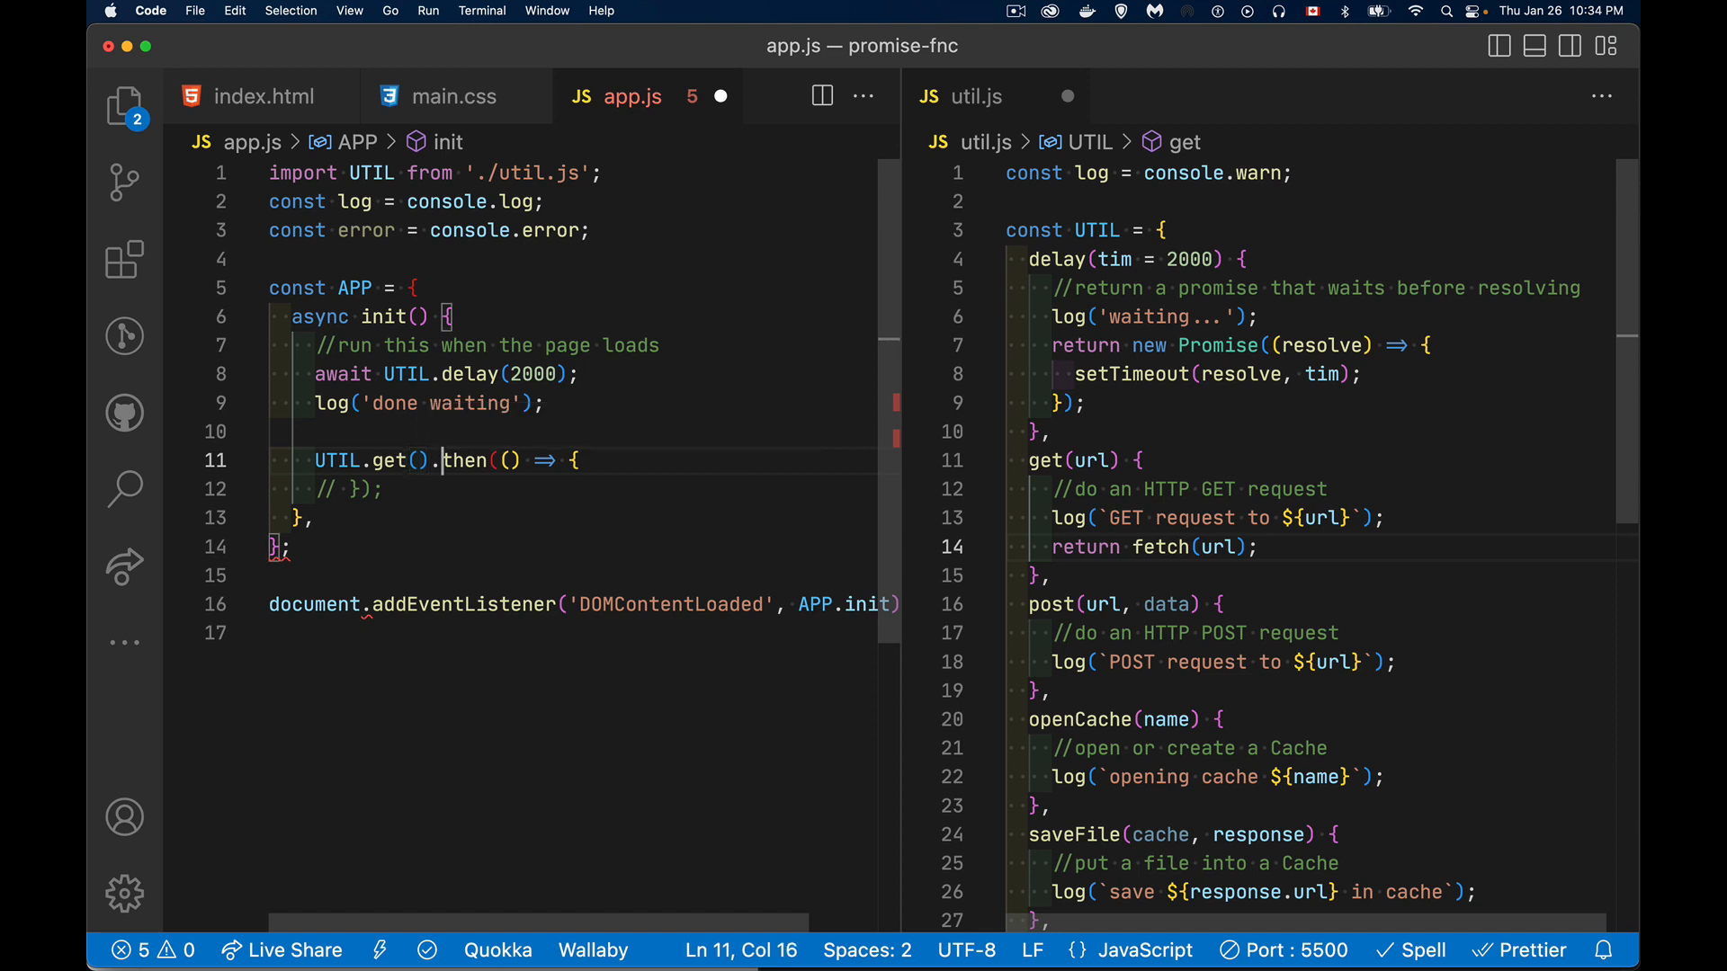
type("response")
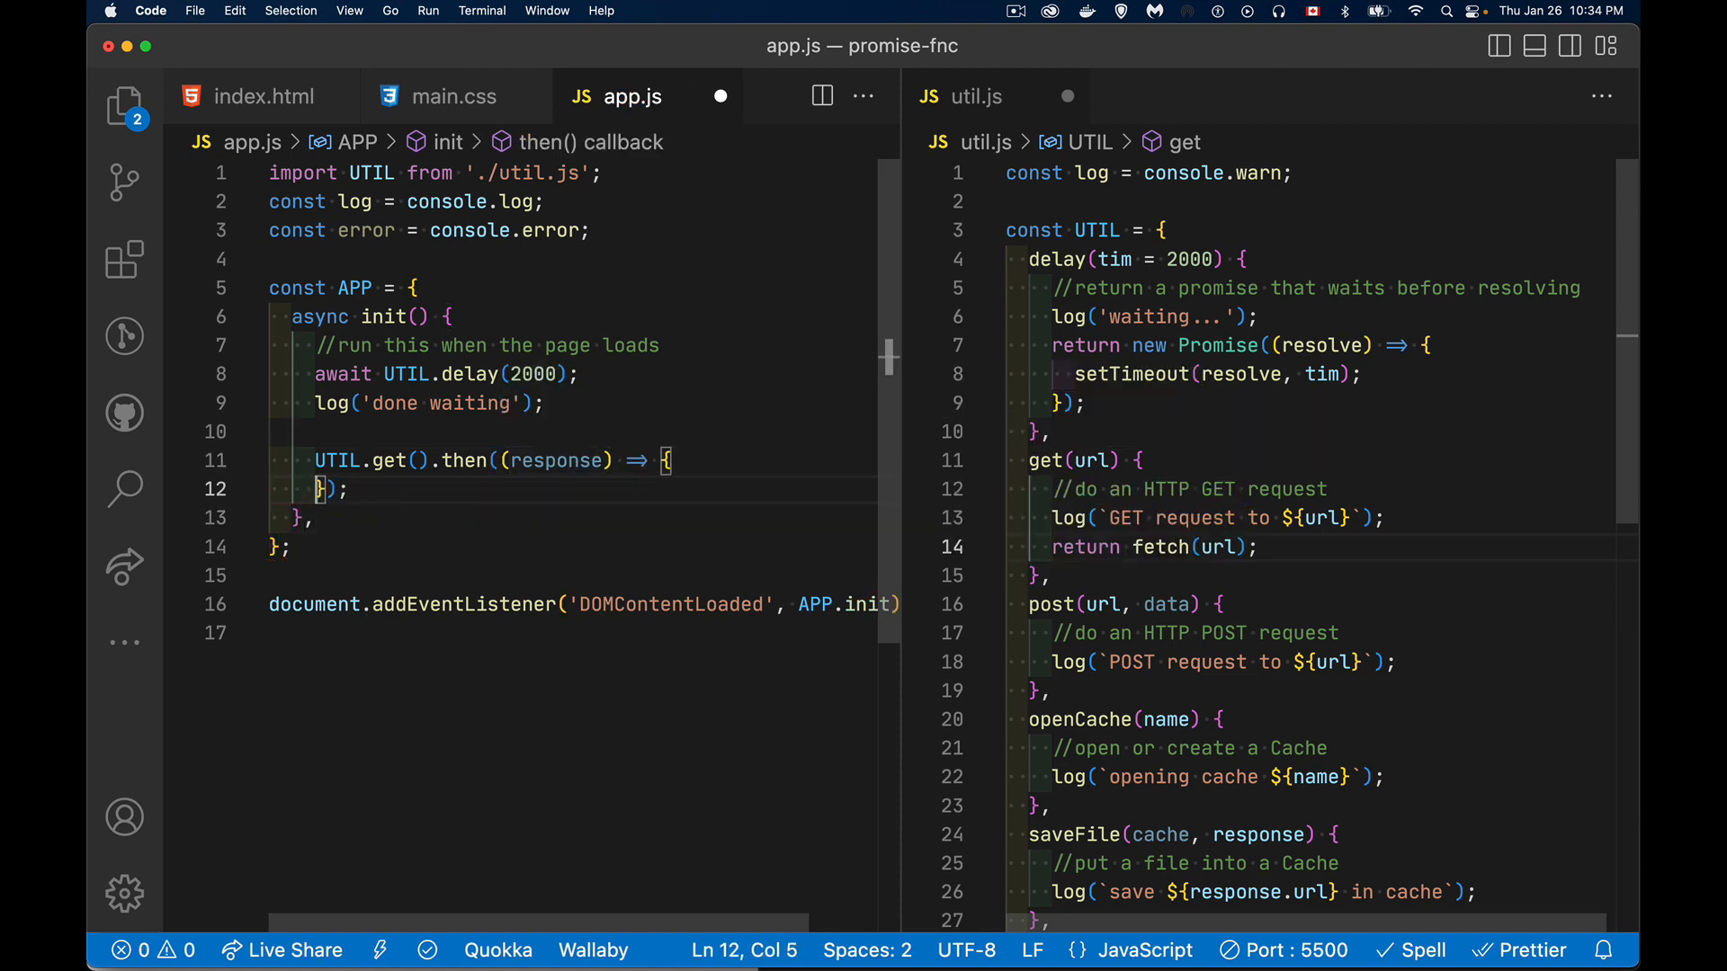
key("Enter")
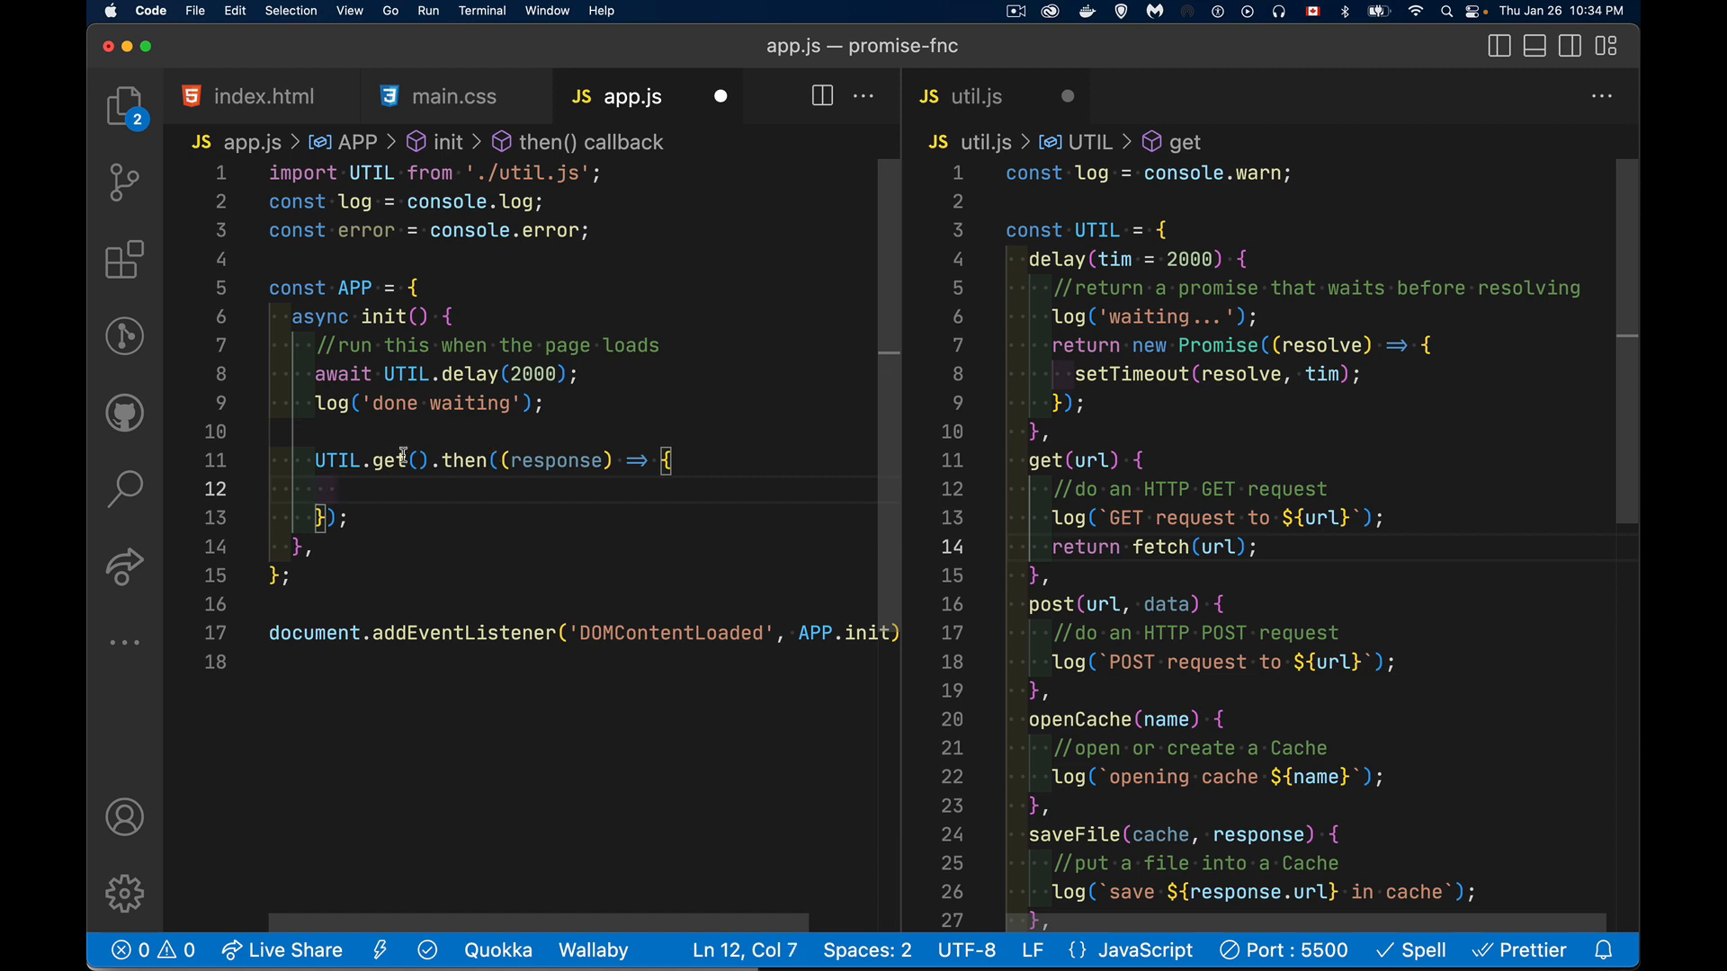
type("url")
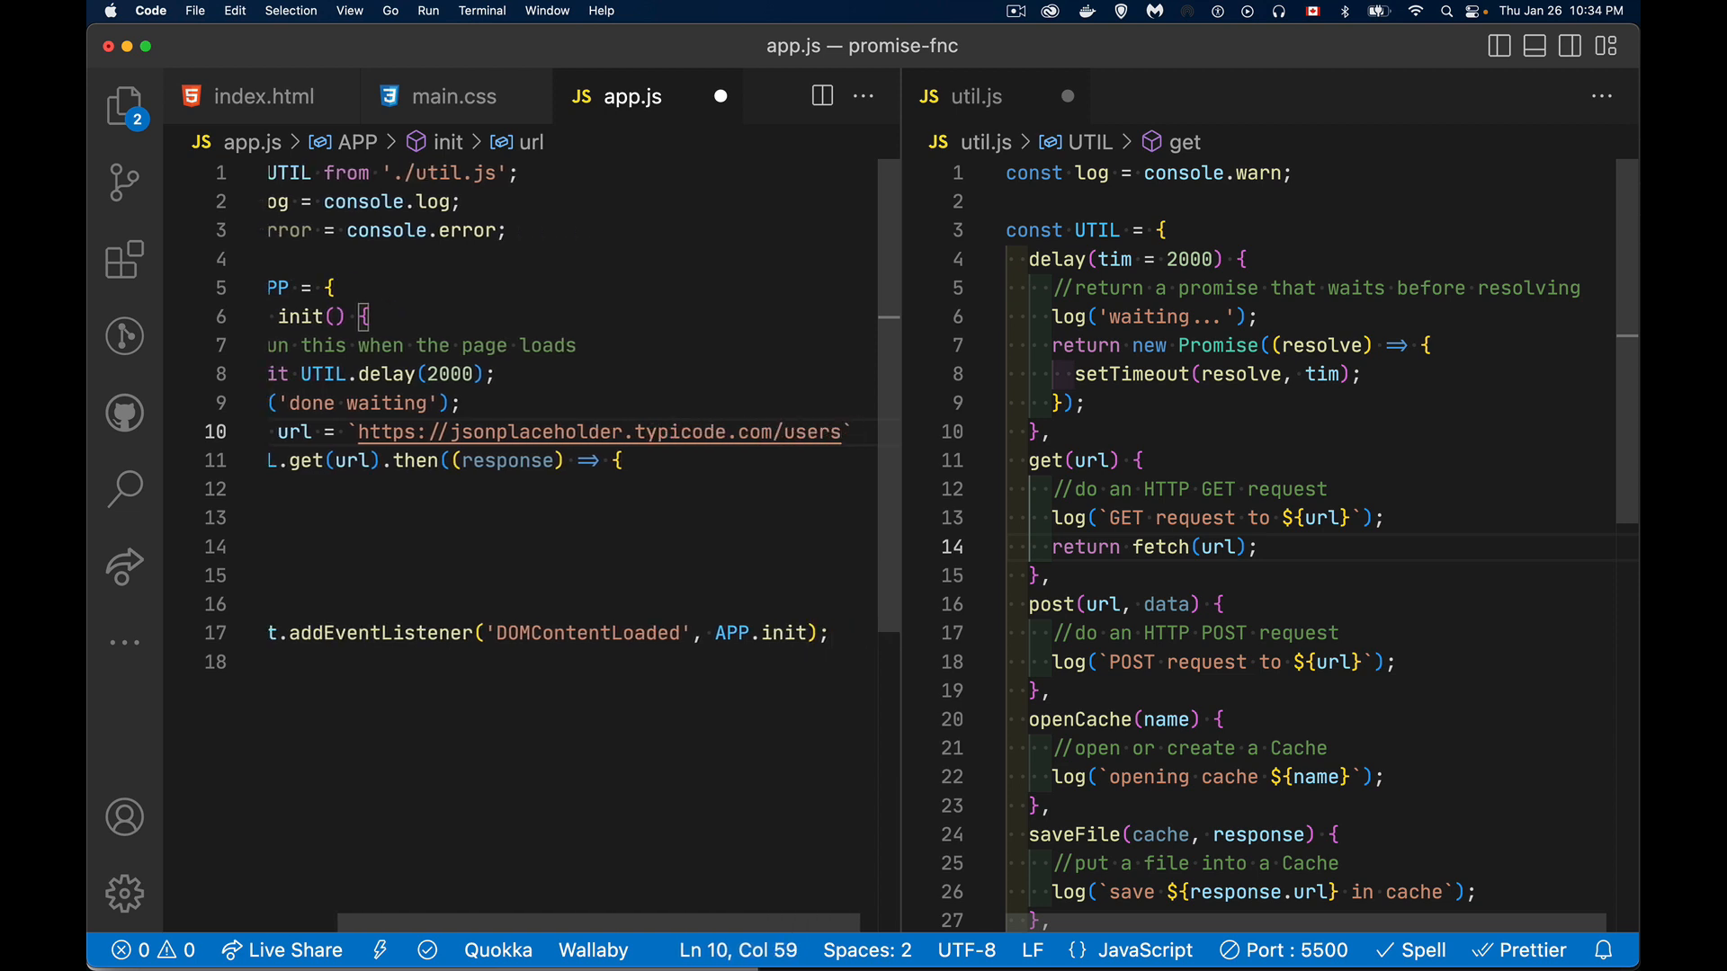
type("log('we have a response');")
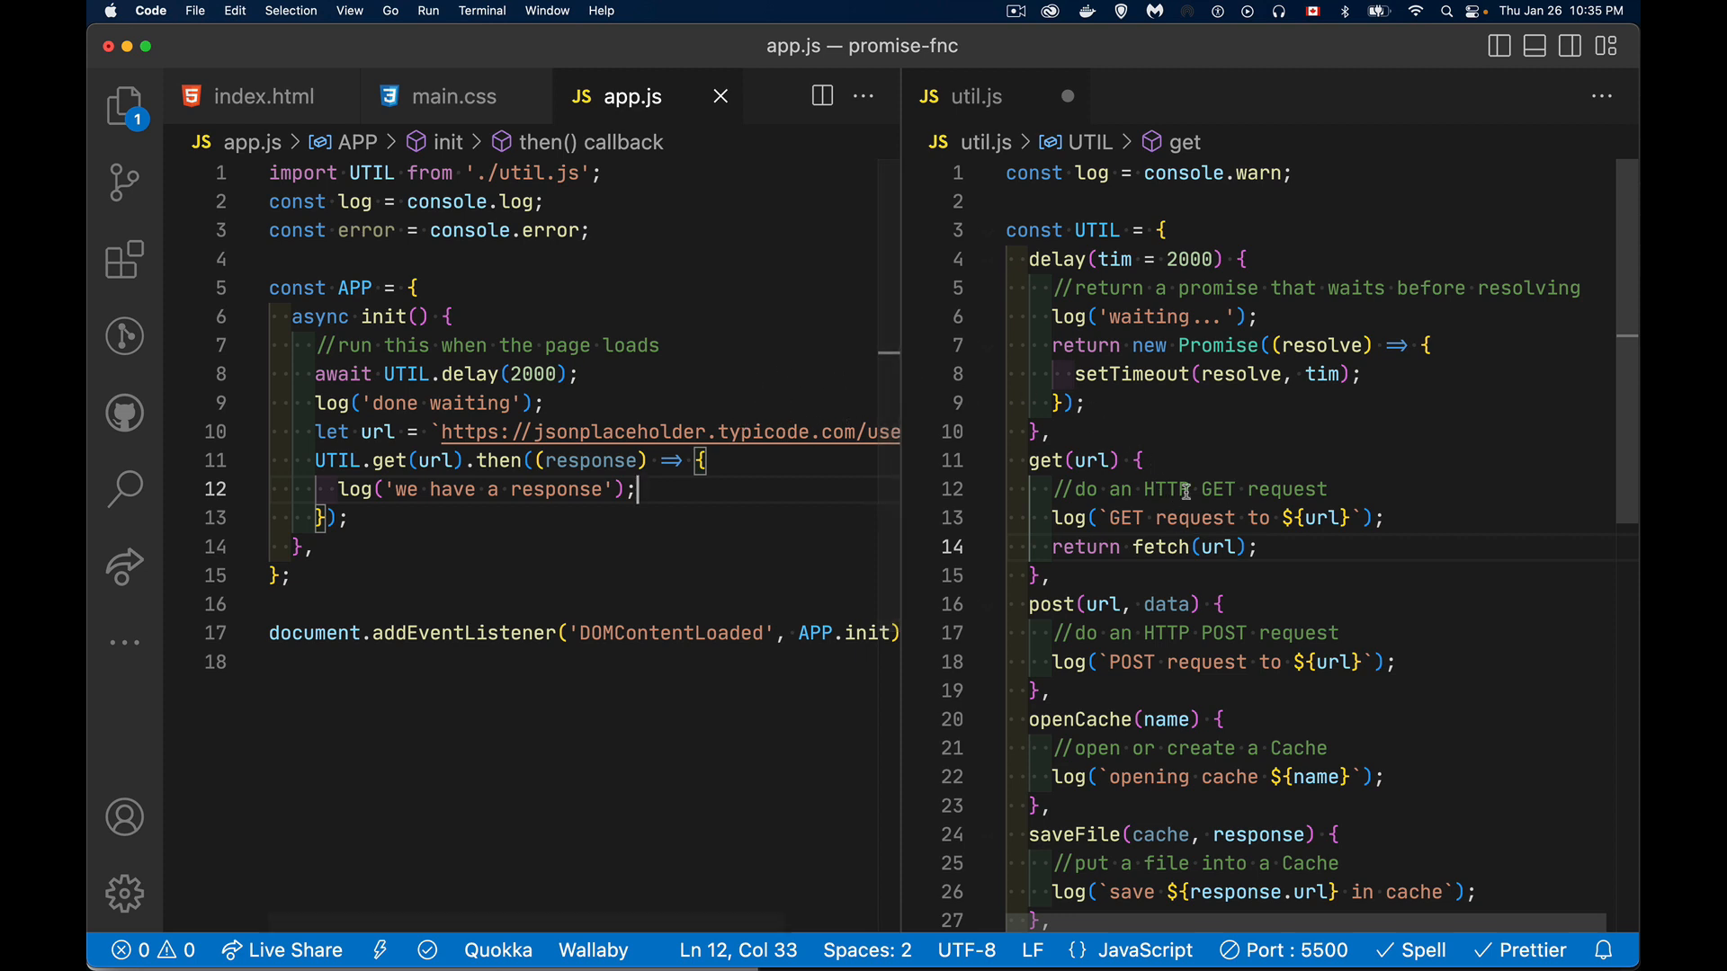
mouse_move(1297, 548)
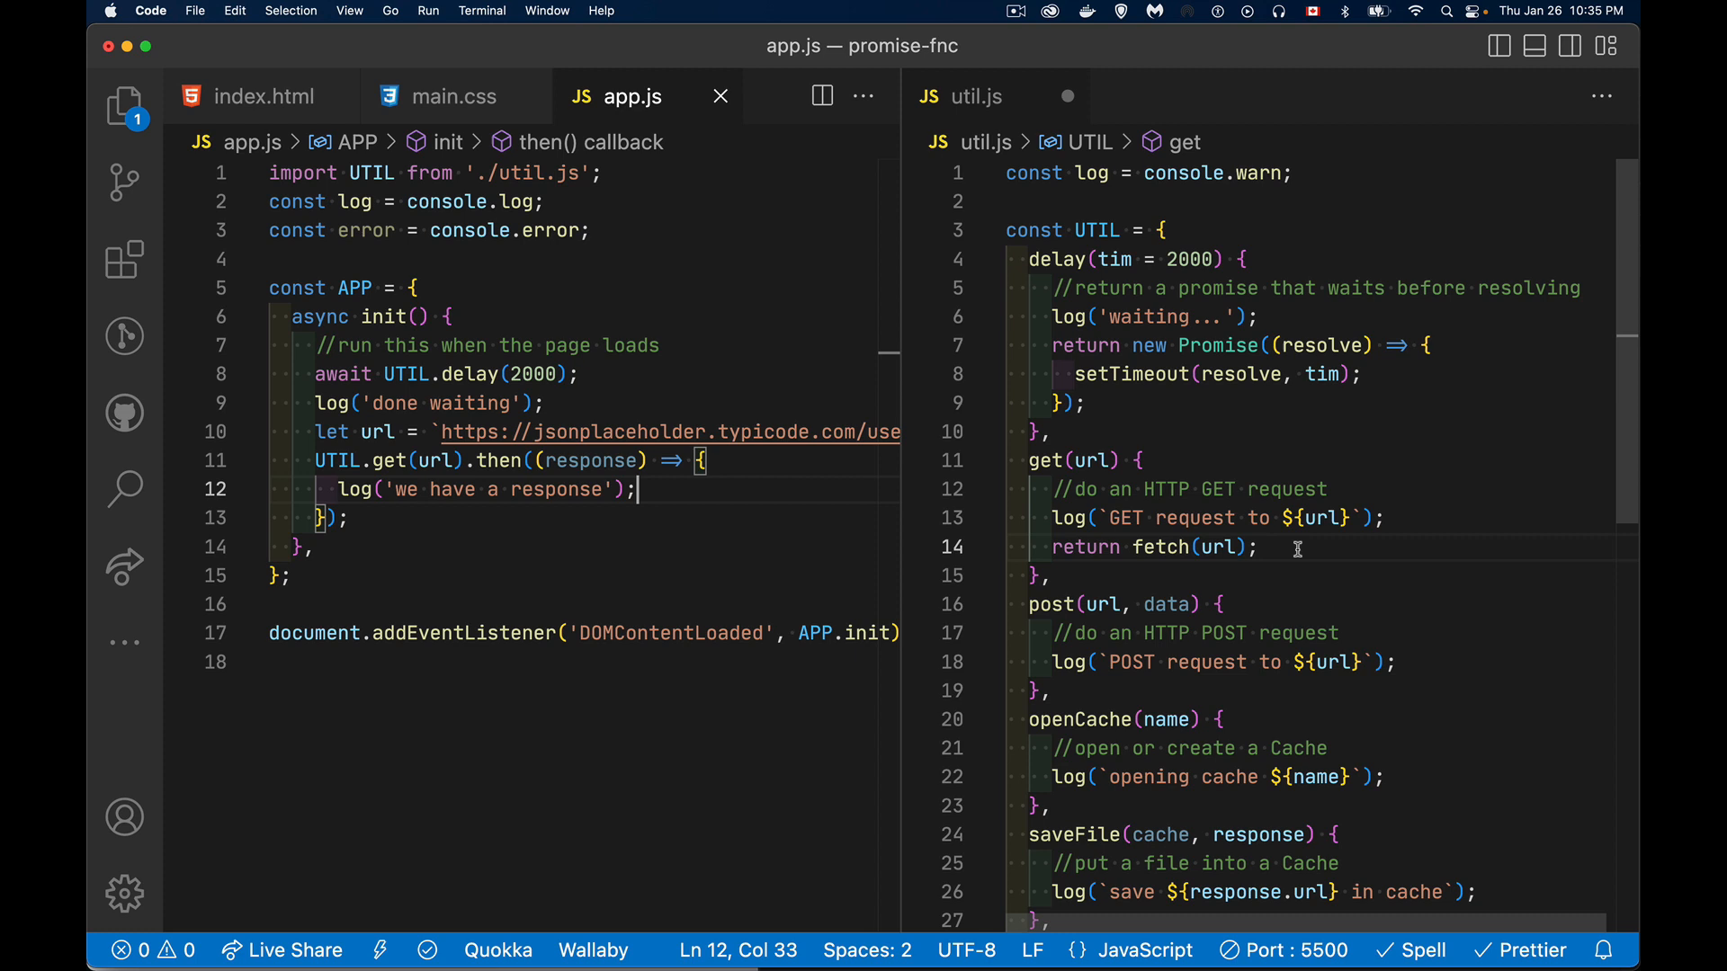
mouse_move(1159, 546)
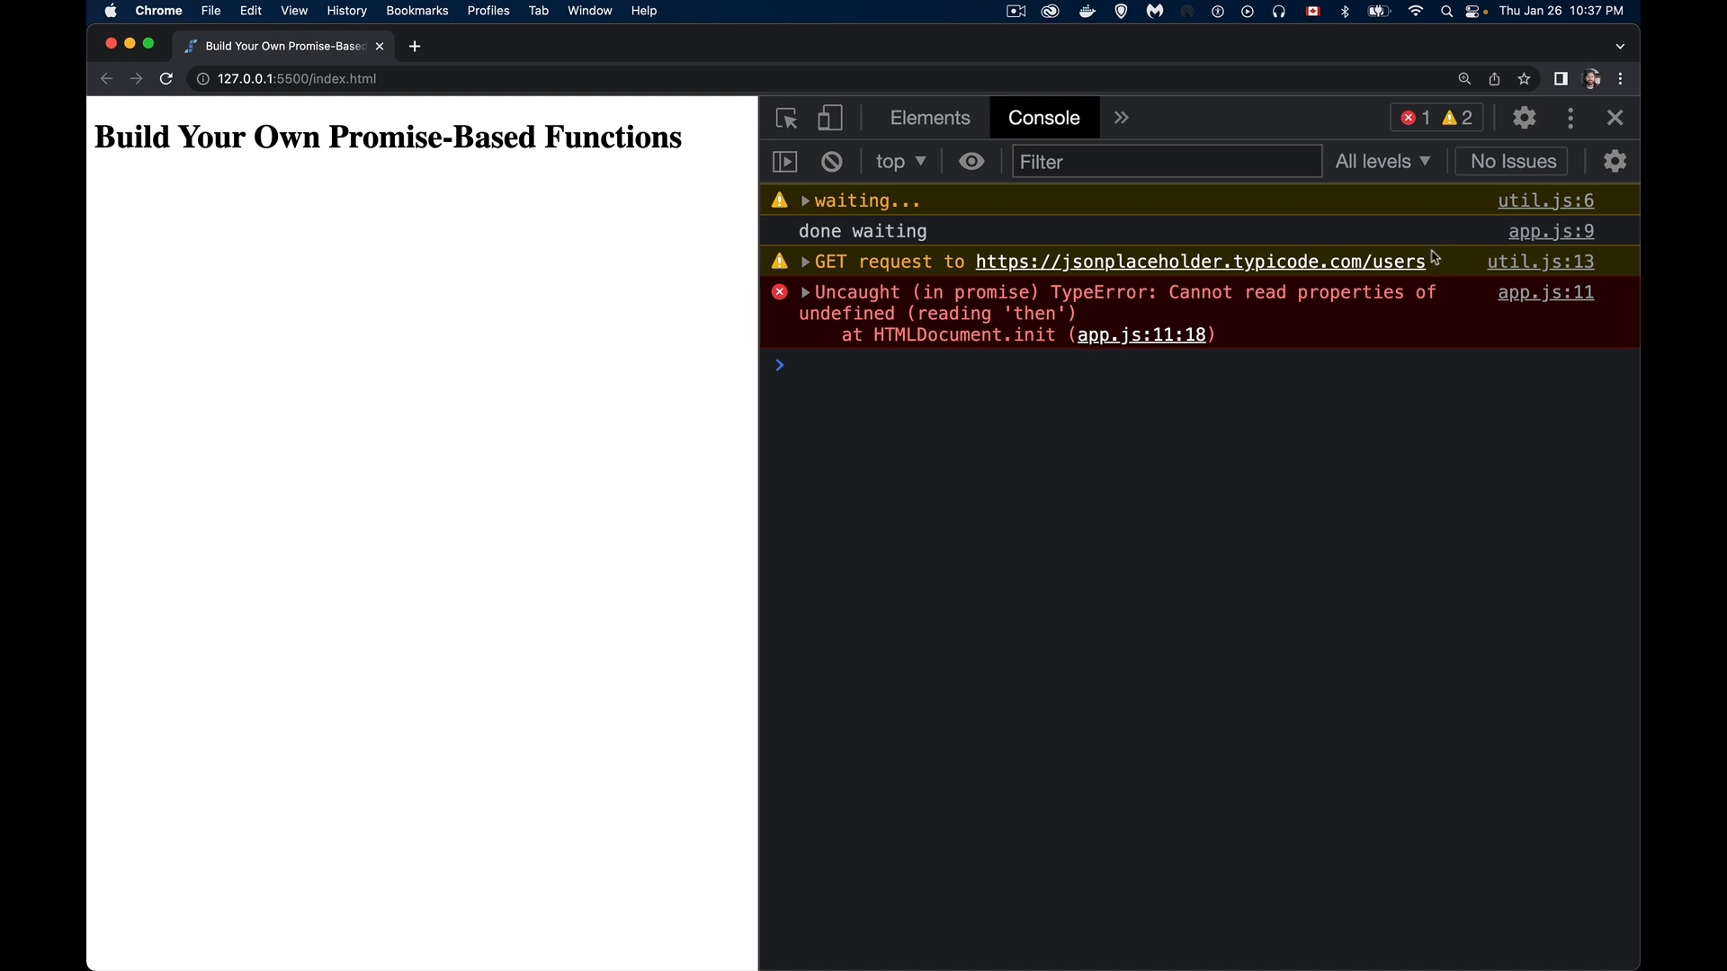
mouse_move(1422, 296)
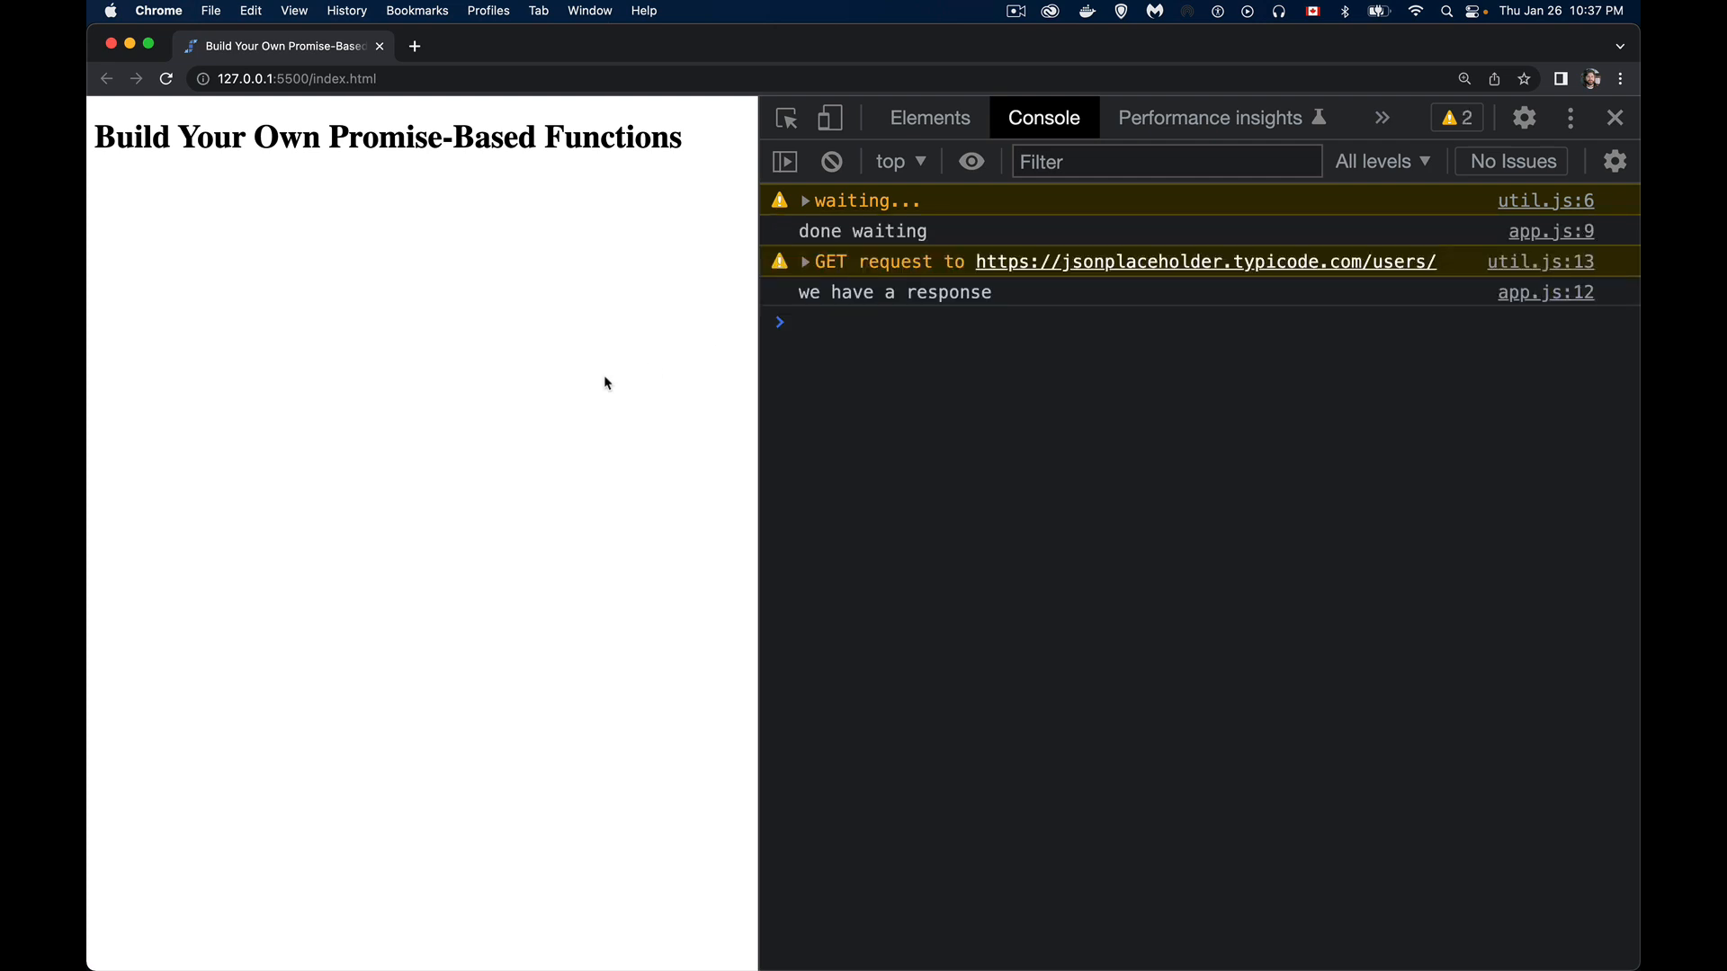
mouse_move(1404, 337)
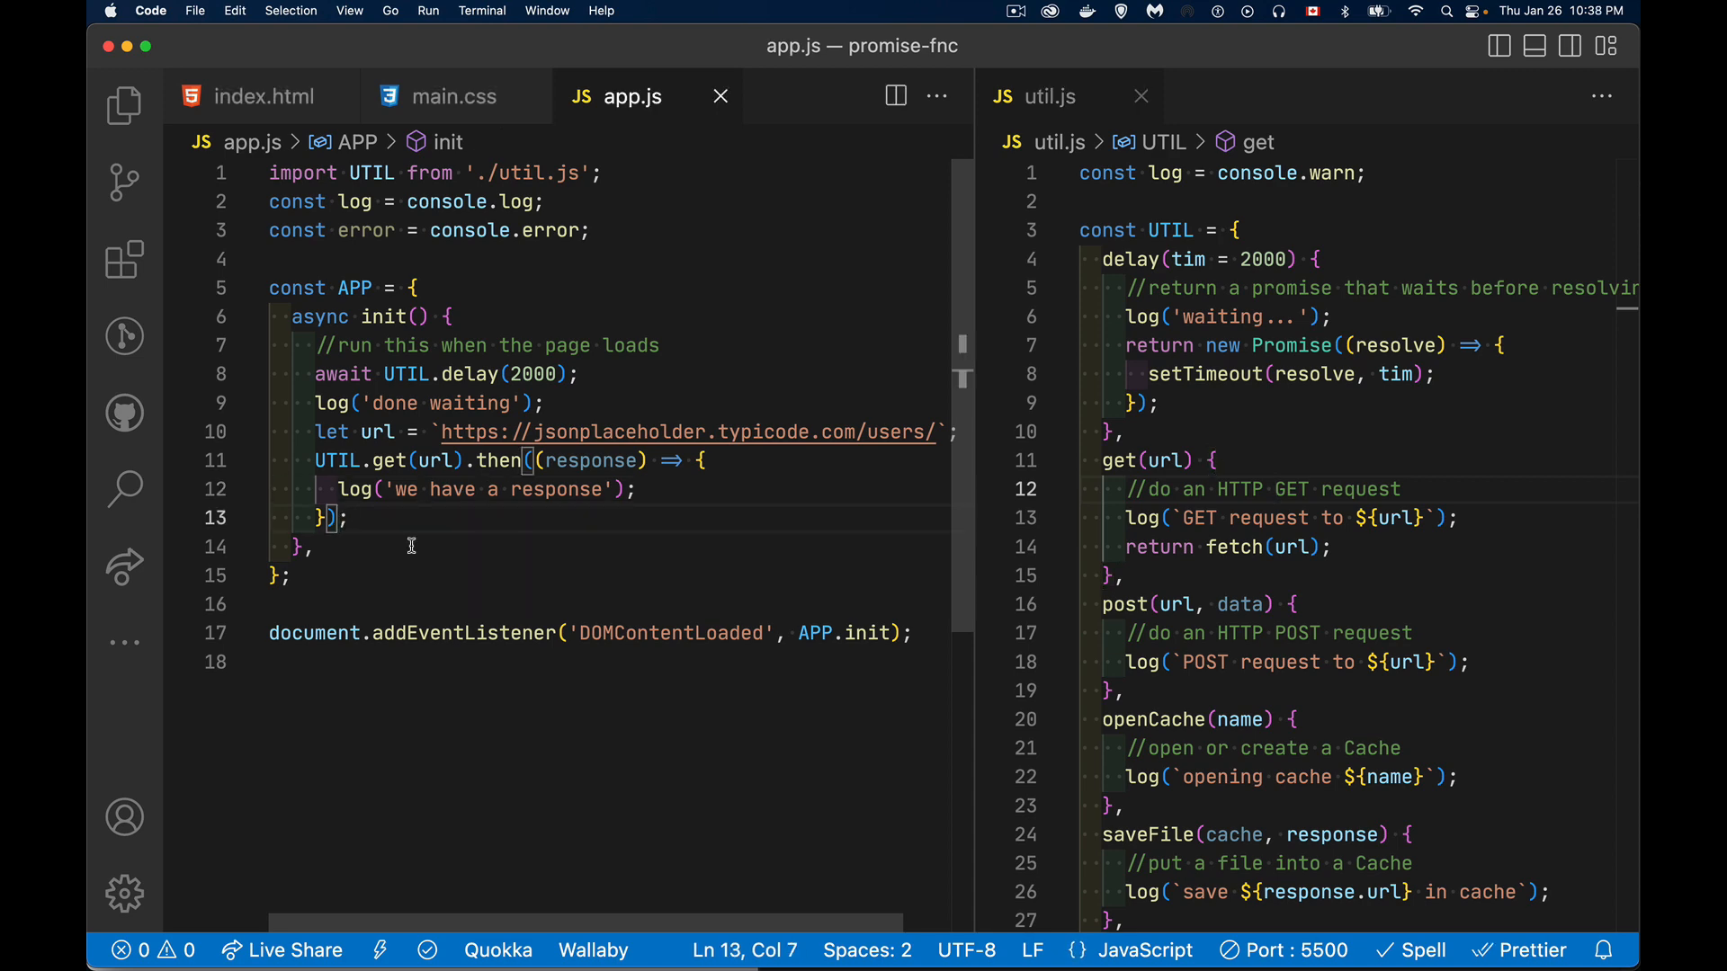
Step: Append three empty .then() calls and .catch(error) to the UTIL.get chain
type(".then()")
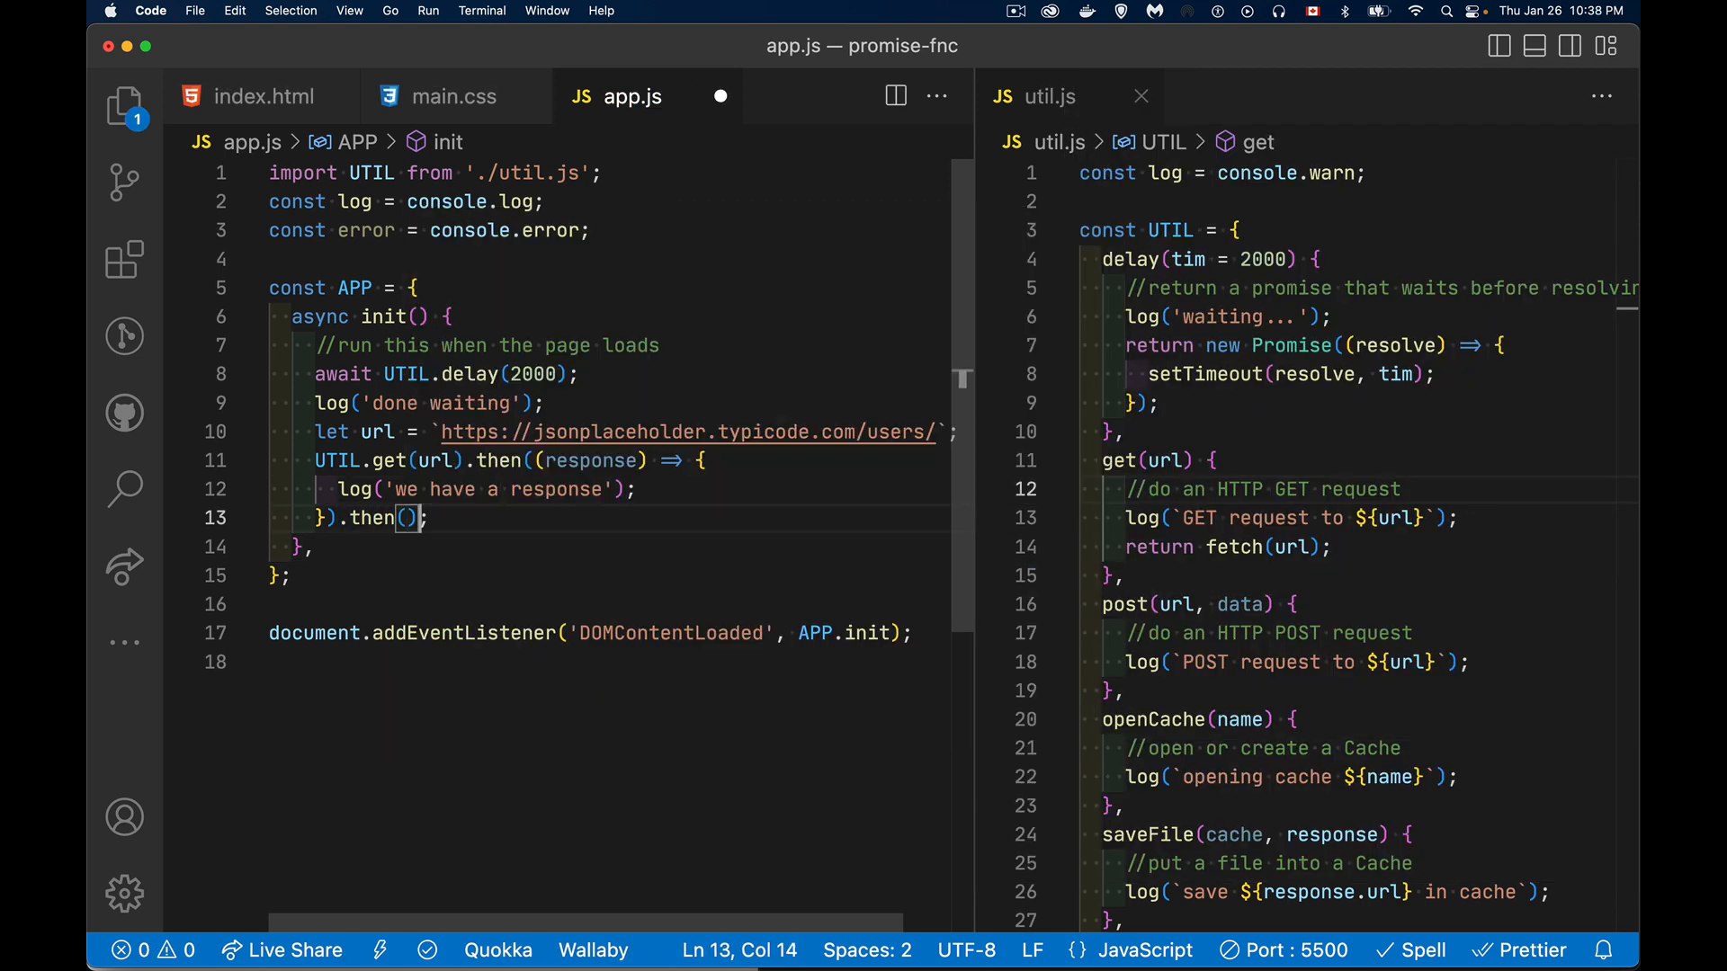
type(".")
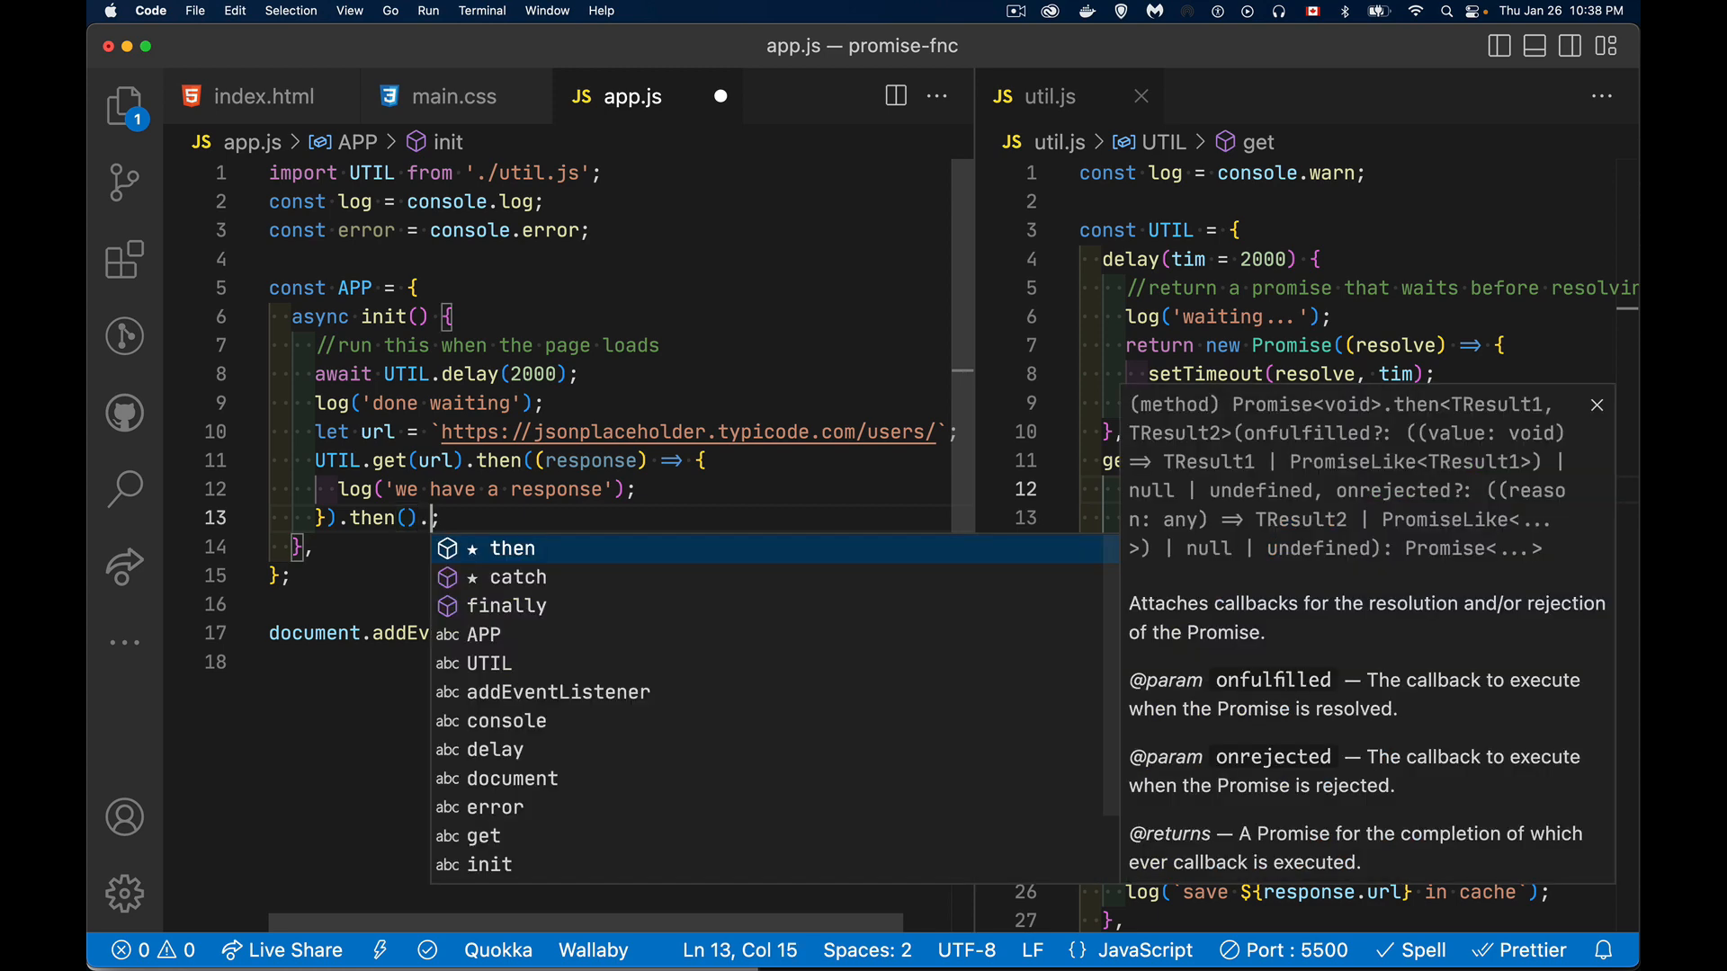
type("then()")
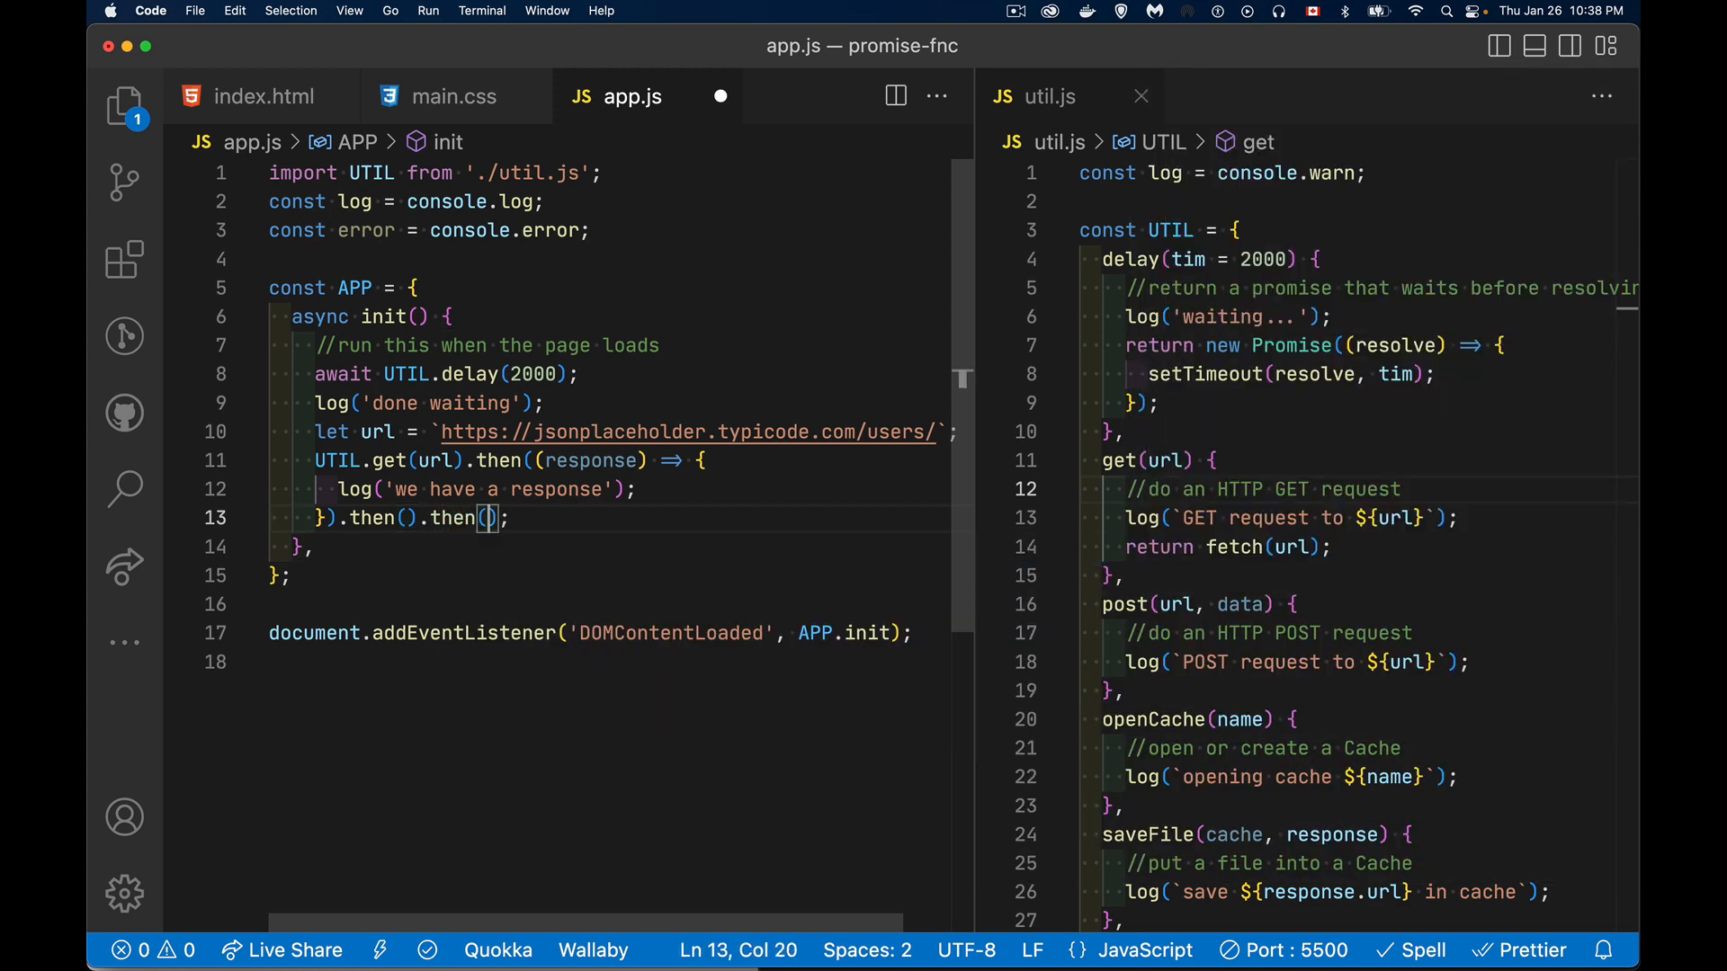
type(".then().catch(")
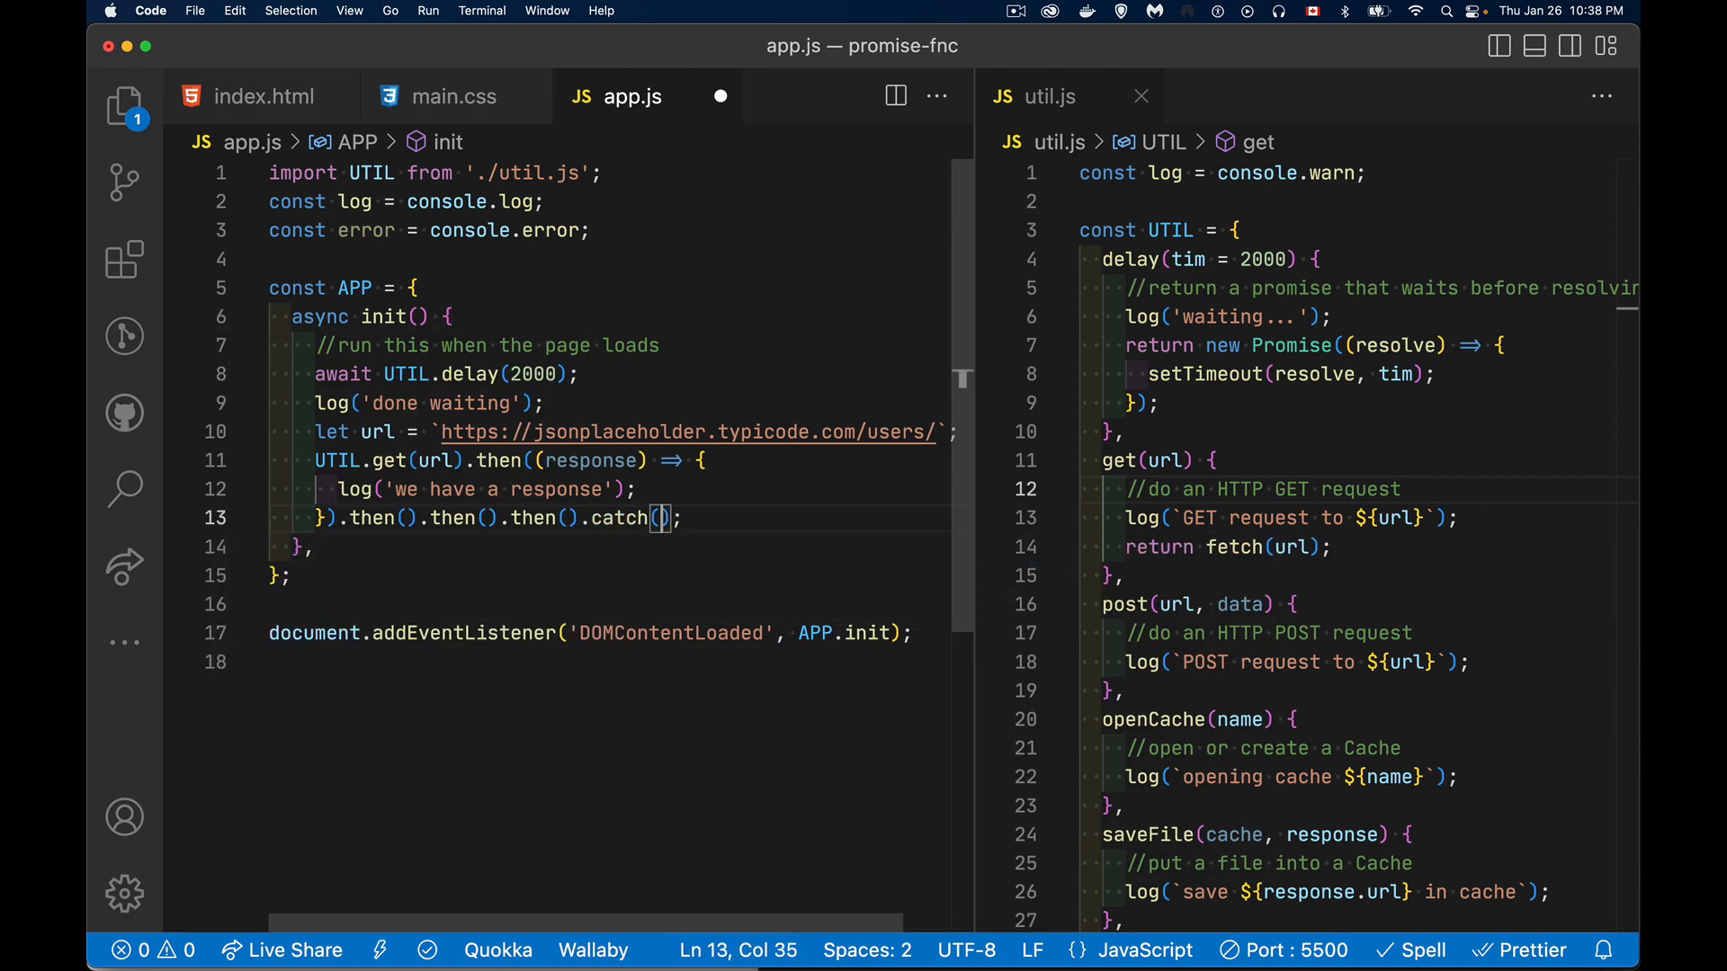
mouse_move(623, 519)
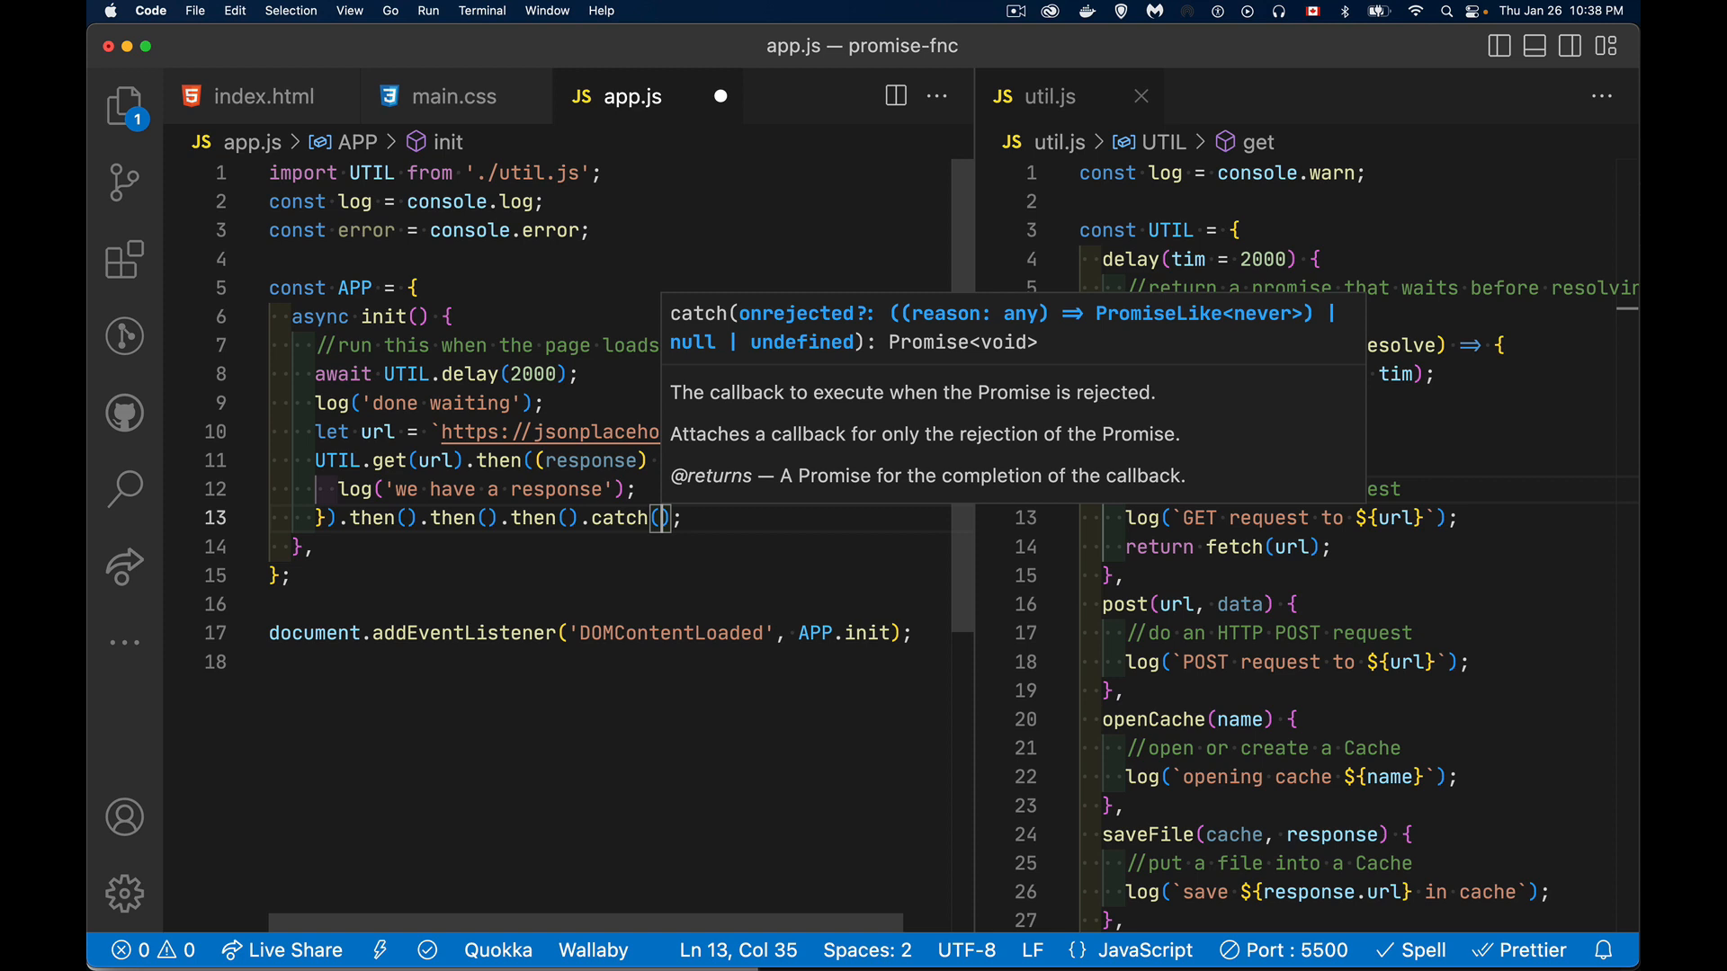
type("error")
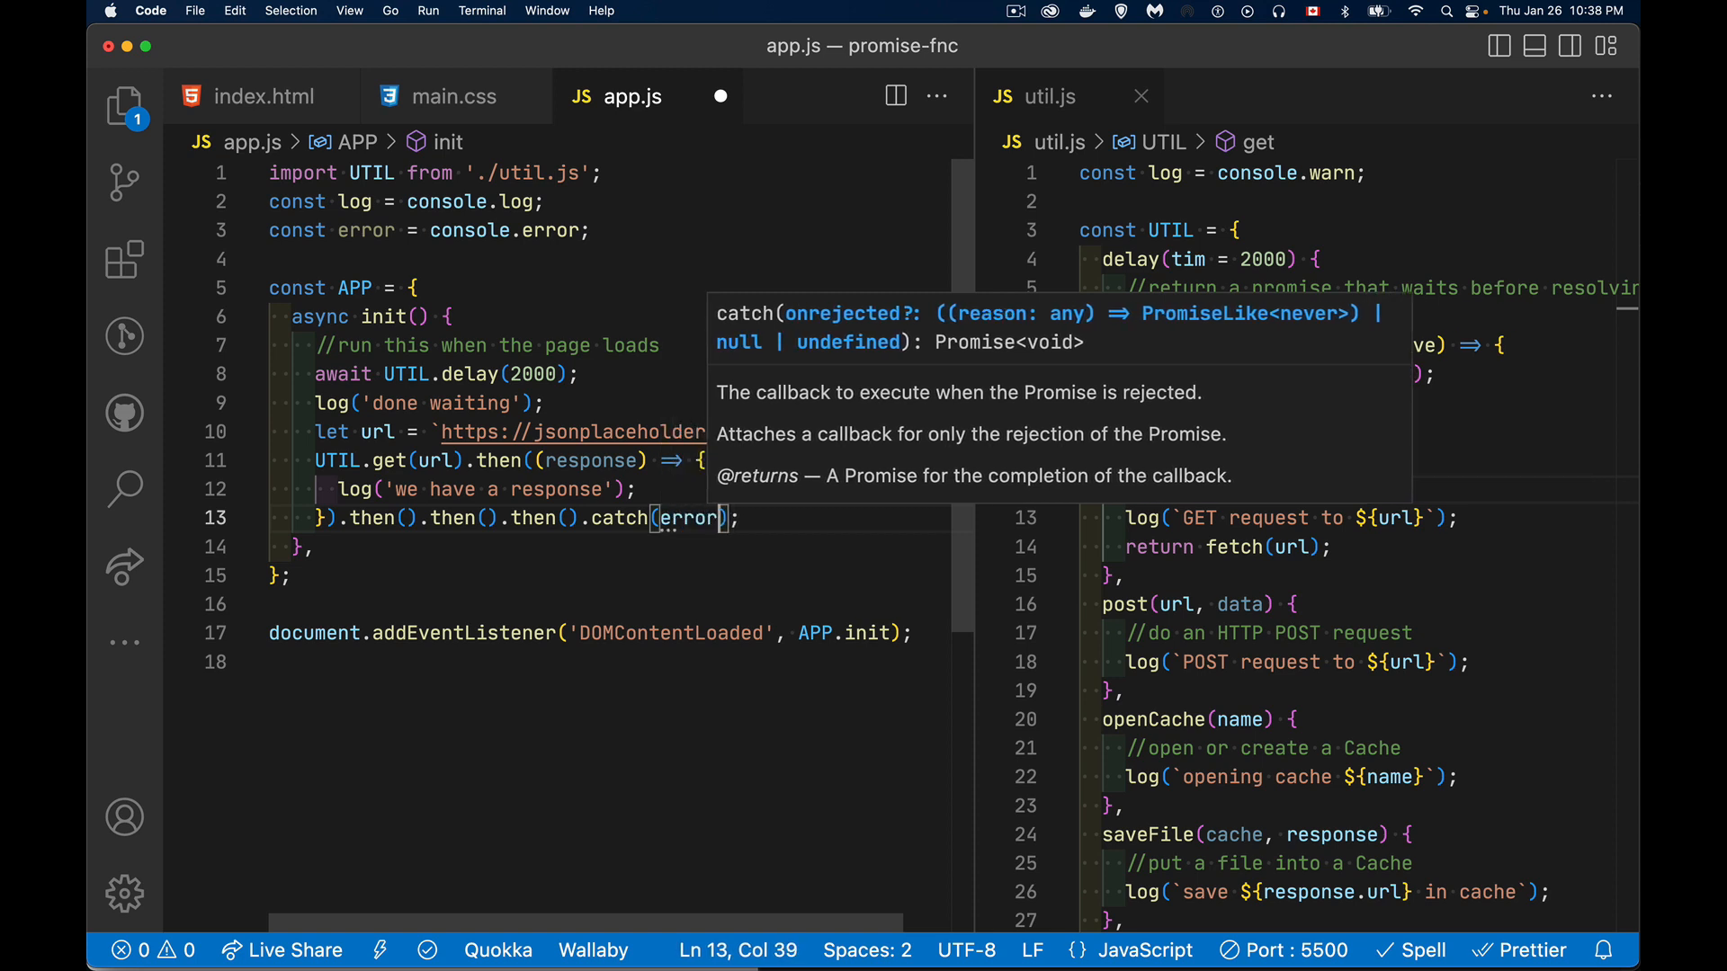
left_click(737, 519)
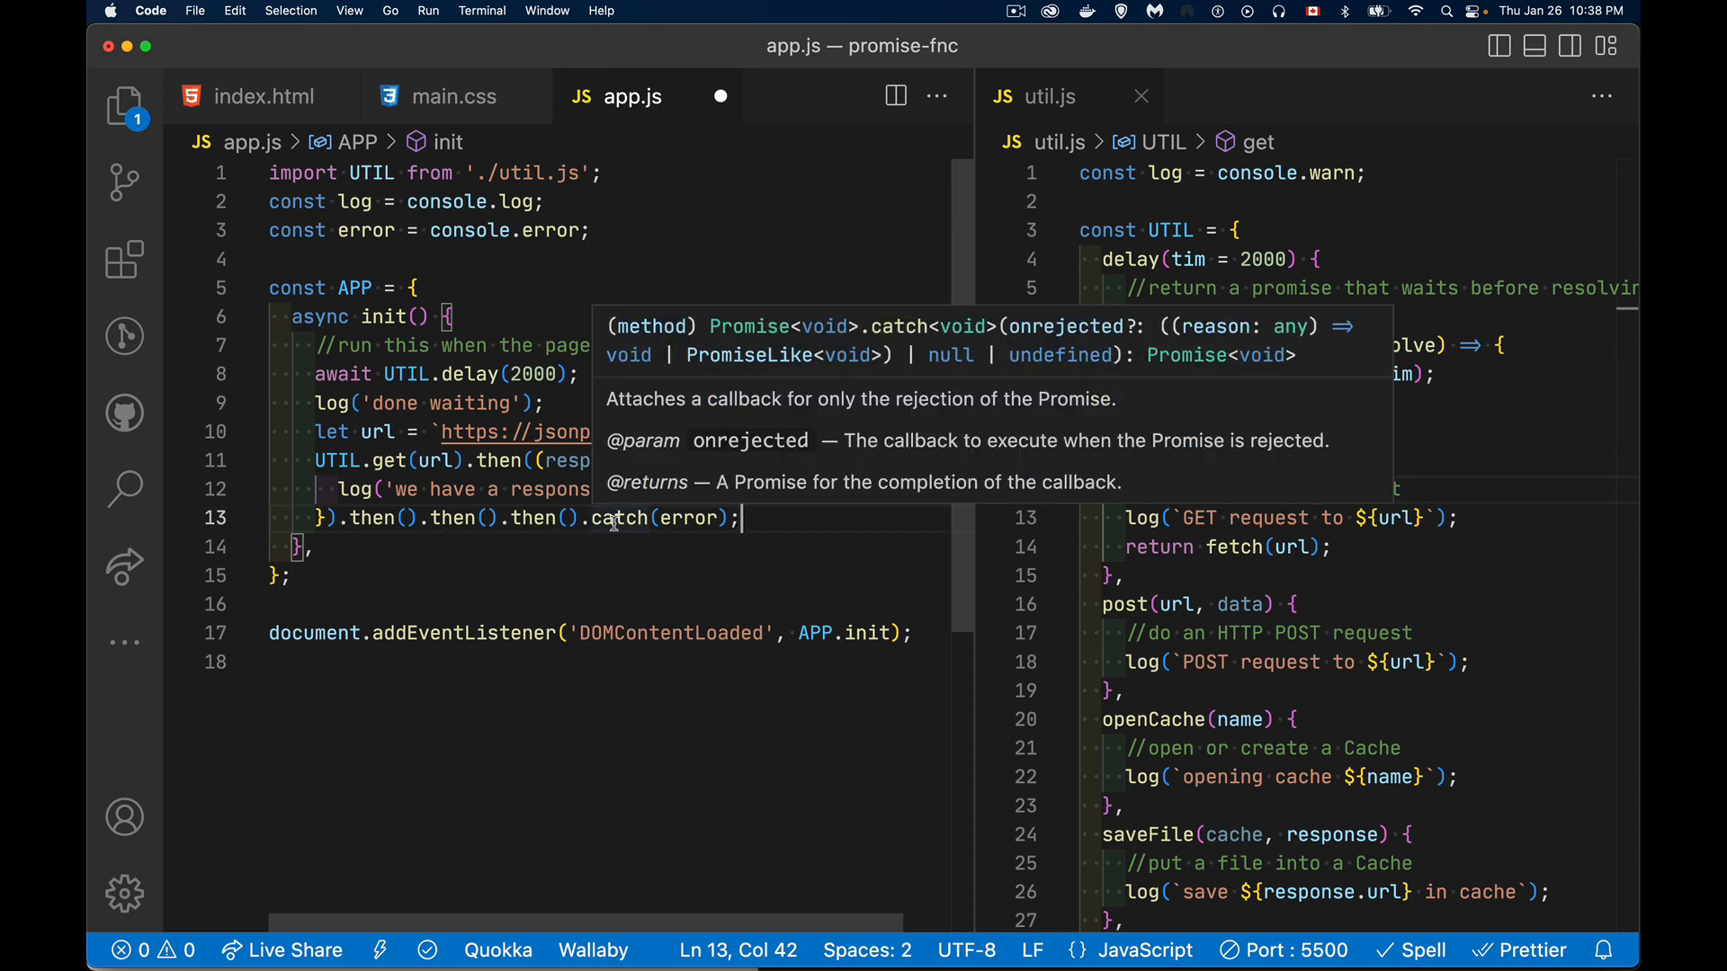
left_click(796, 518)
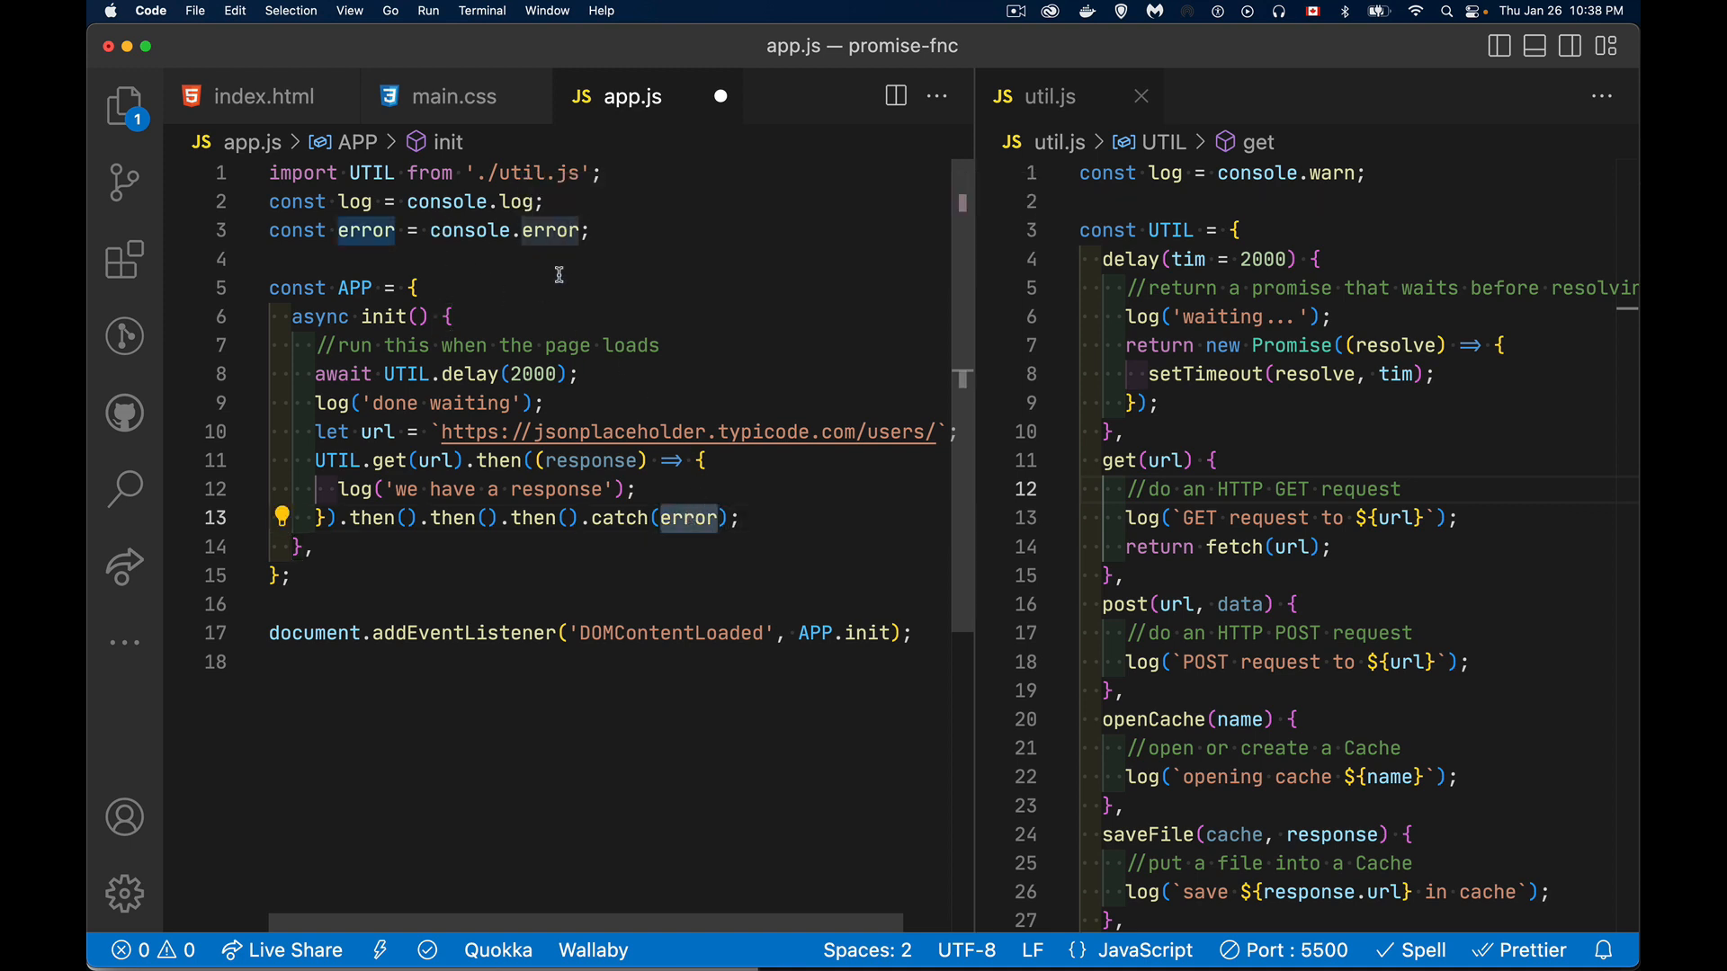
mouse_move(691, 563)
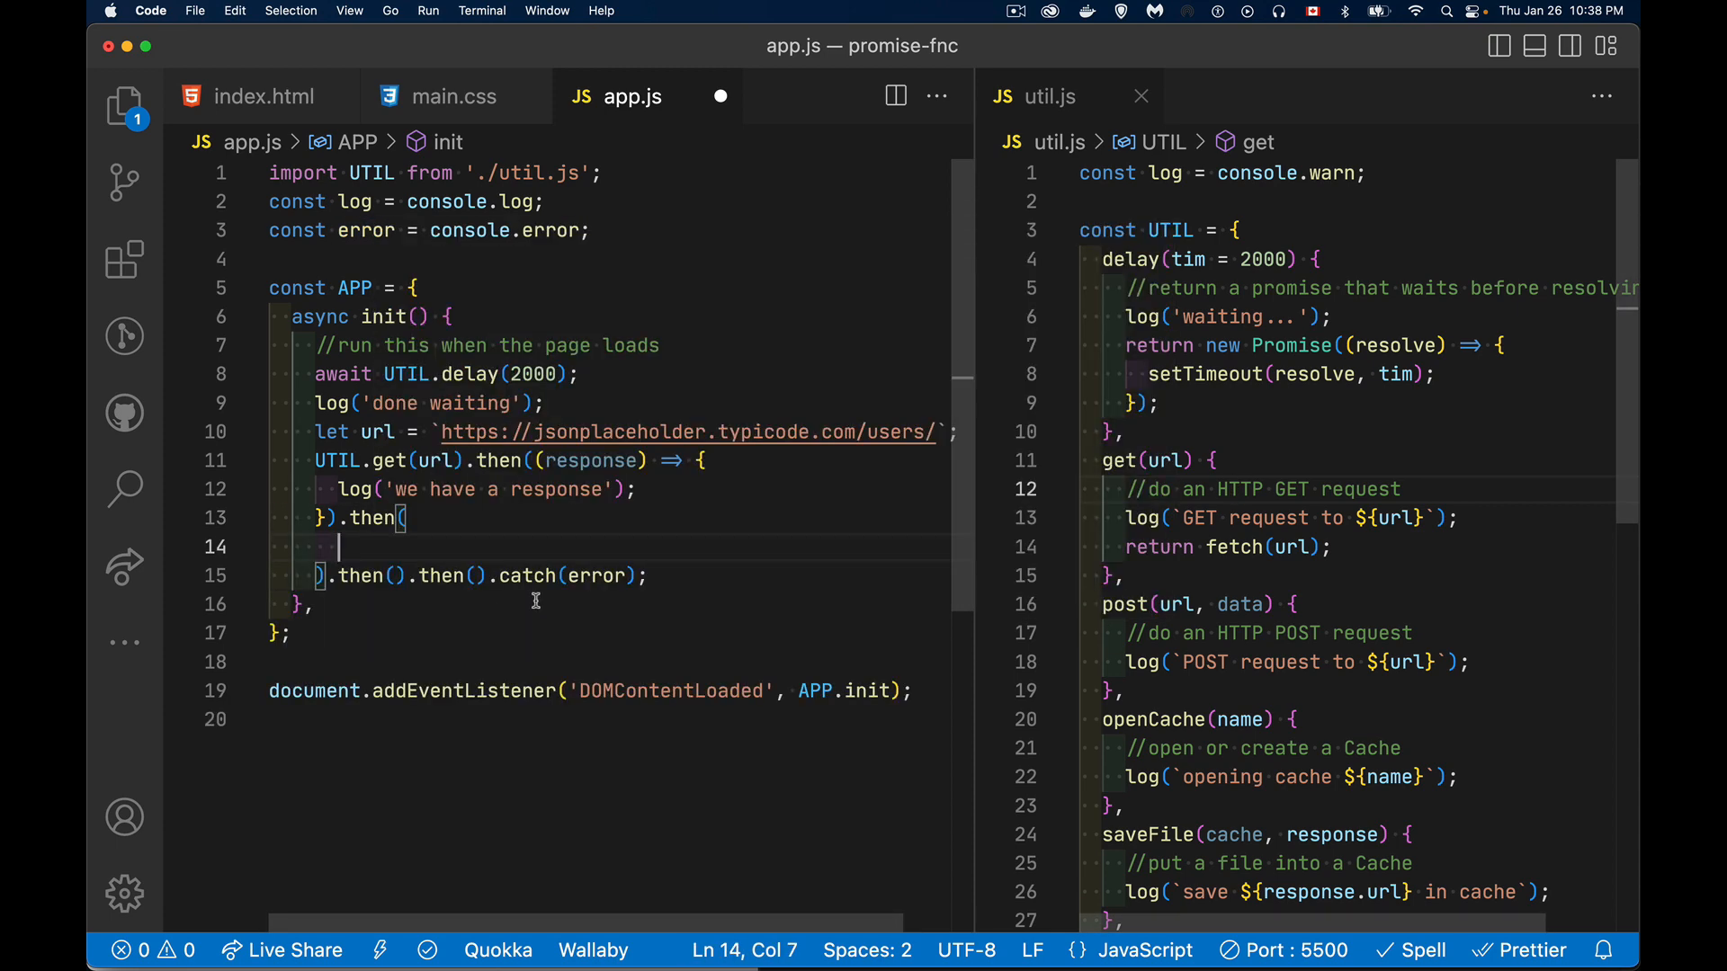
Step: Return UTIL.delay() from the first then callback after the response log
key("enter")
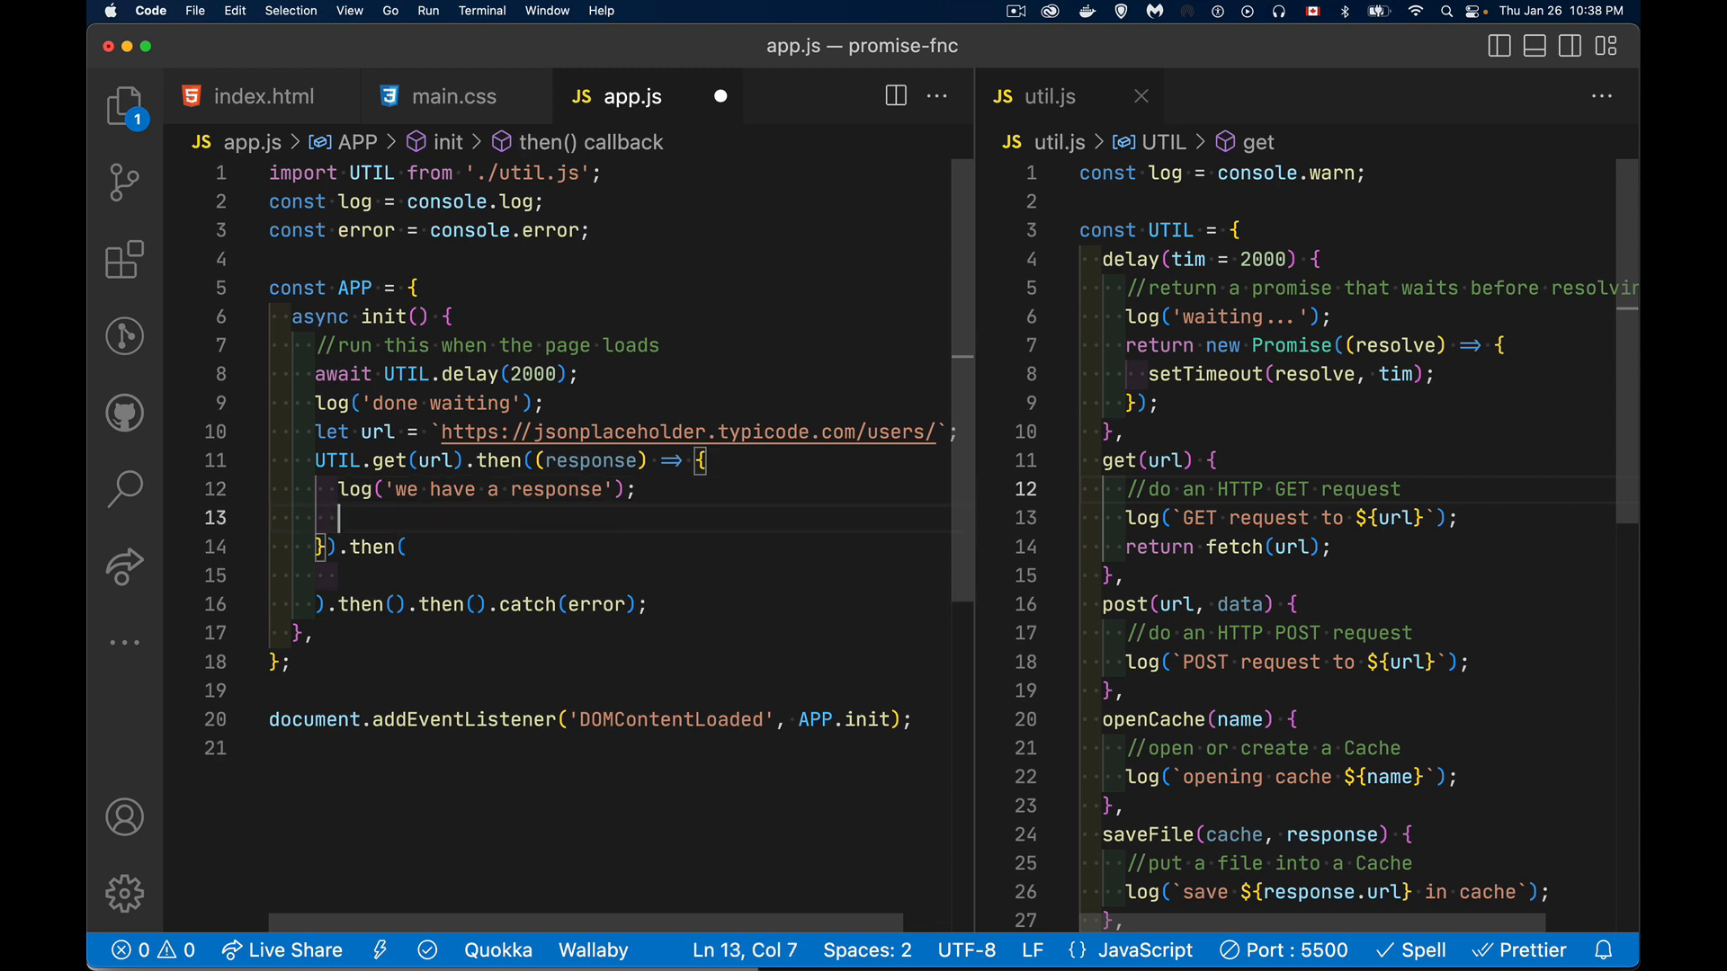
type("re")
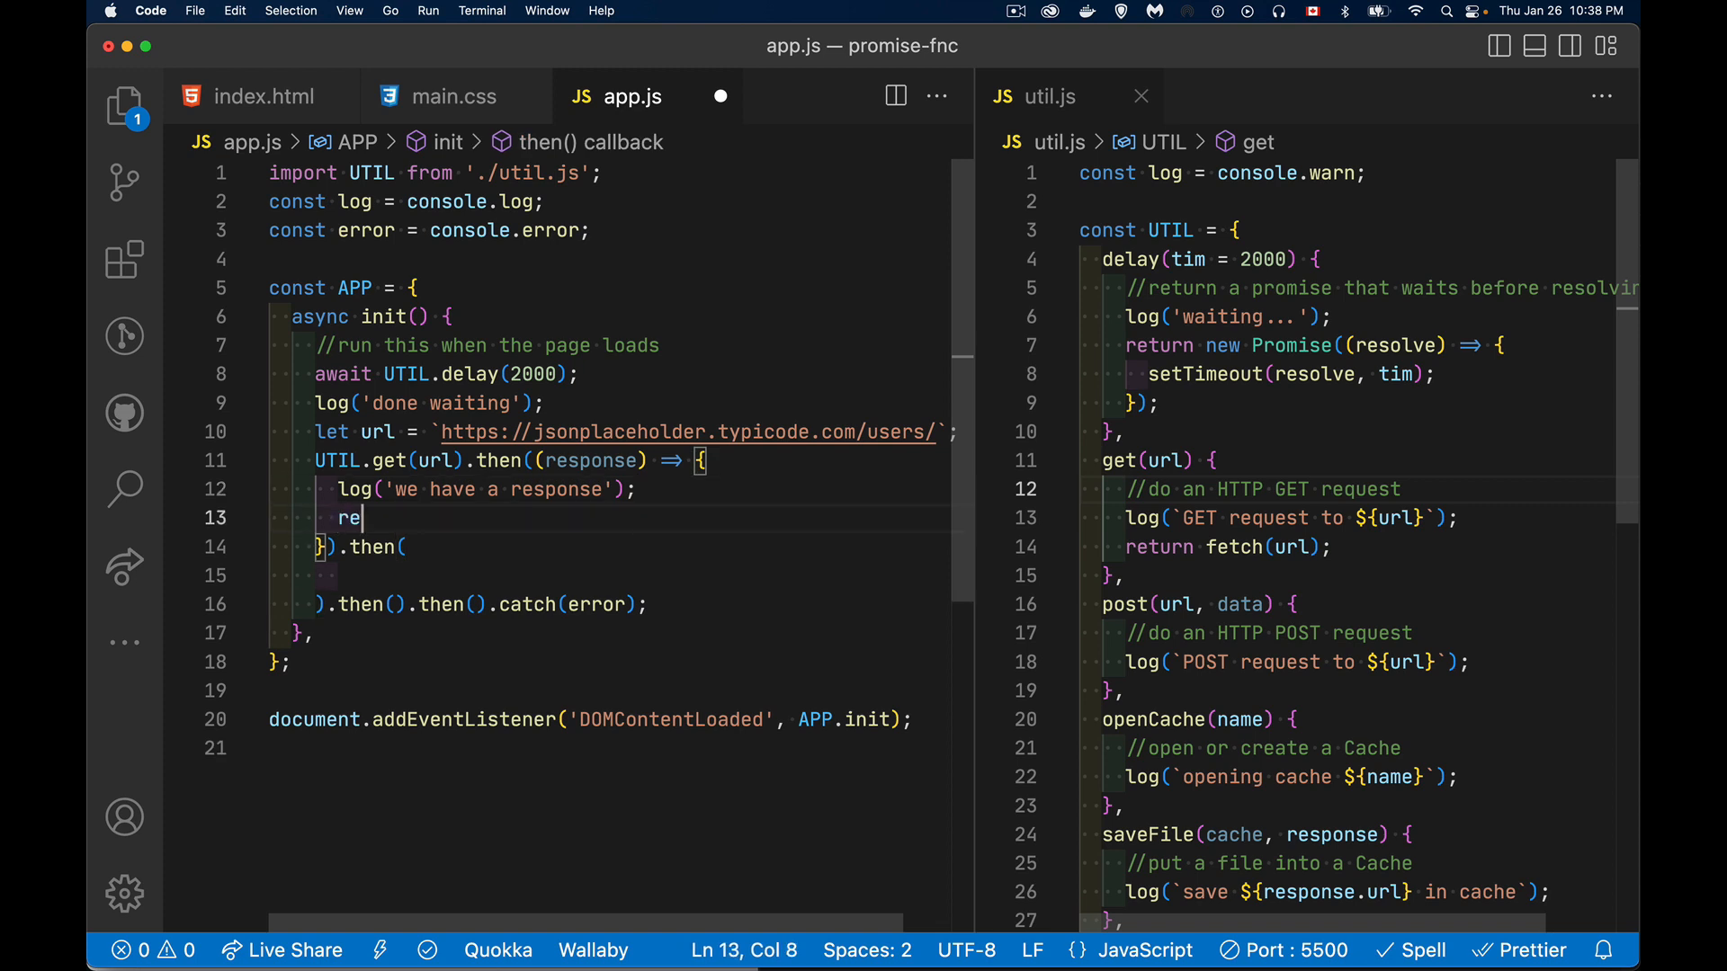
type("turn")
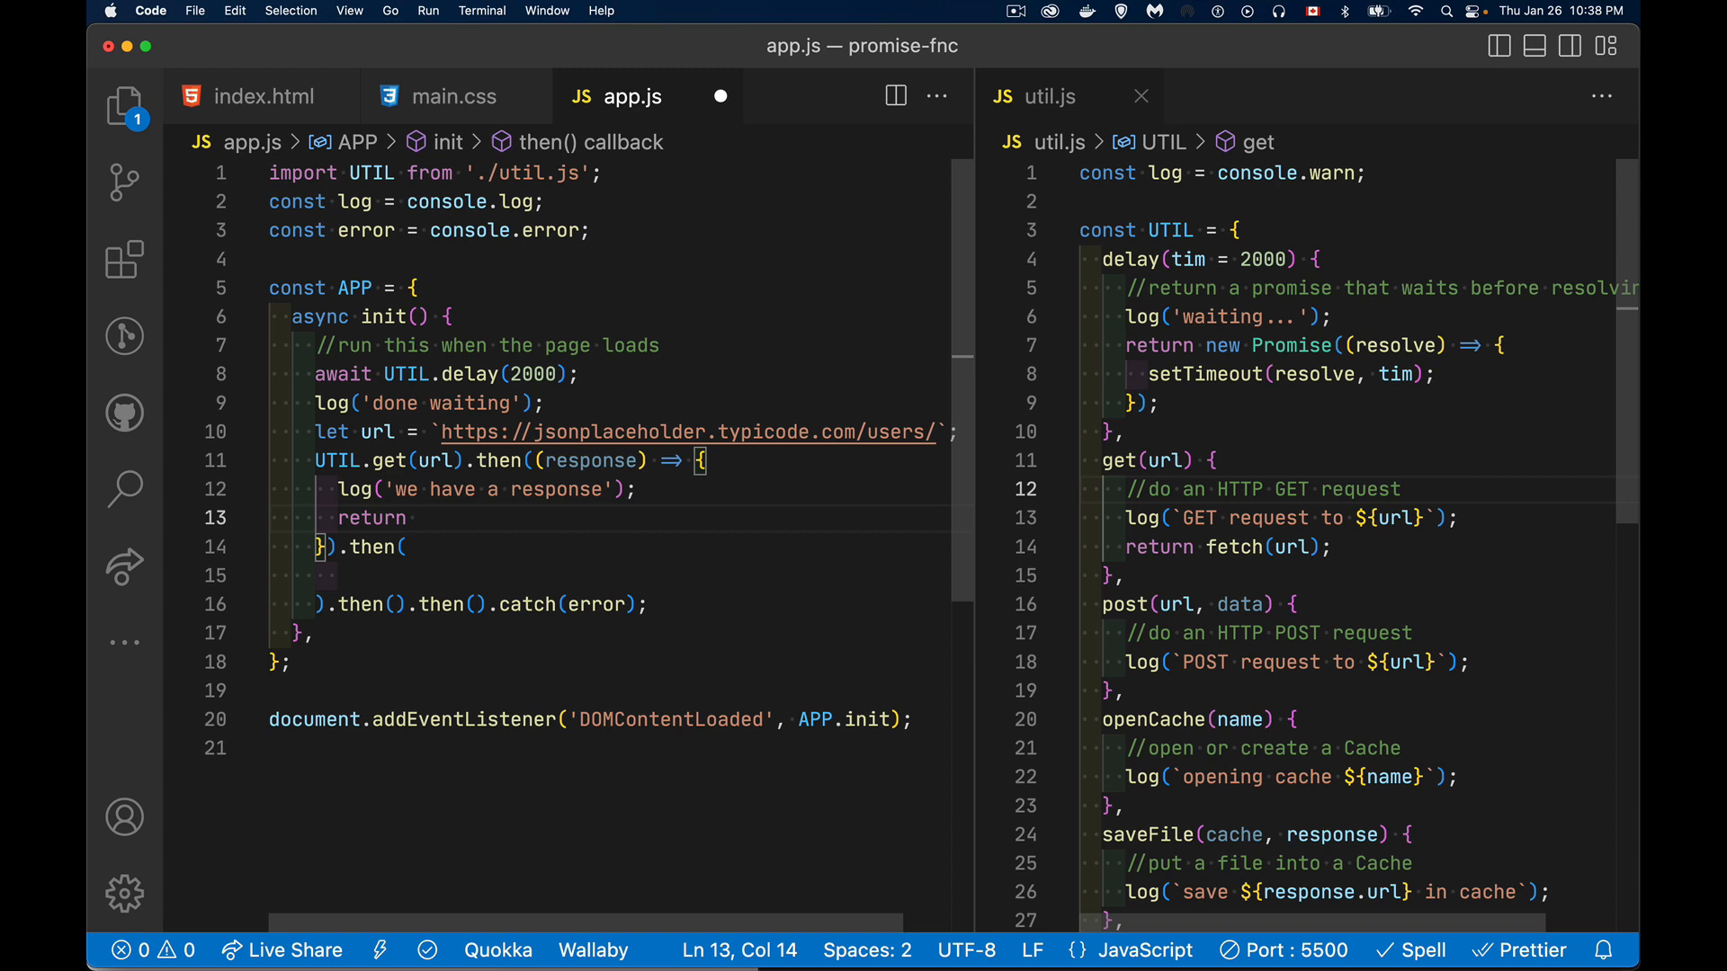
type("UTI")
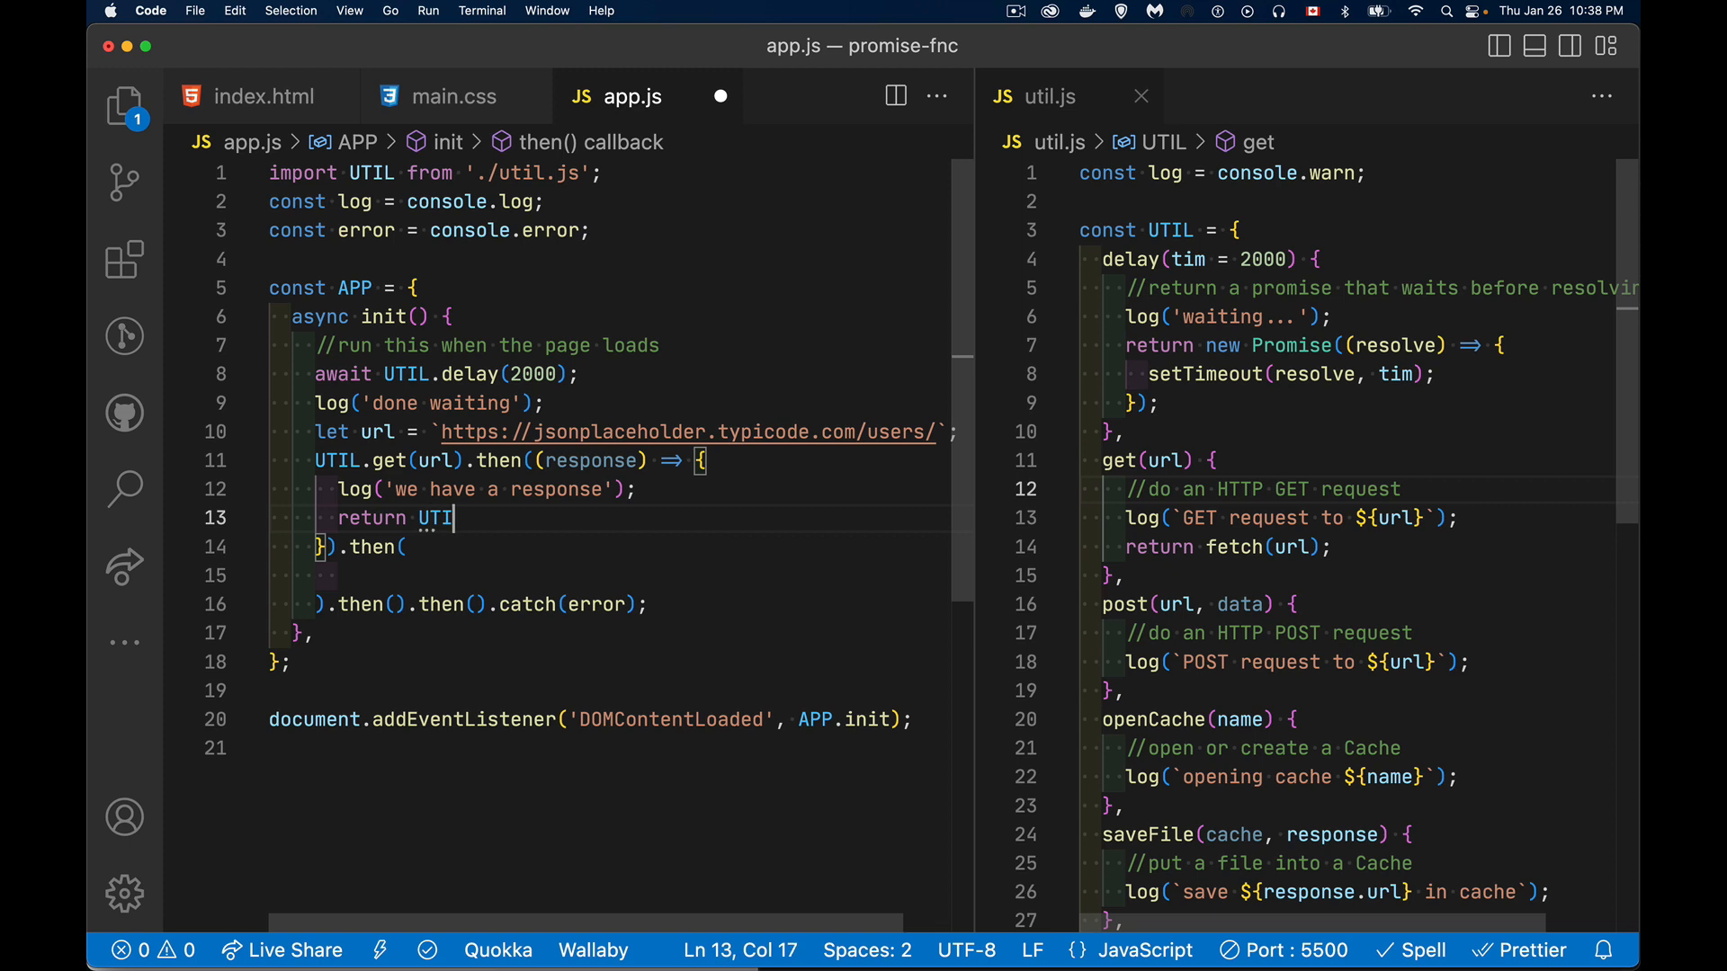
type("L.delay();")
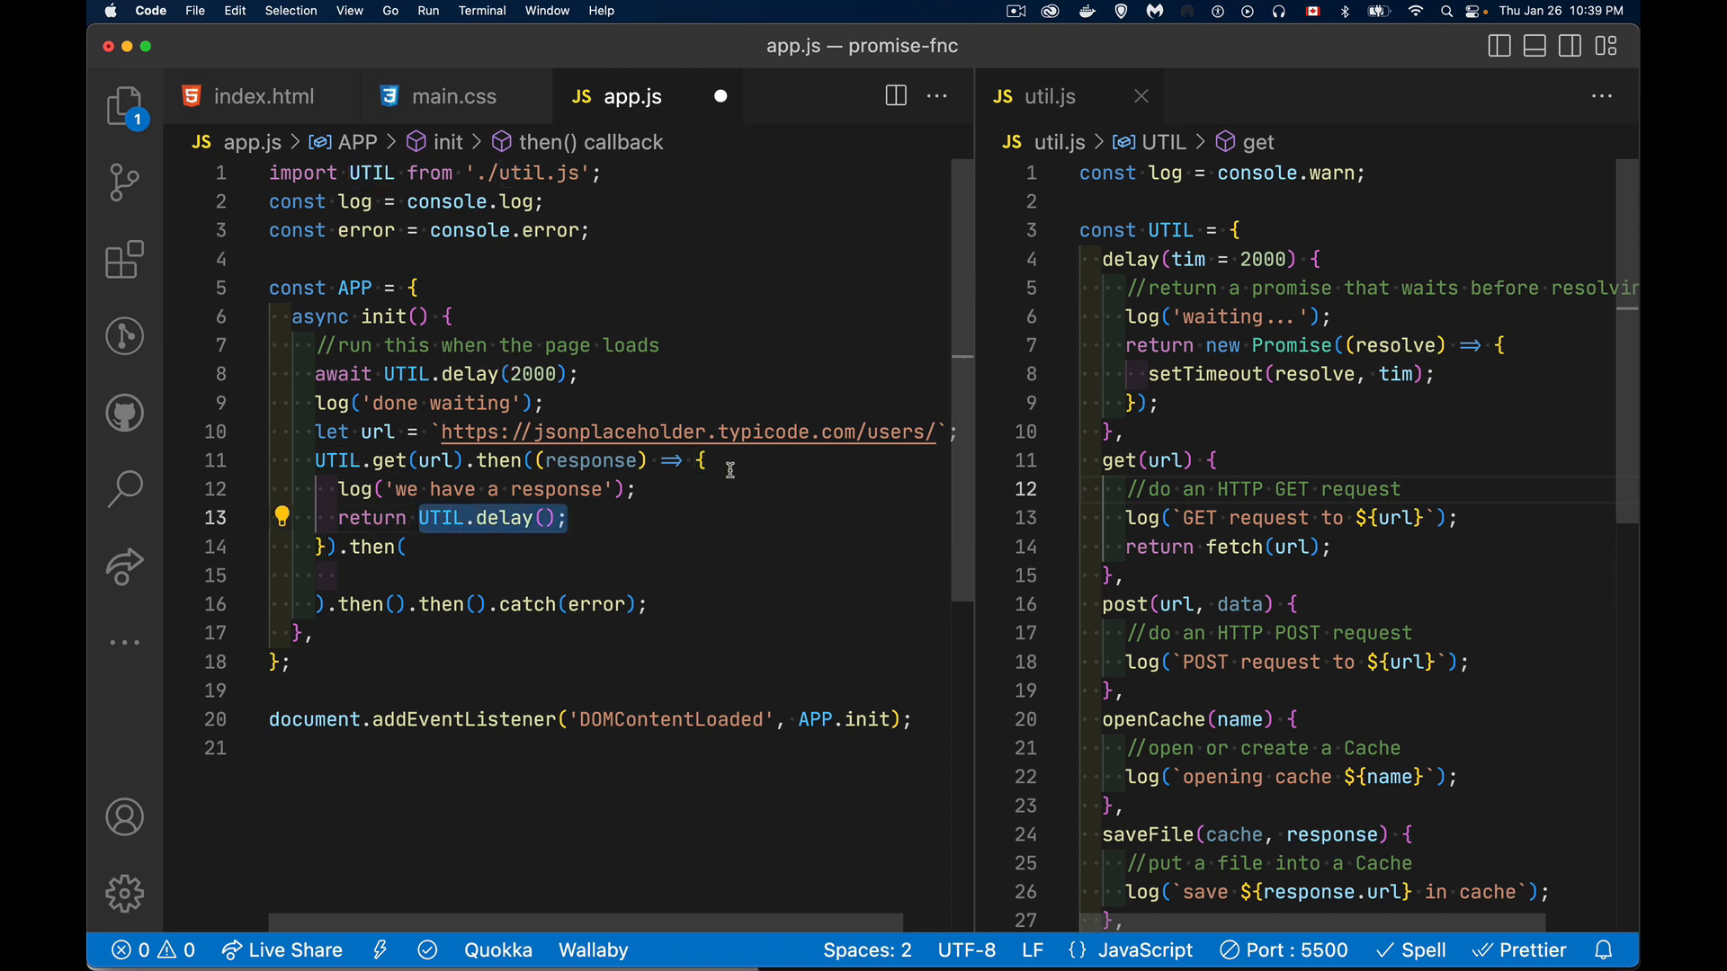
mouse_move(1173, 398)
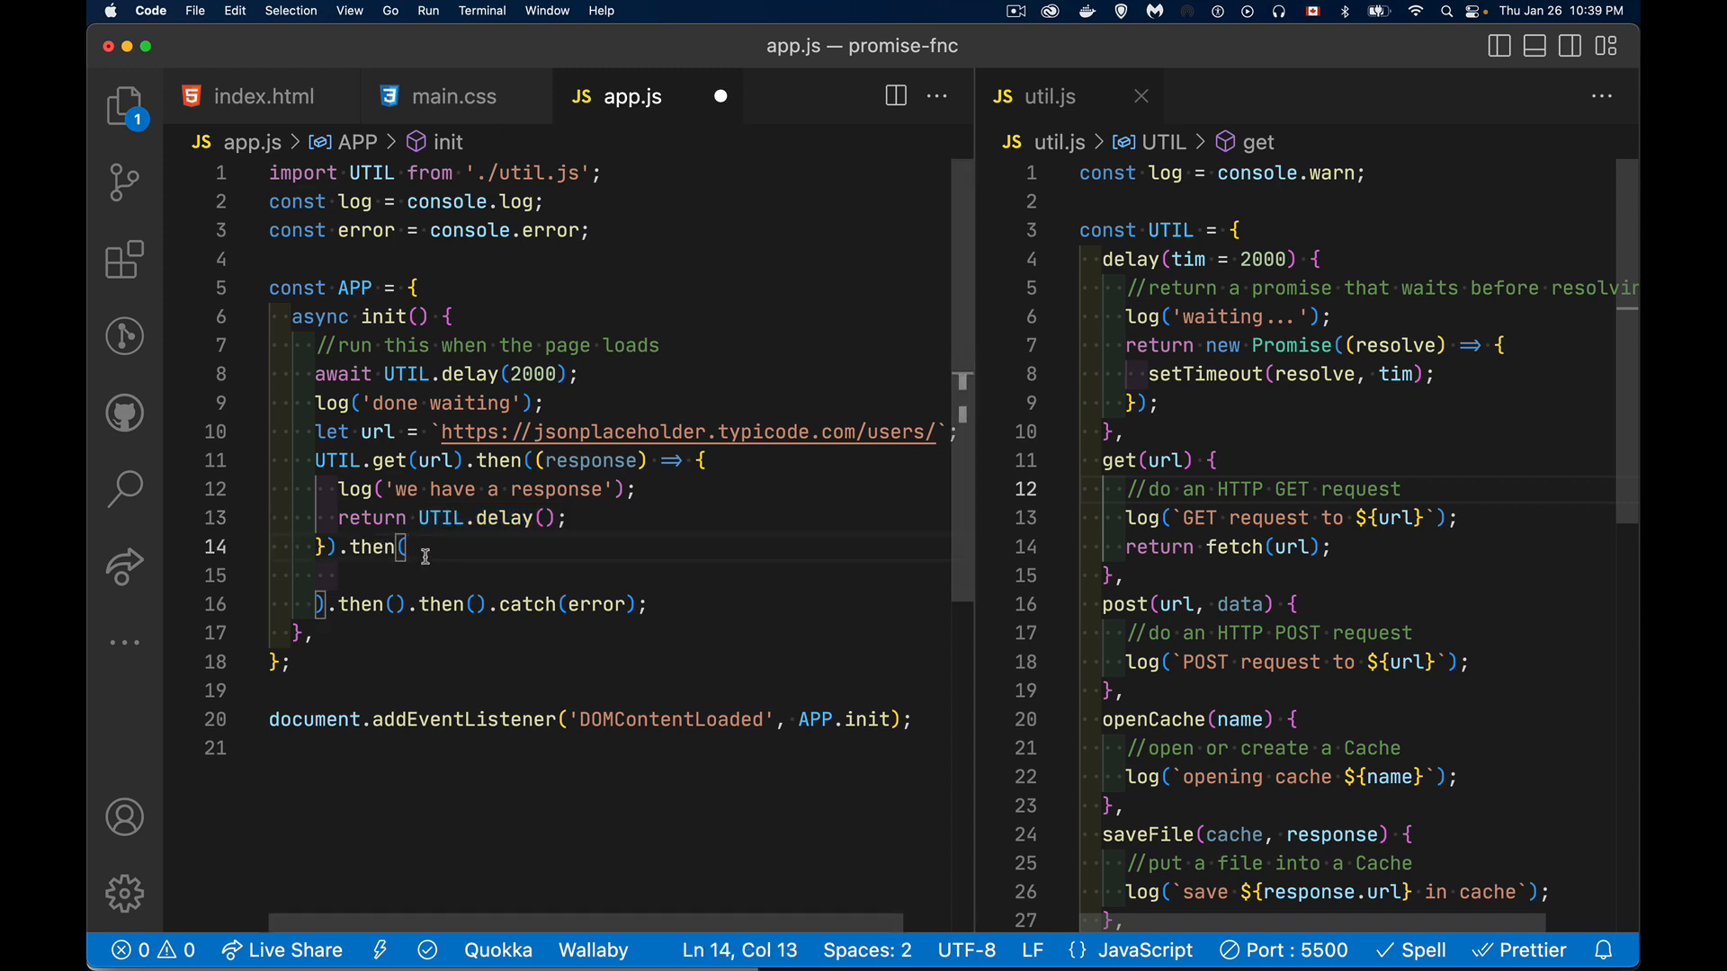
Step: Write the next then's arrow callback to call UTIL.post(url, data)
type("()=>{")
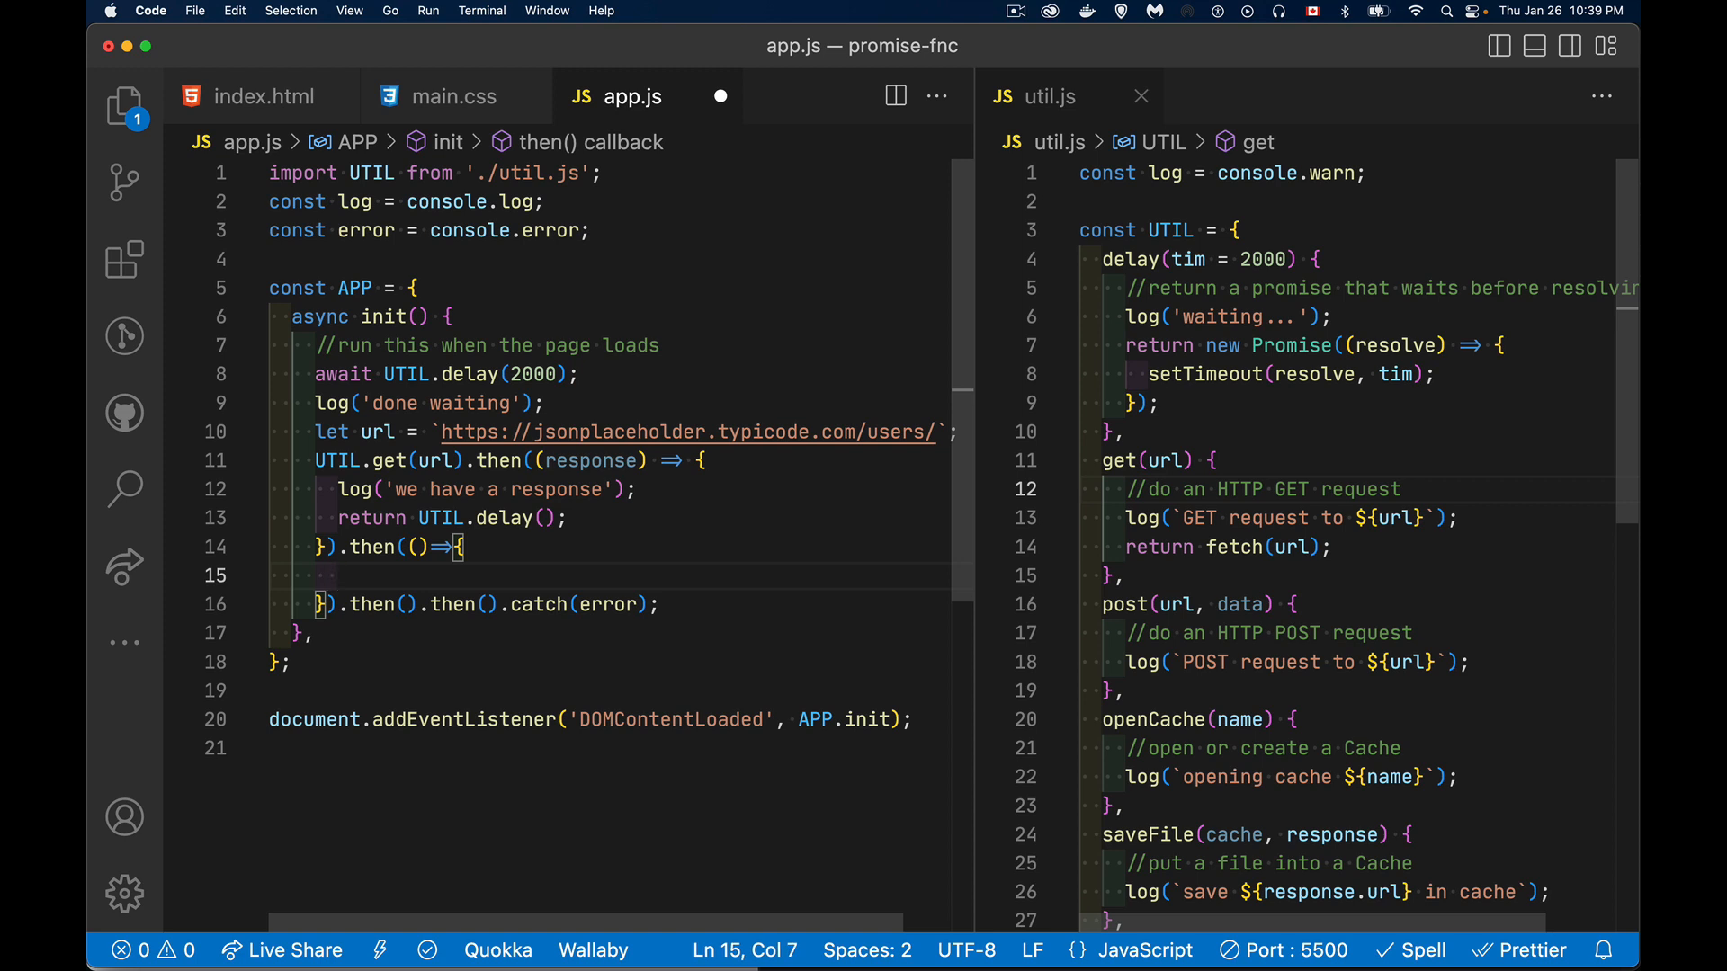
key("enter")
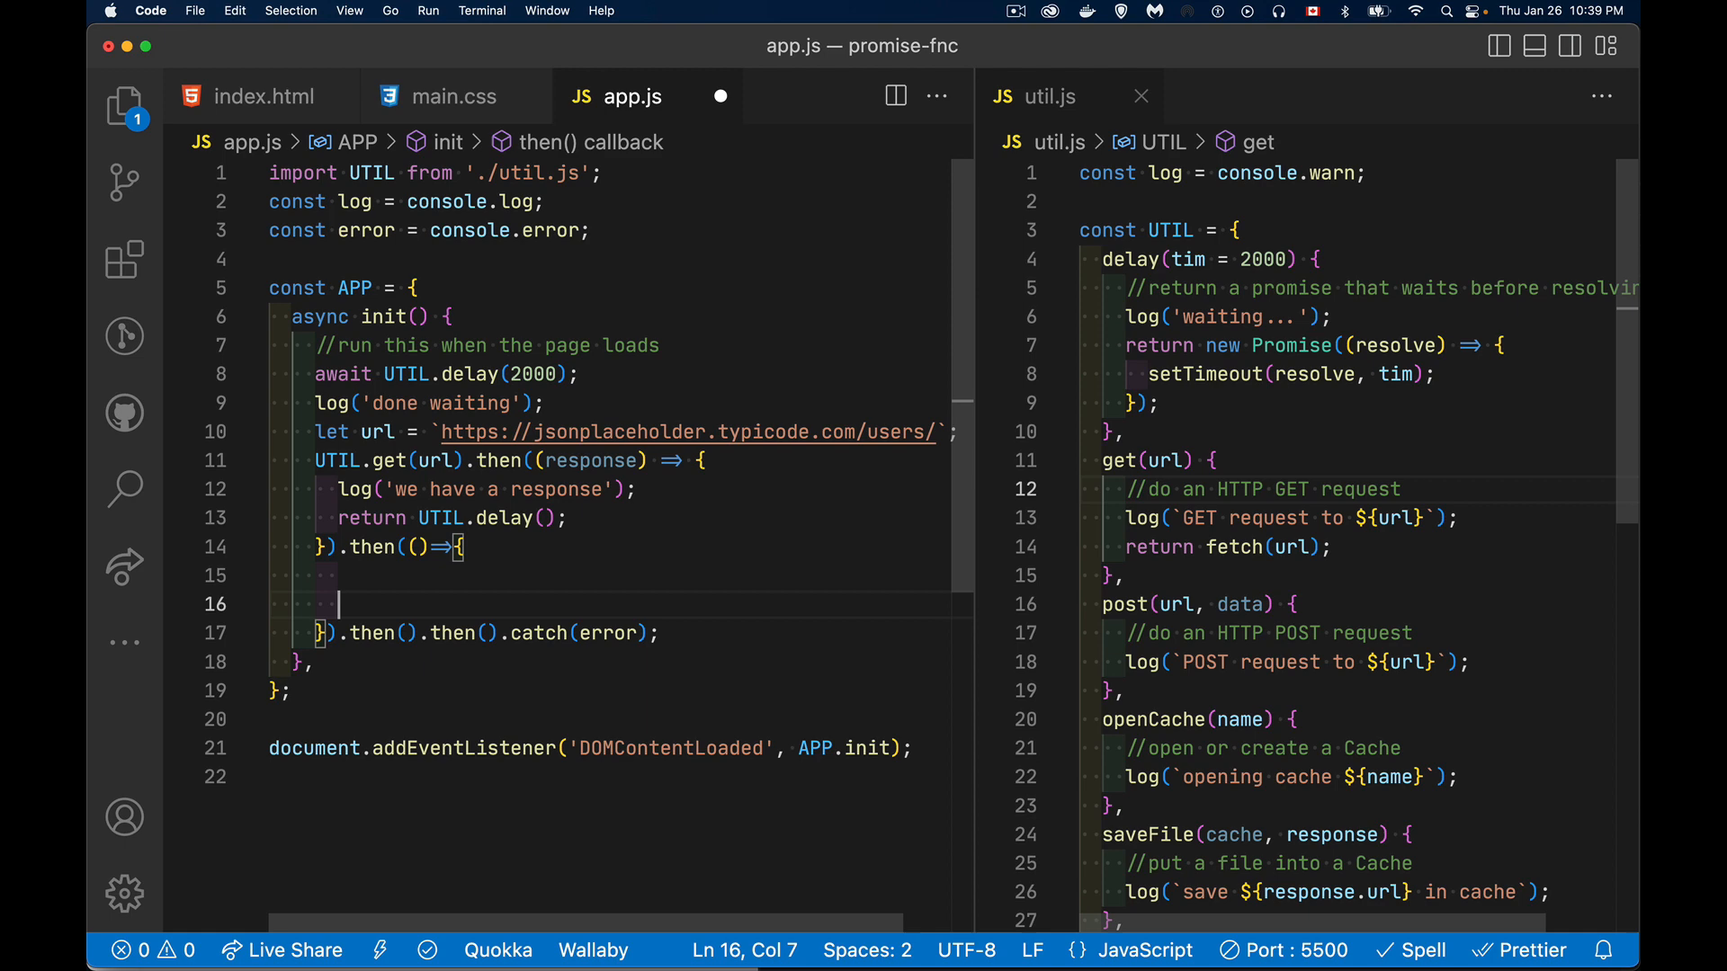
type("UTIL.post(")
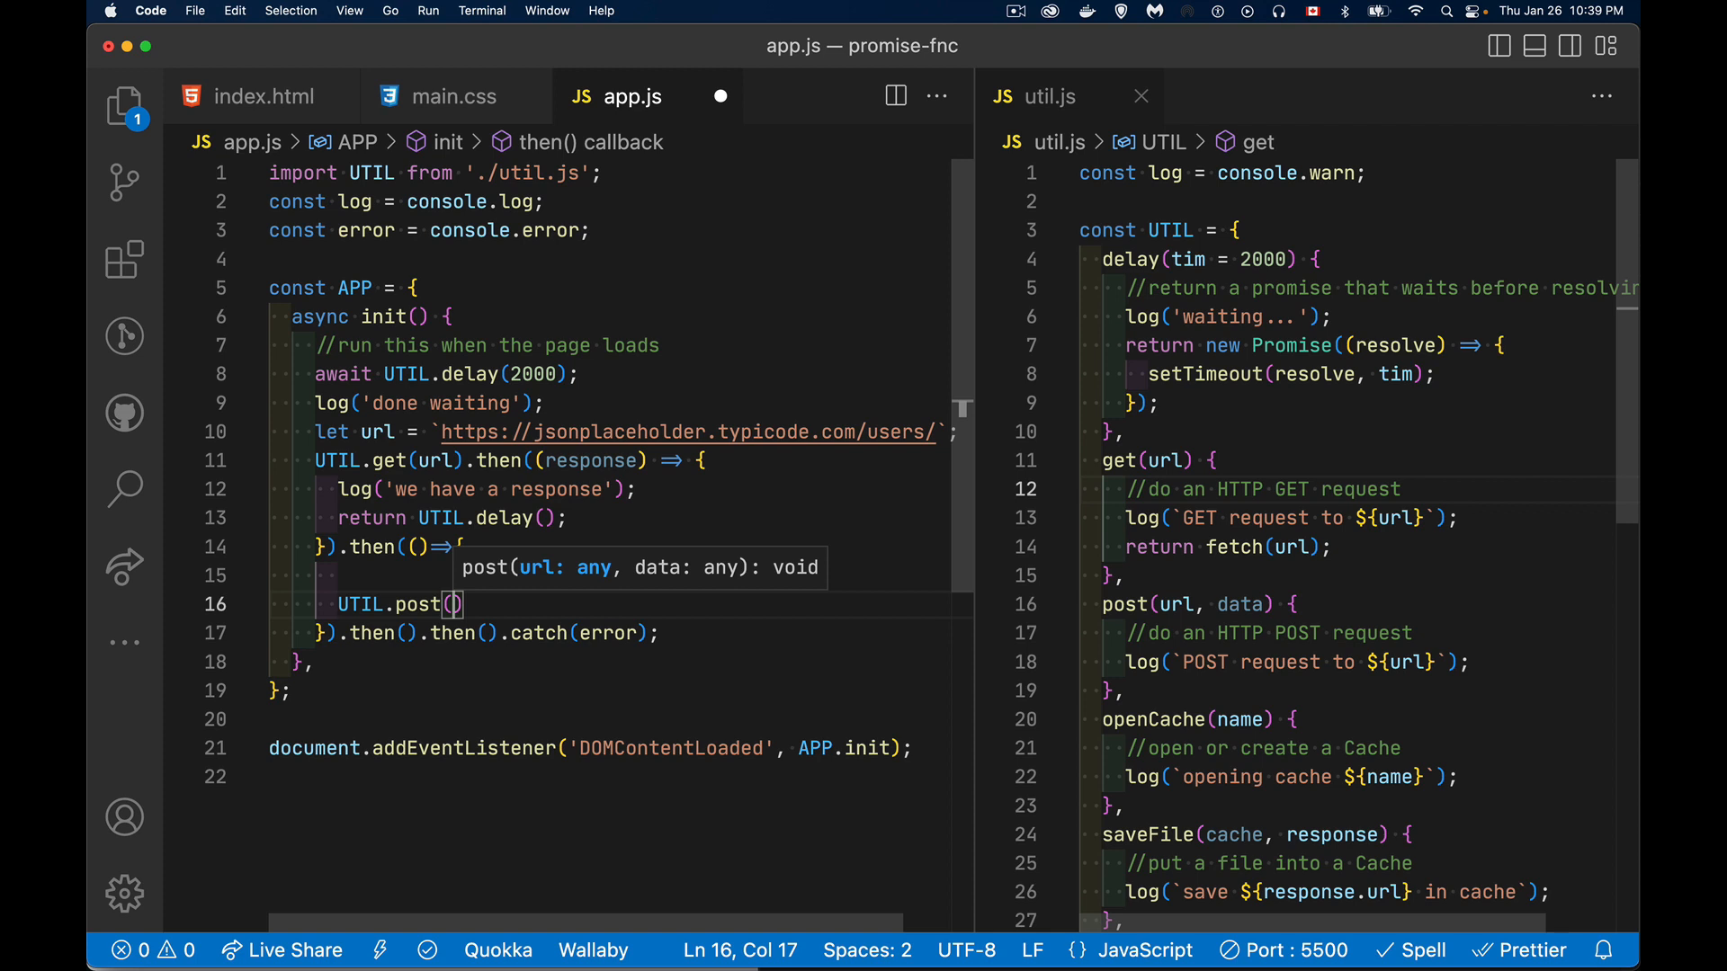
mouse_move(1294, 555)
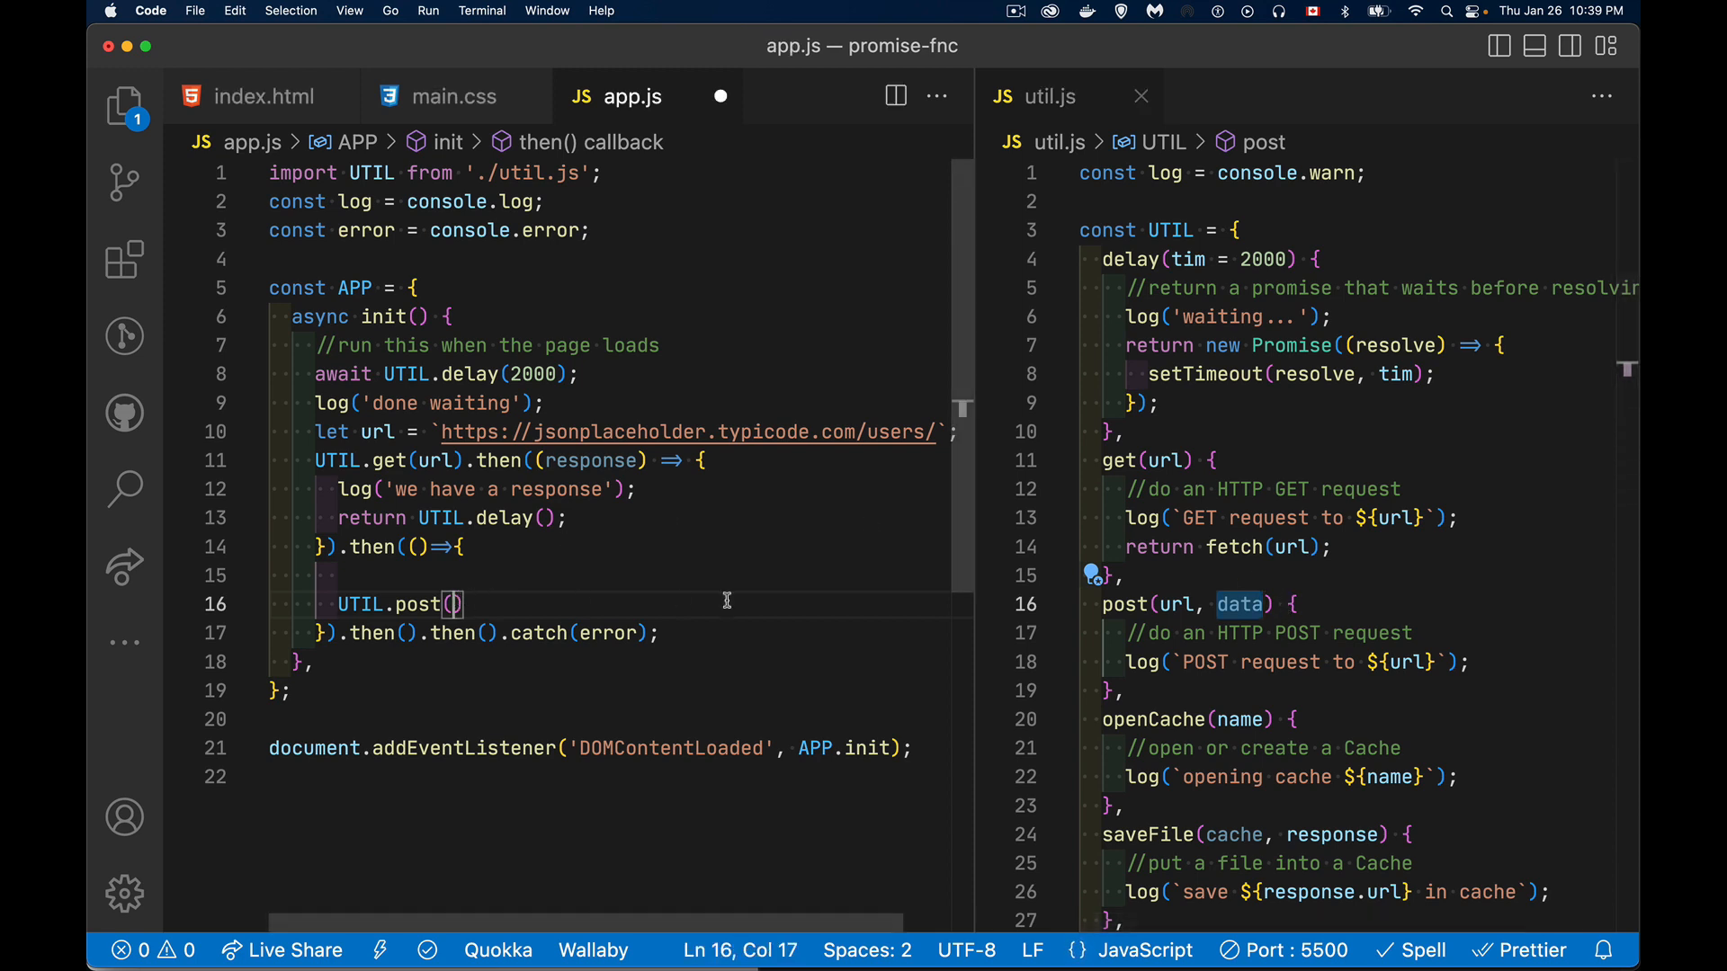
type("url")
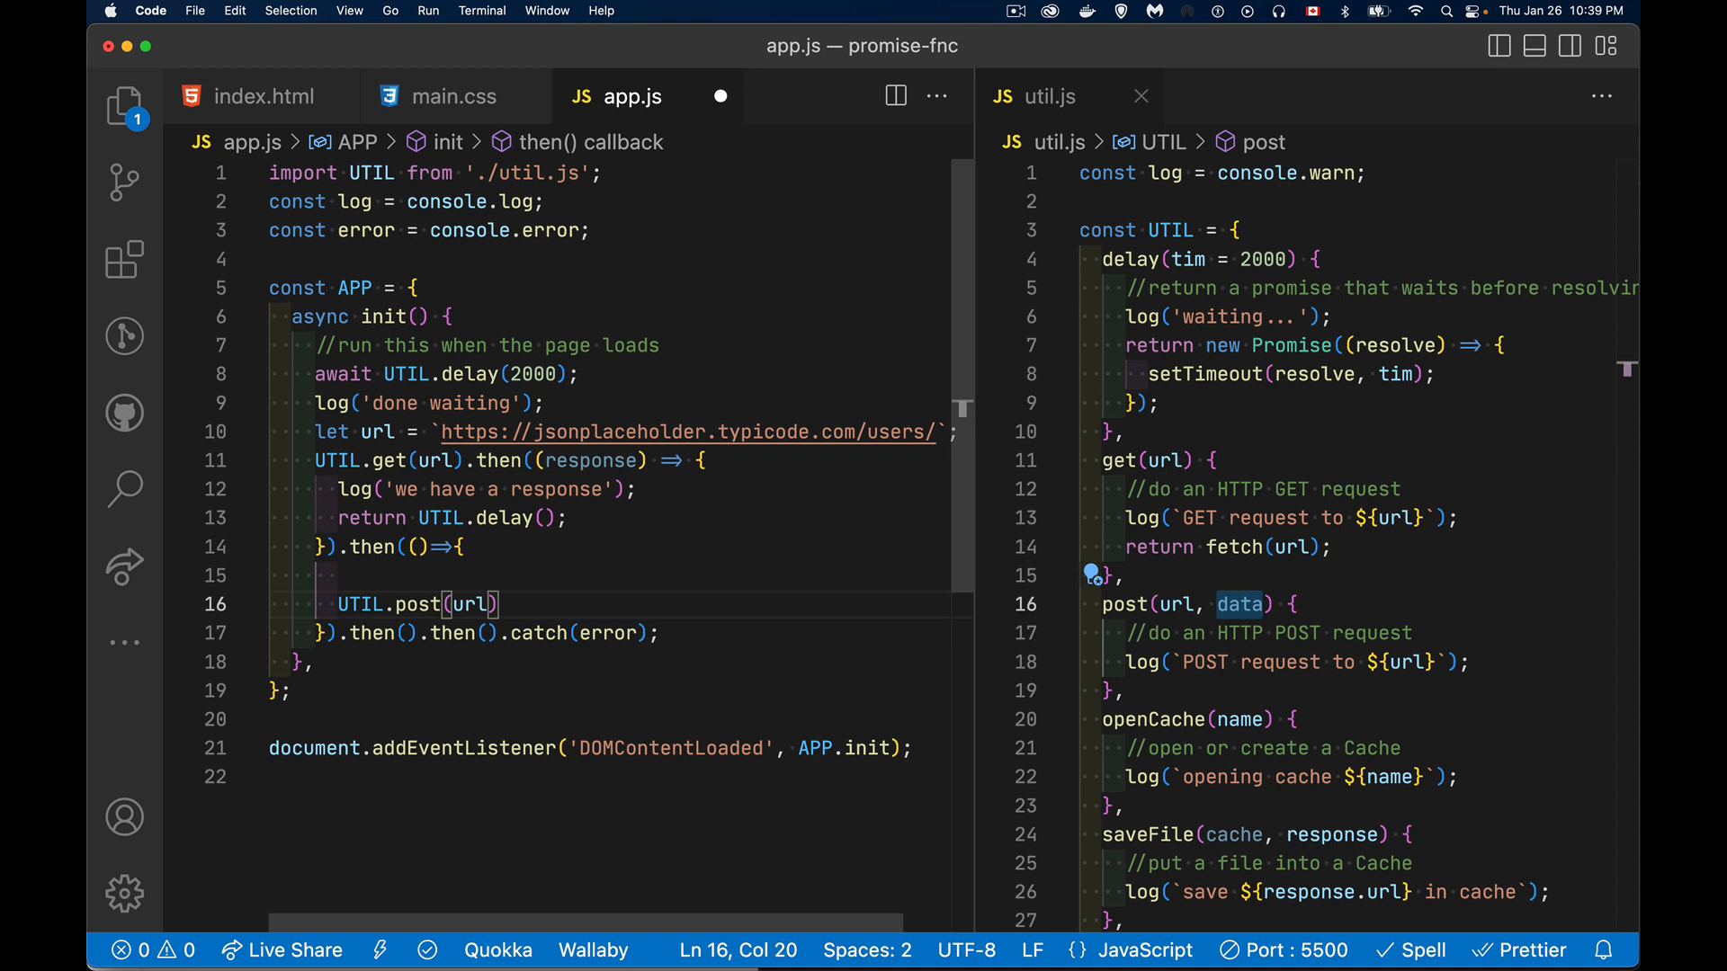
type(", data")
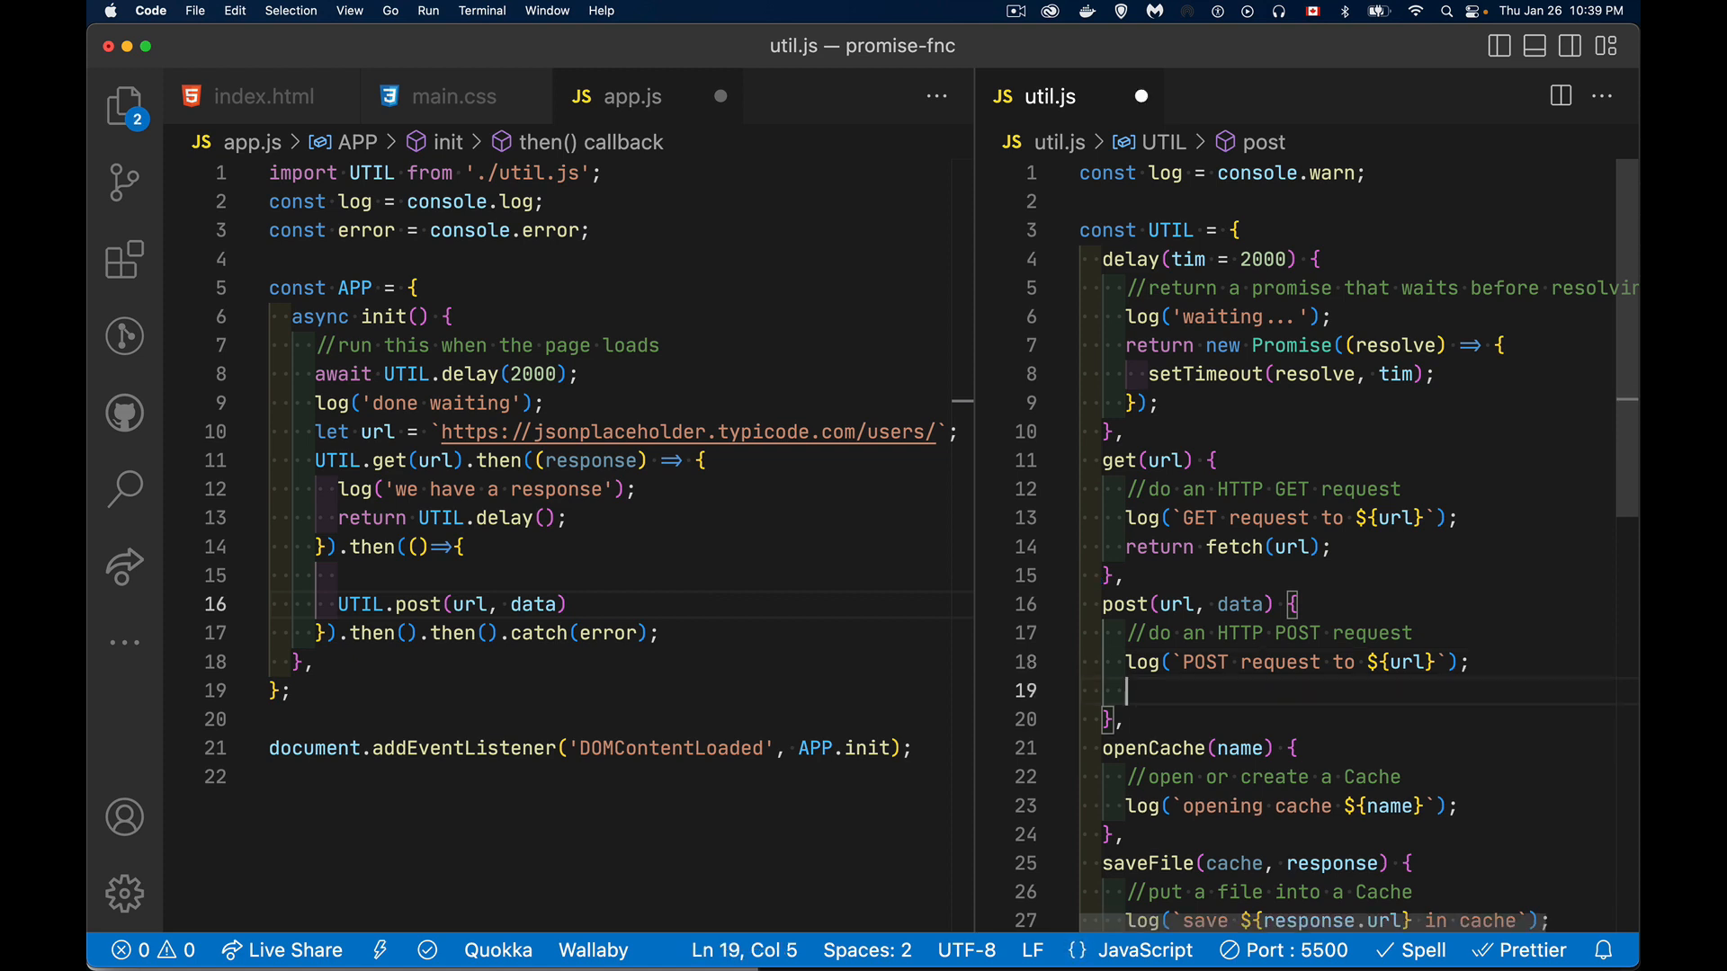
Step: Have util.js's post return fetch(url, { method: 'post', body: data })
type("return")
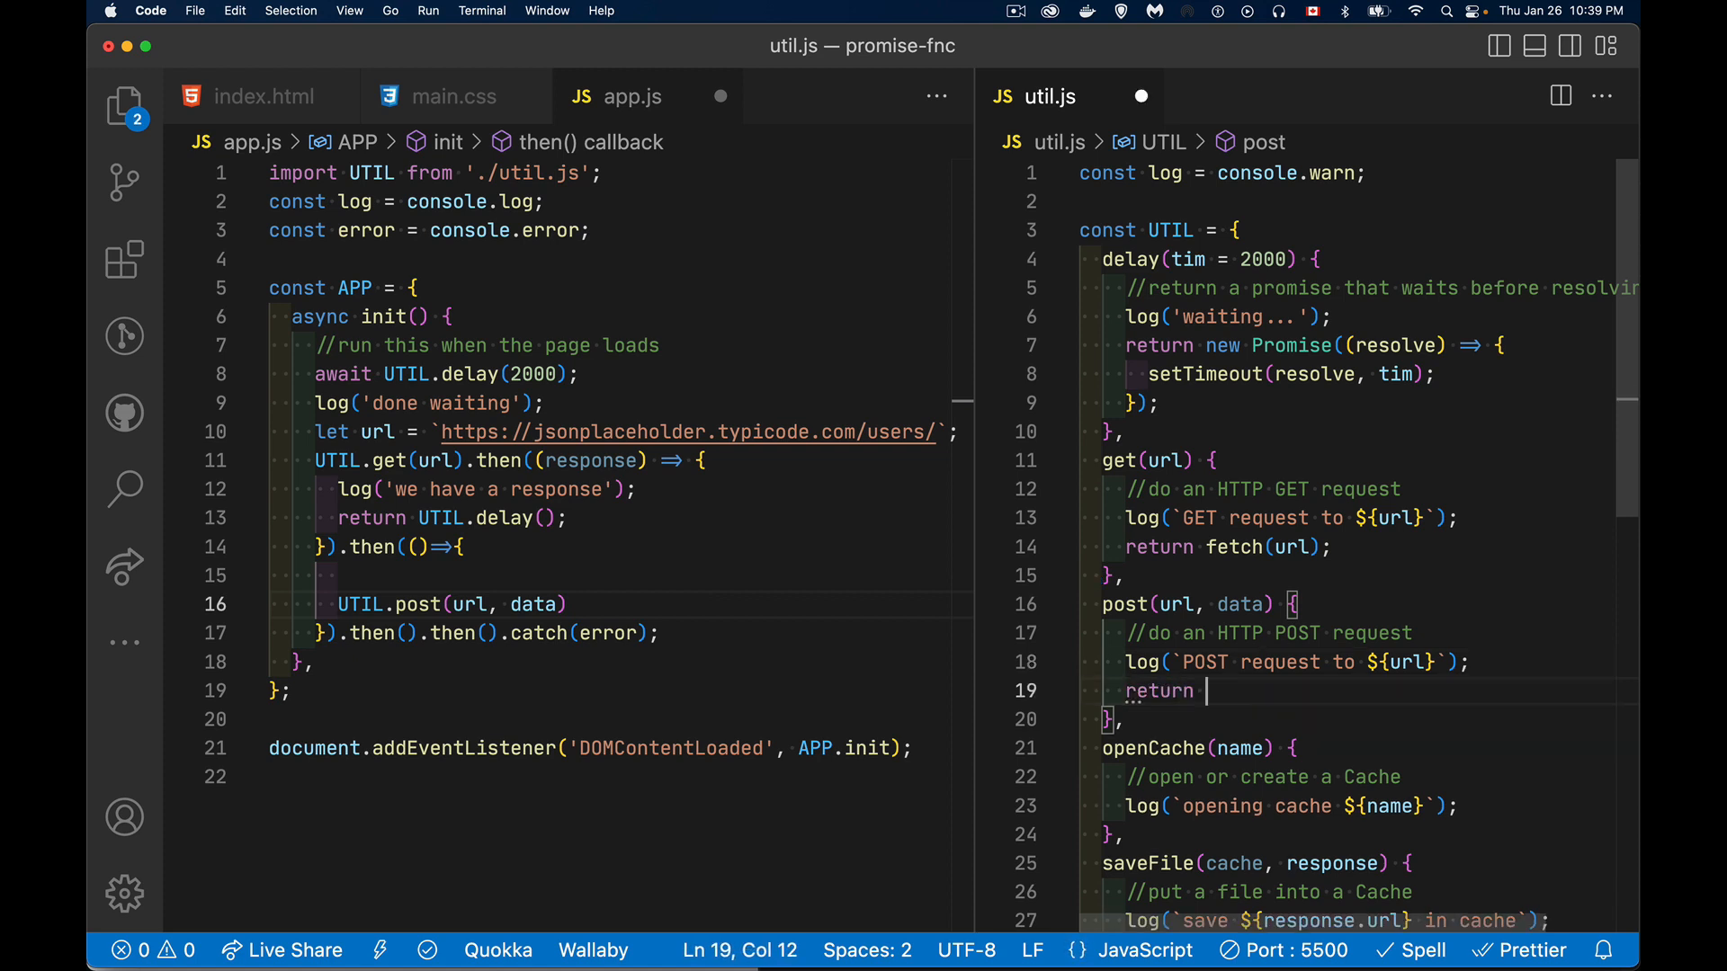
type("fetch(r")
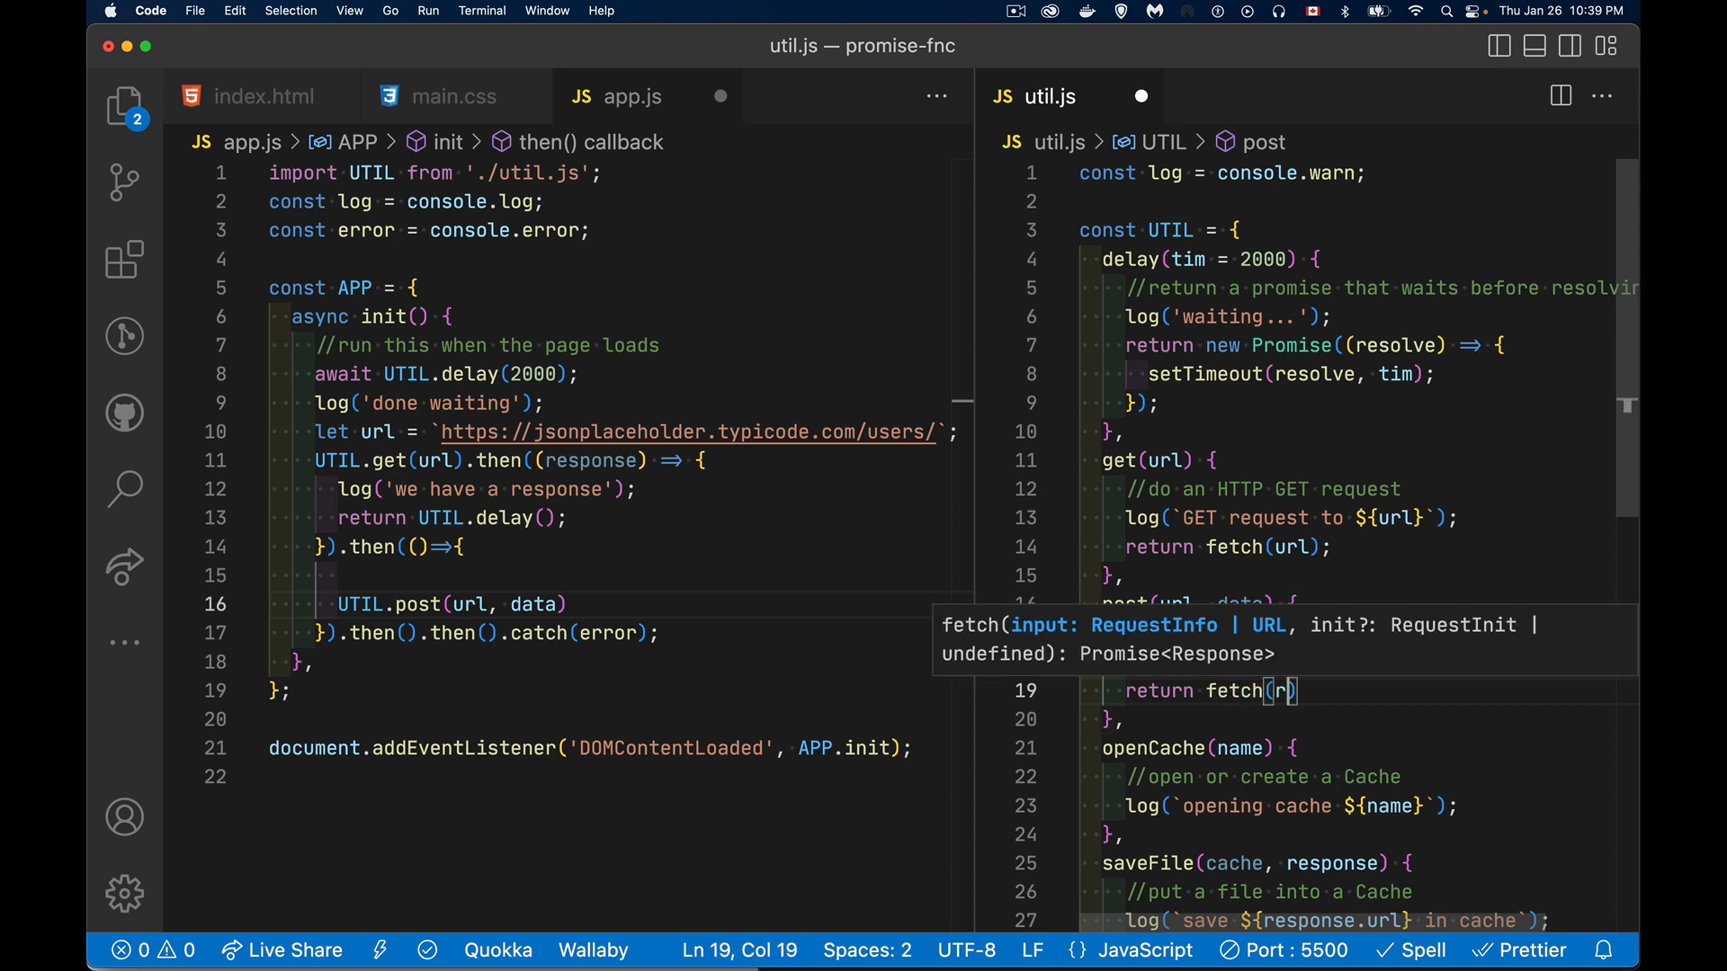
type("url,")
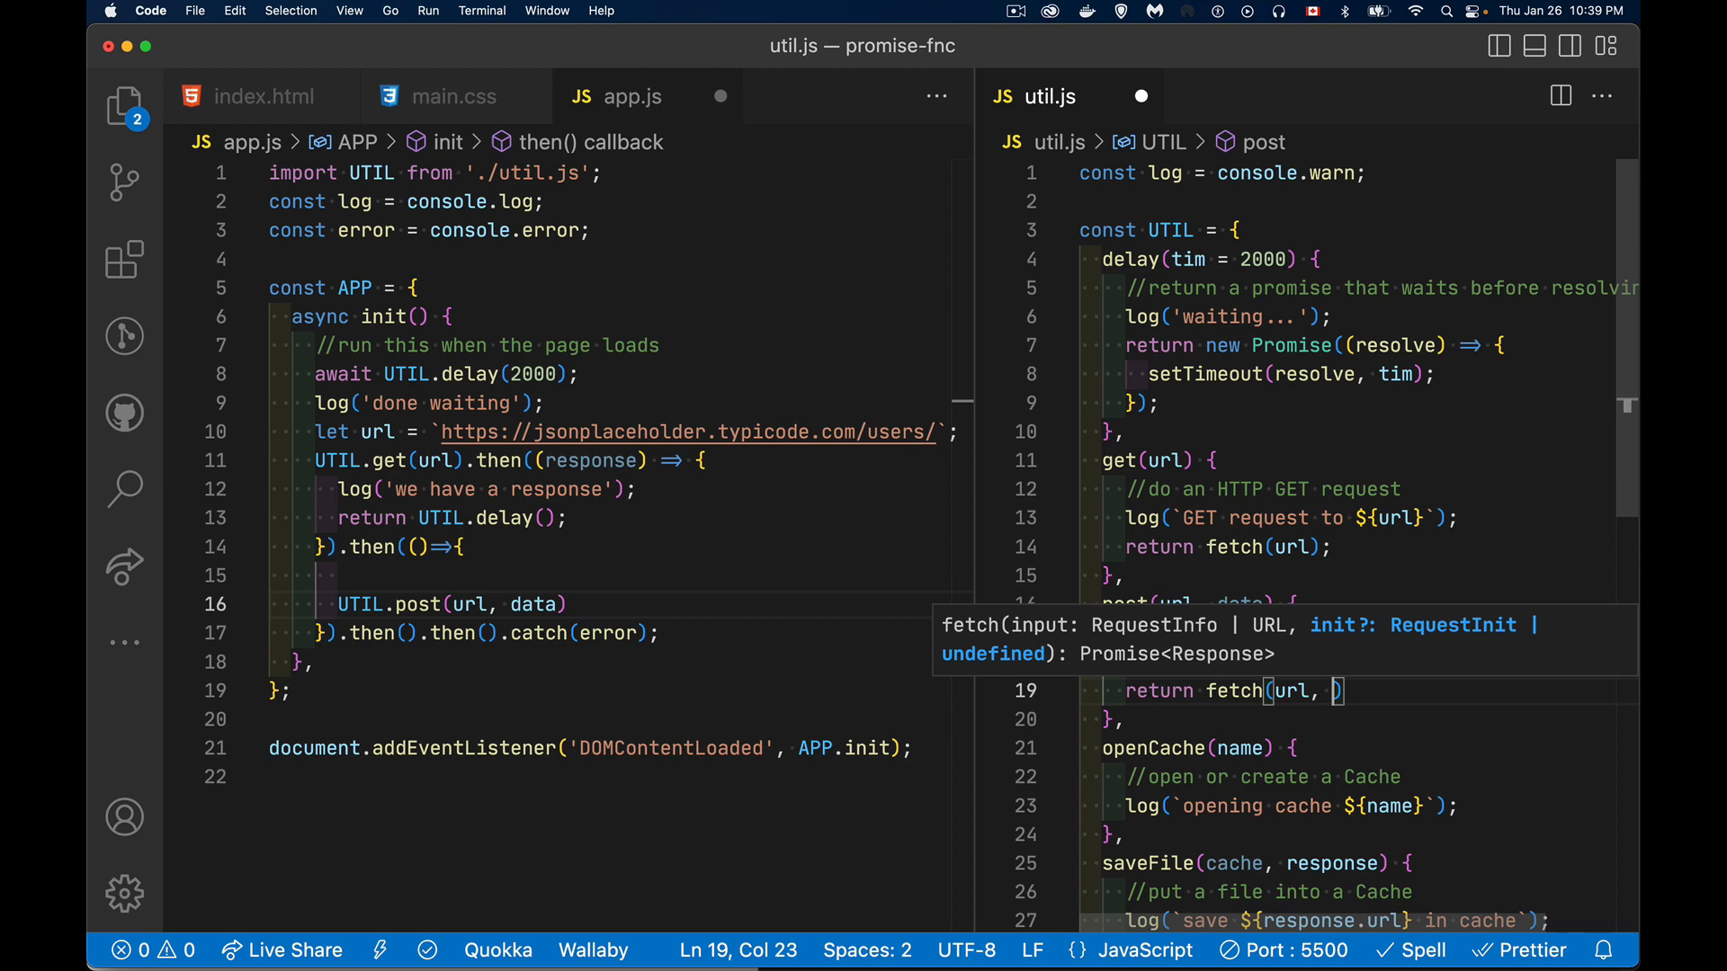
type("{")
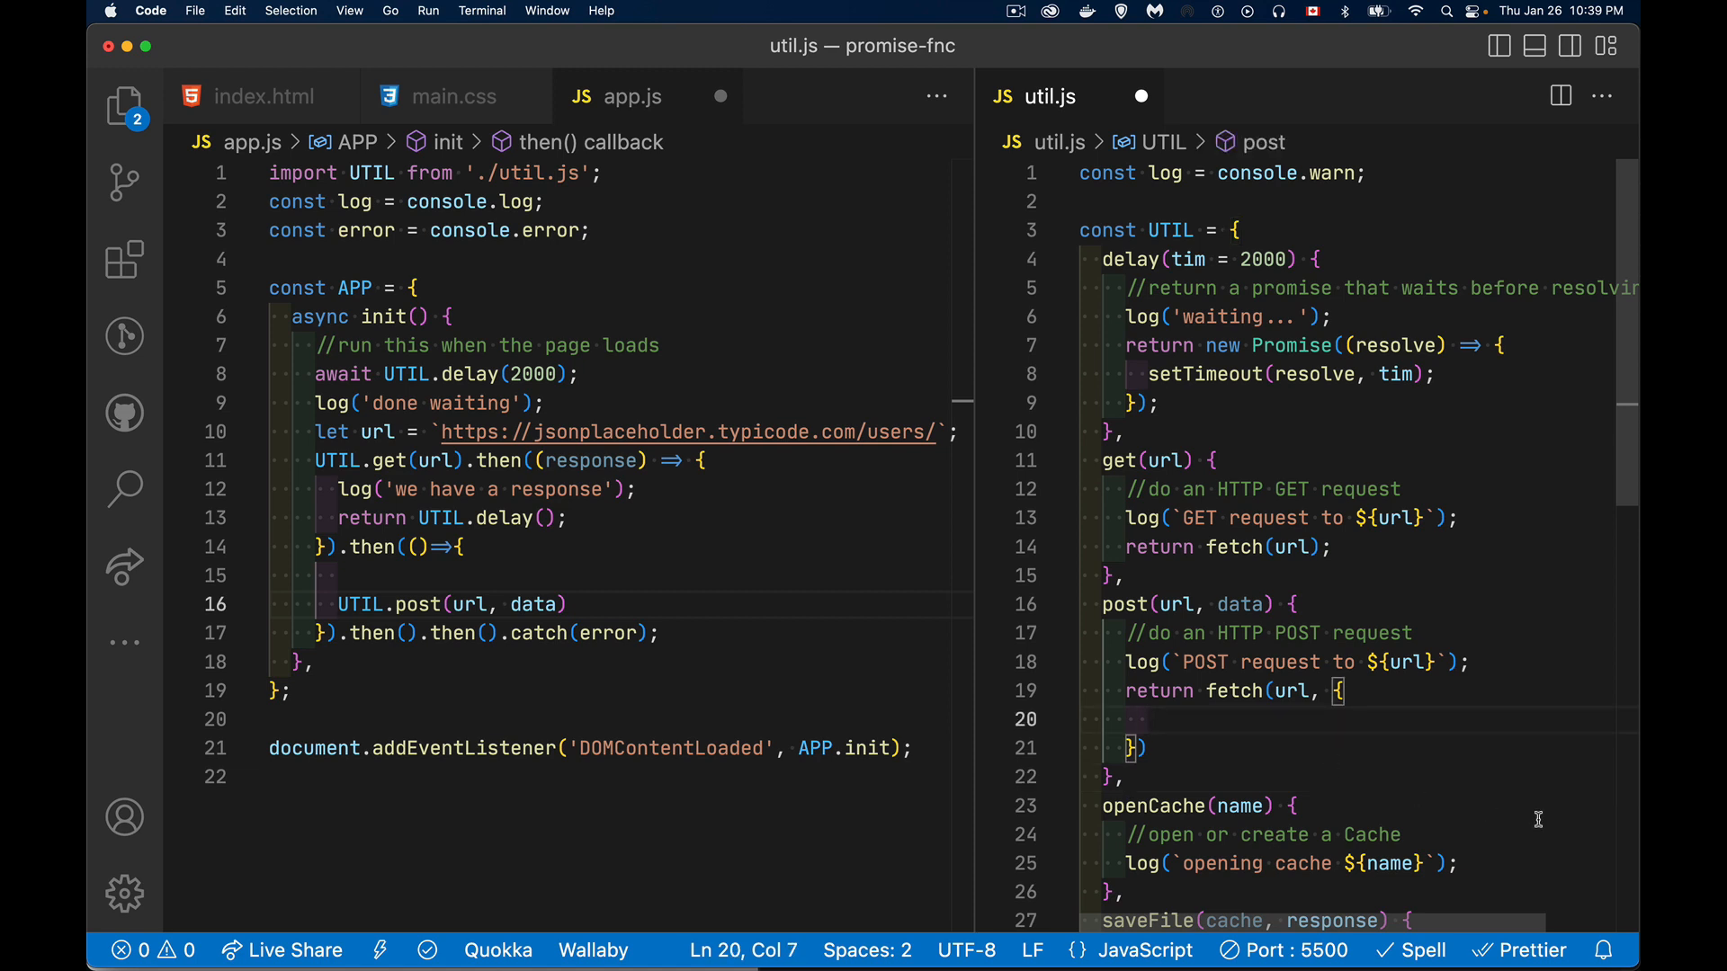
type("method: '")
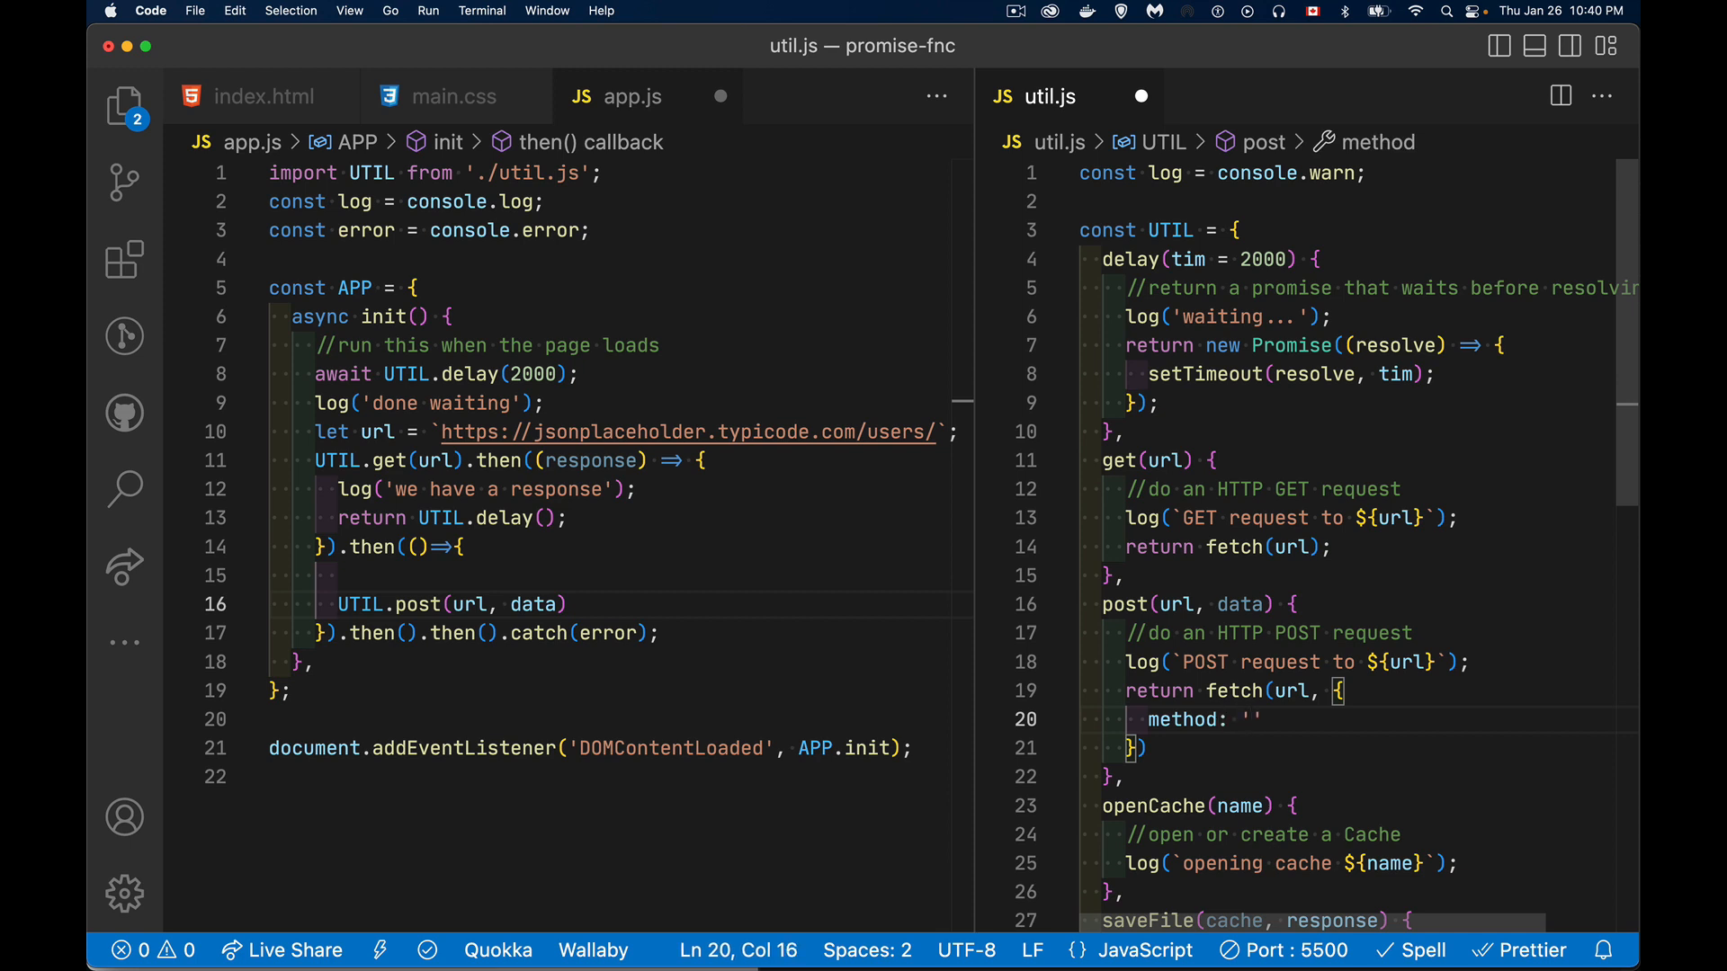
type("post',")
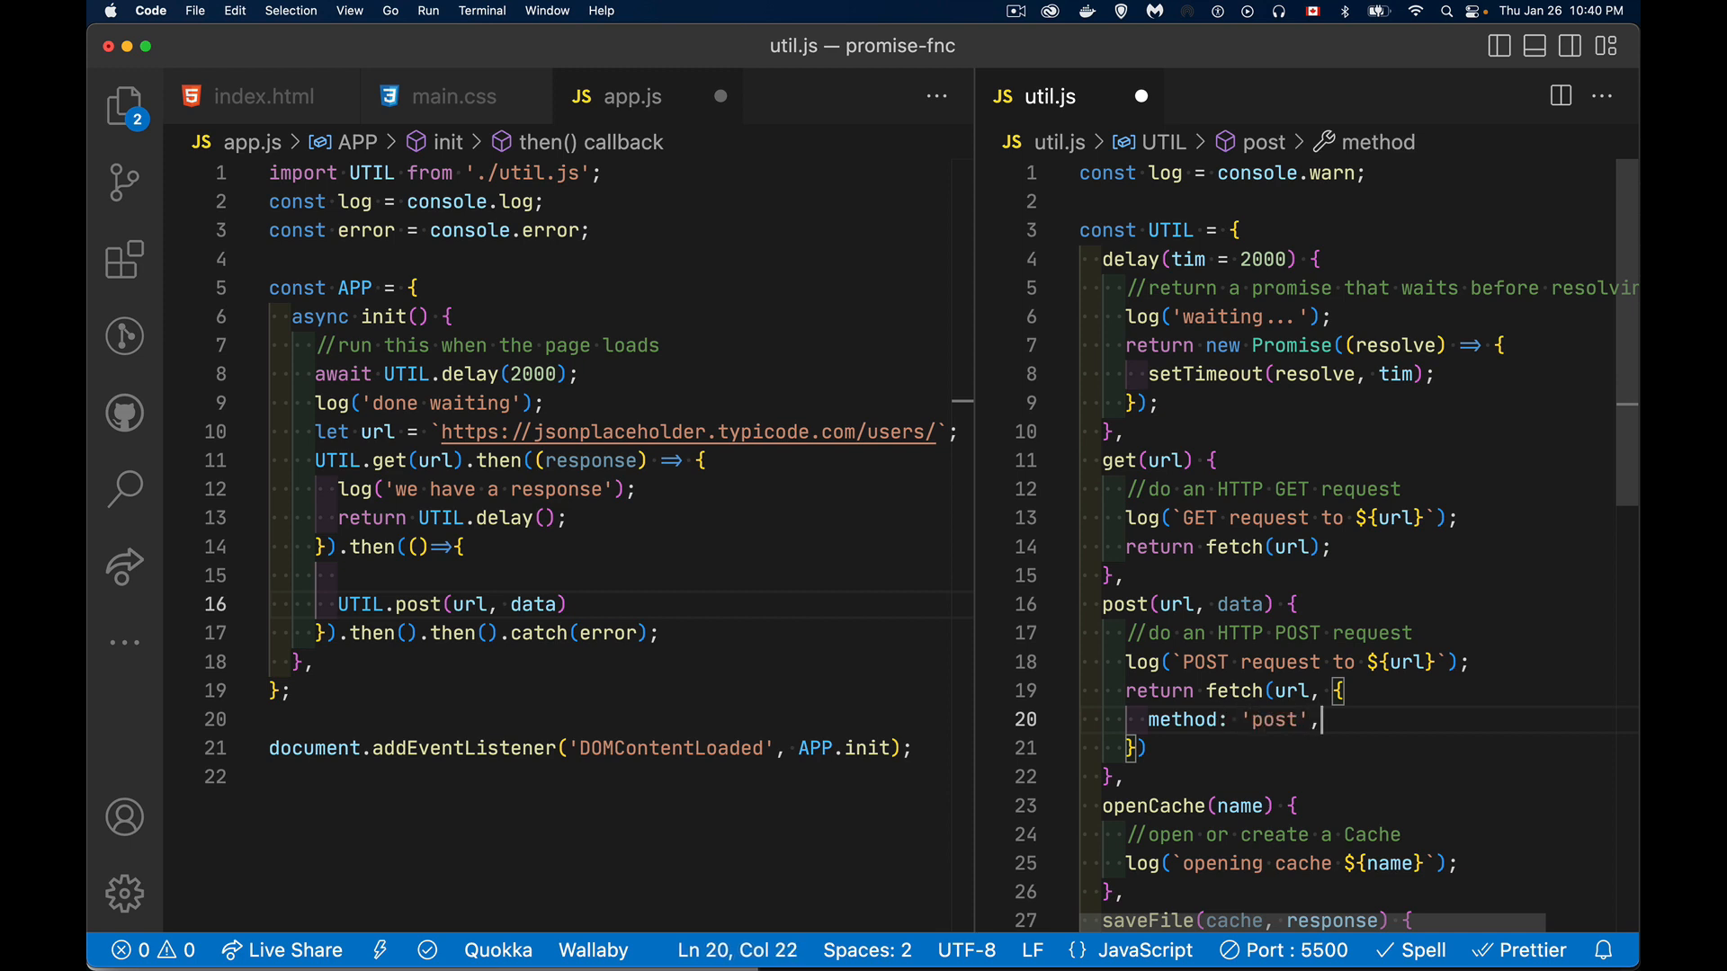
type("body: d")
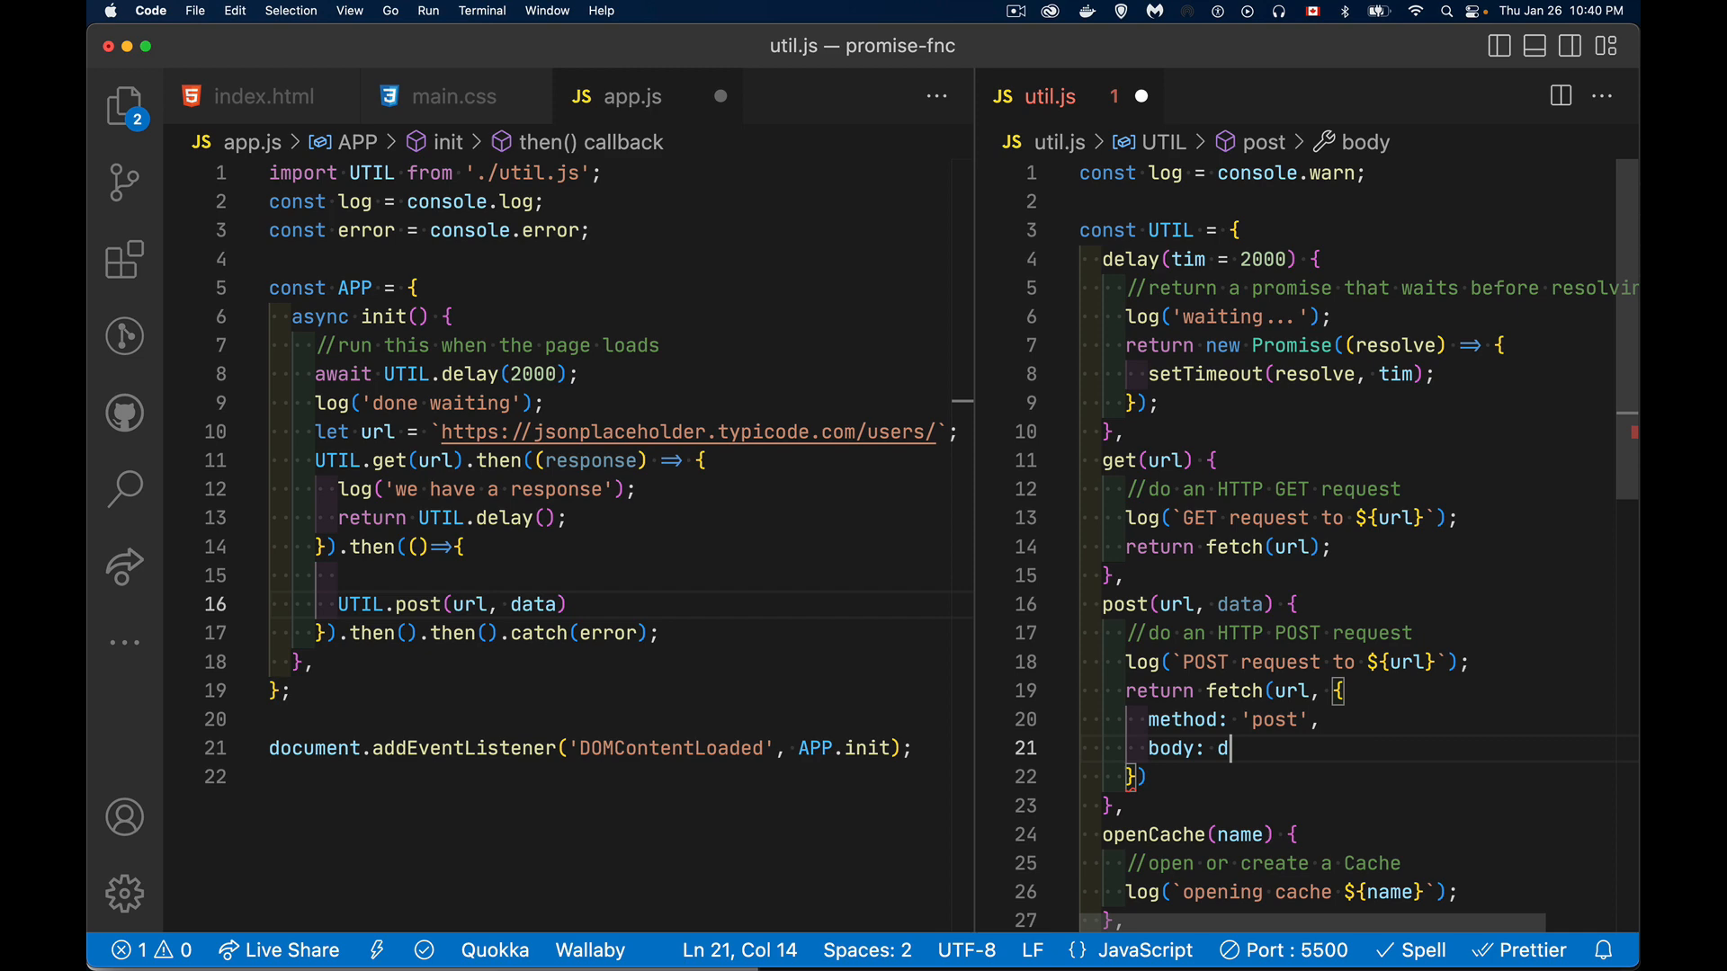
type("ata")
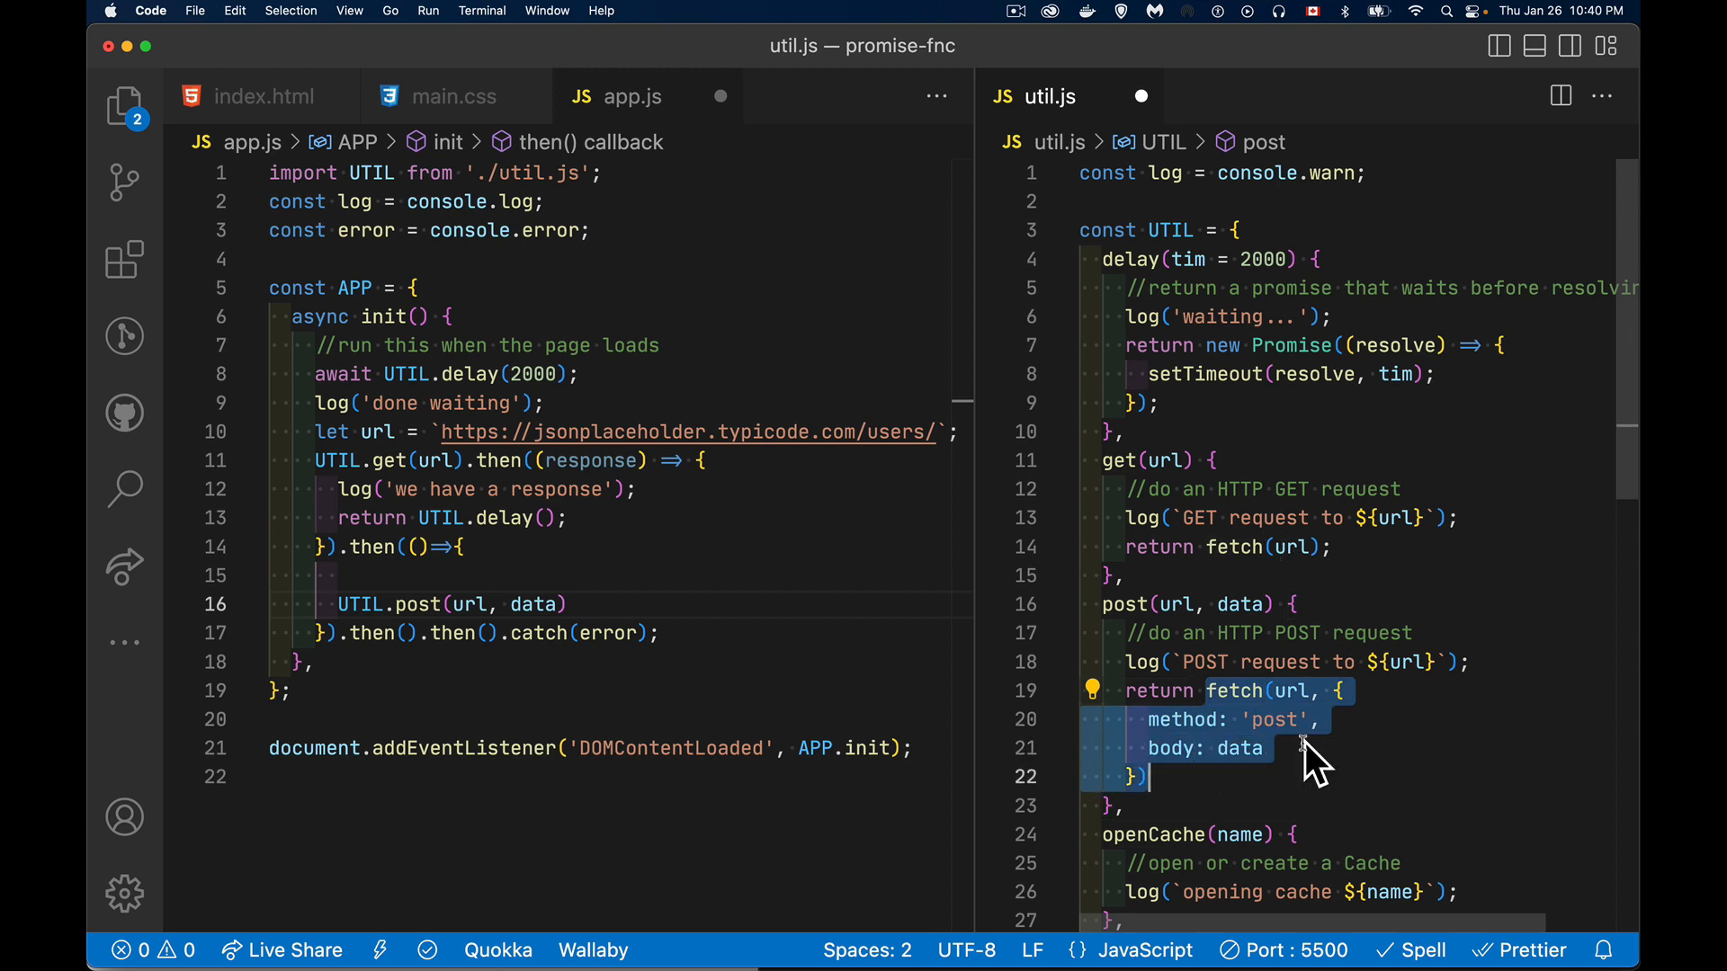
mouse_move(1120, 766)
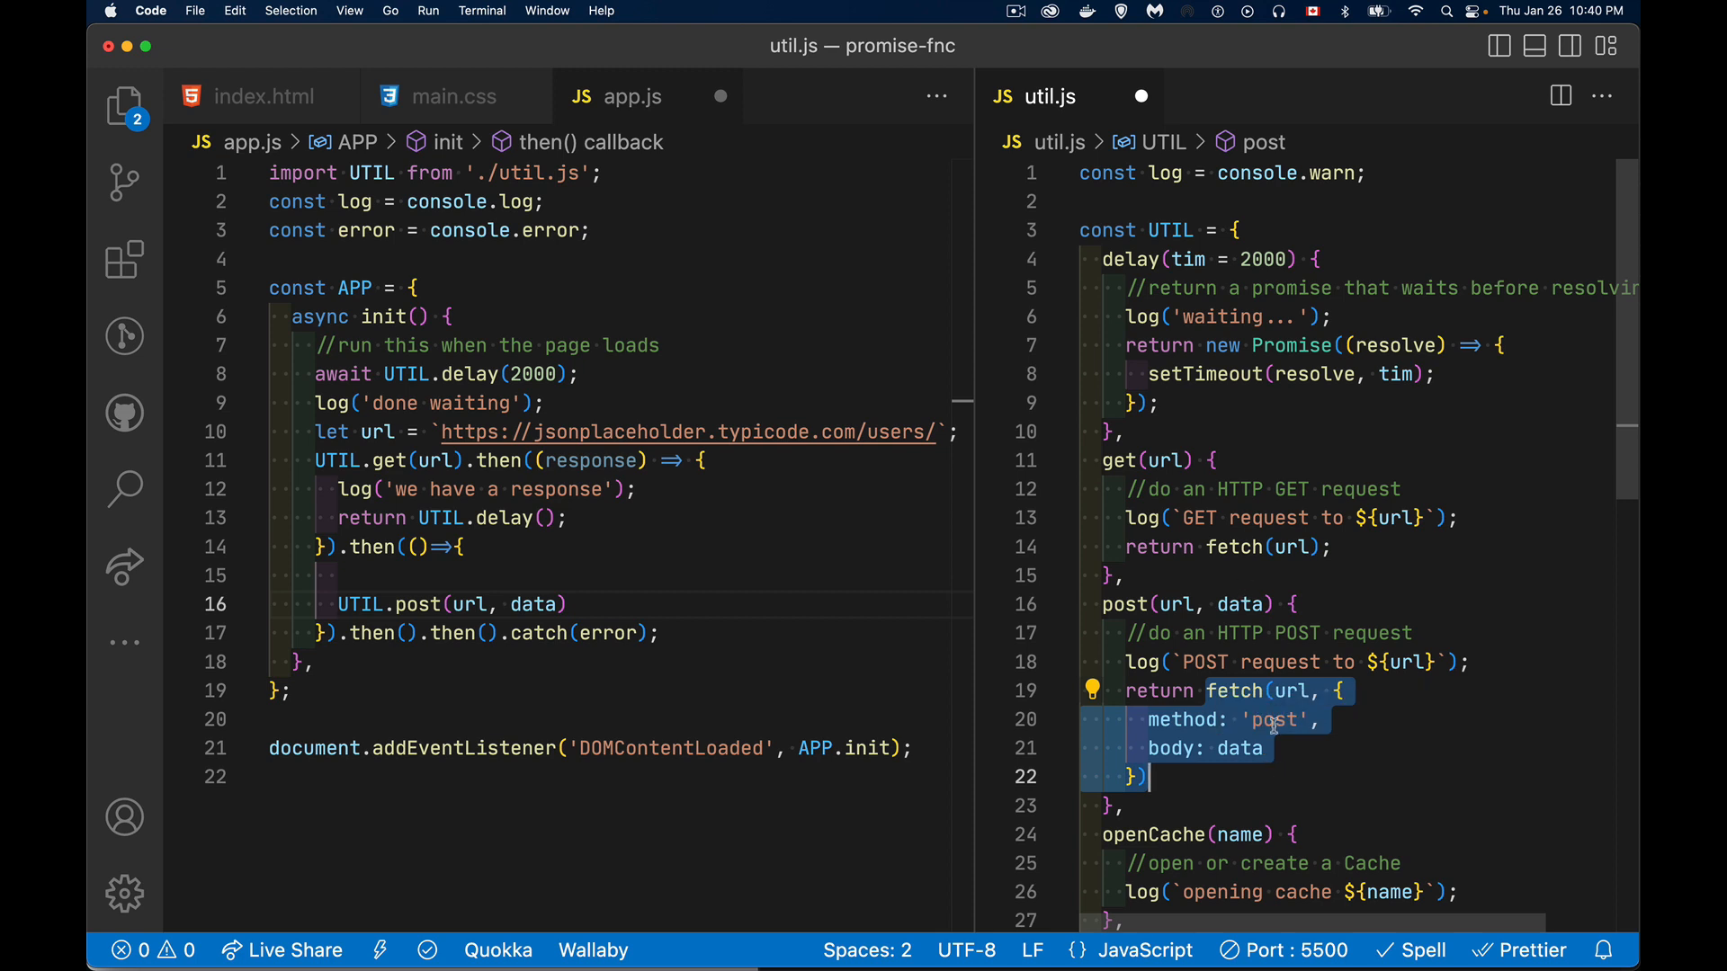
mouse_move(1315, 761)
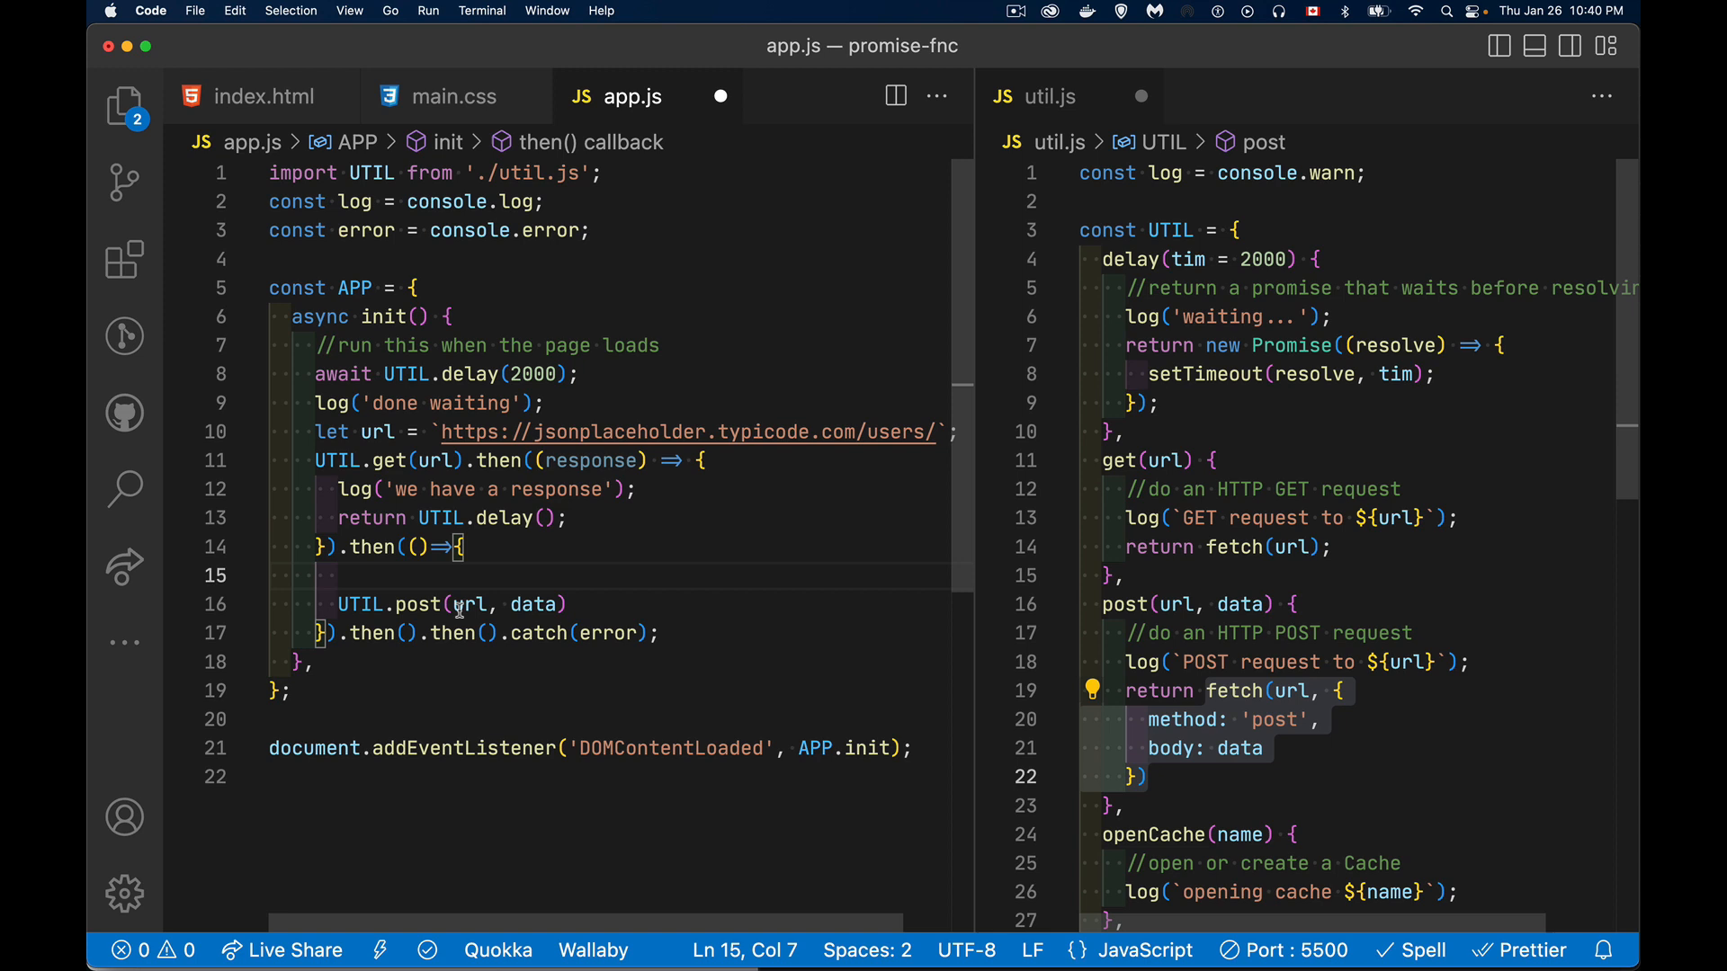
mouse_move(452, 489)
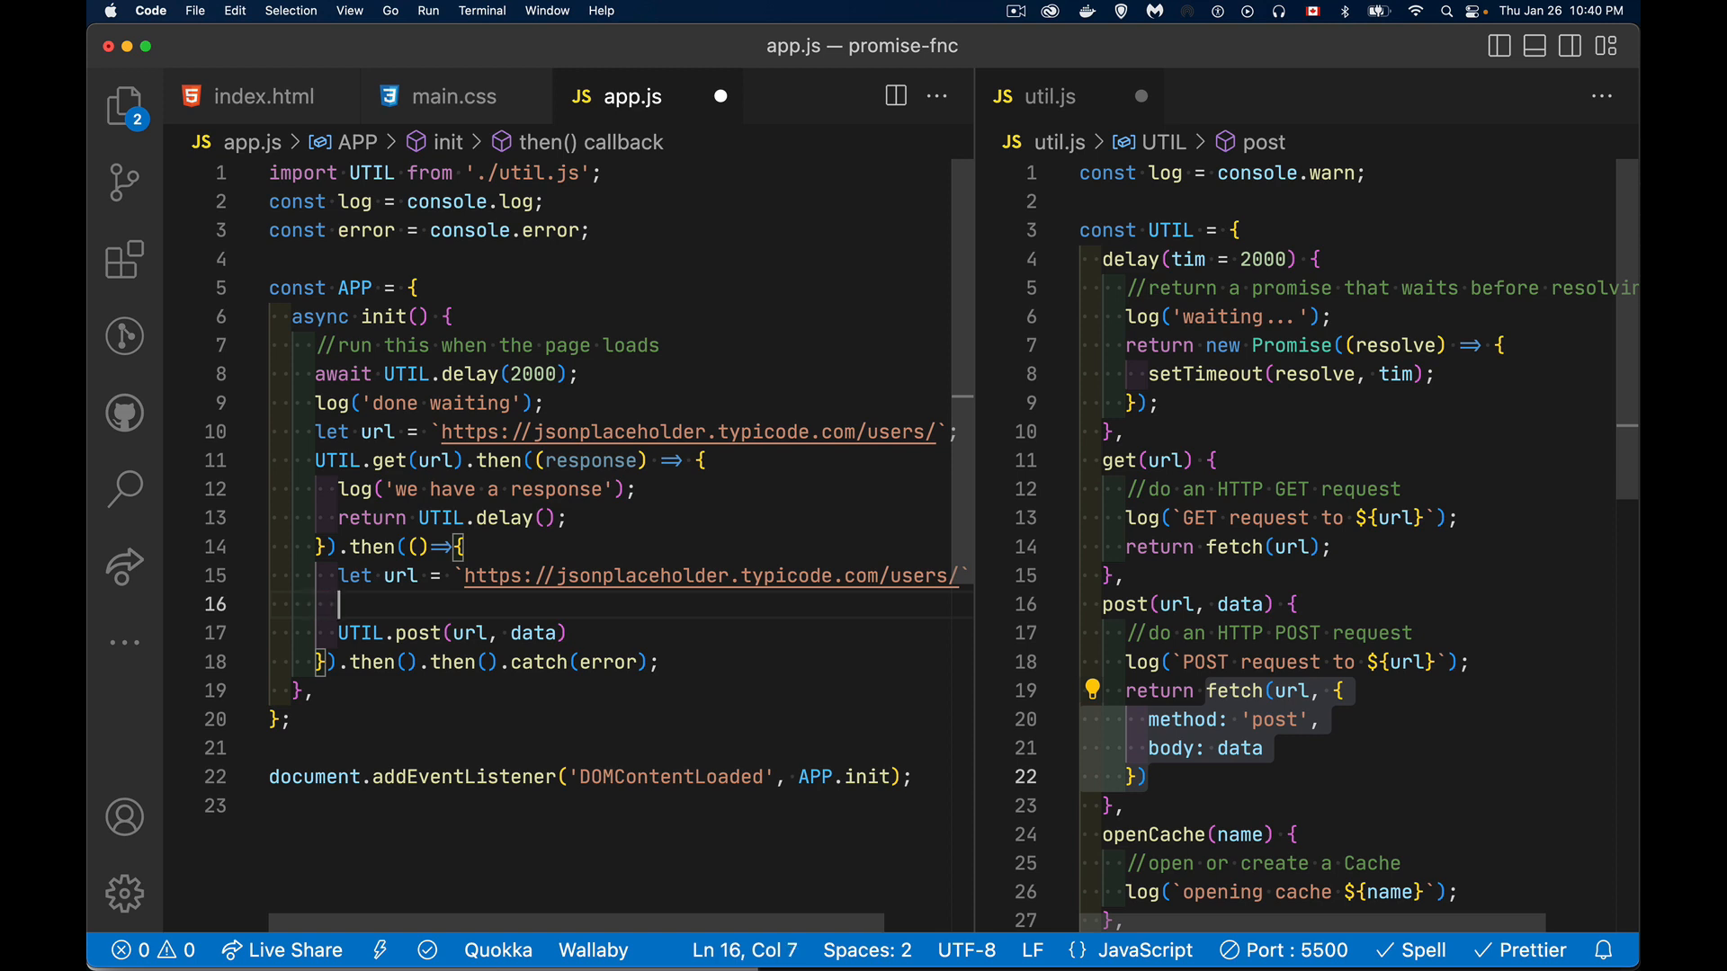
Step: Define data { id: 12, name: 'person name' } and post JSON.stringify(data)
type("let data")
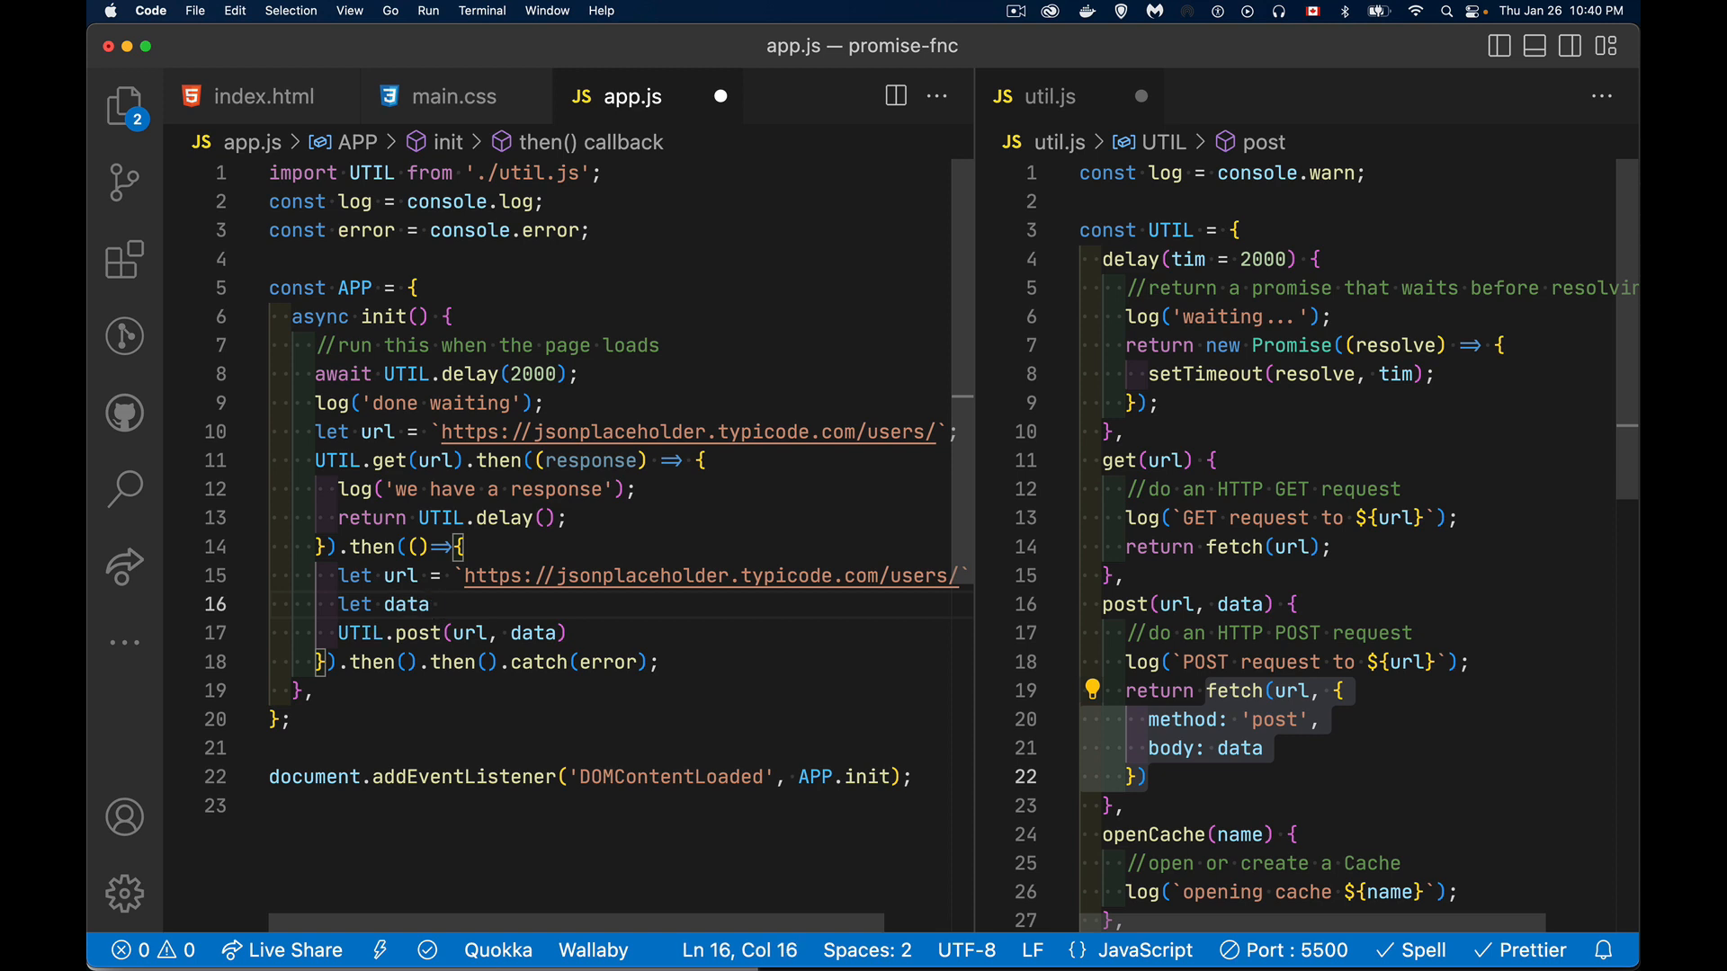
type("= {")
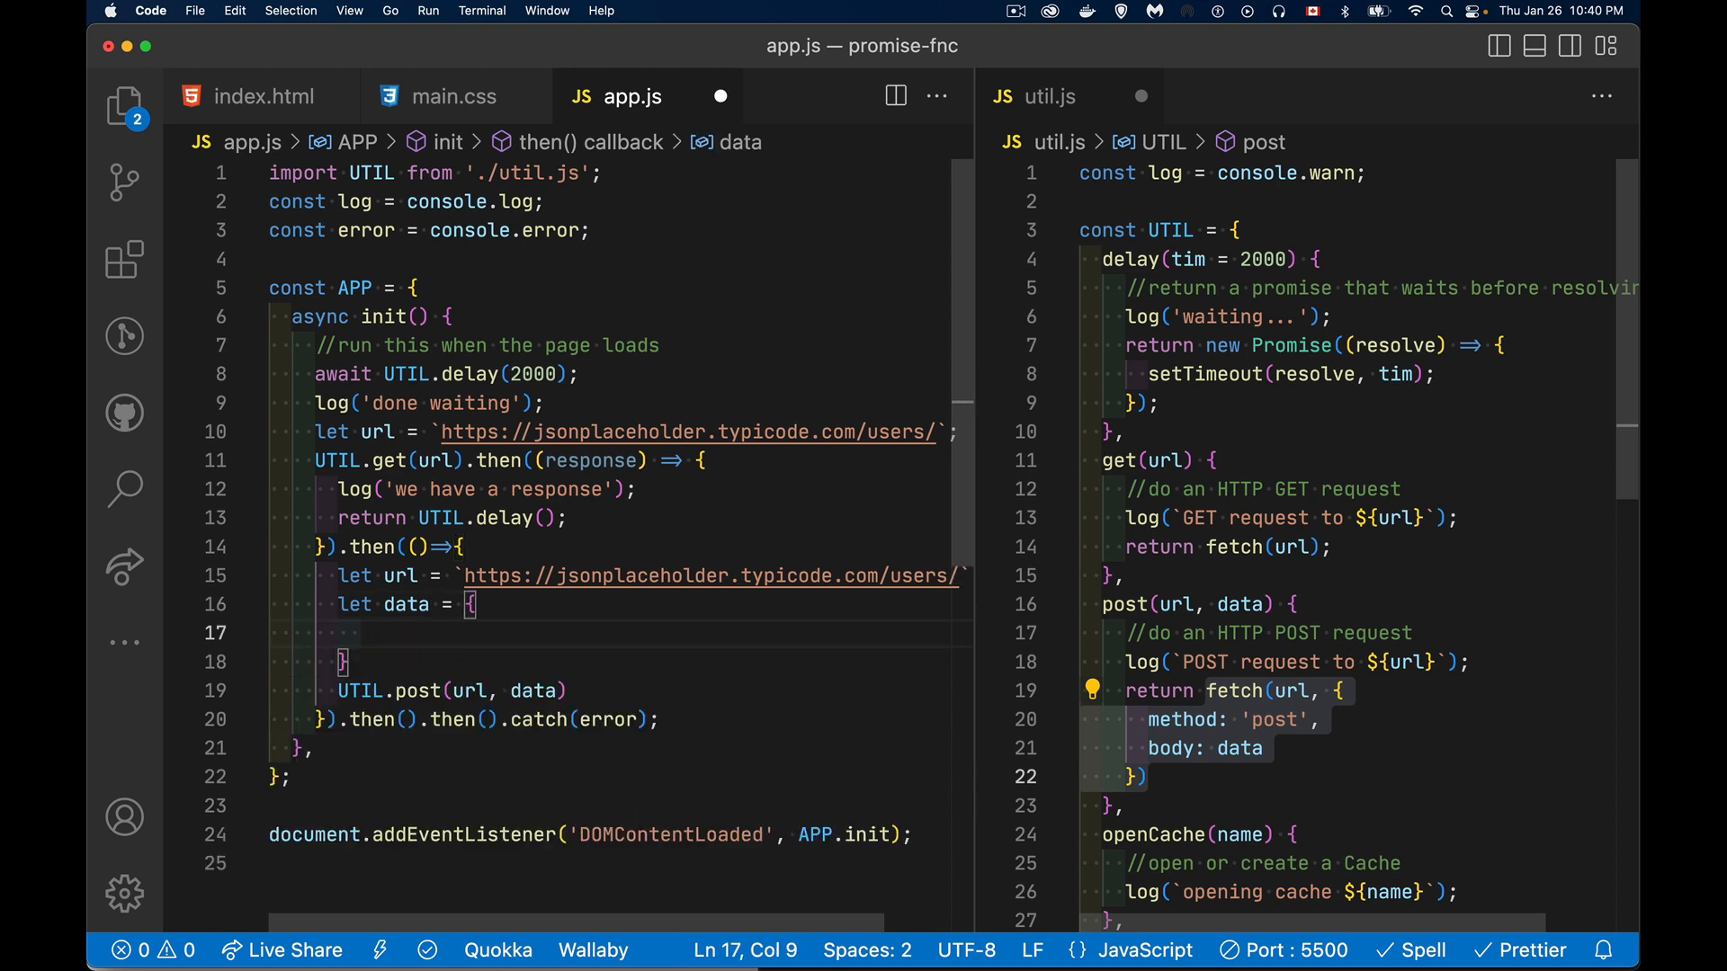
type("id: 12,")
type("name:")
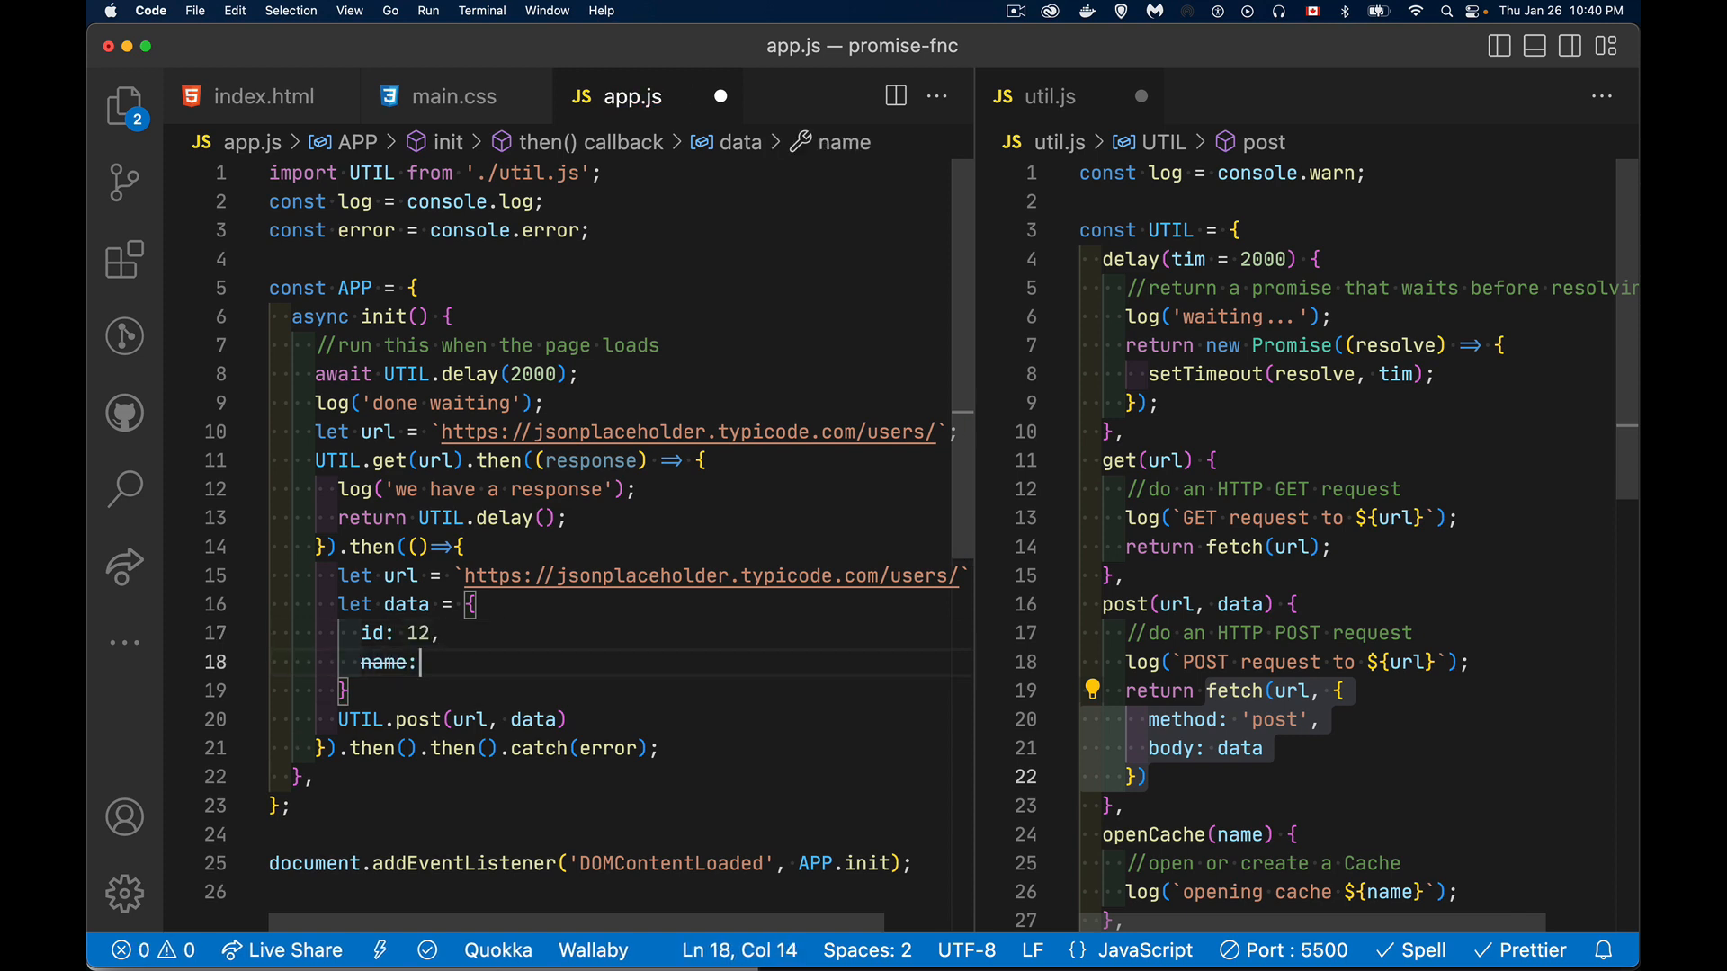
type("'person name'")
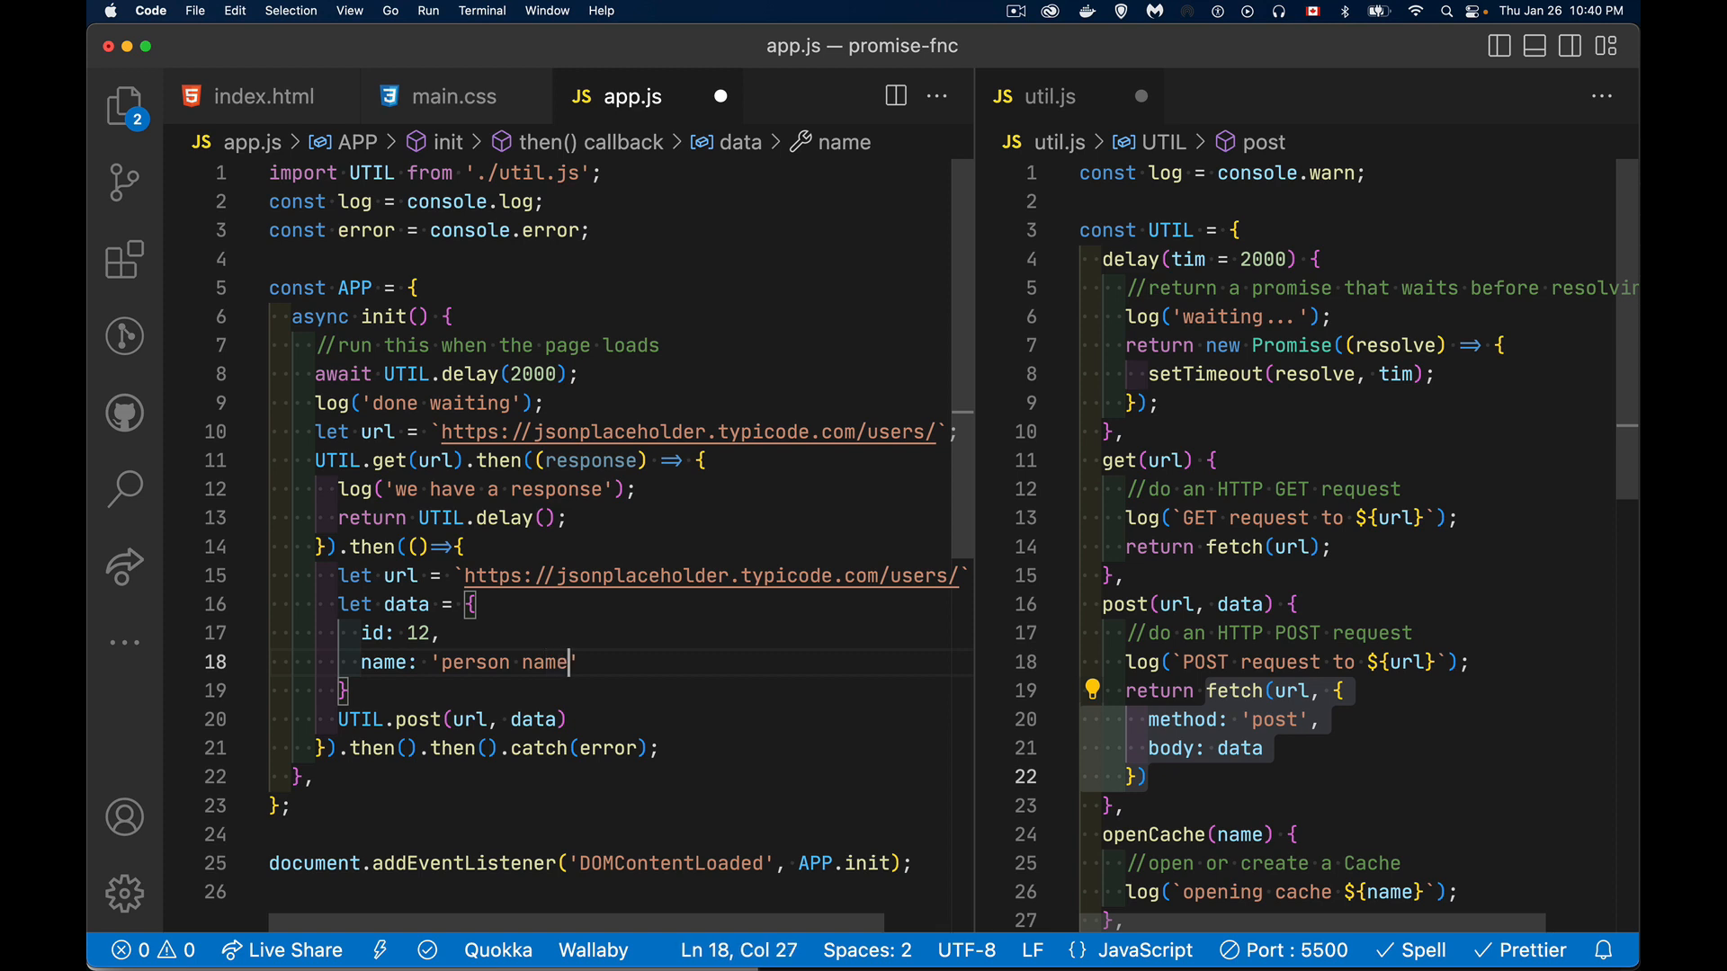
type(",")
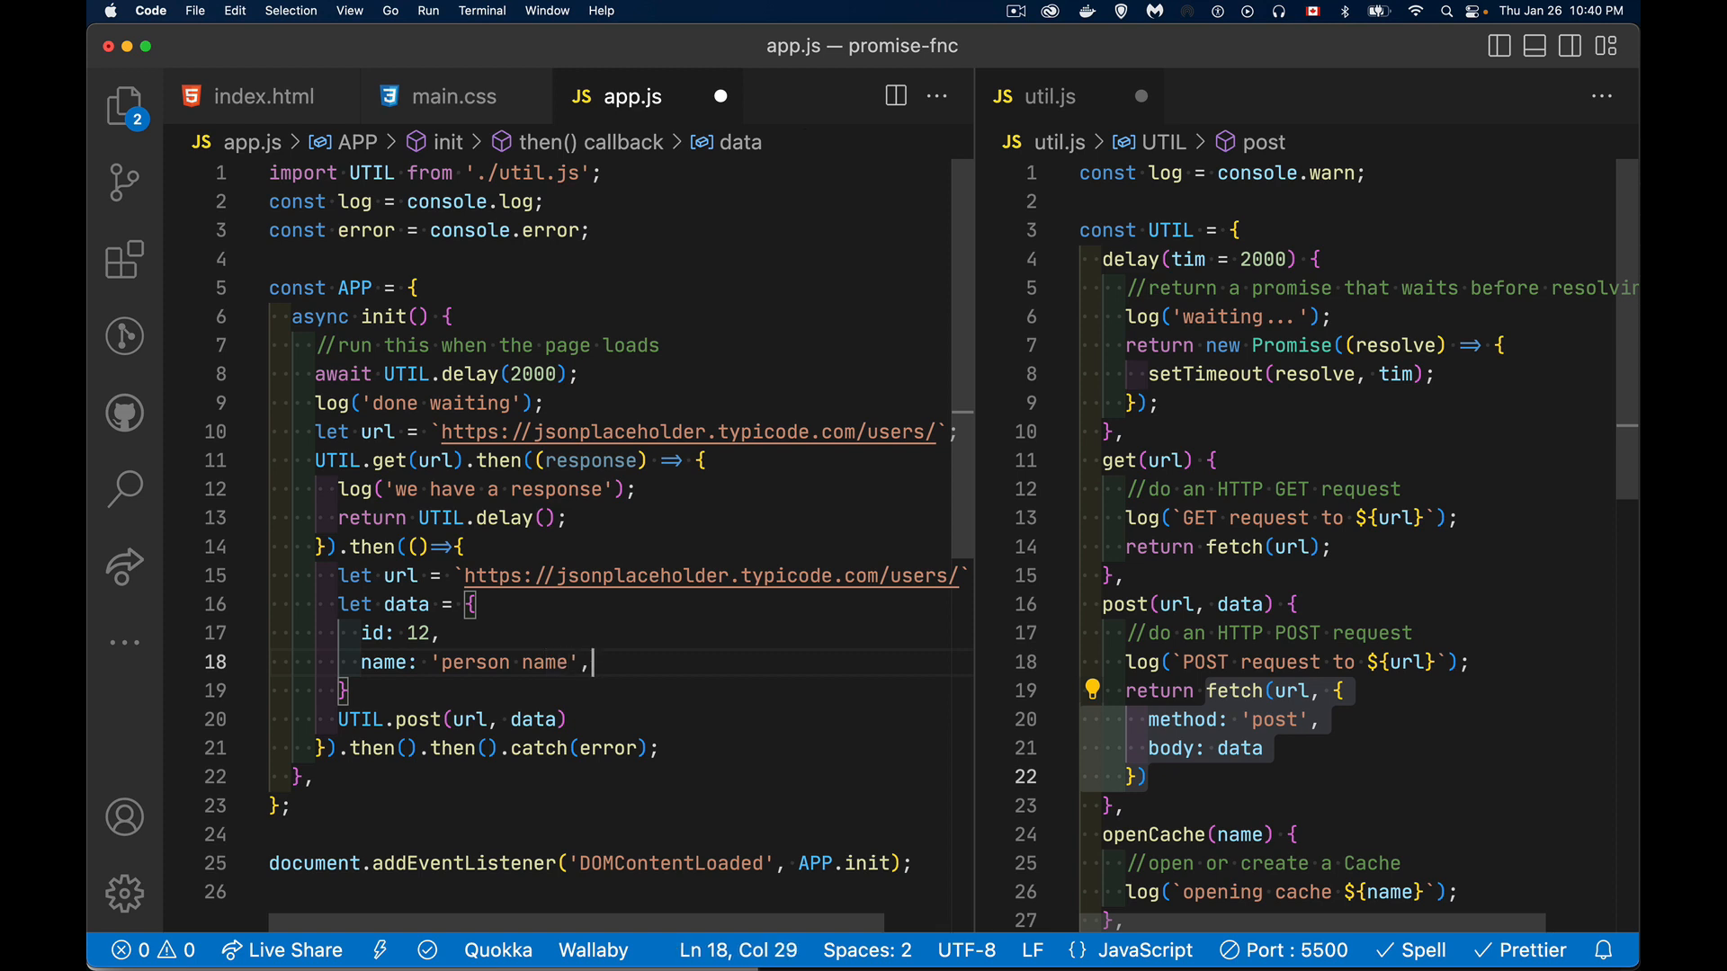
type(";")
key("enter")
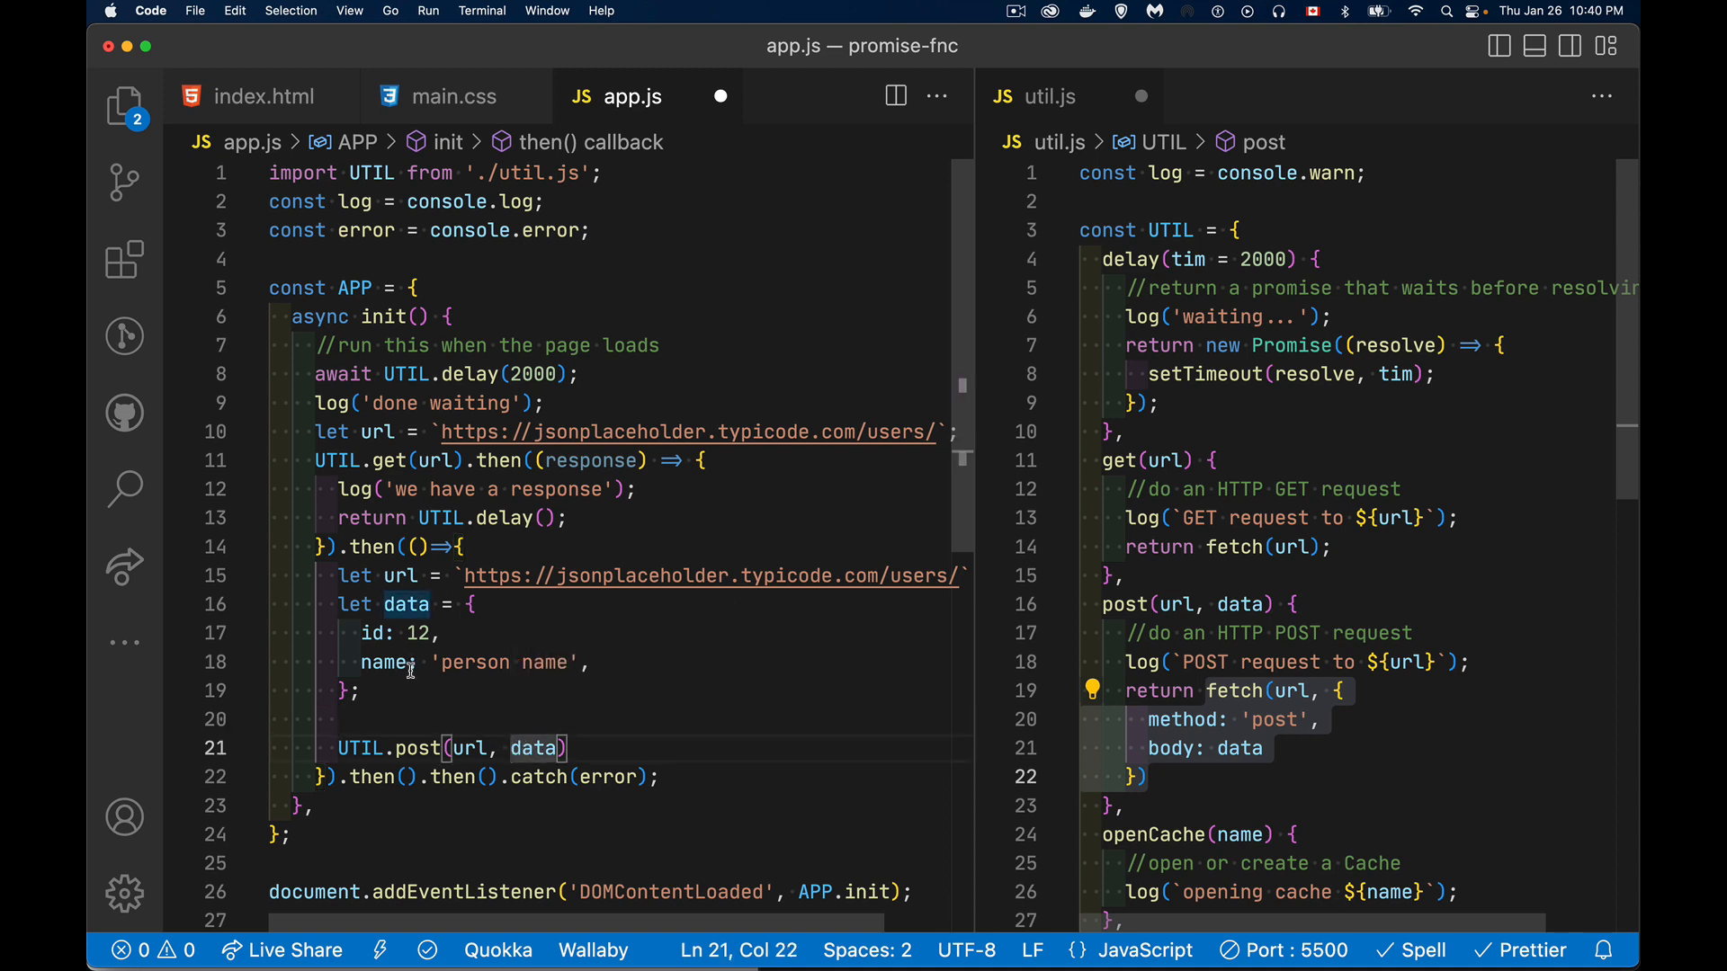
mouse_move(506, 738)
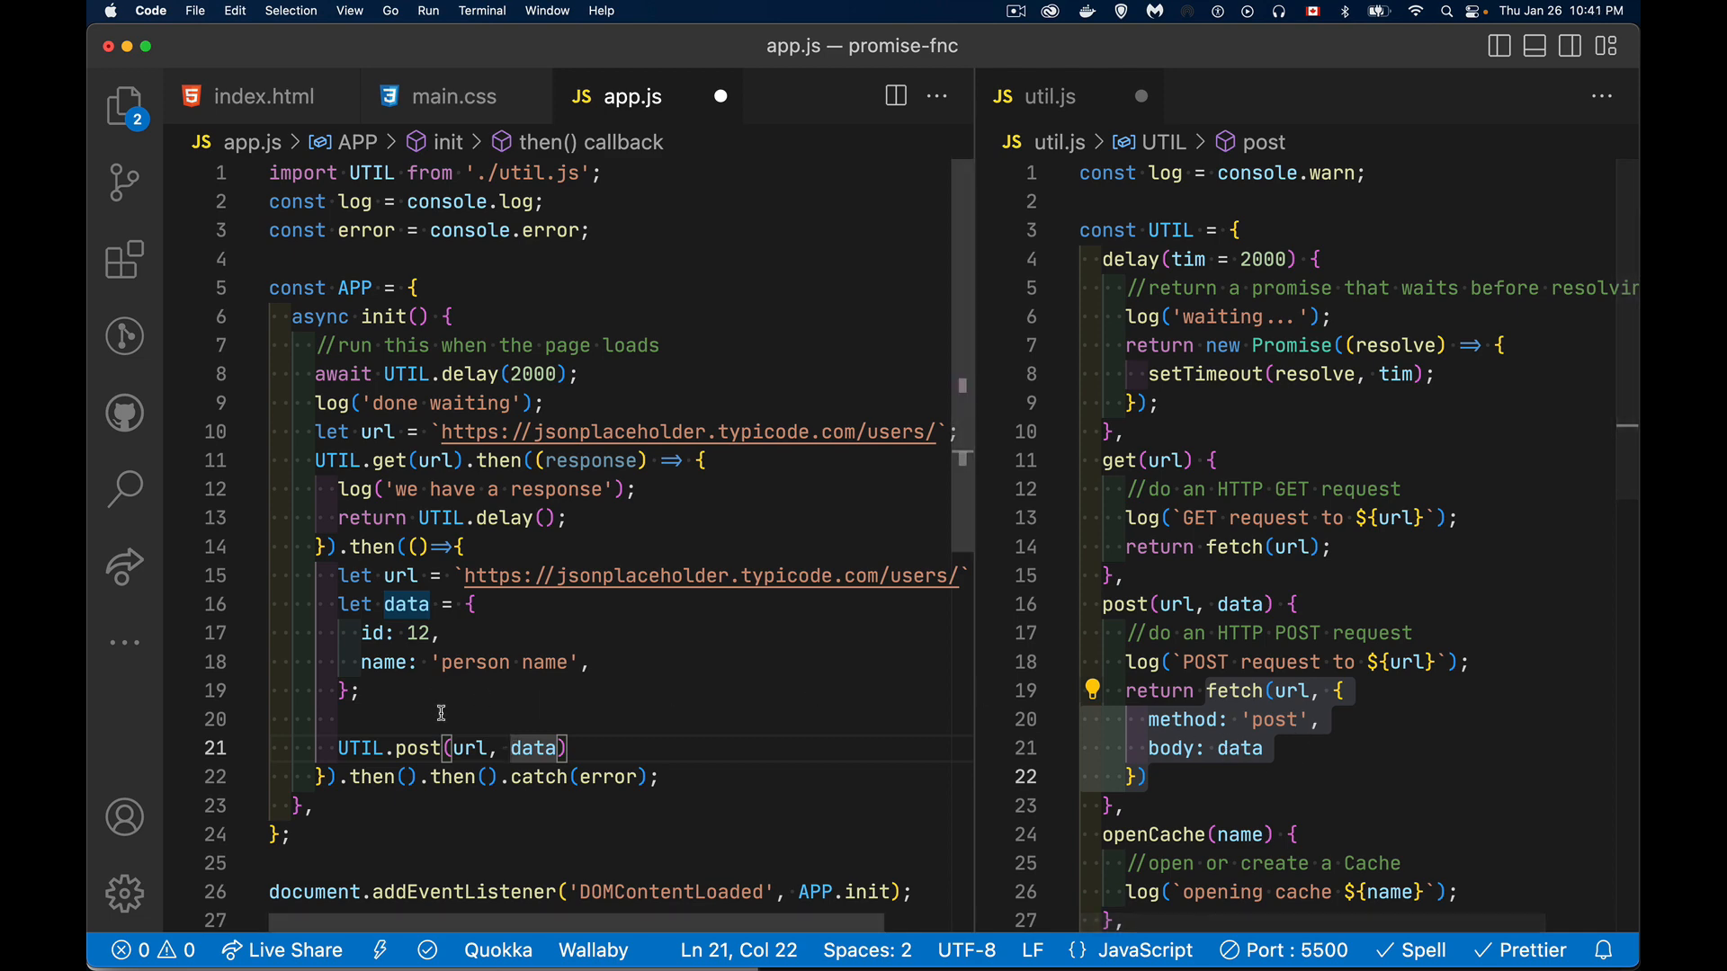
mouse_move(632, 707)
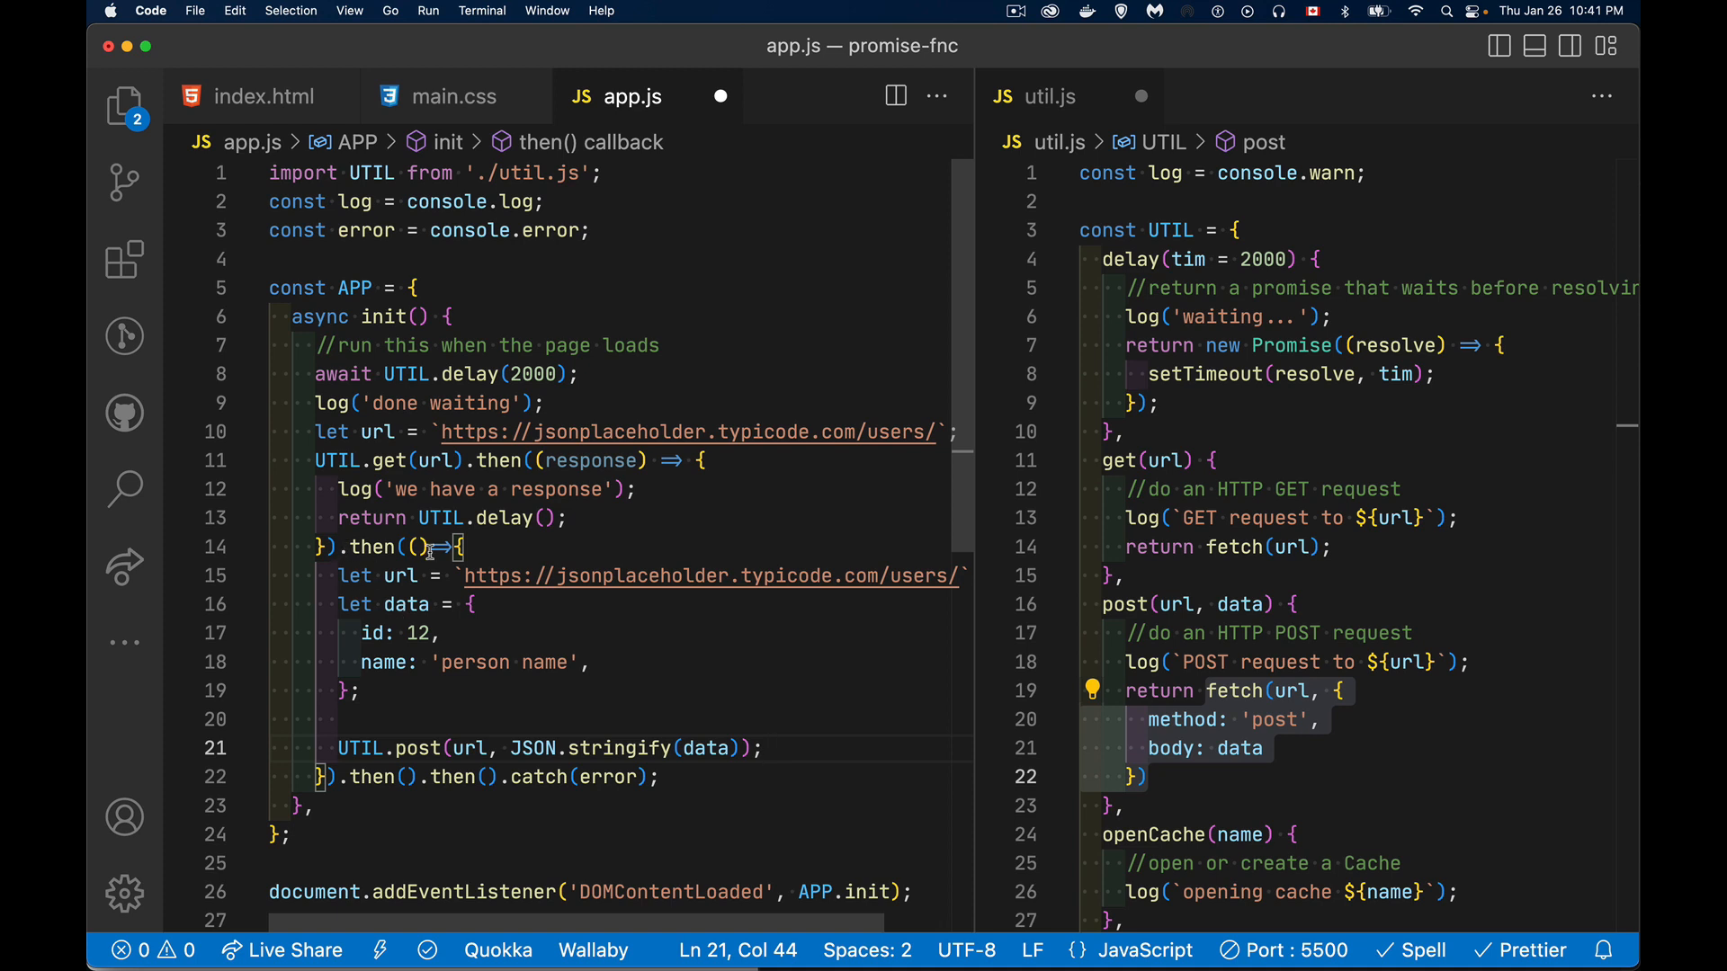
left_click_drag(347, 575, 441, 634)
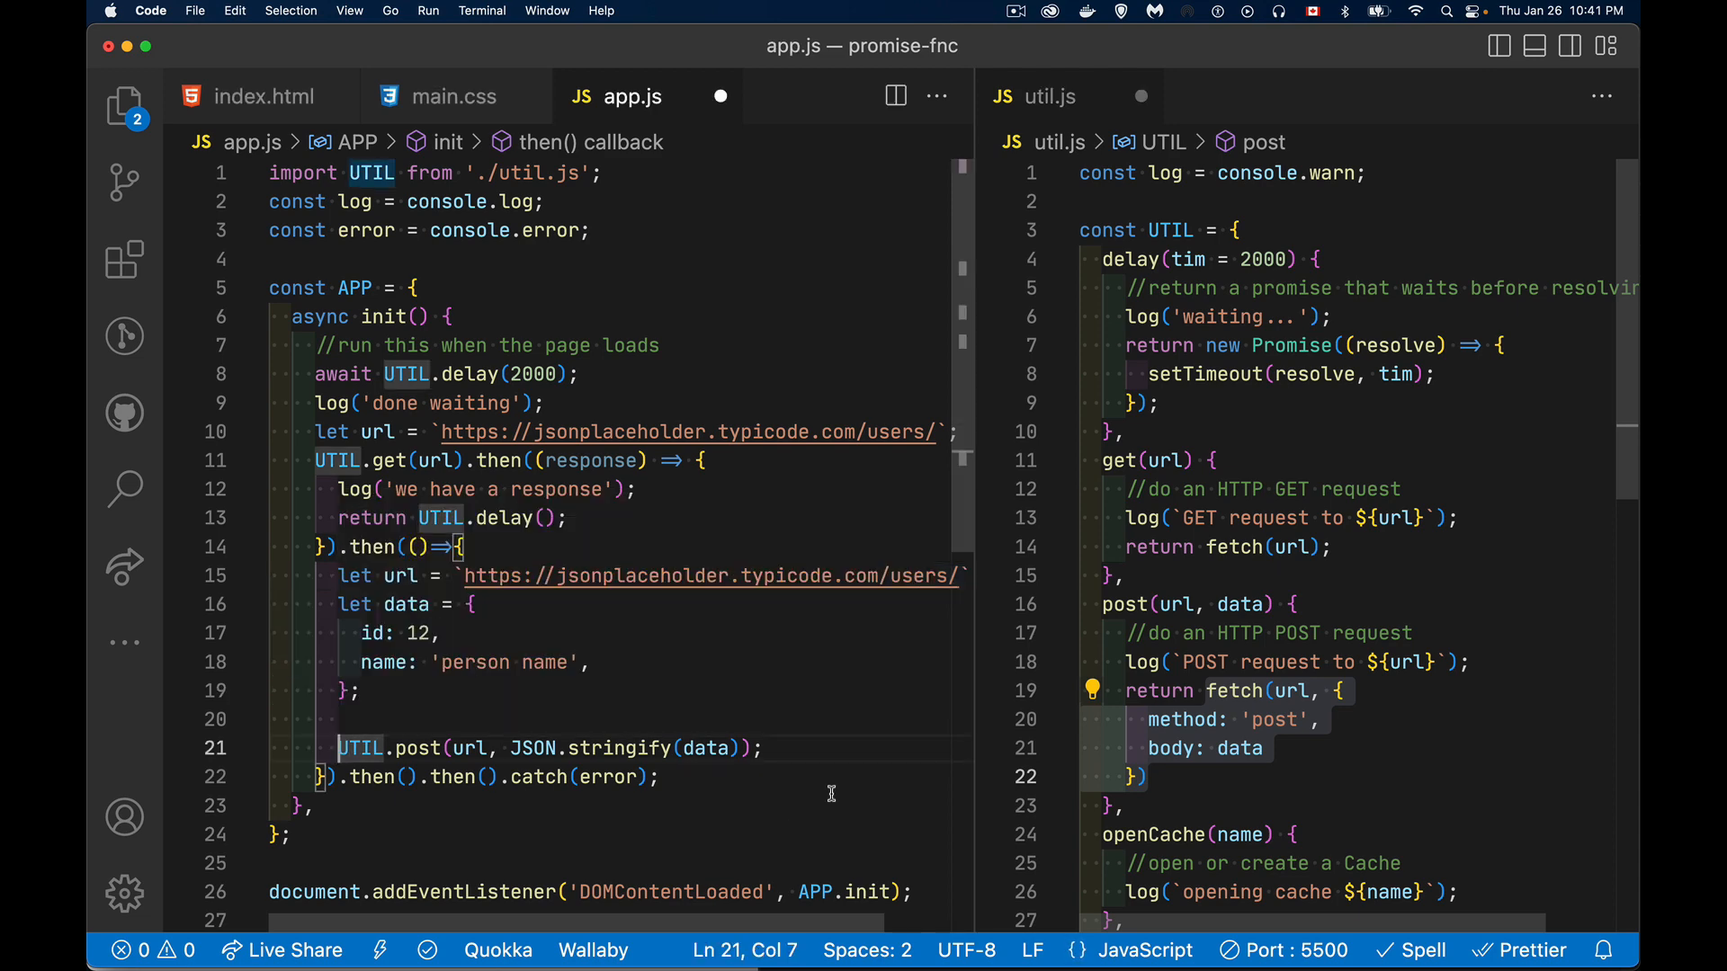
Step: Return the UTIL.post result and give the following then a (response) callback
type("return")
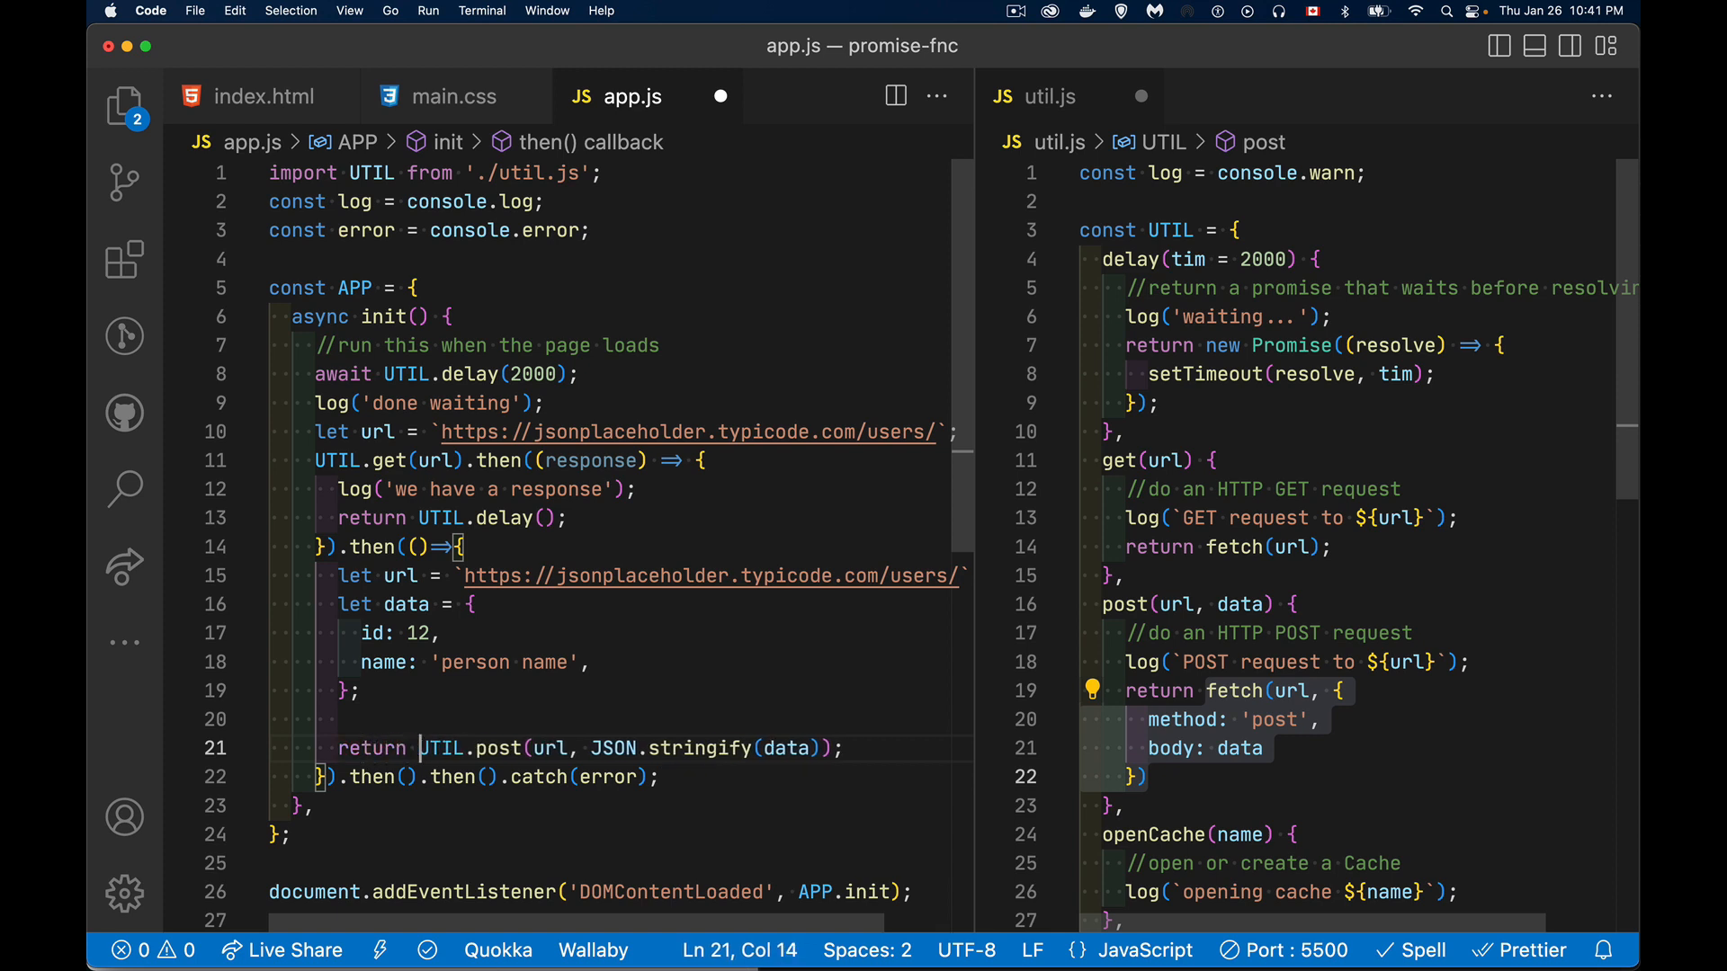
mouse_move(408, 777)
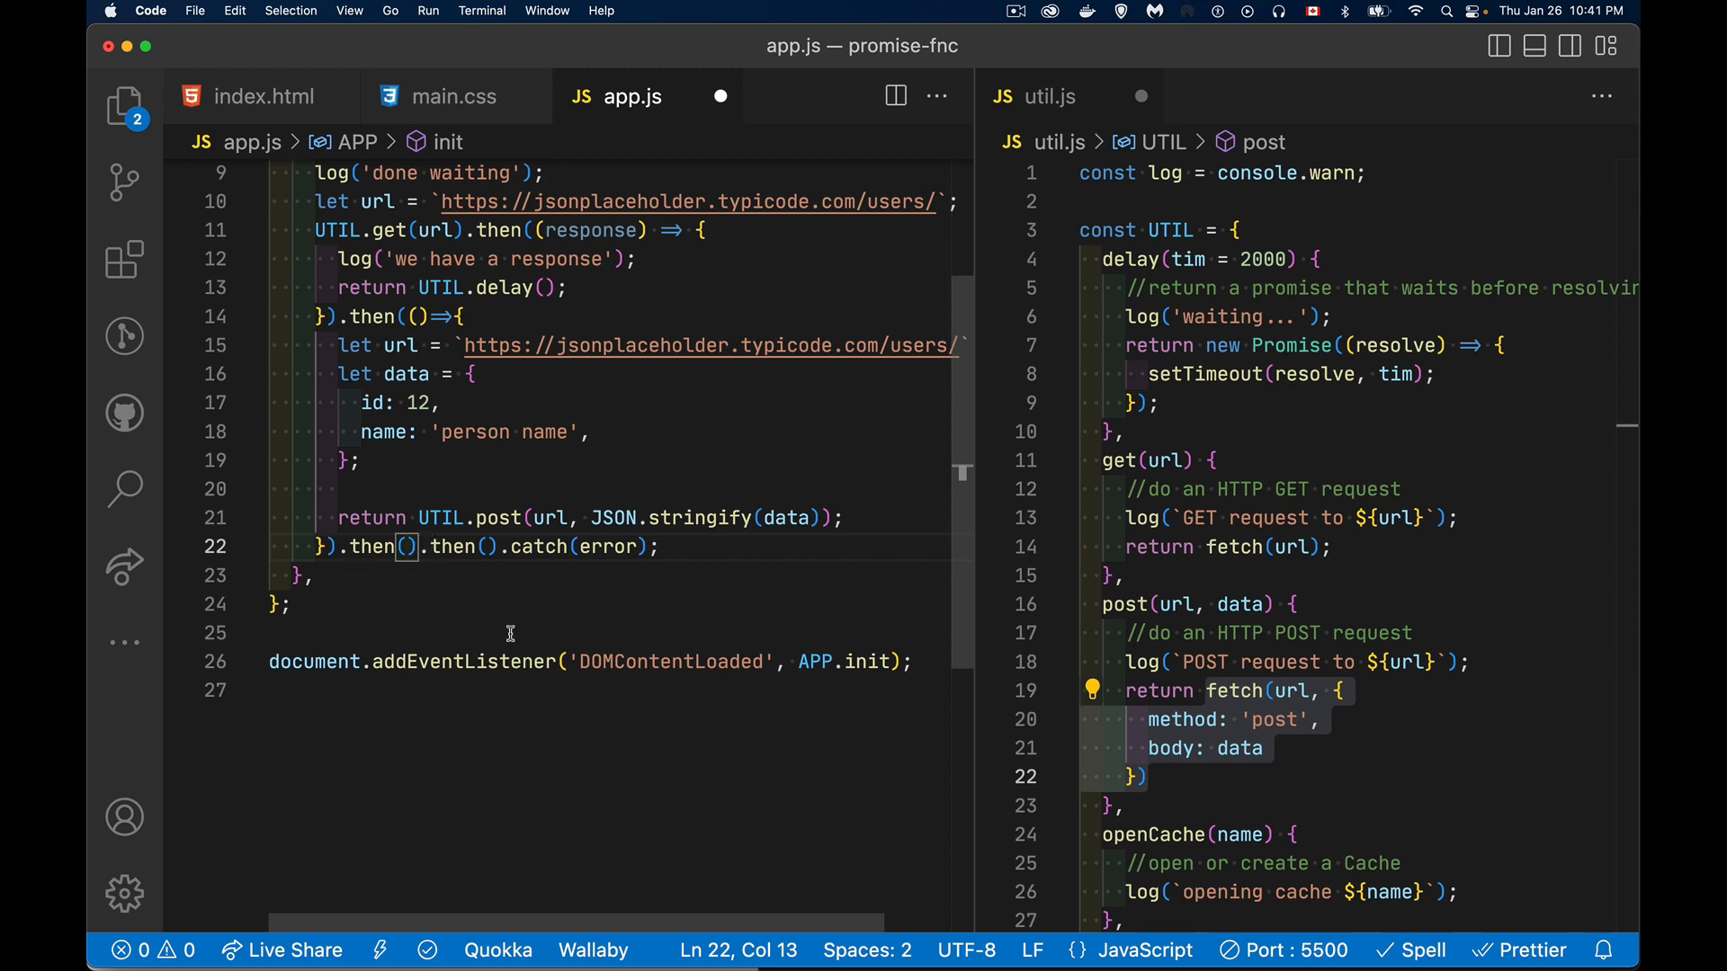
type("response)=>{")
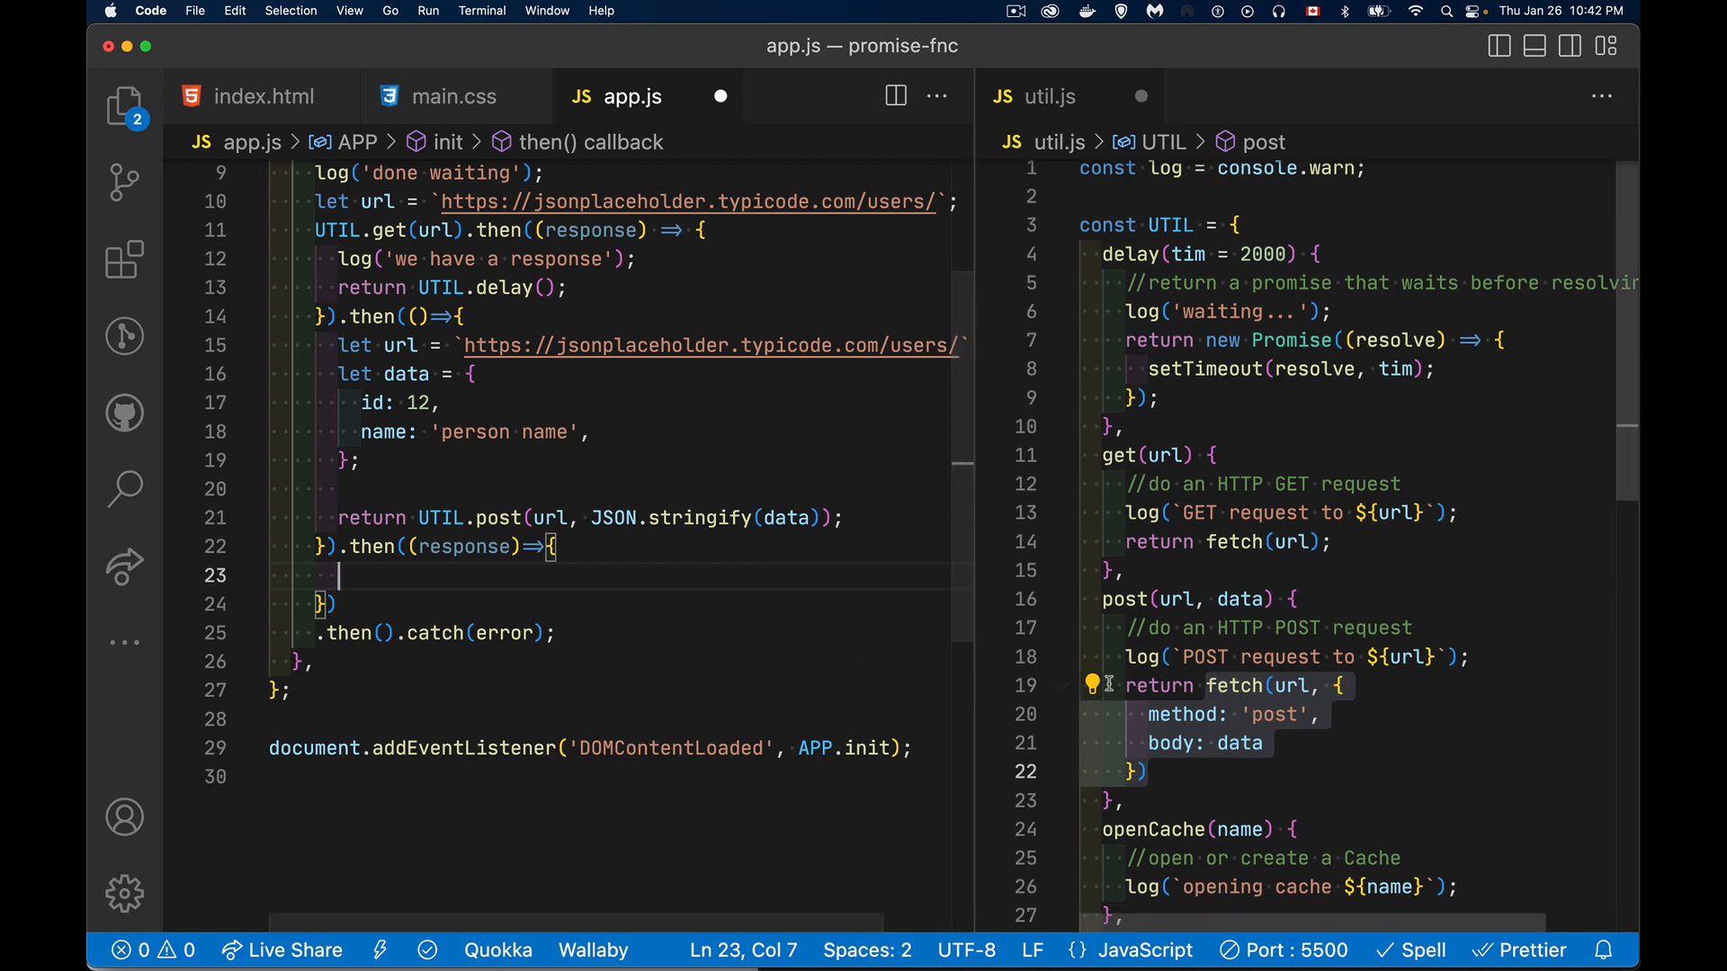
Step: Add return caches.open(name); after the openCache log line in util.js
scroll("down", 3)
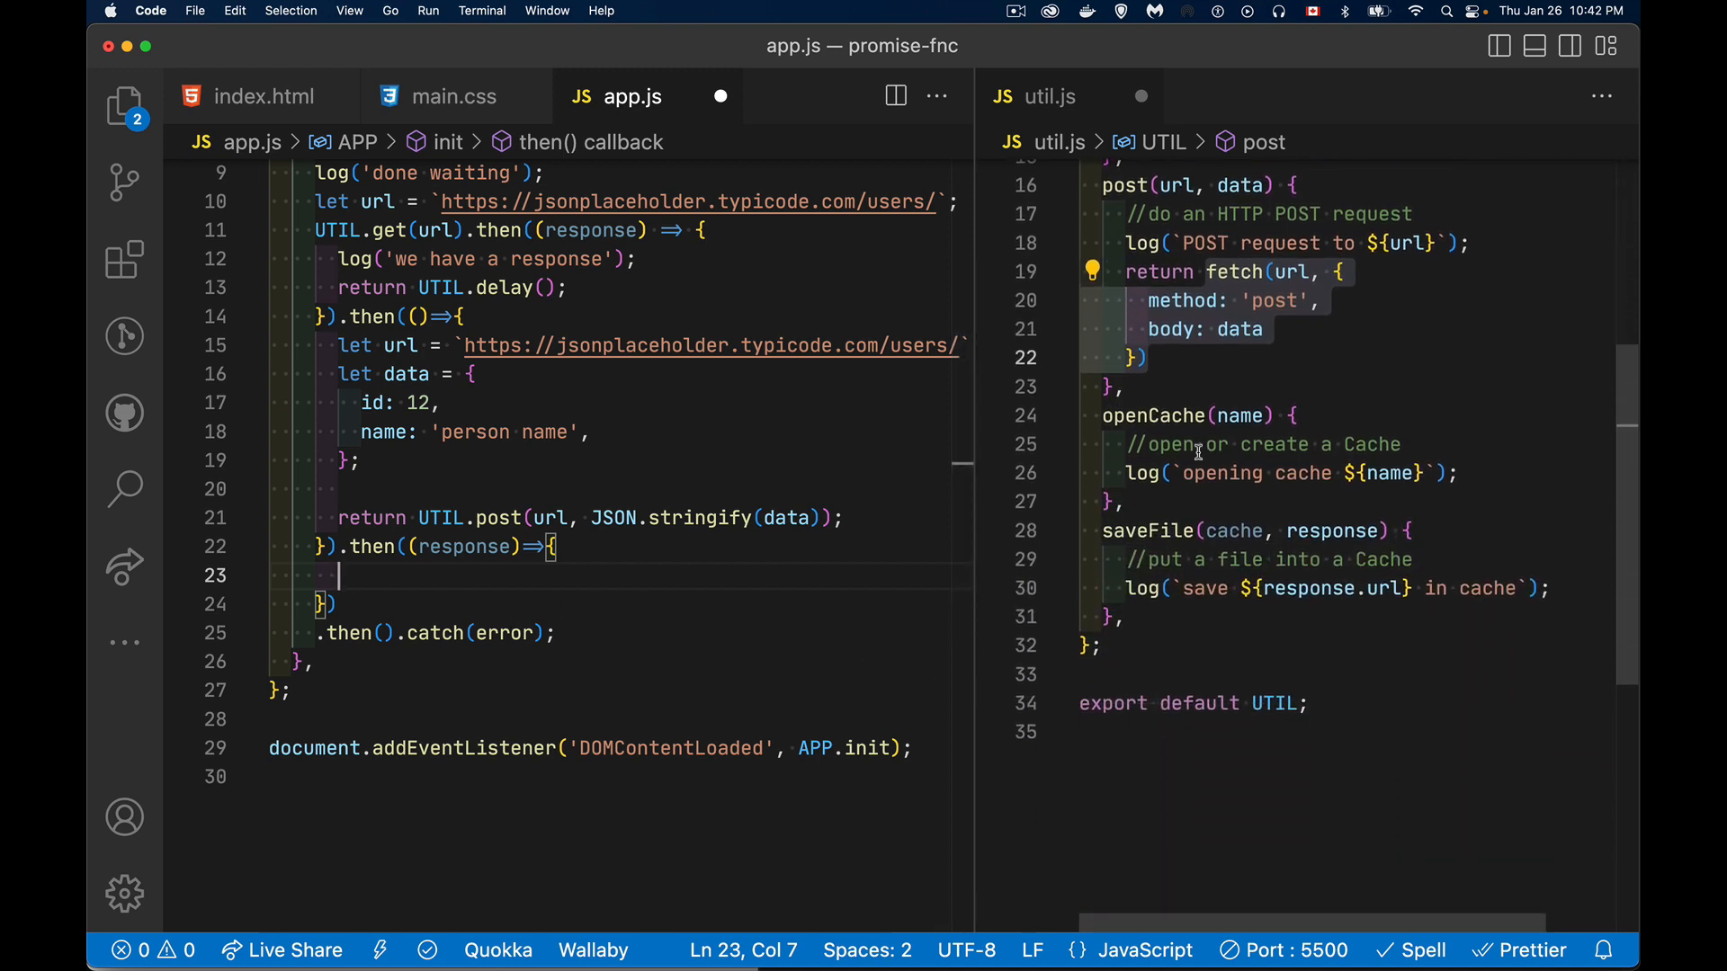
left_click(1462, 473)
type("return")
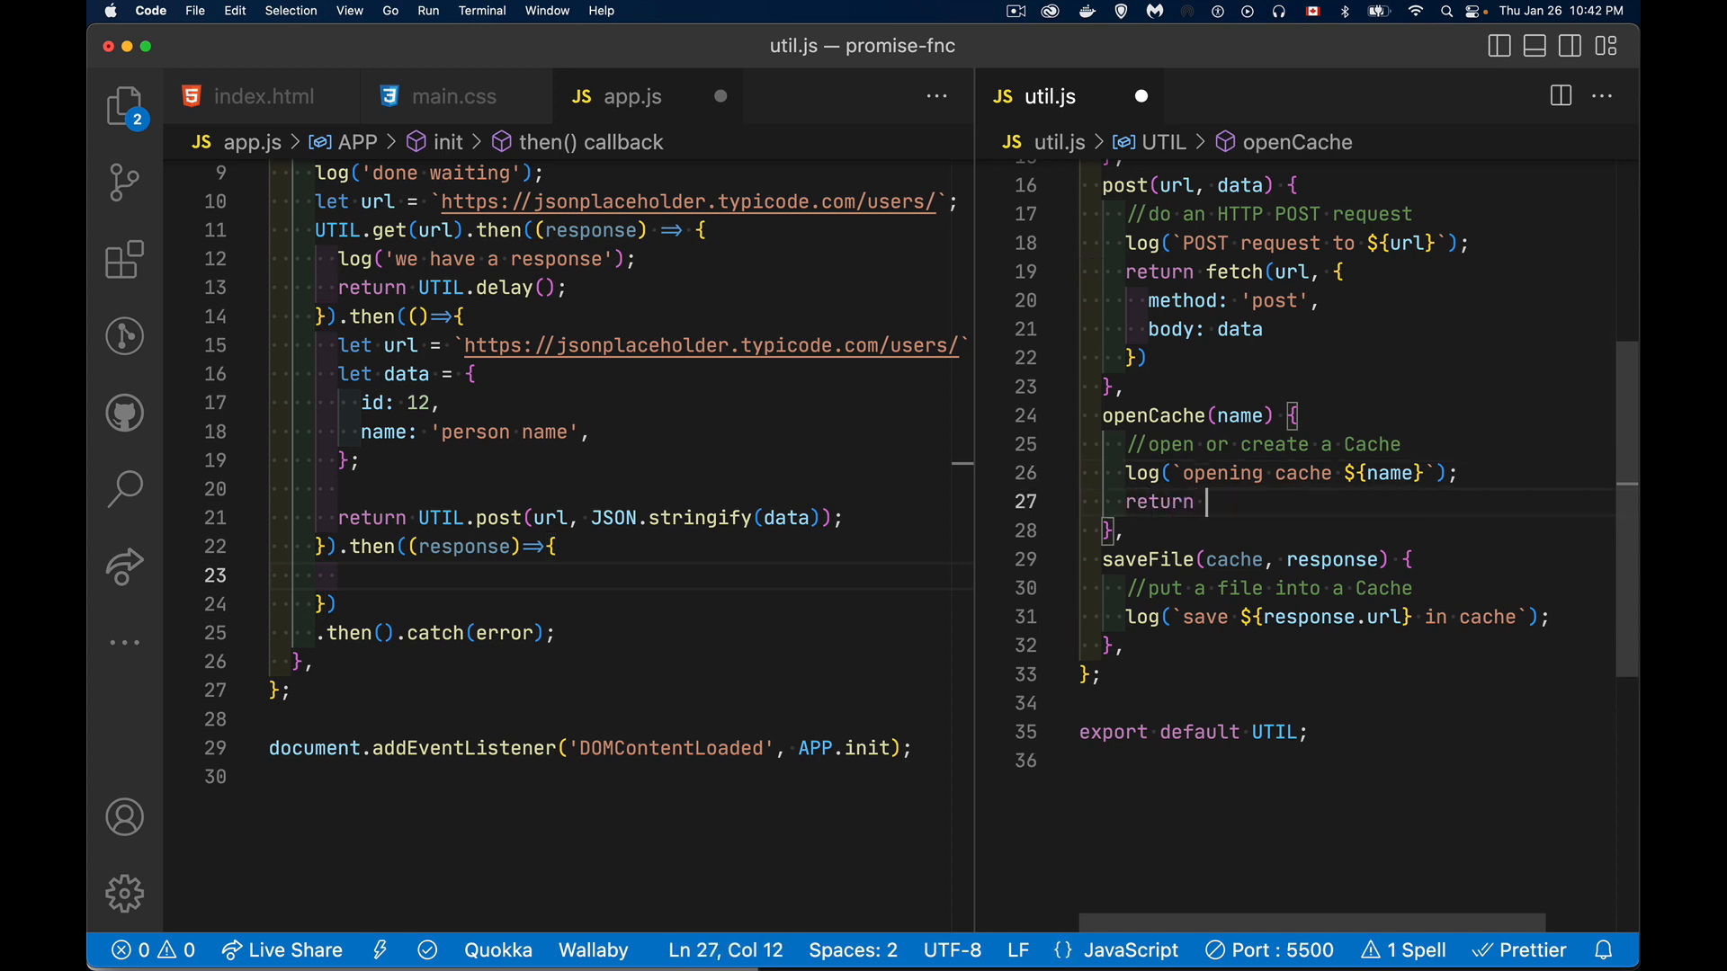
type("caches.open(name);")
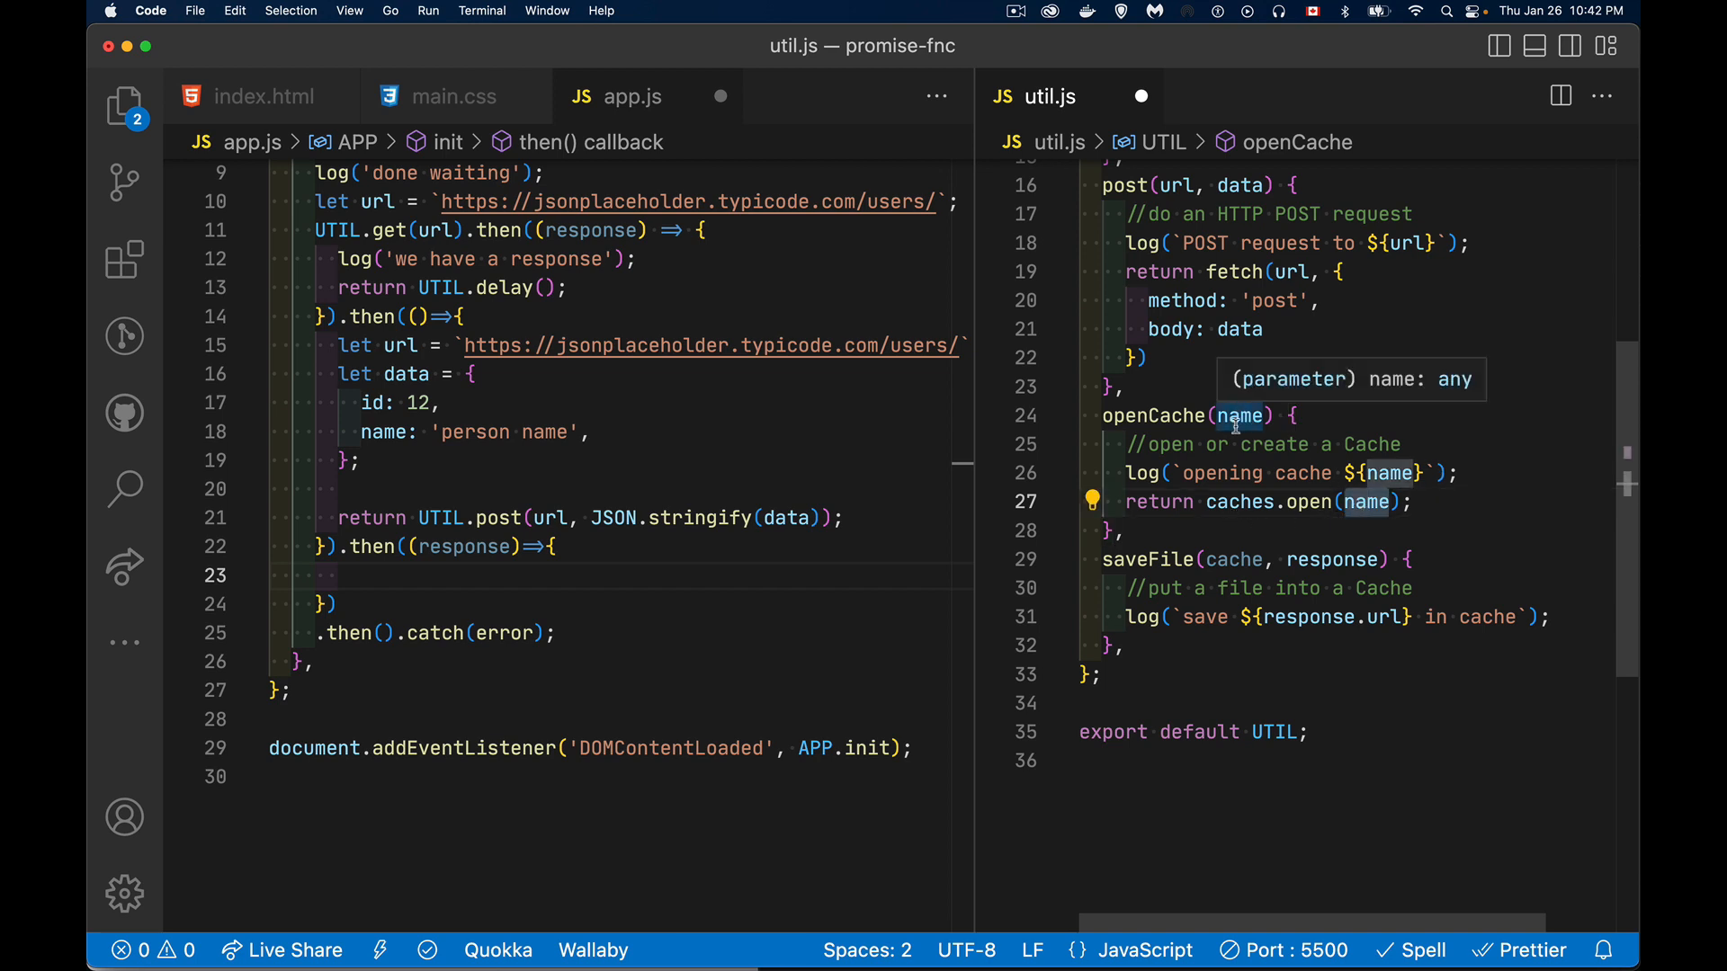
mouse_move(1211, 518)
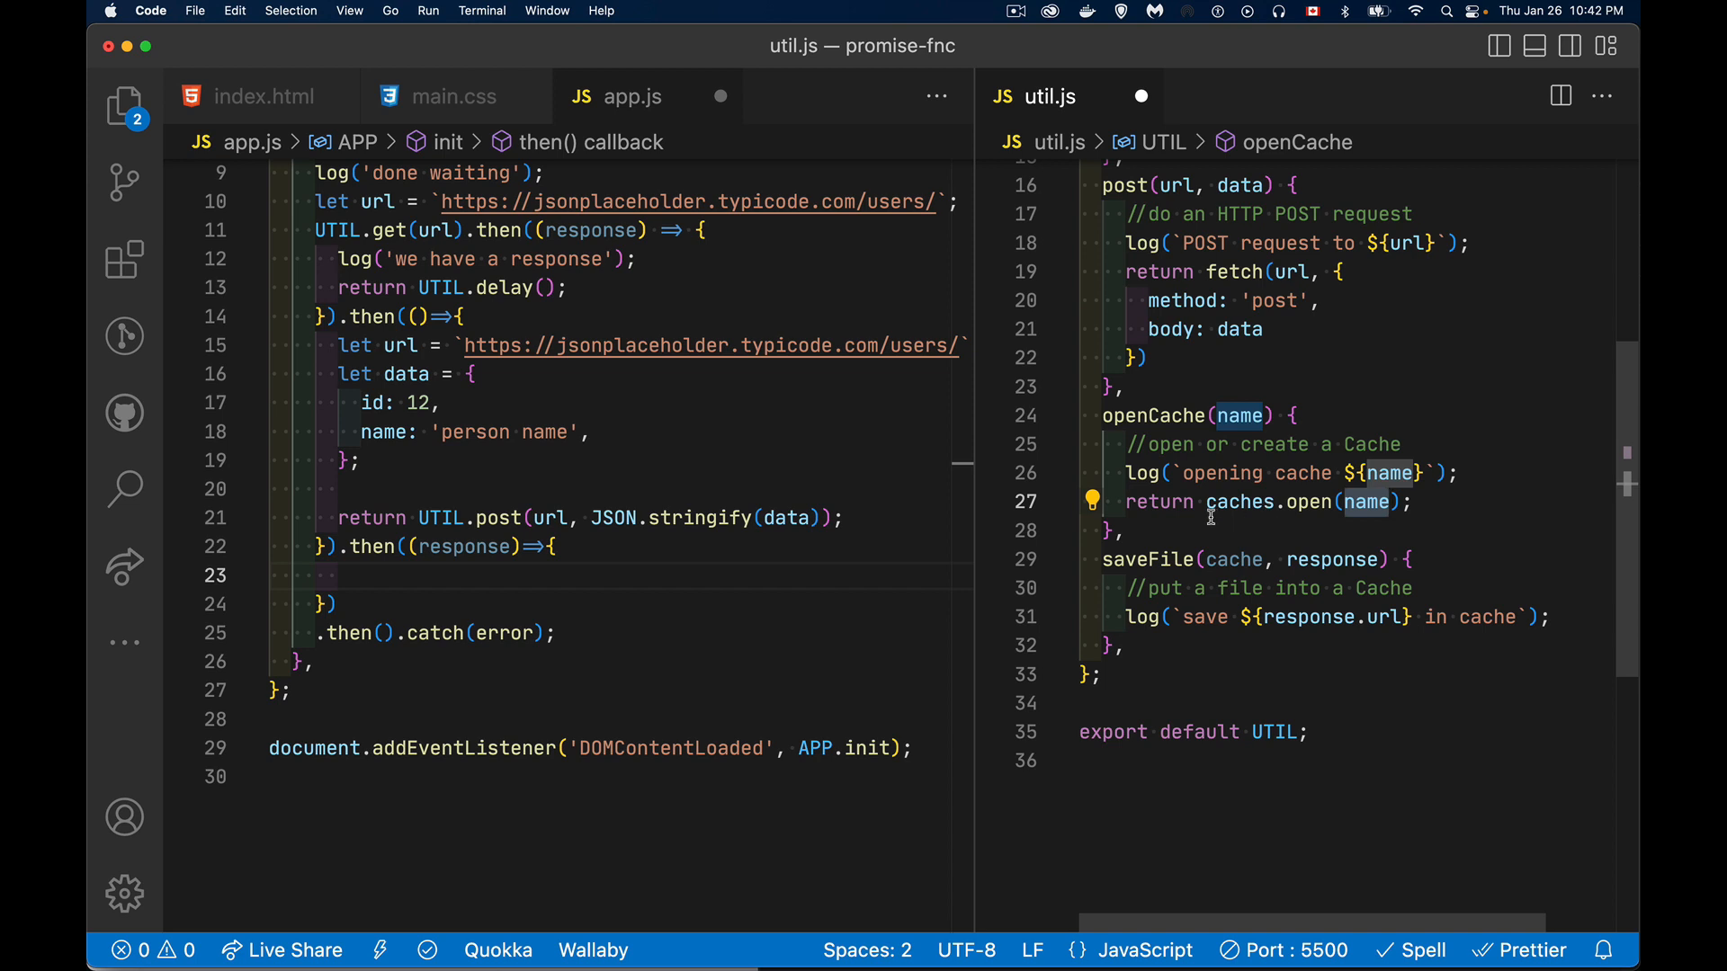
mouse_move(892, 449)
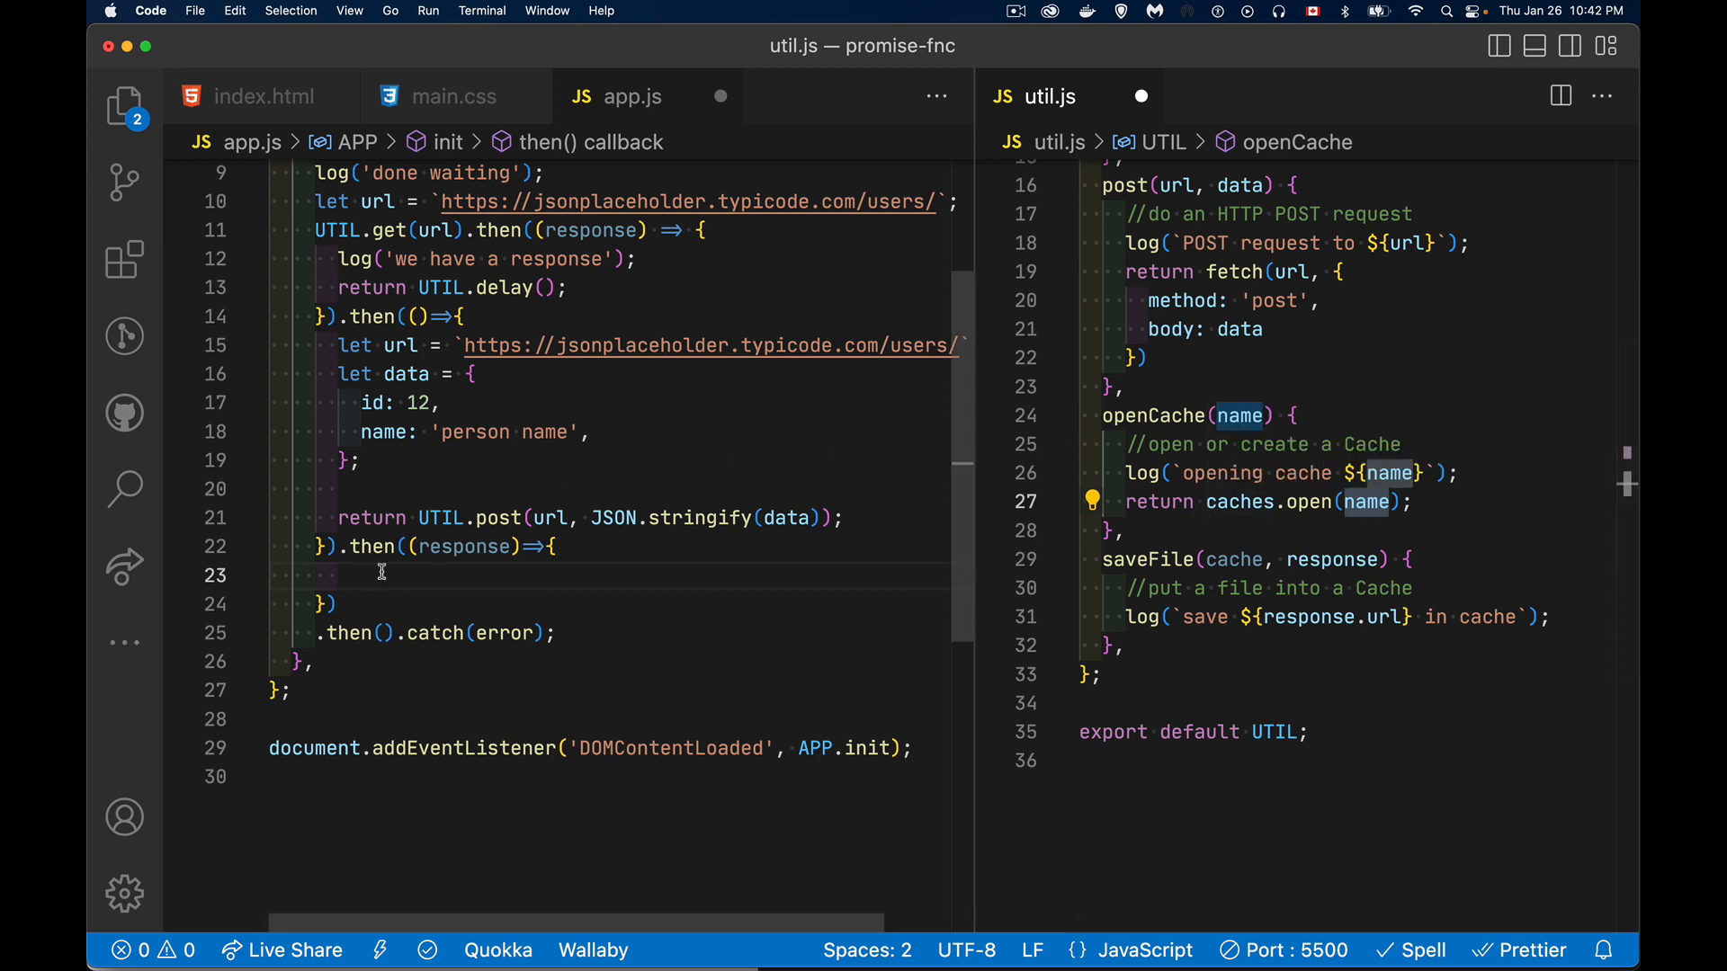
Step: Make the response callback return UTIL.openCache('tomorrow')
key("enter")
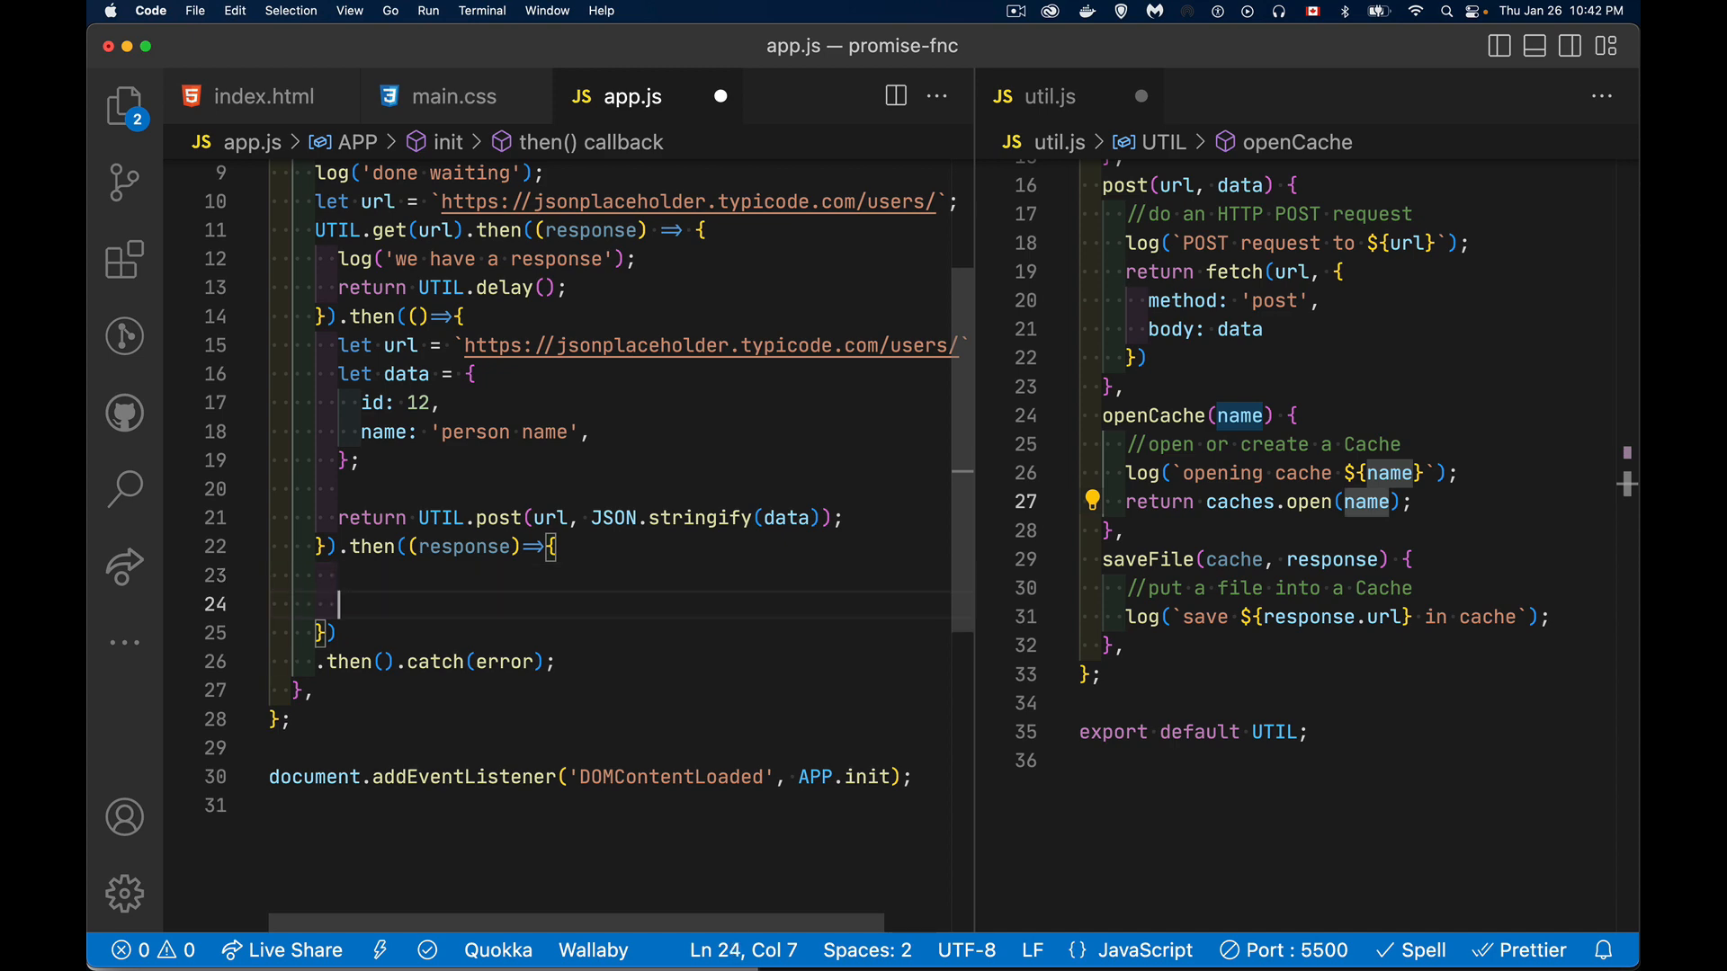
type("UTIL.openCache(")
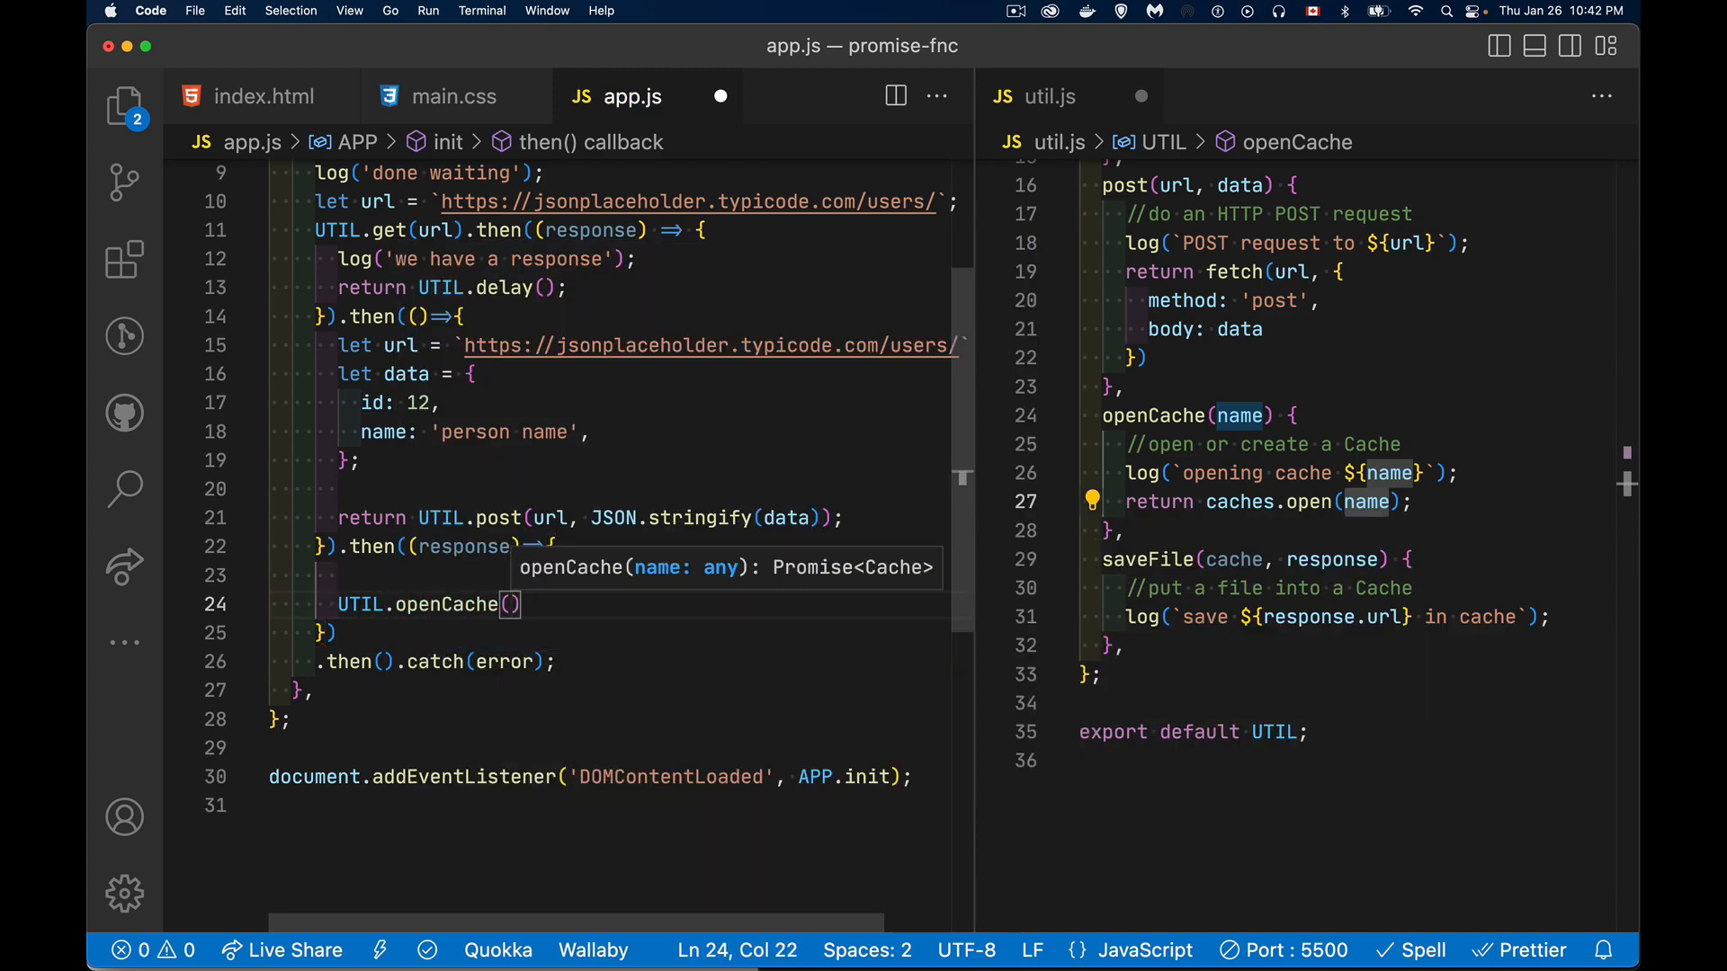
type("'to'")
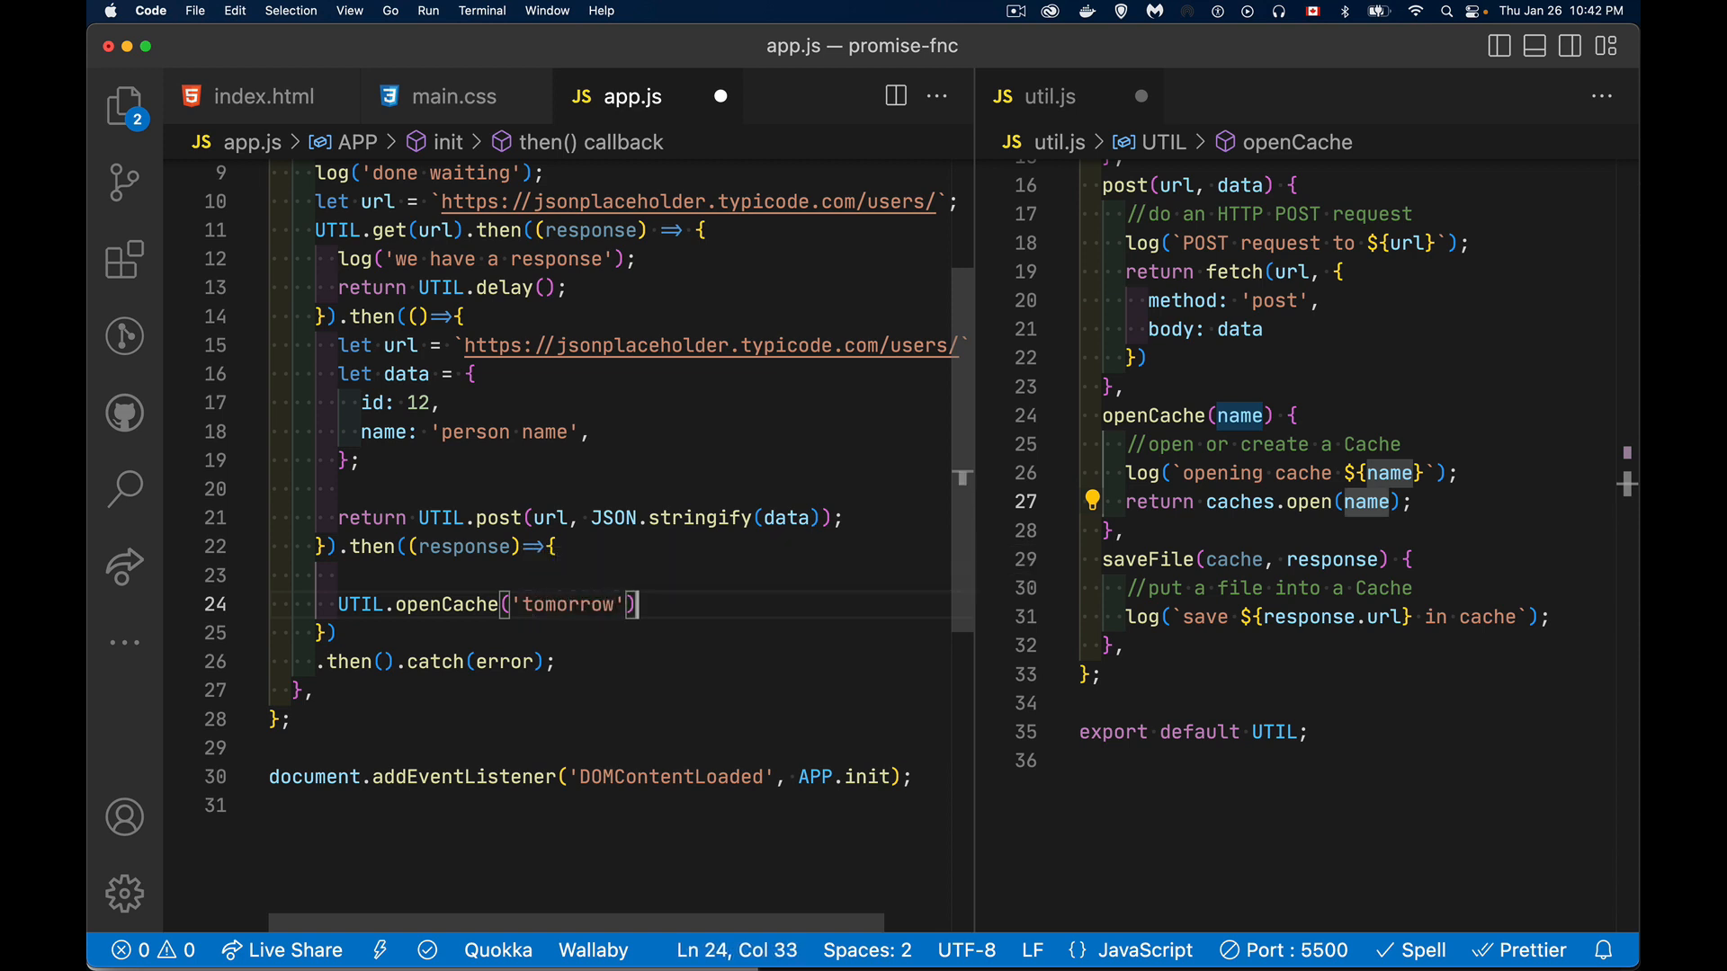
type(";")
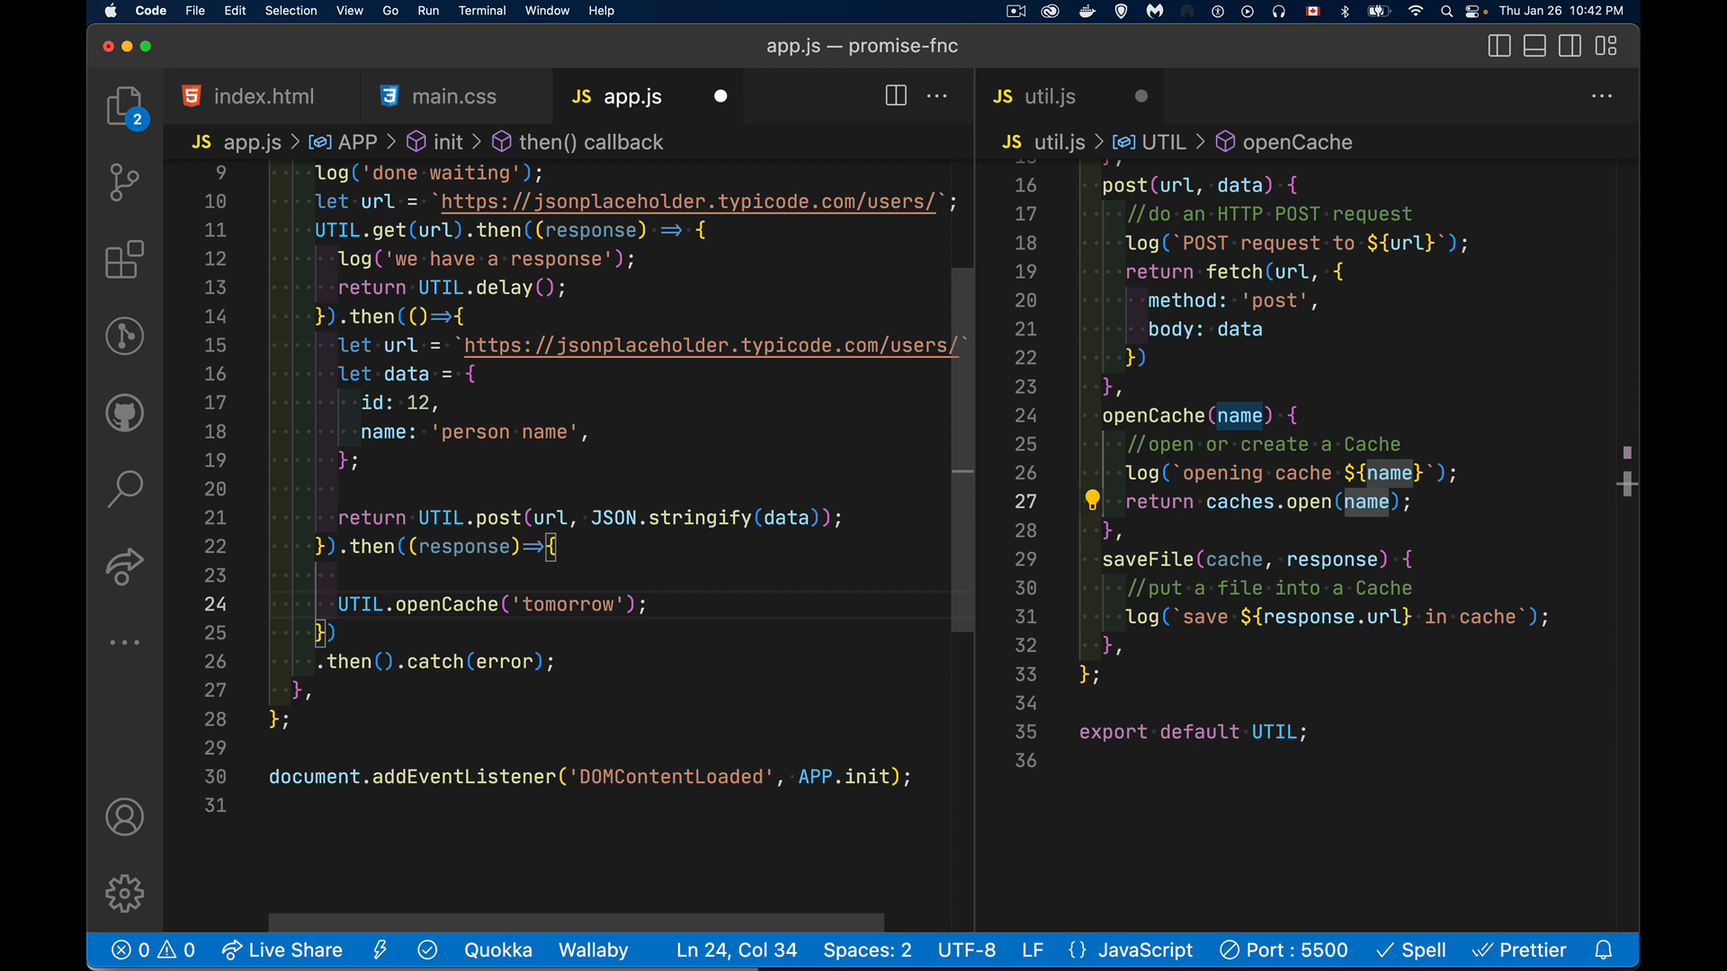
left_click(342, 603)
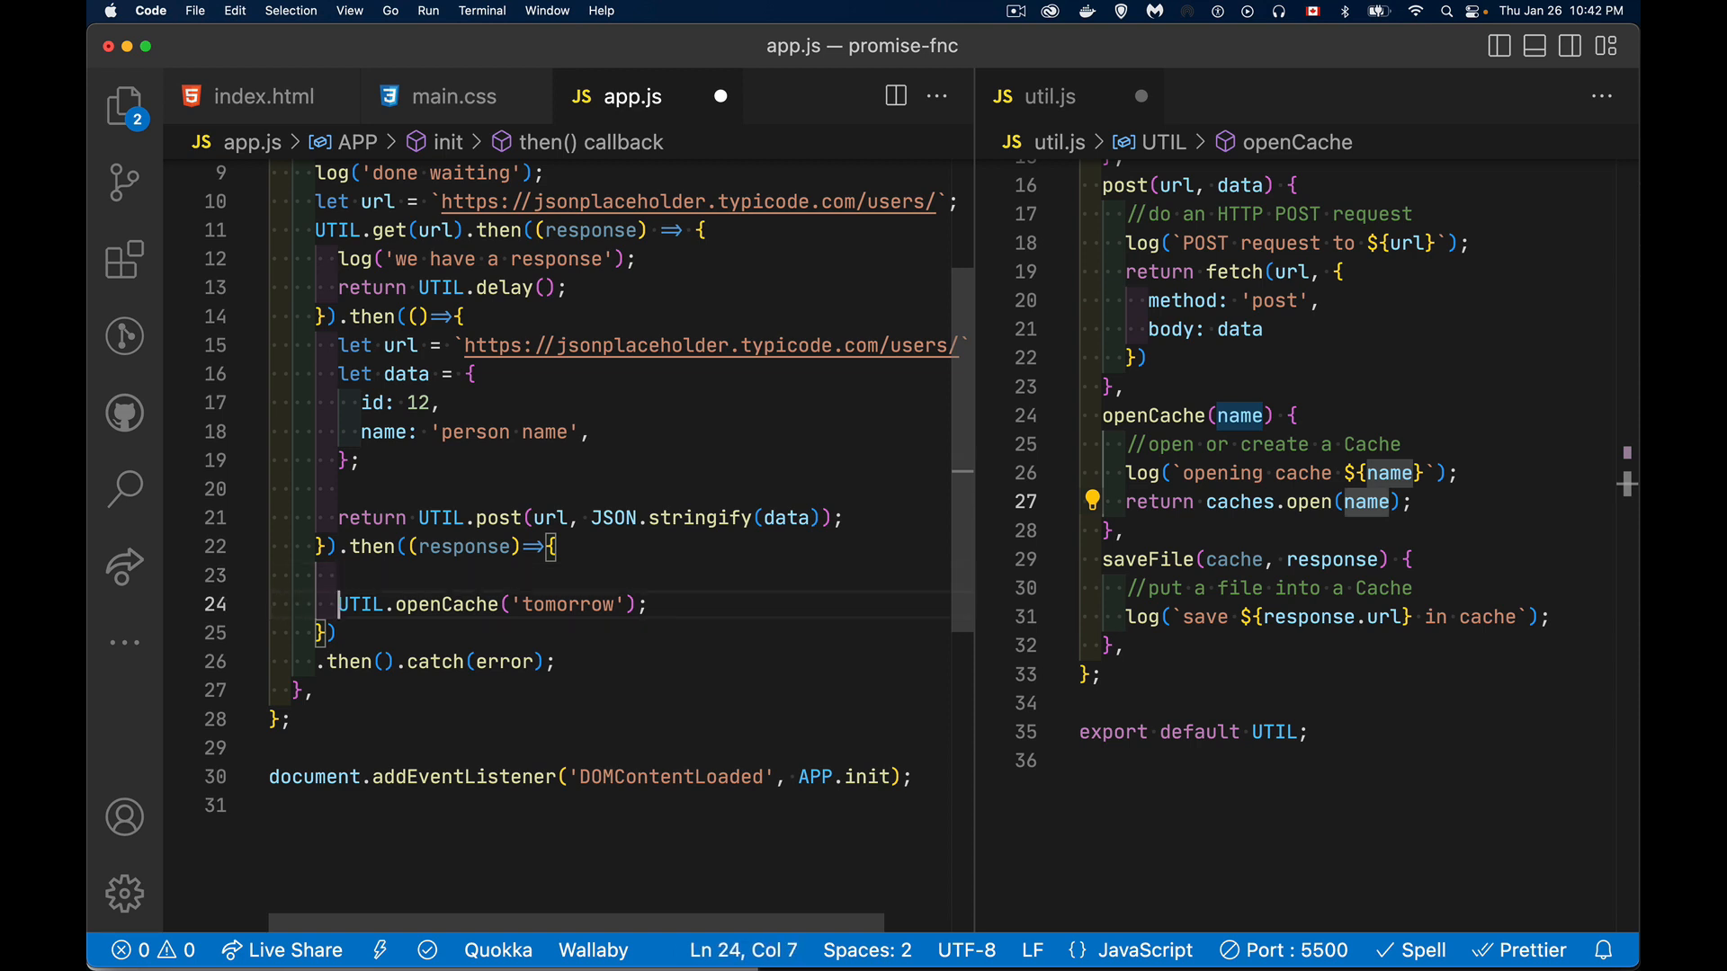
type("return")
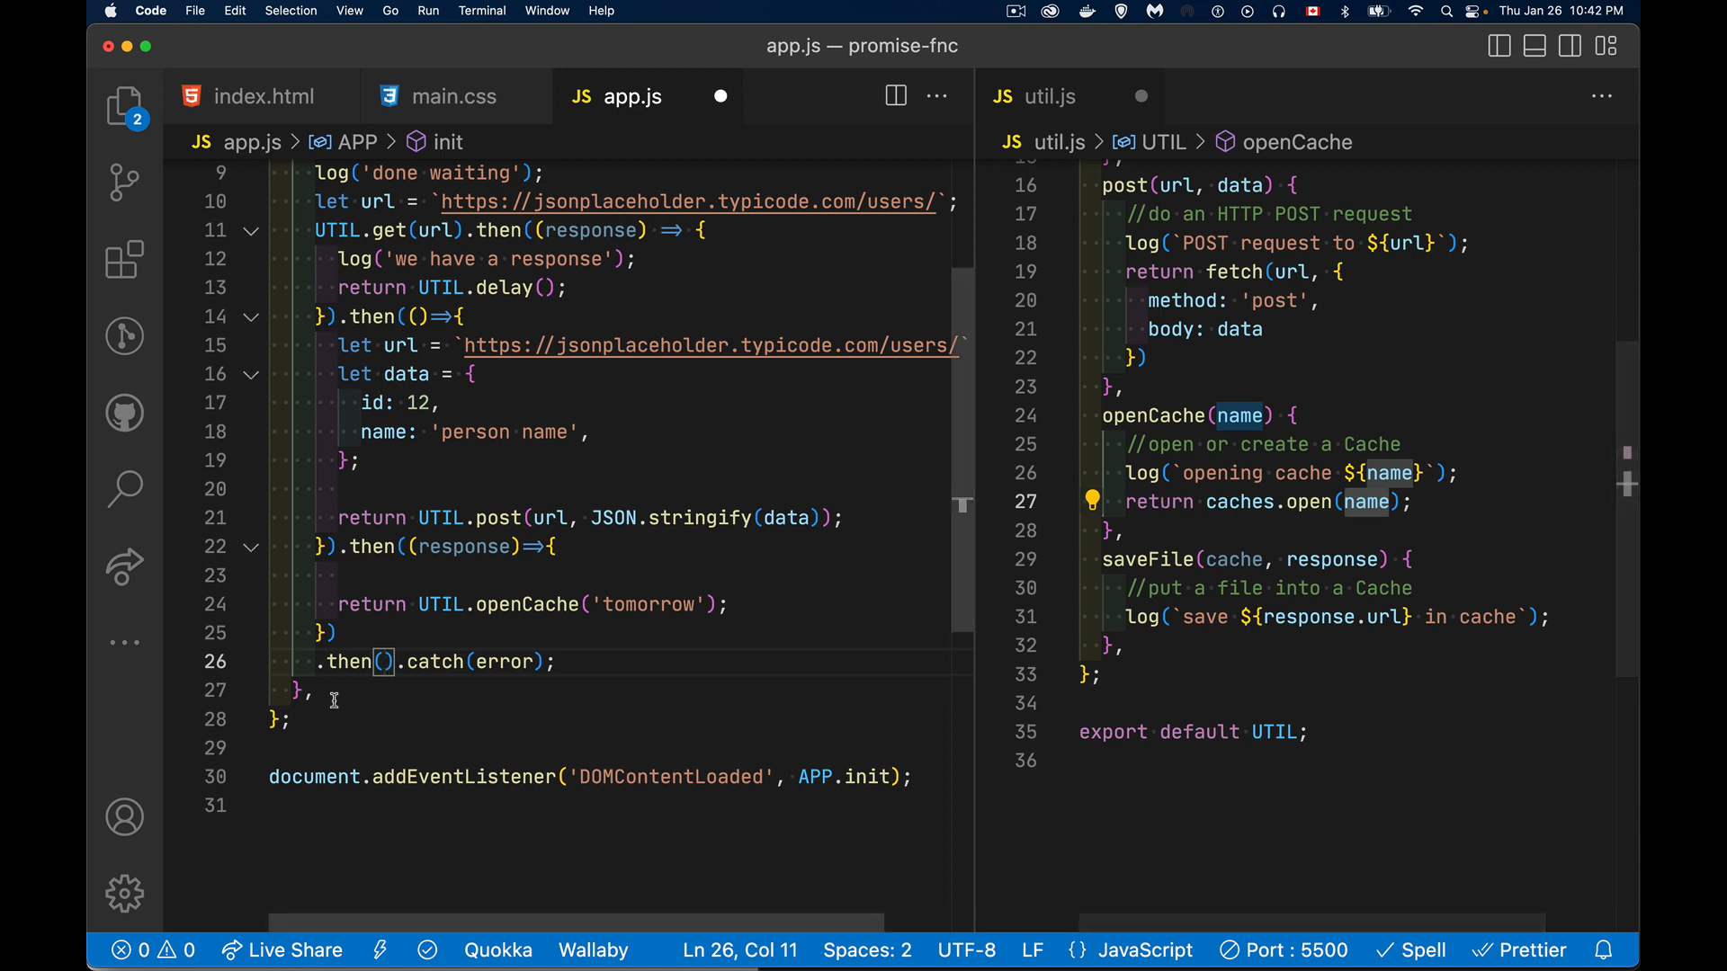
Step: Write a cache=>{ callback in the empty then that calls UTIL.saveFile(cache, )
type("cache")
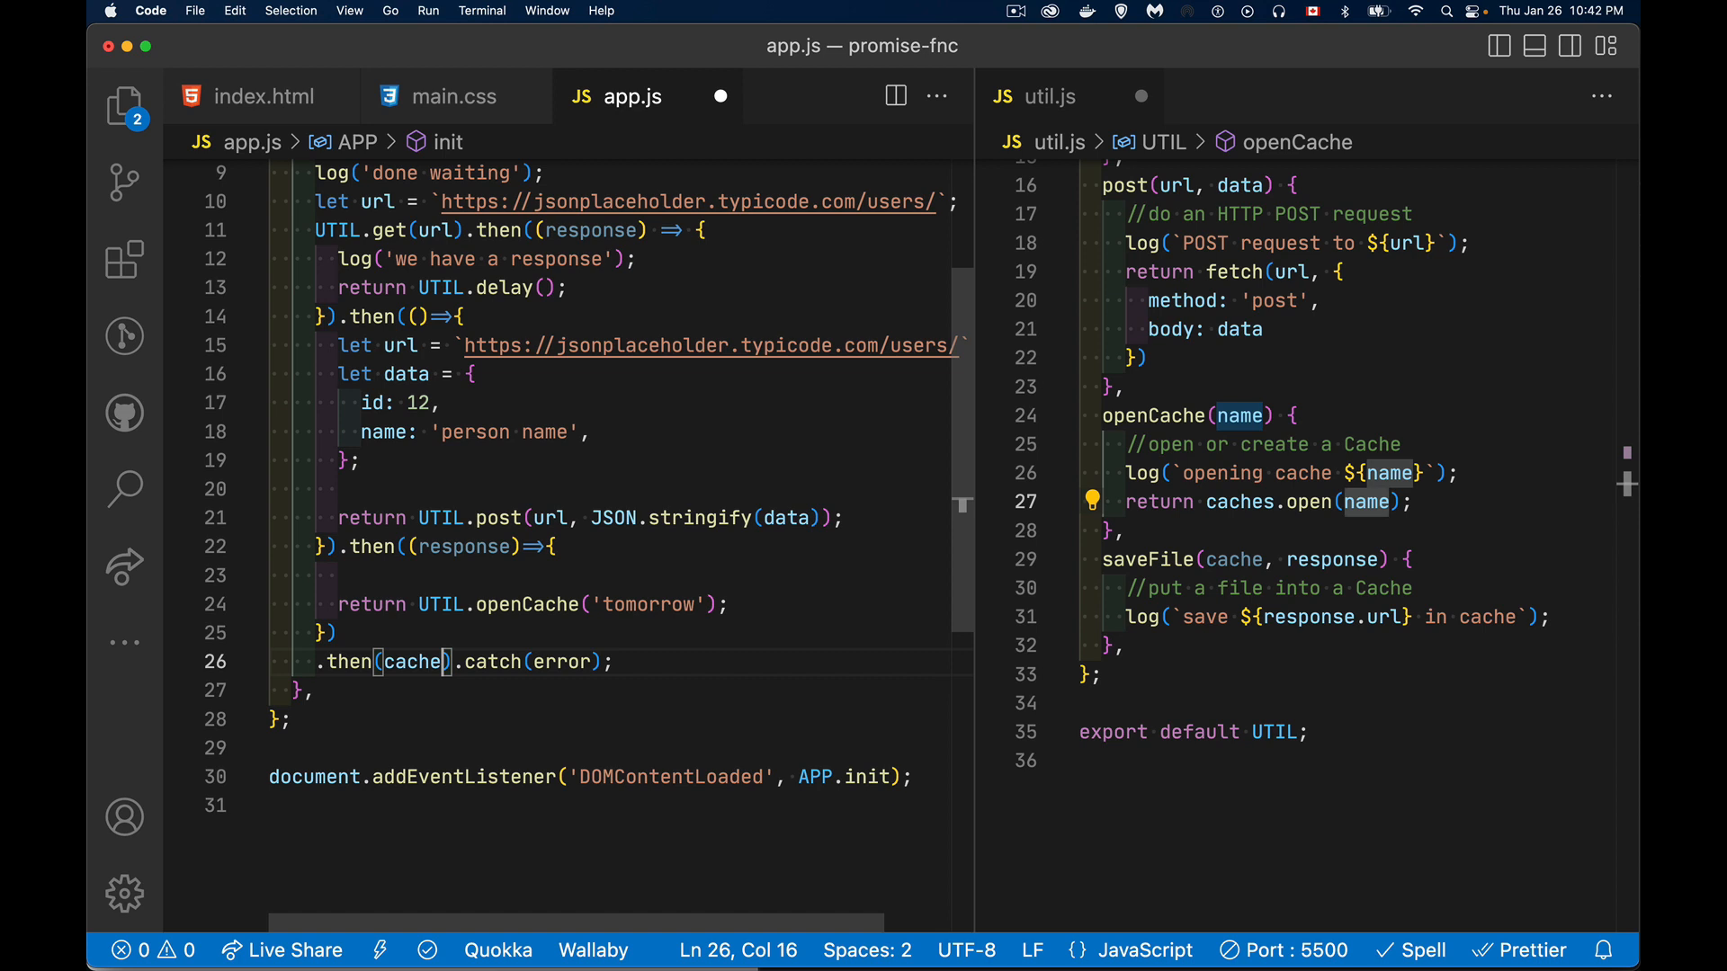
type("=>{")
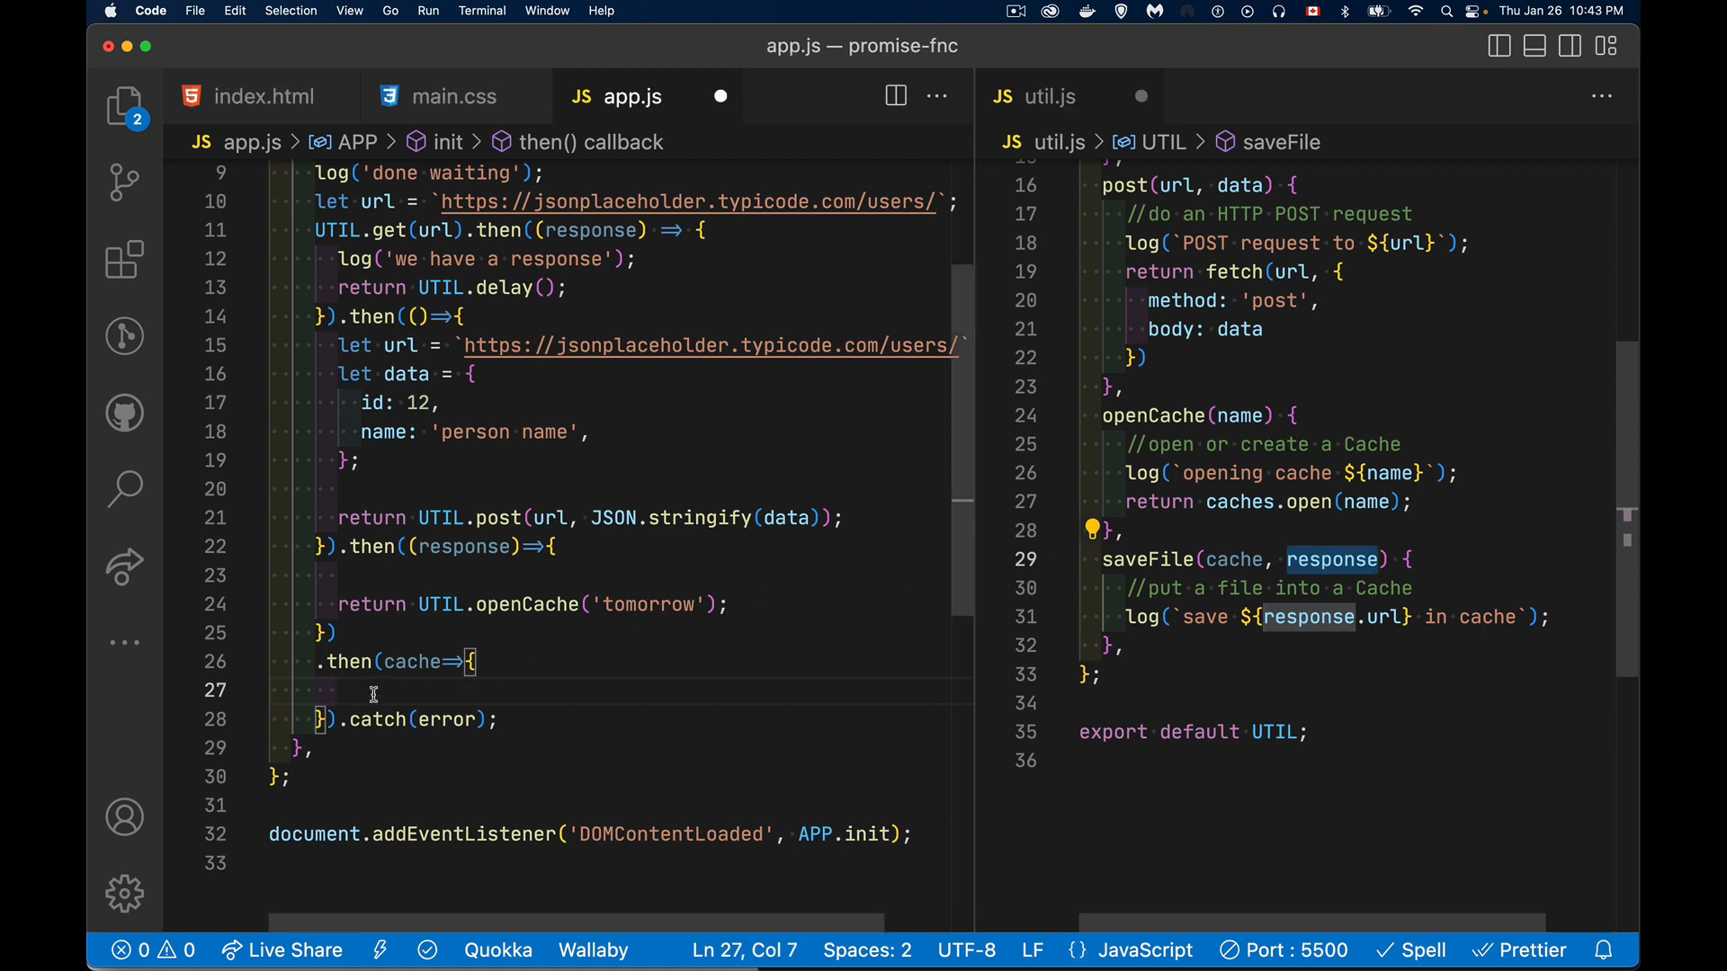
type("cach")
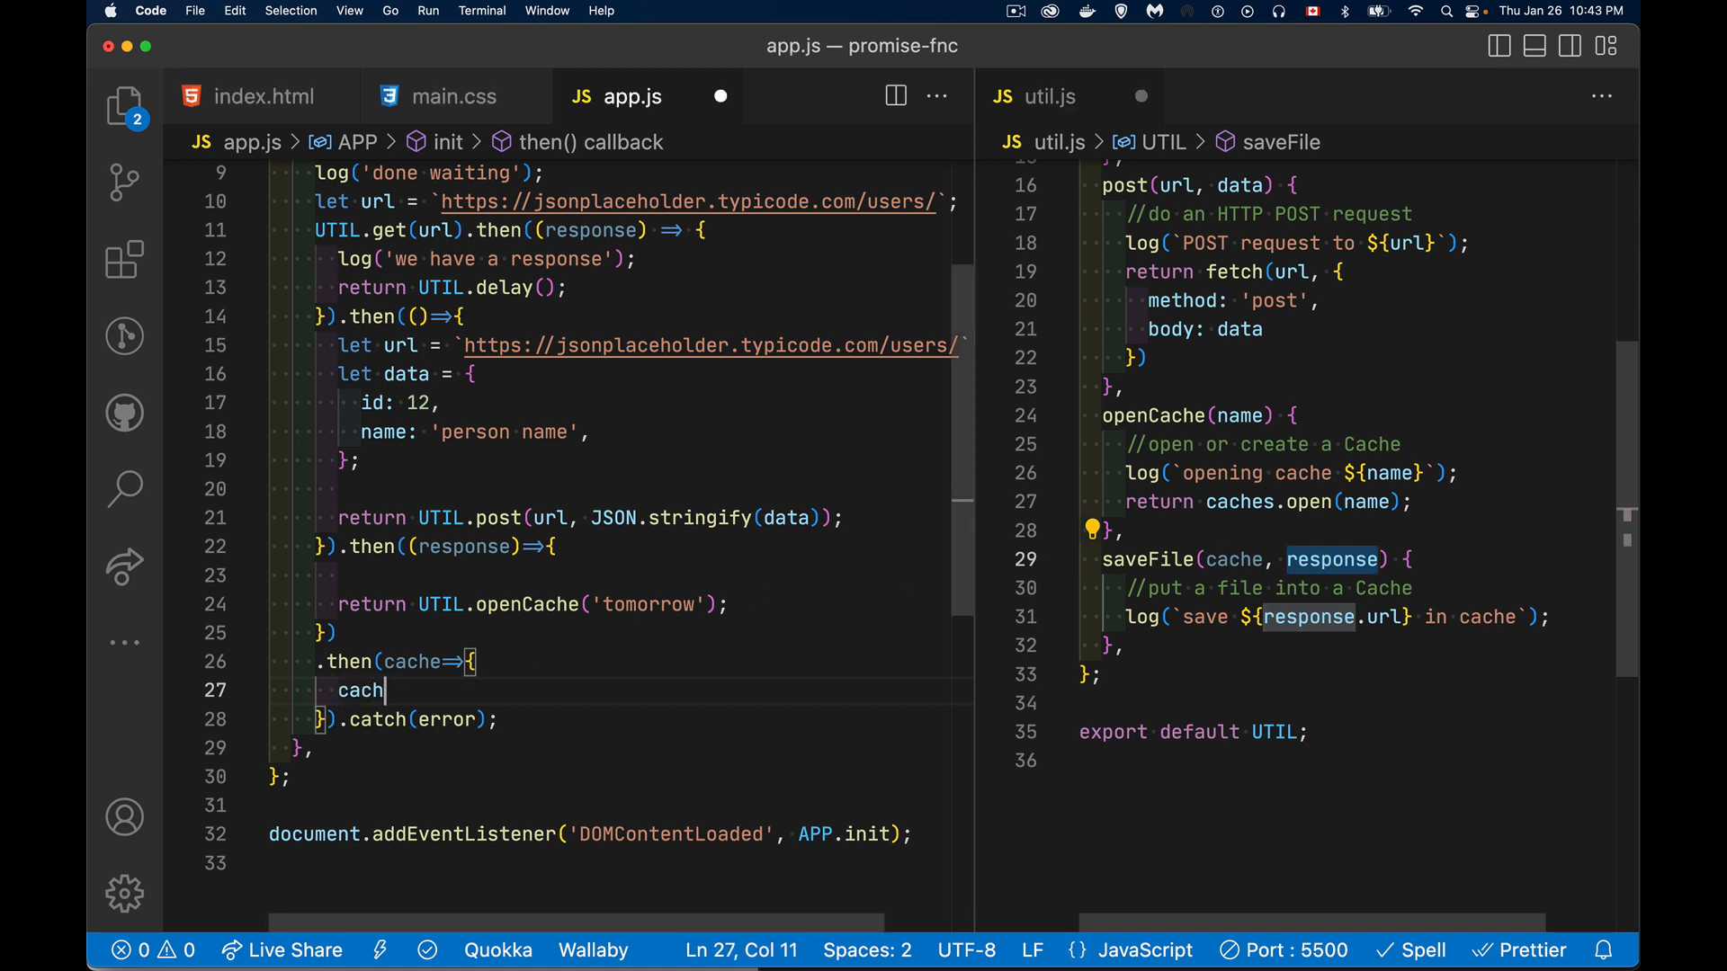
type("e.")
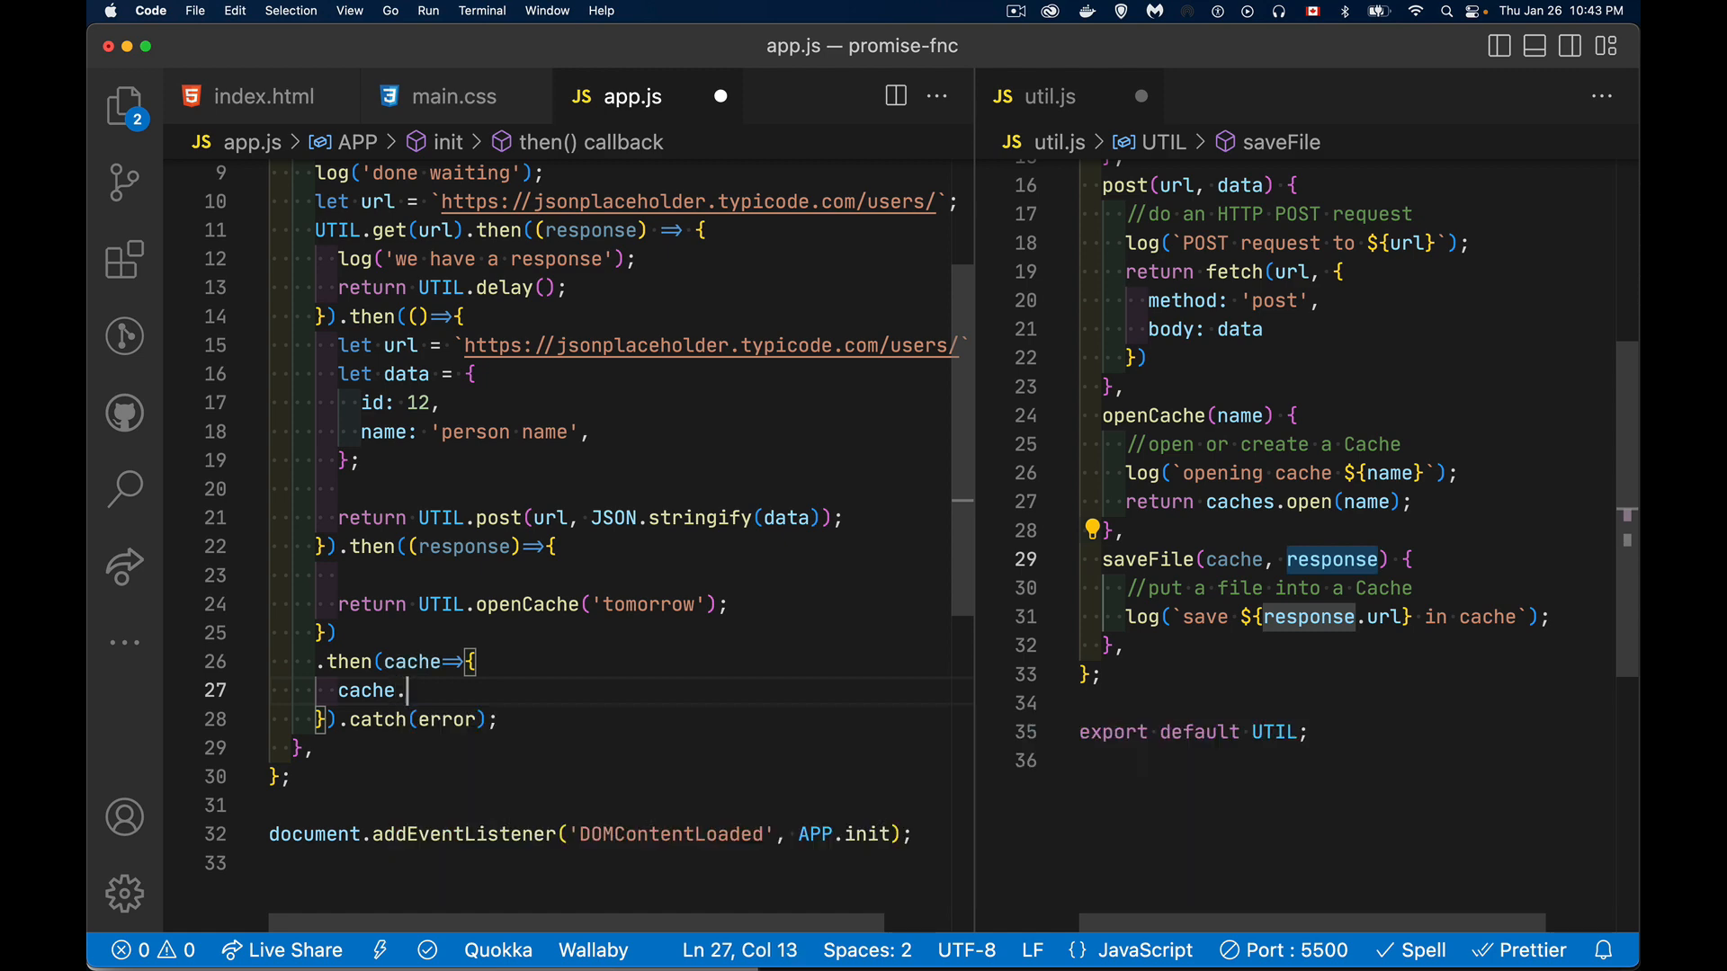
type(".")
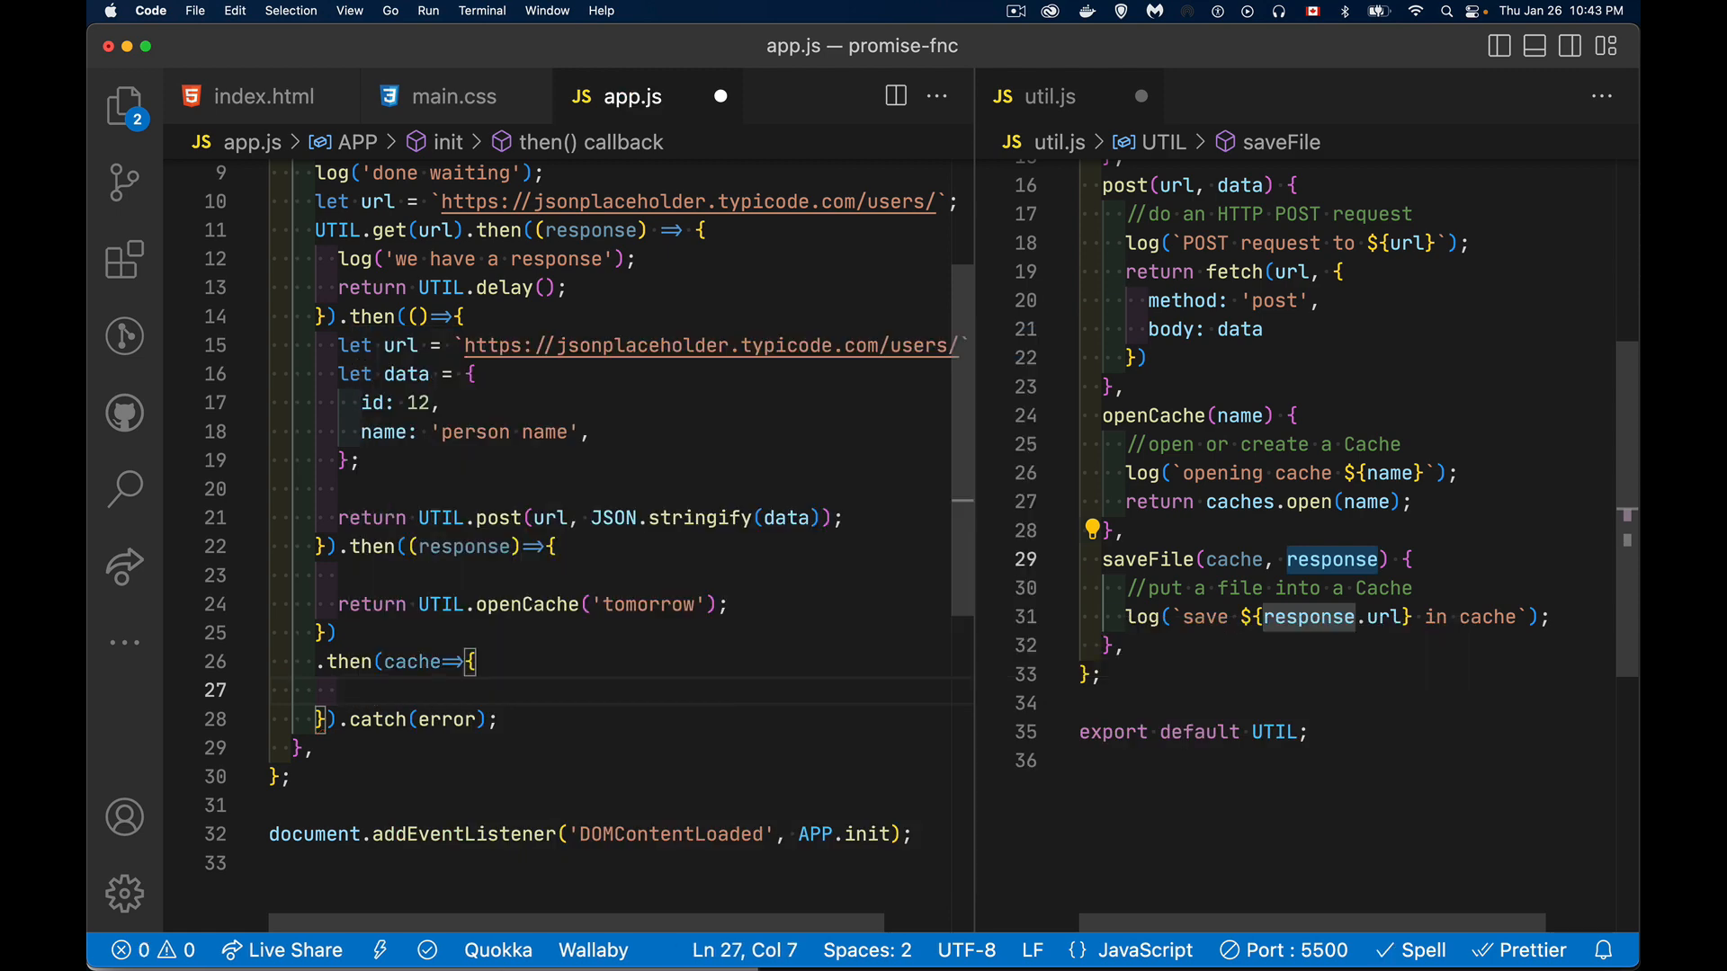
type("UTIL.saveFile")
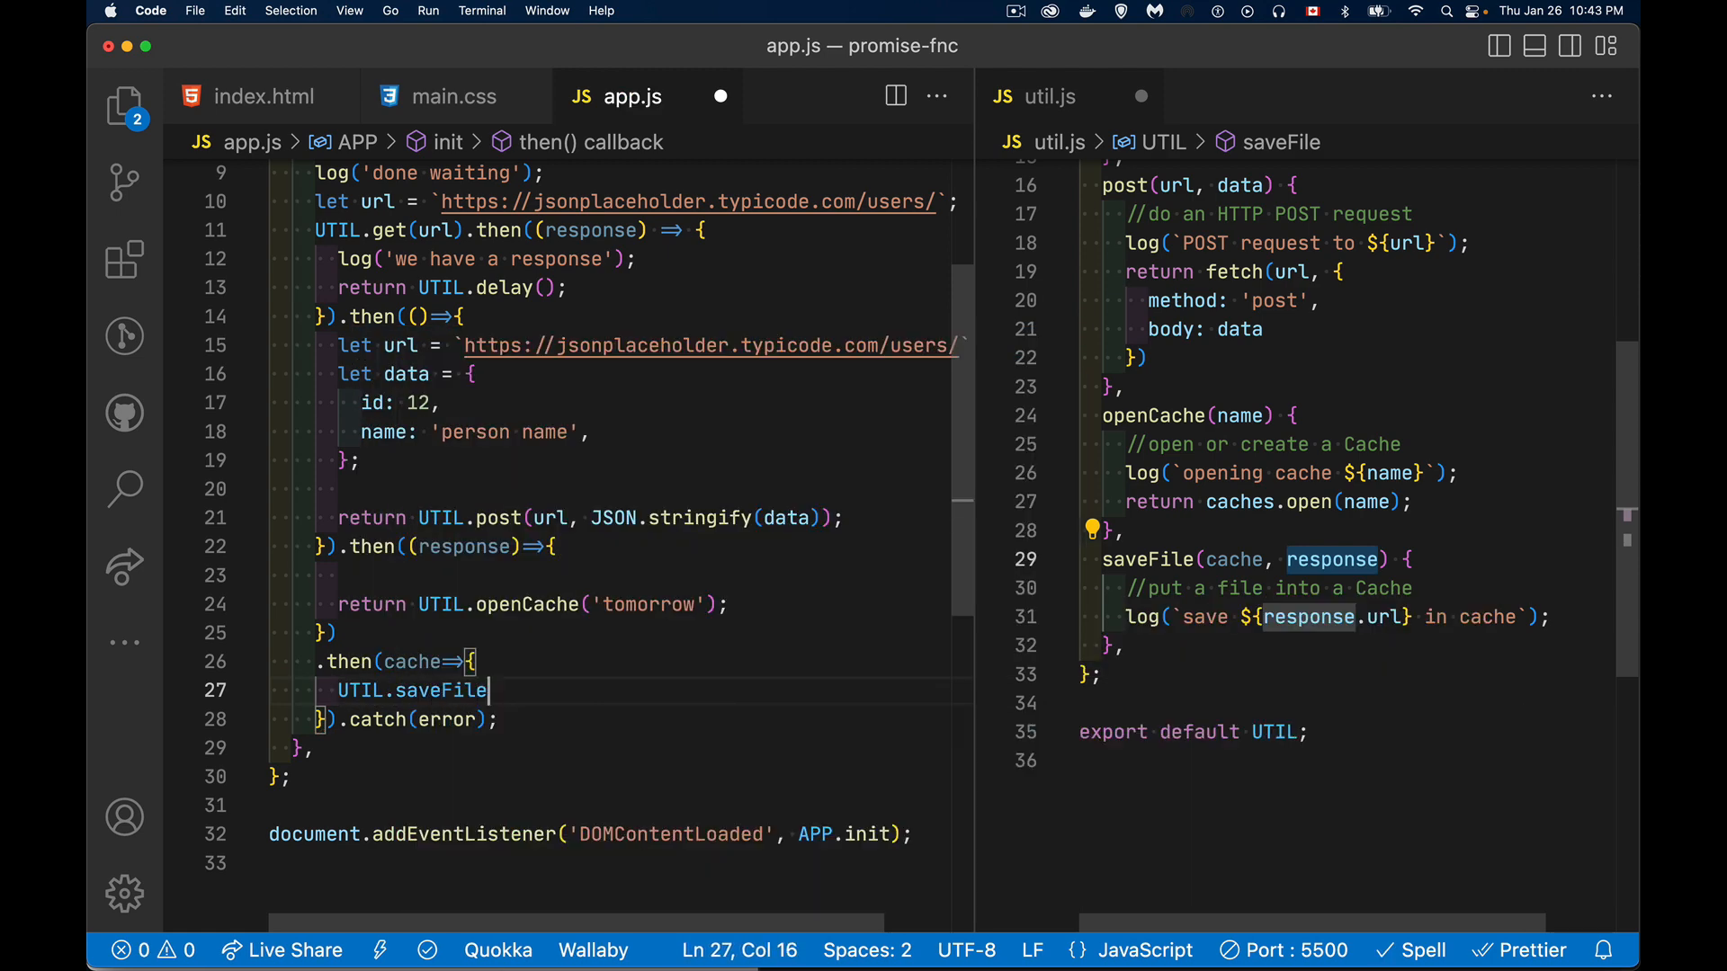
type("(cache,")
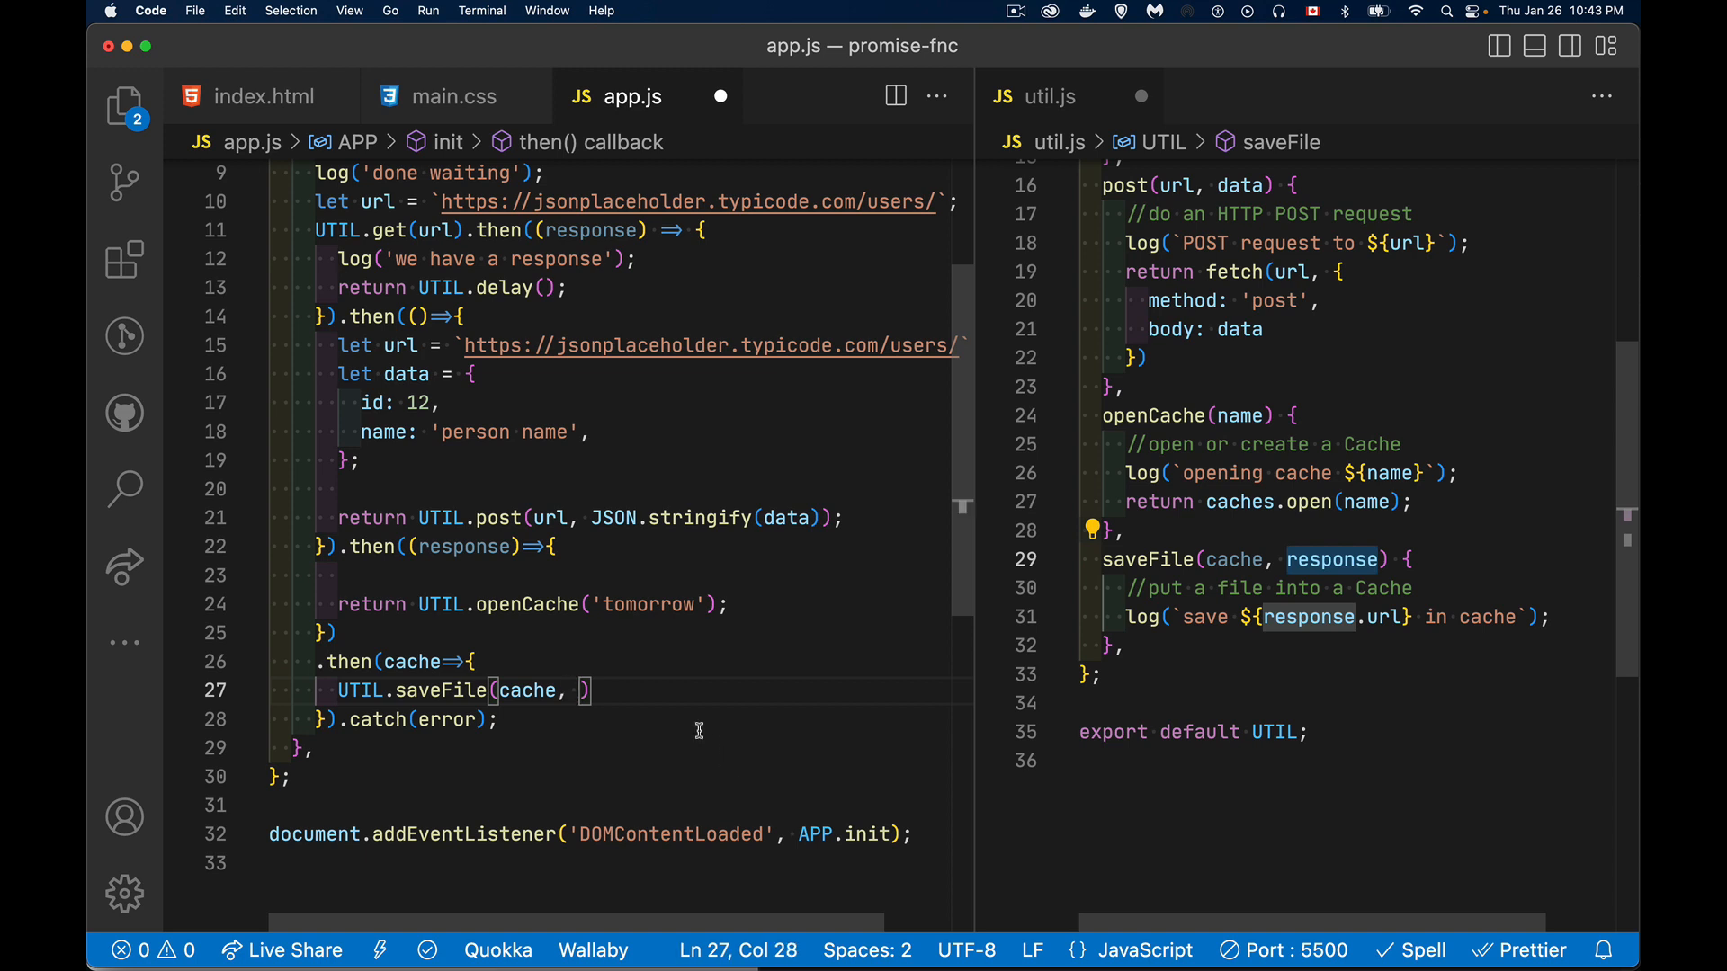
double_click(461, 546)
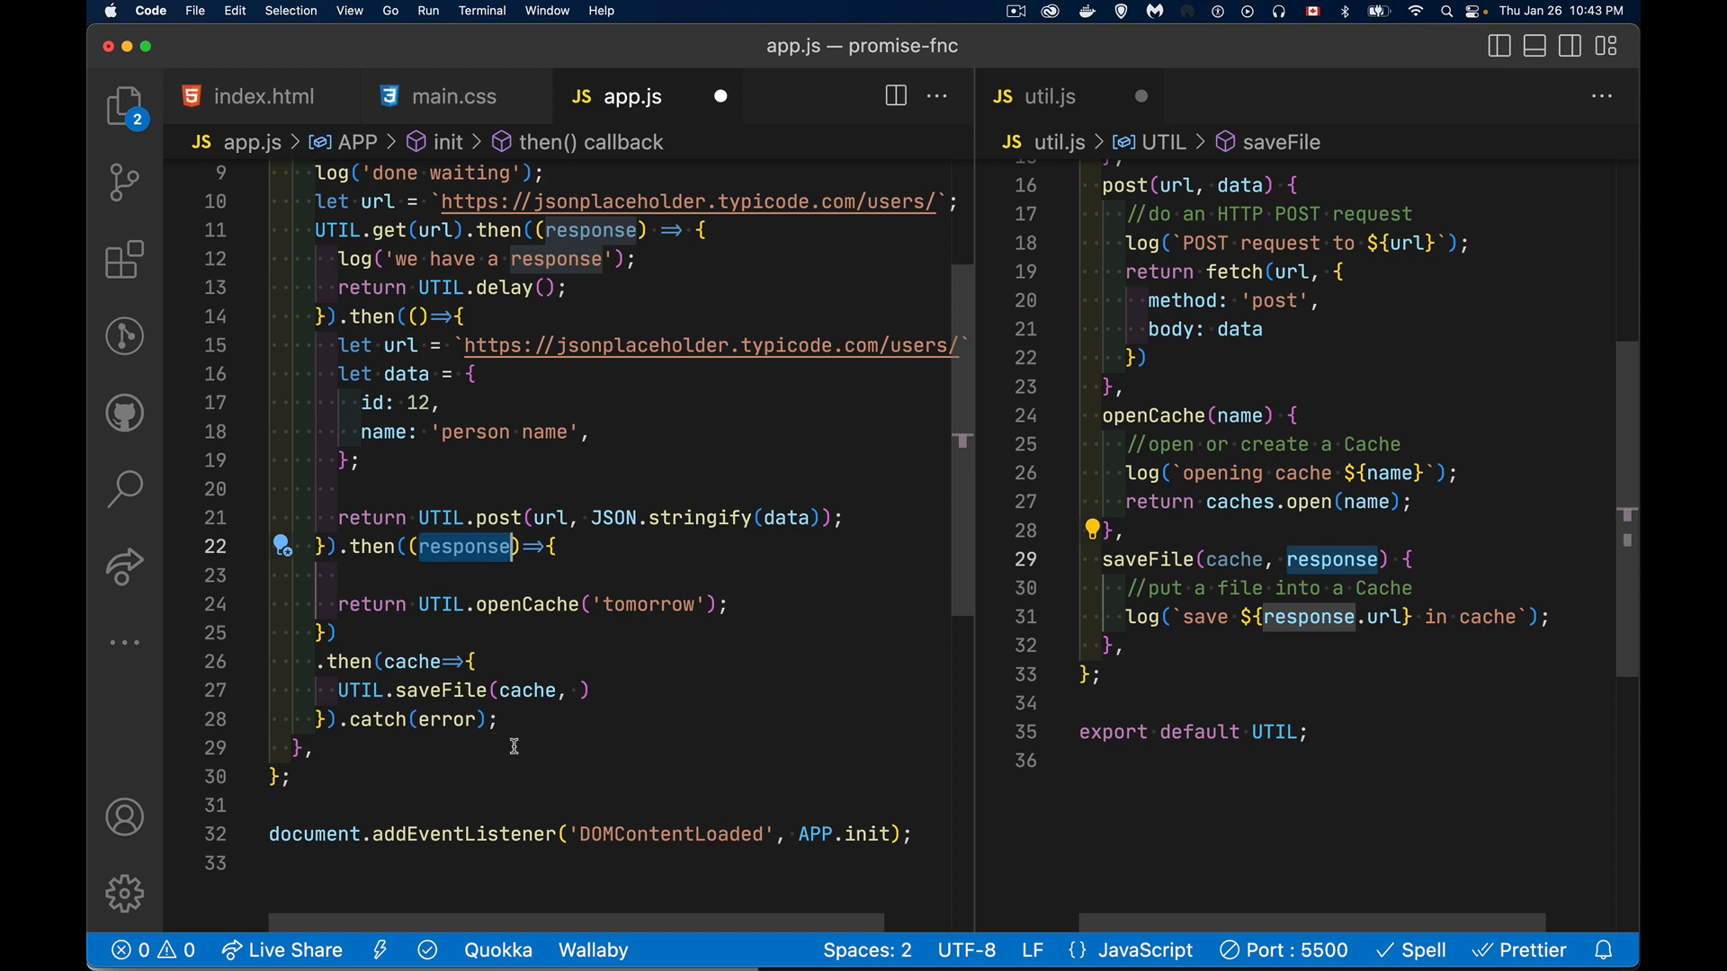
mouse_move(545, 690)
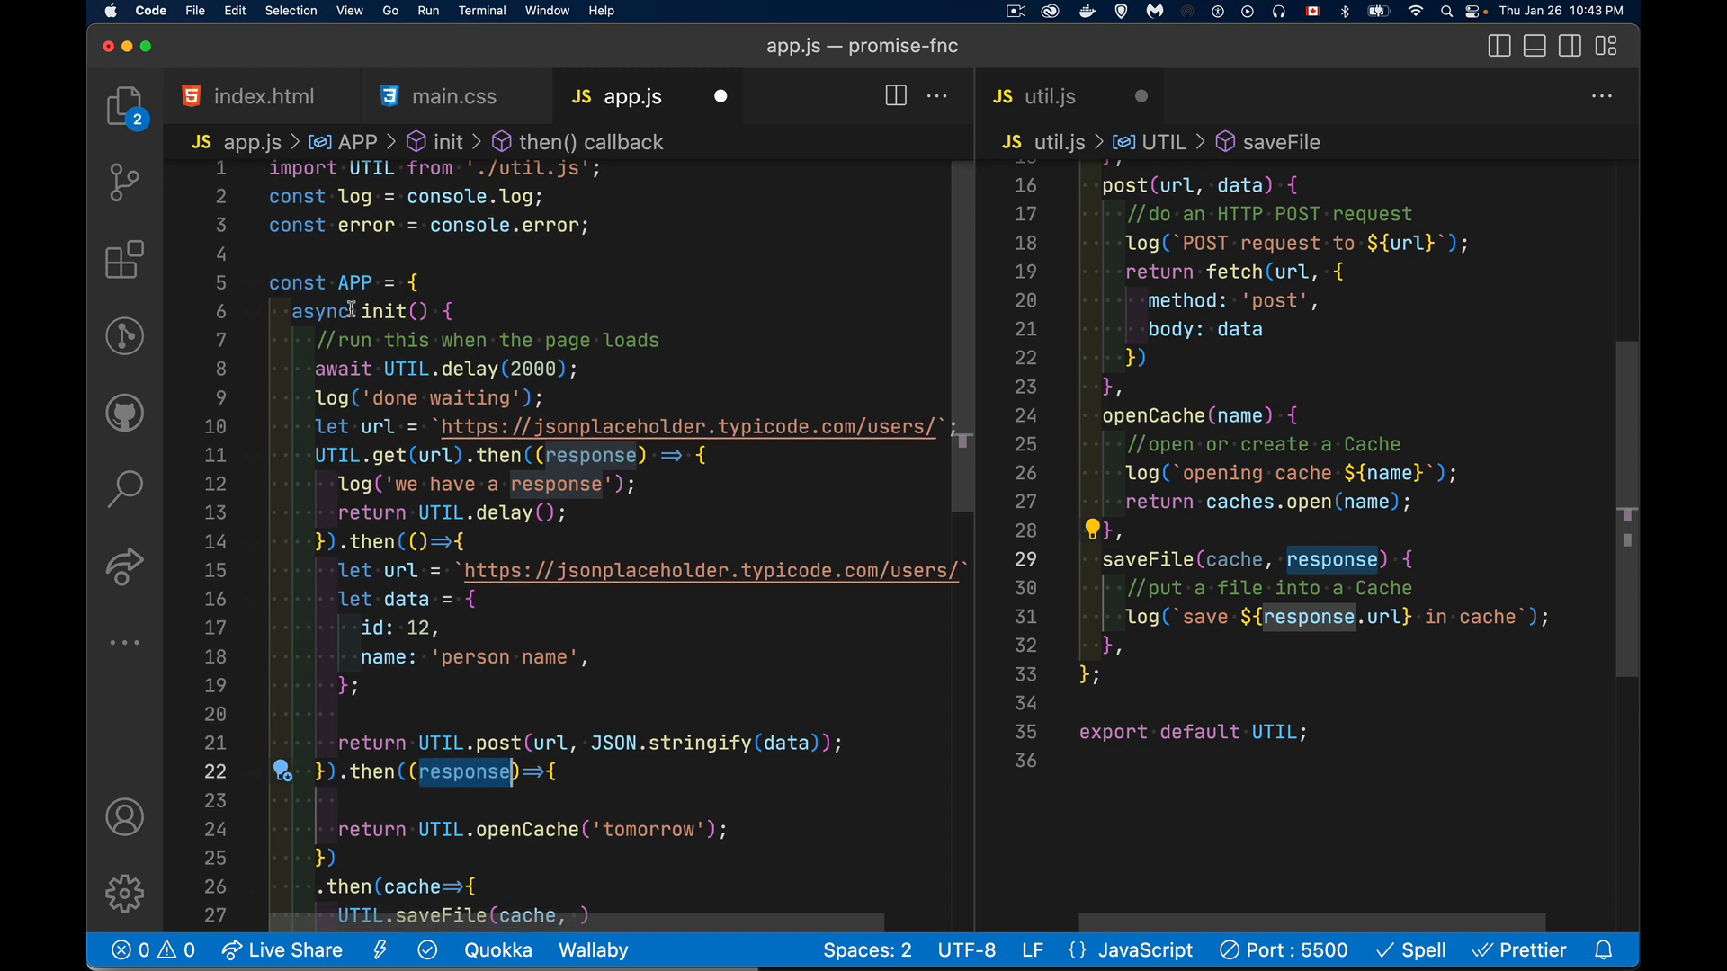
Step: Store APP.response = response in the callback and pass APP.response to saveFile
scroll("down", 3)
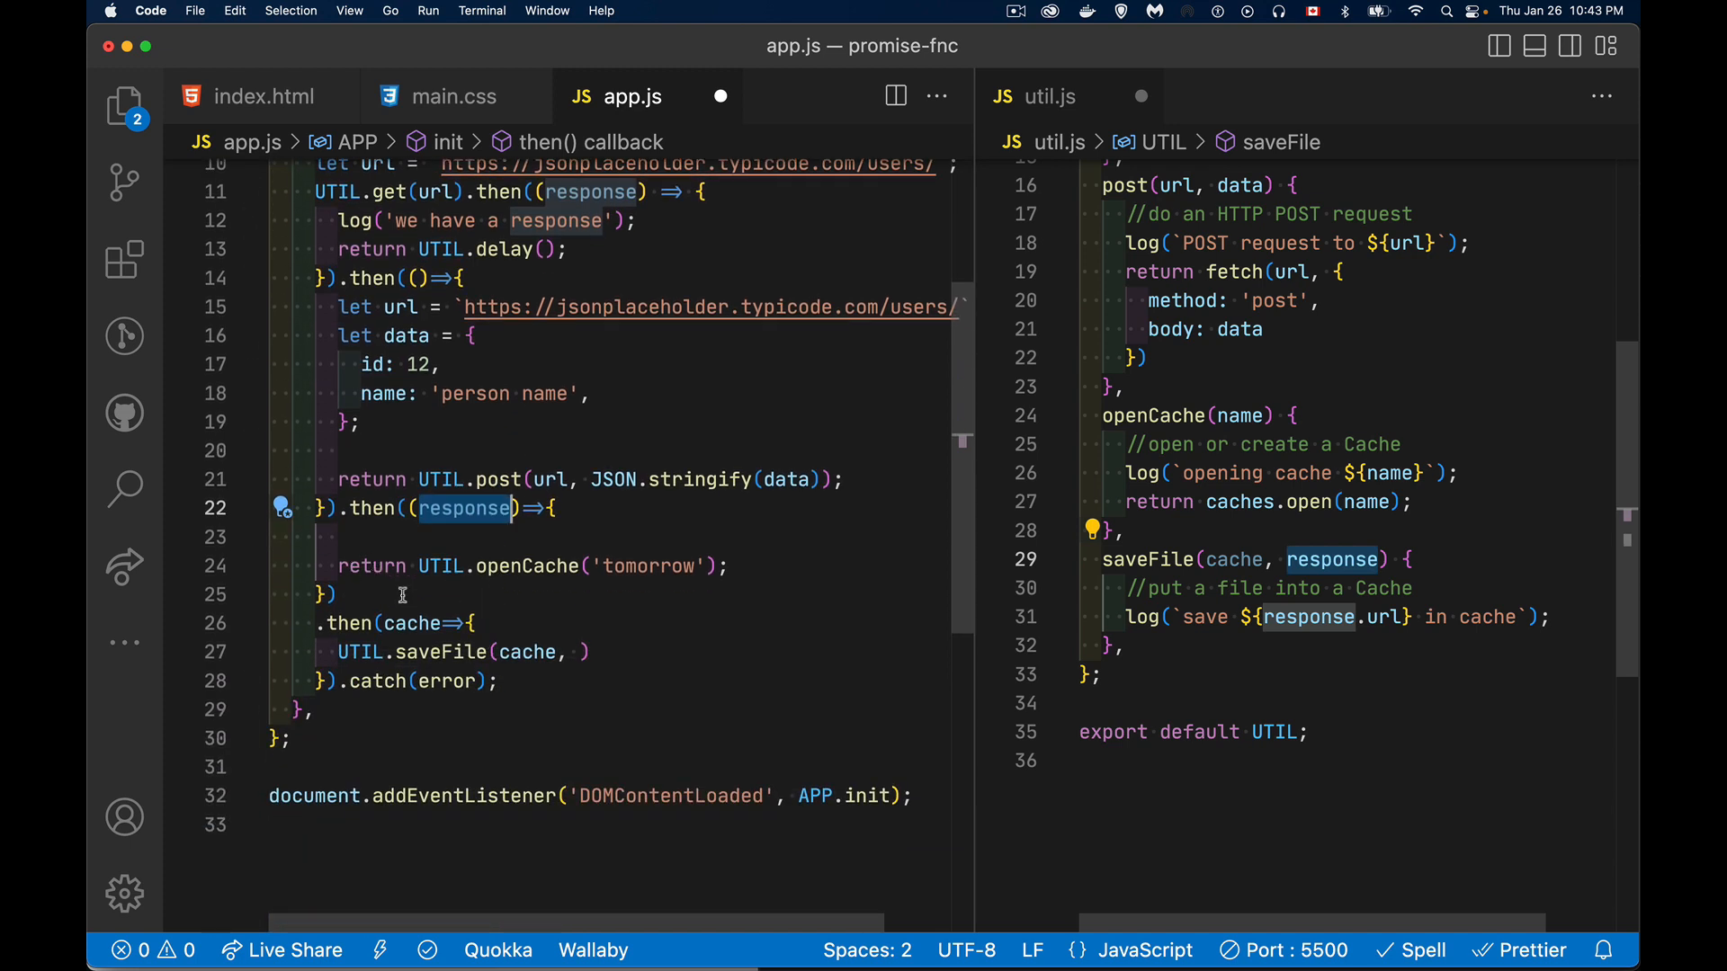
mouse_move(427, 220)
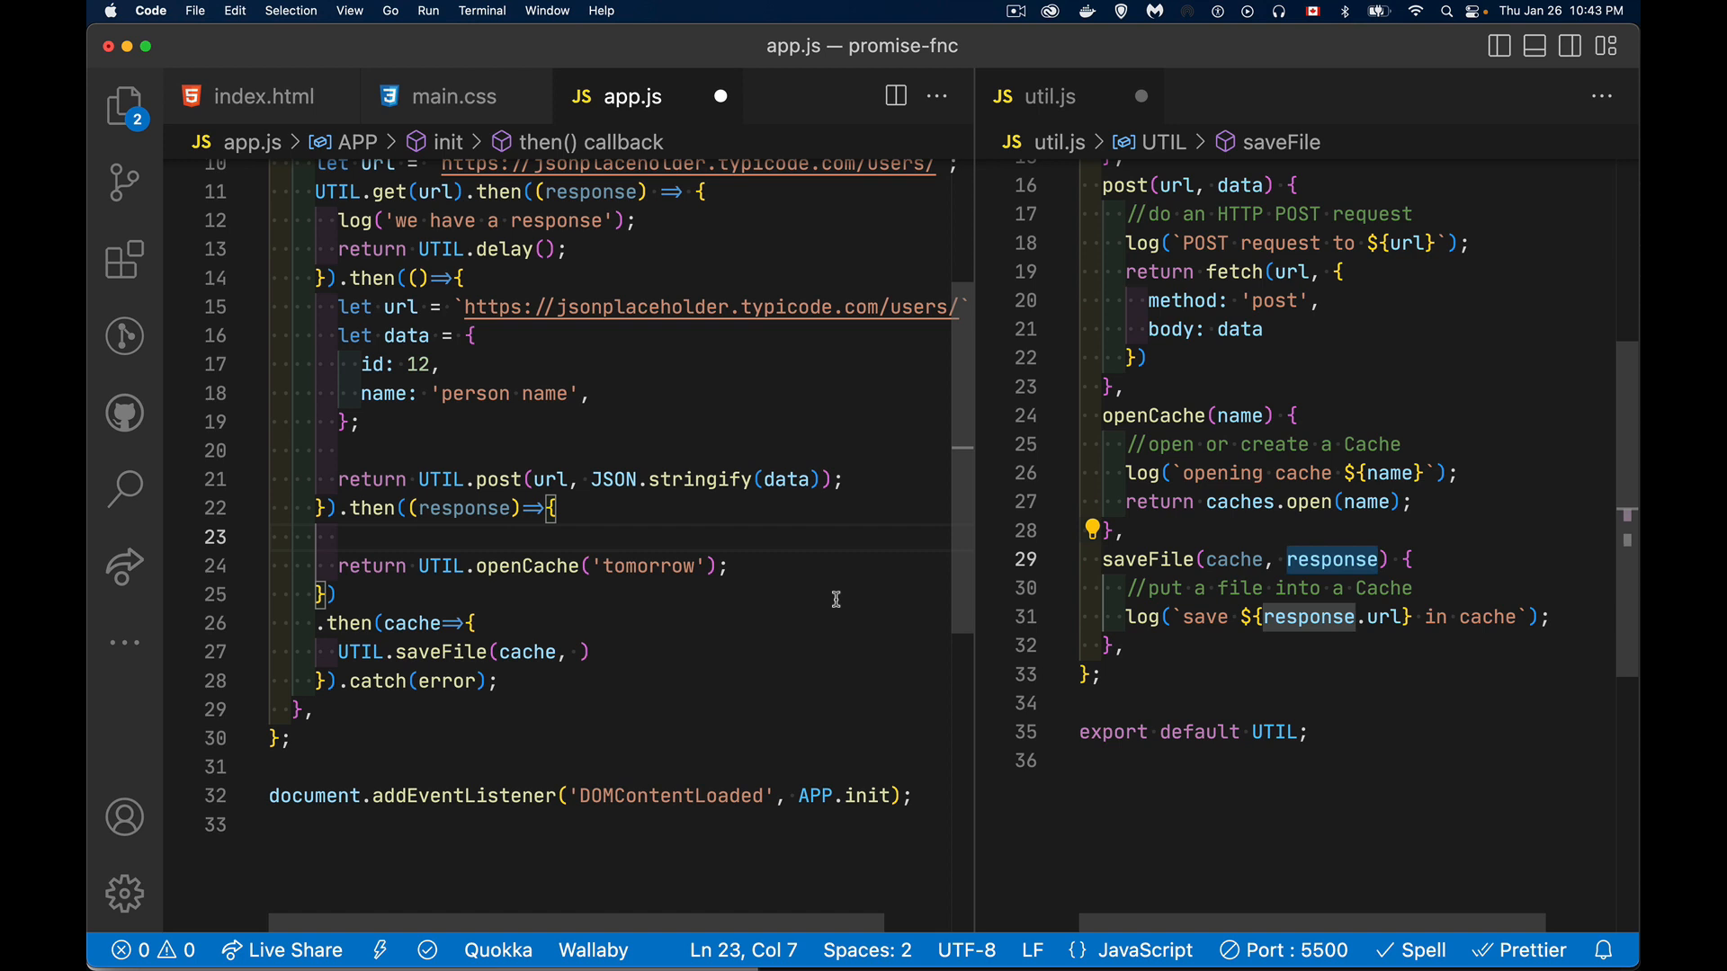
type("APP.response = response;")
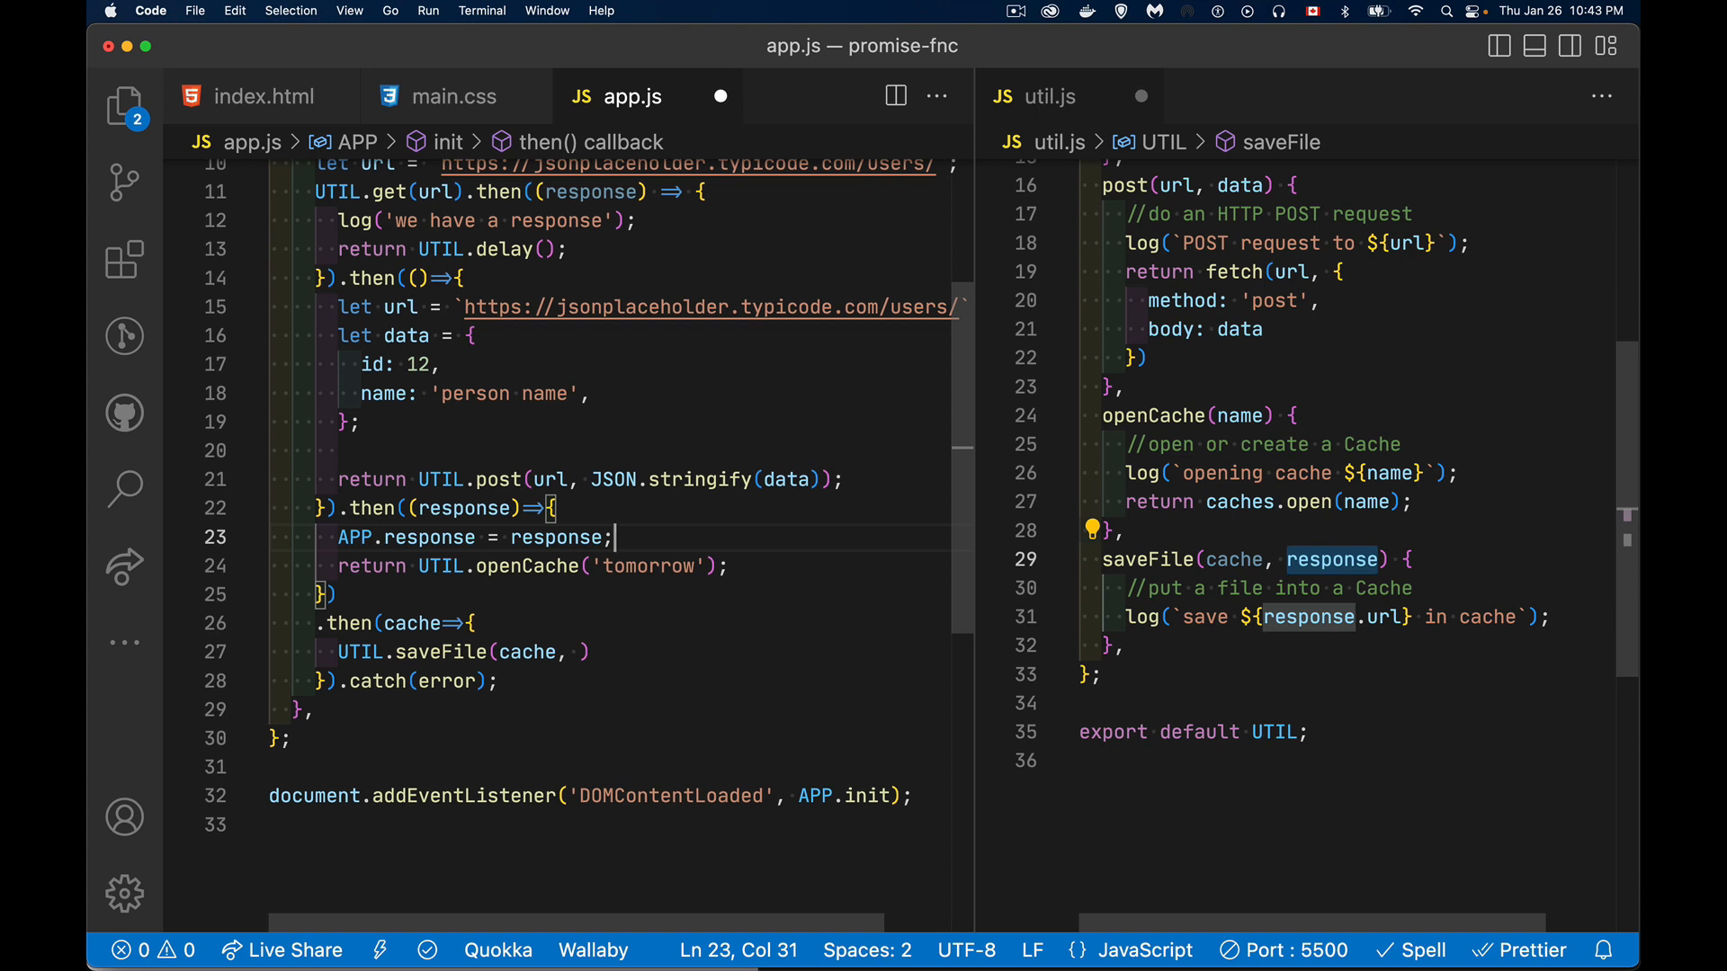
double_click(427, 538)
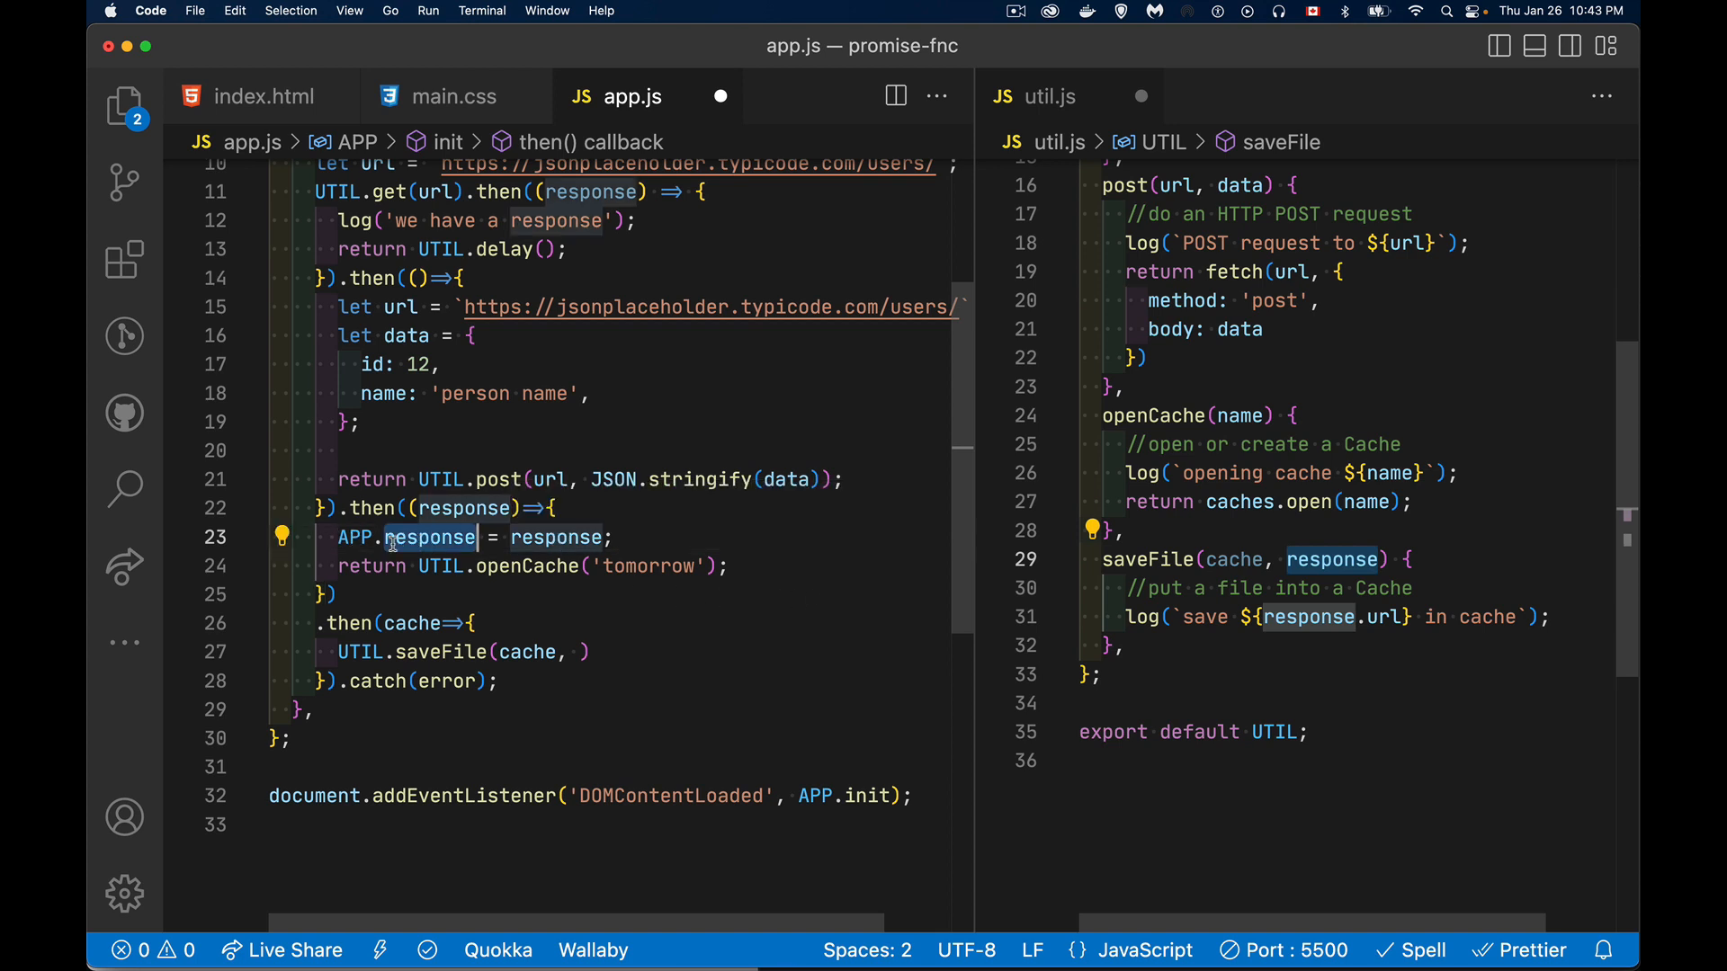
mouse_move(584, 651)
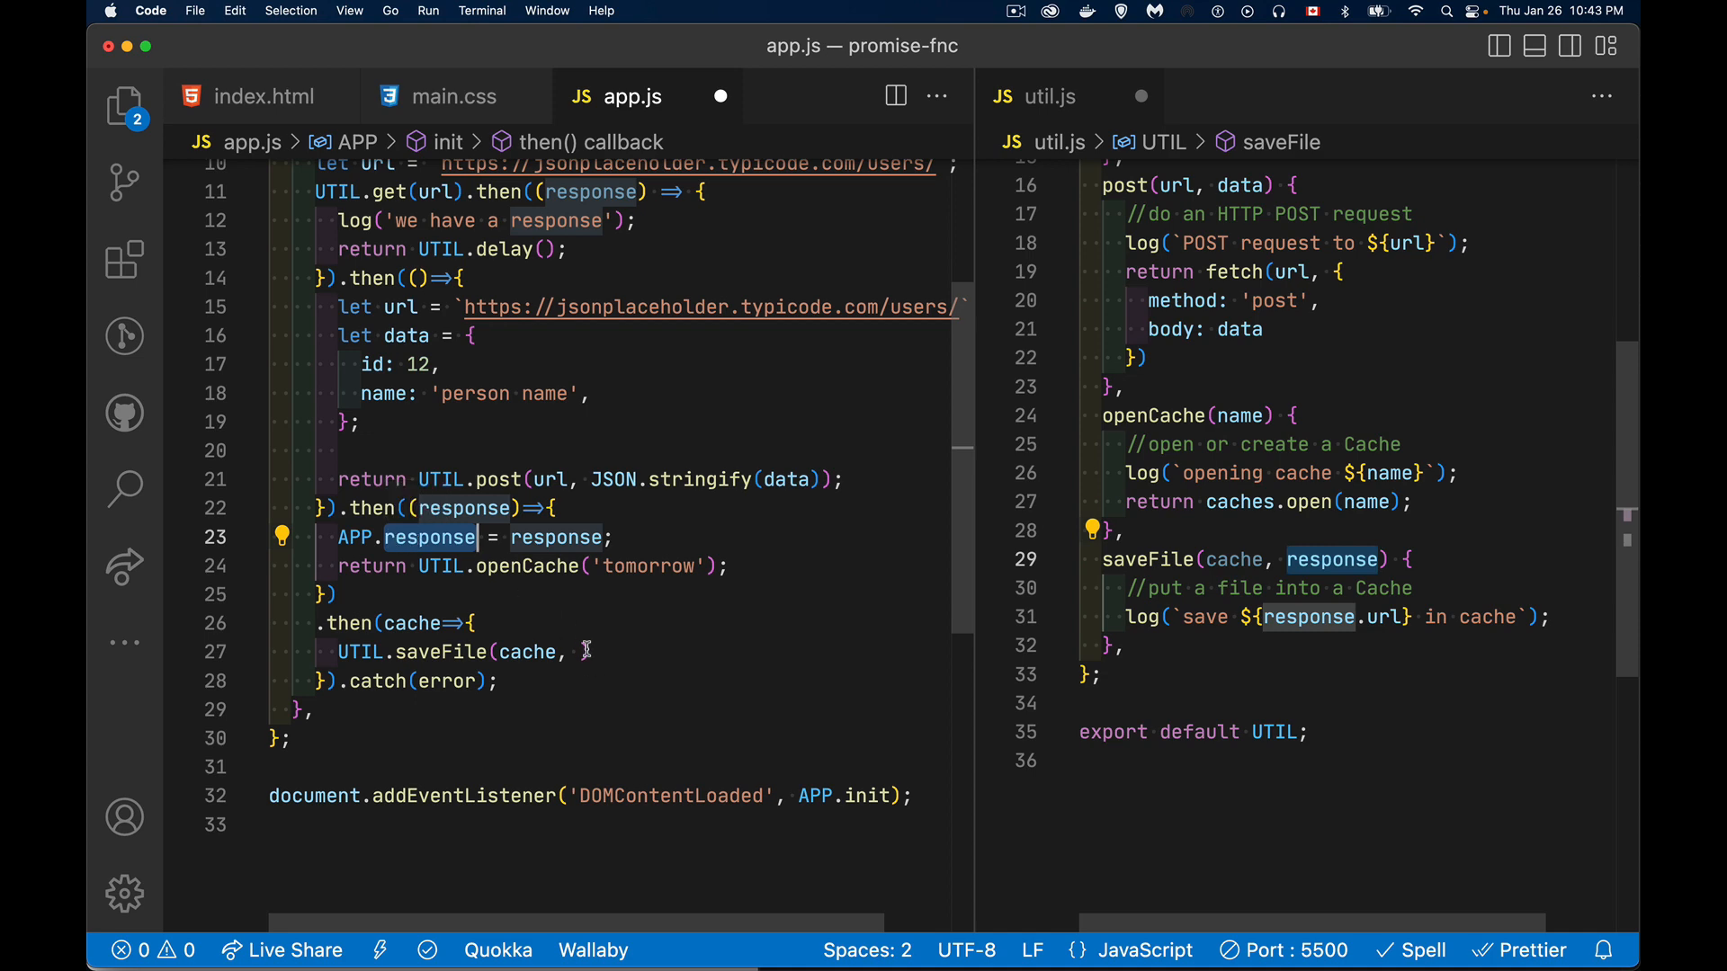
type("APP.response);")
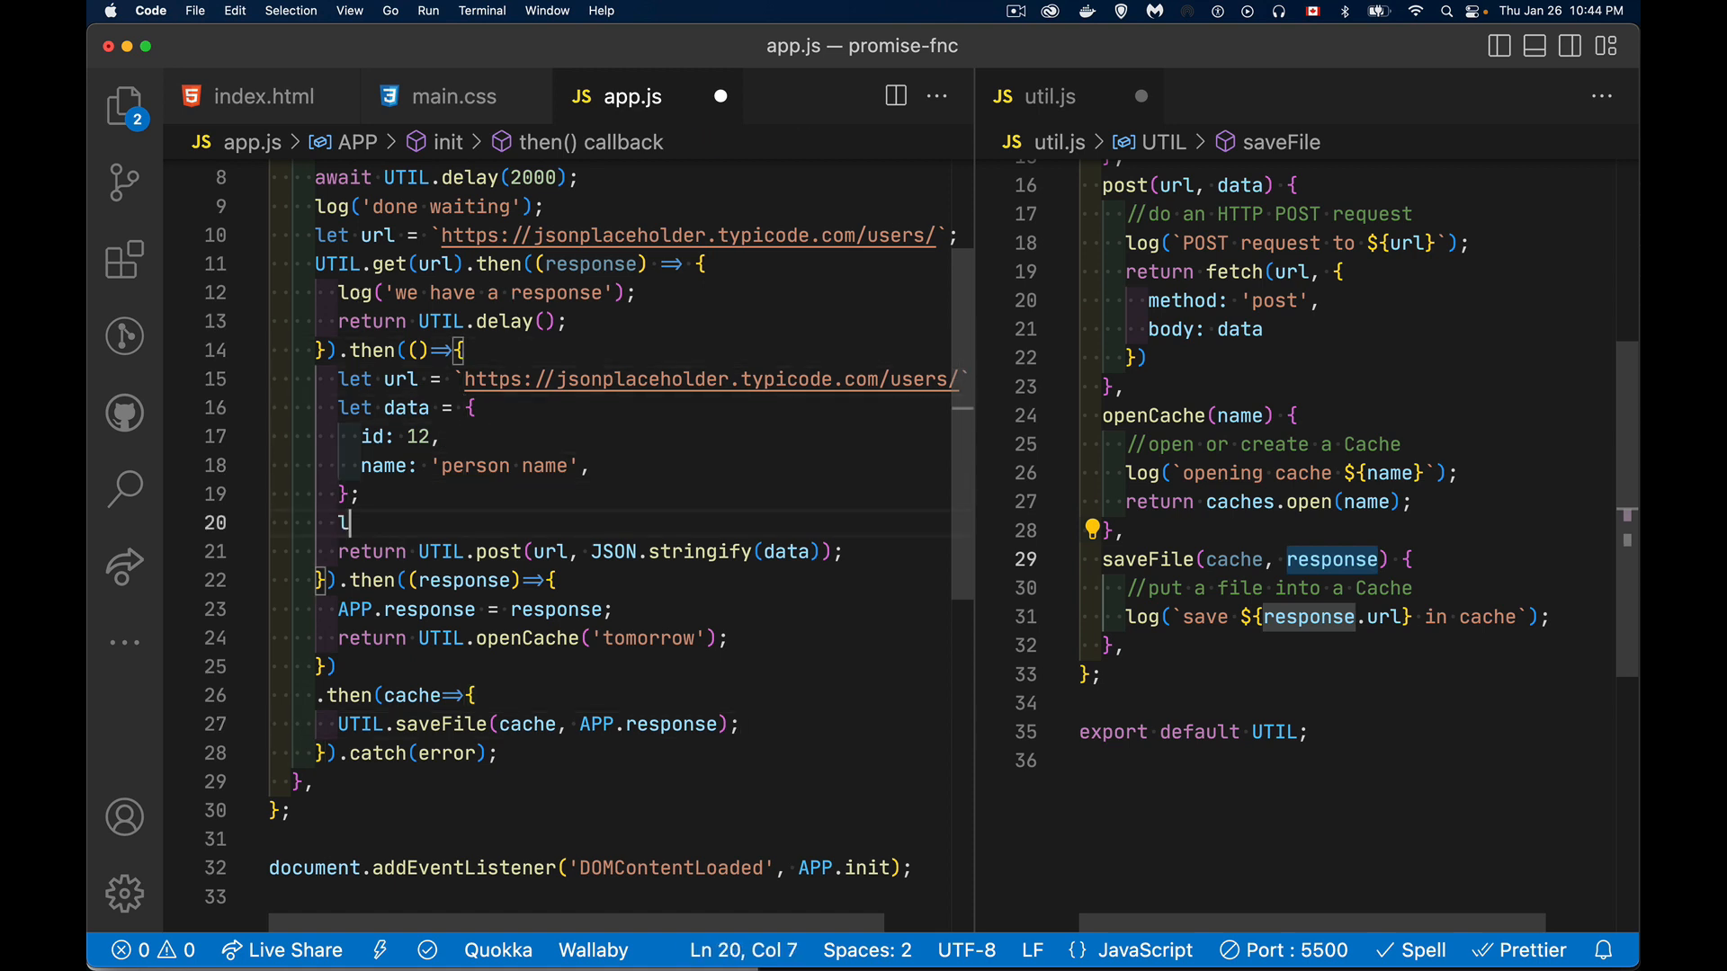
Step: Log 'done waiting. make a POST' and 'we made the POST. Open the cache'
type("log(")
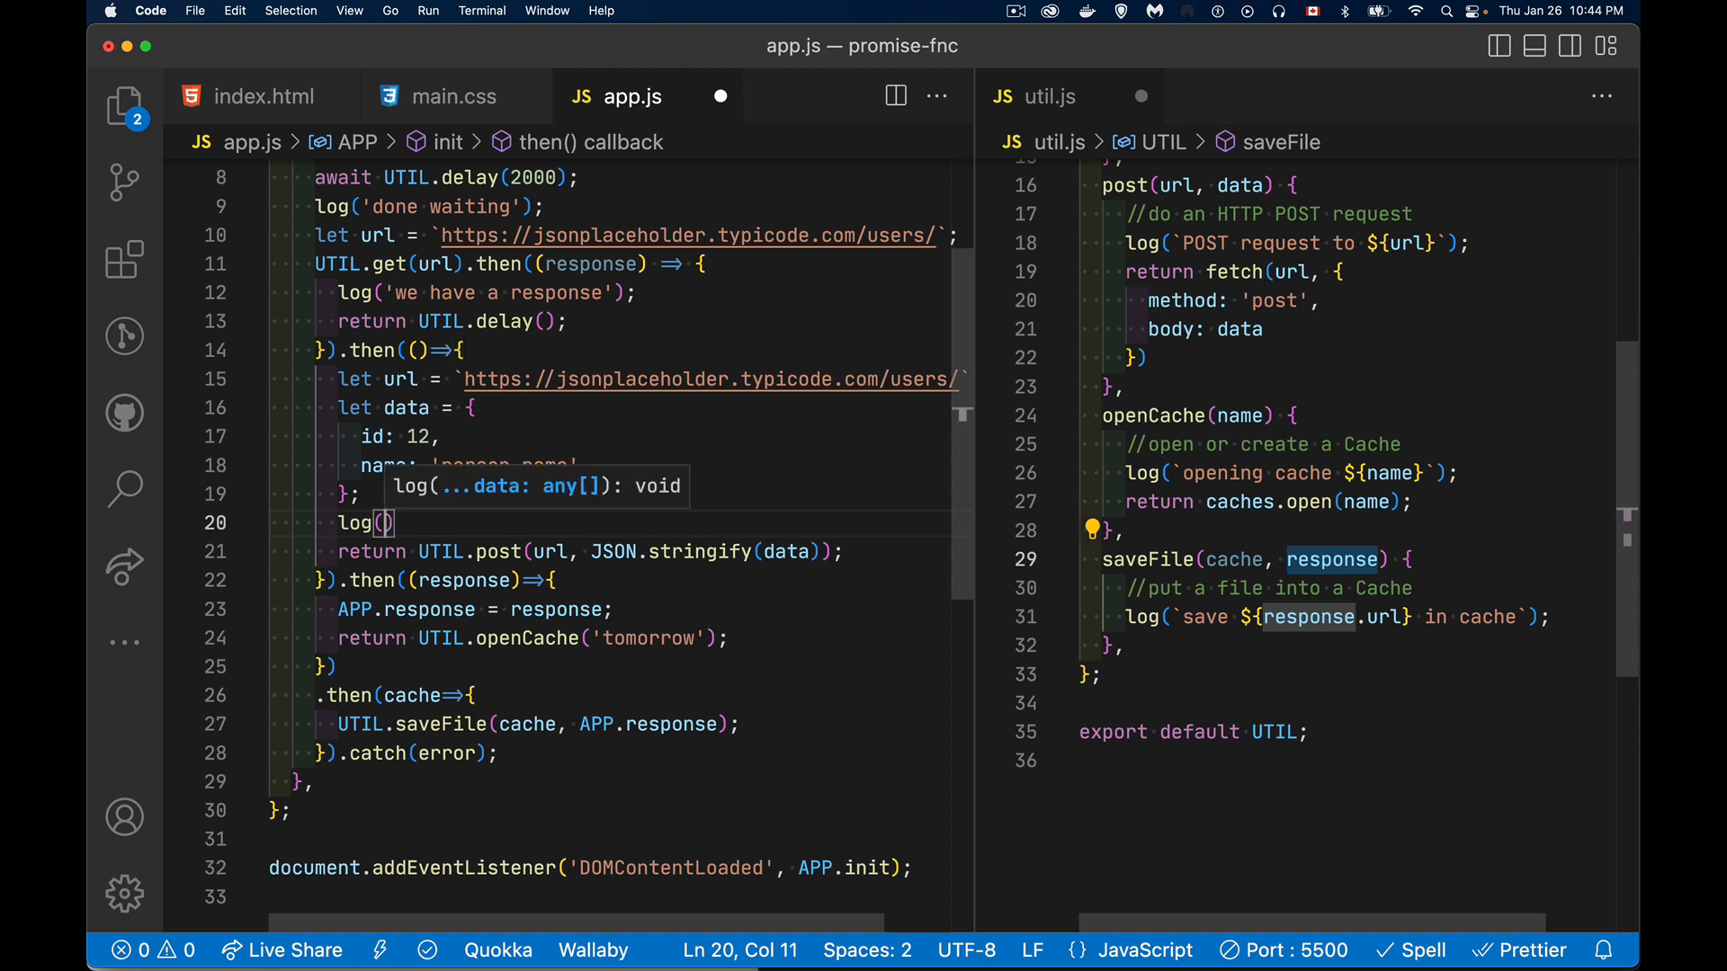
type("'")
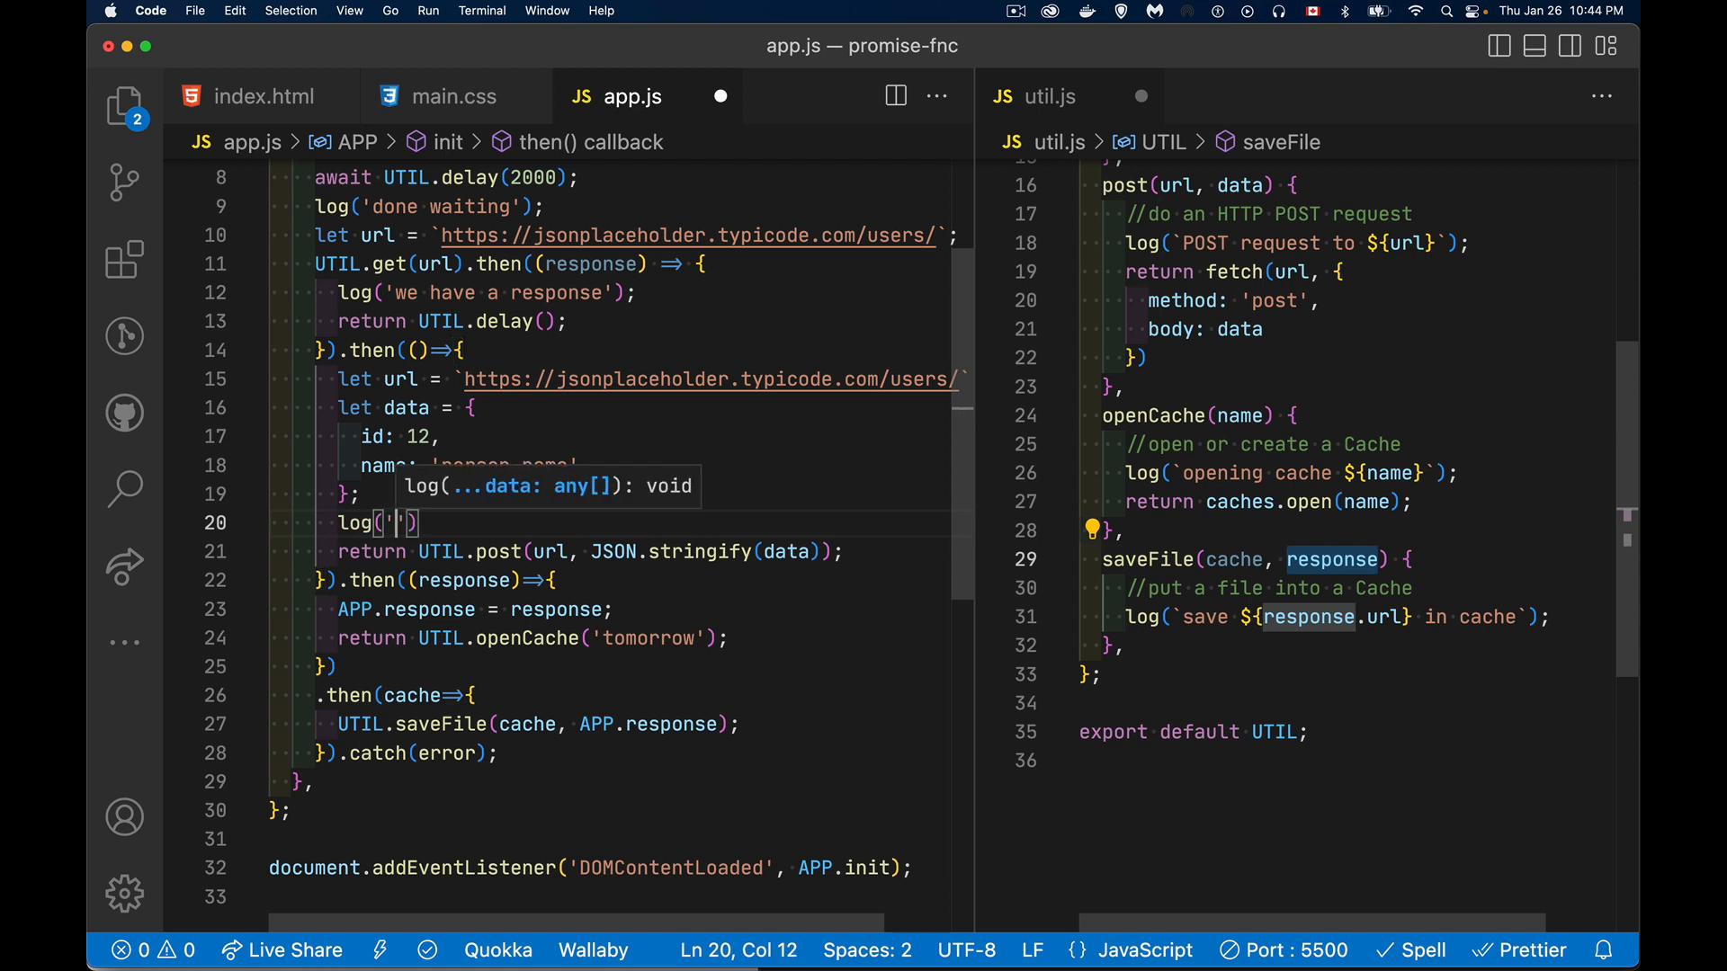
type("done waiting.")
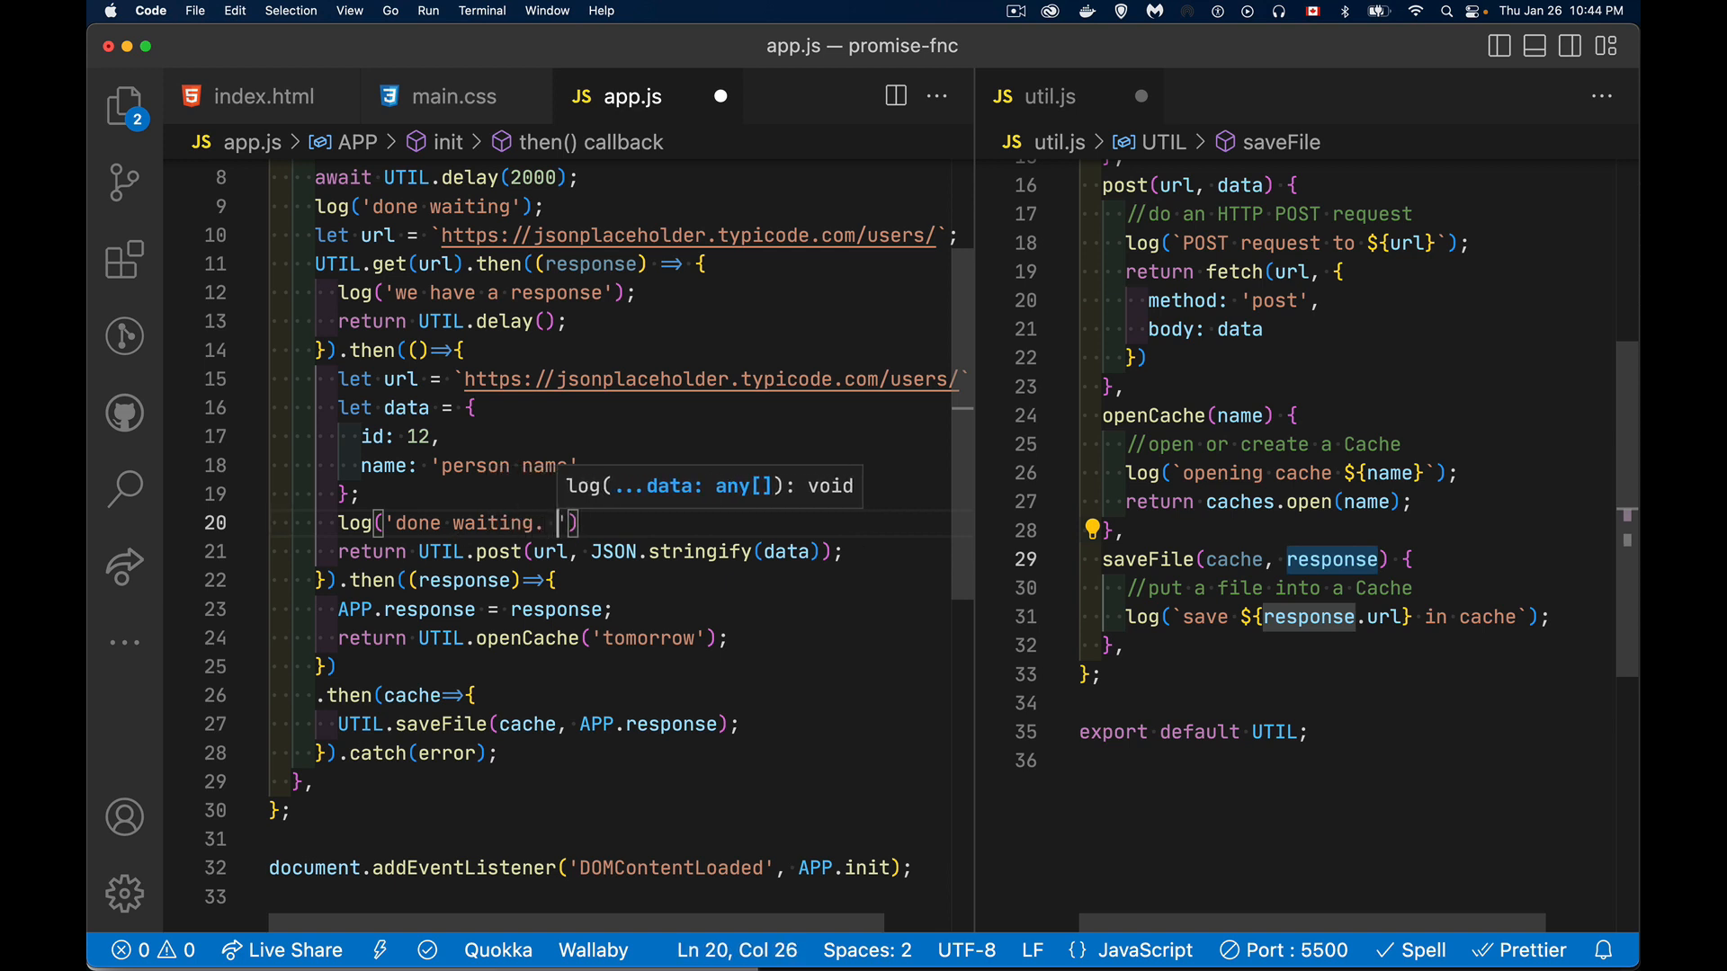
type("make a POST")
type("log('we made the")
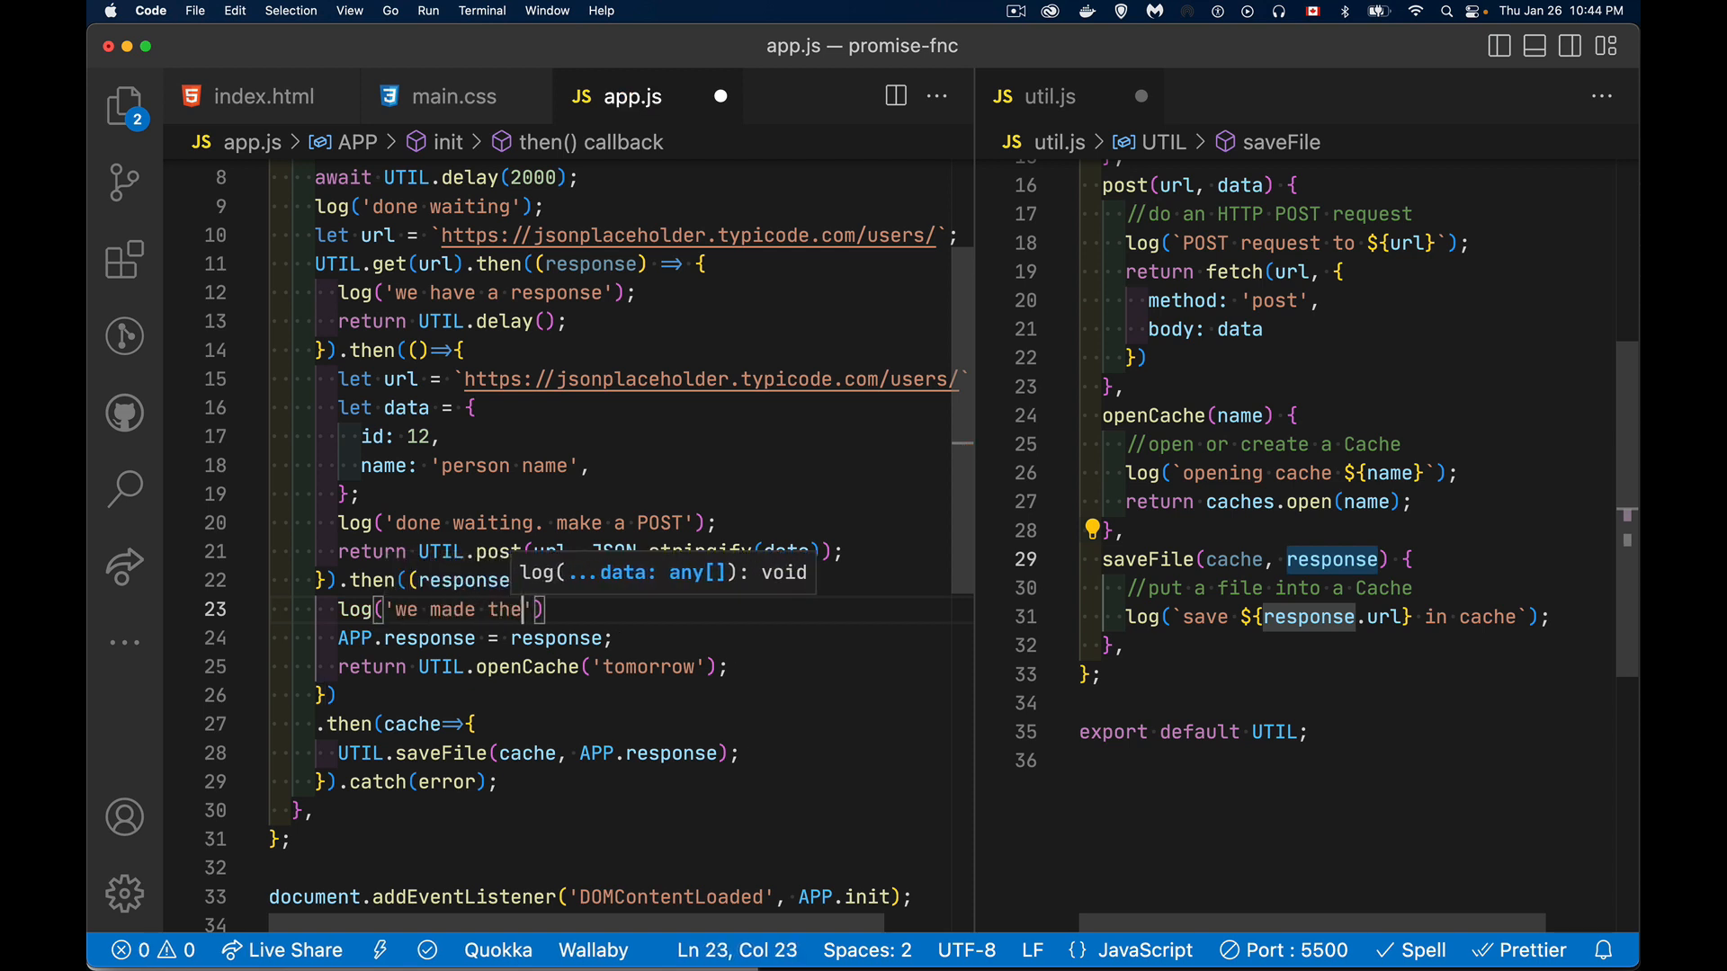
type("POST.")
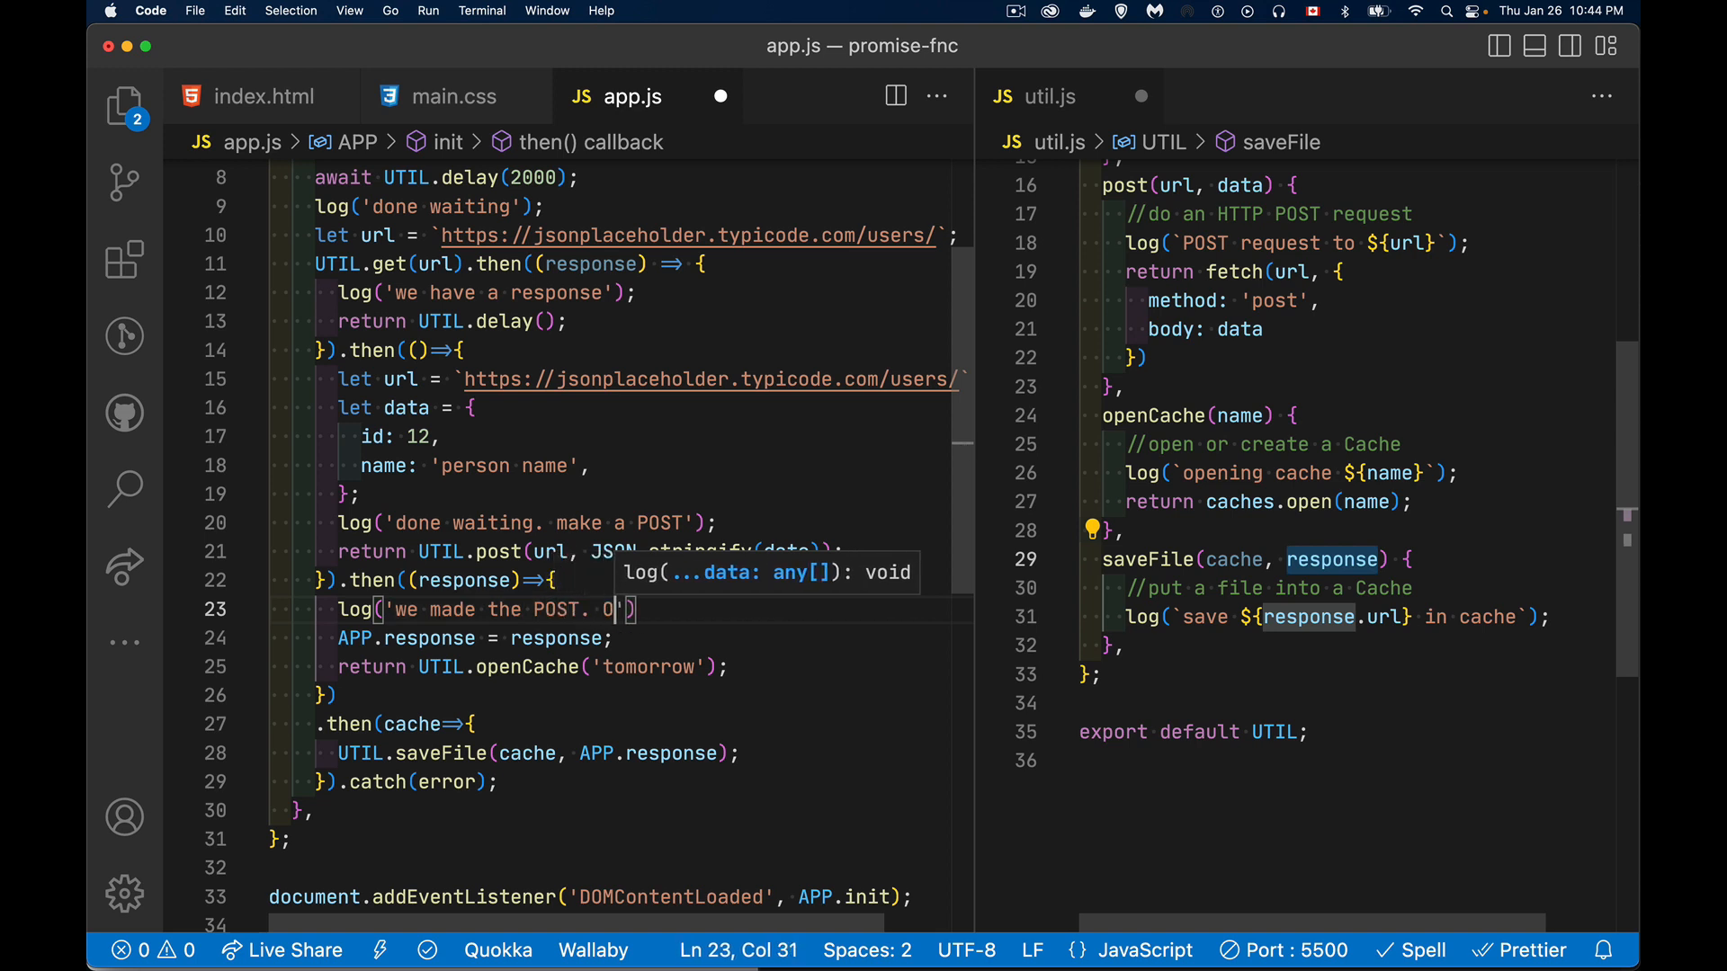
type("Open the cache")
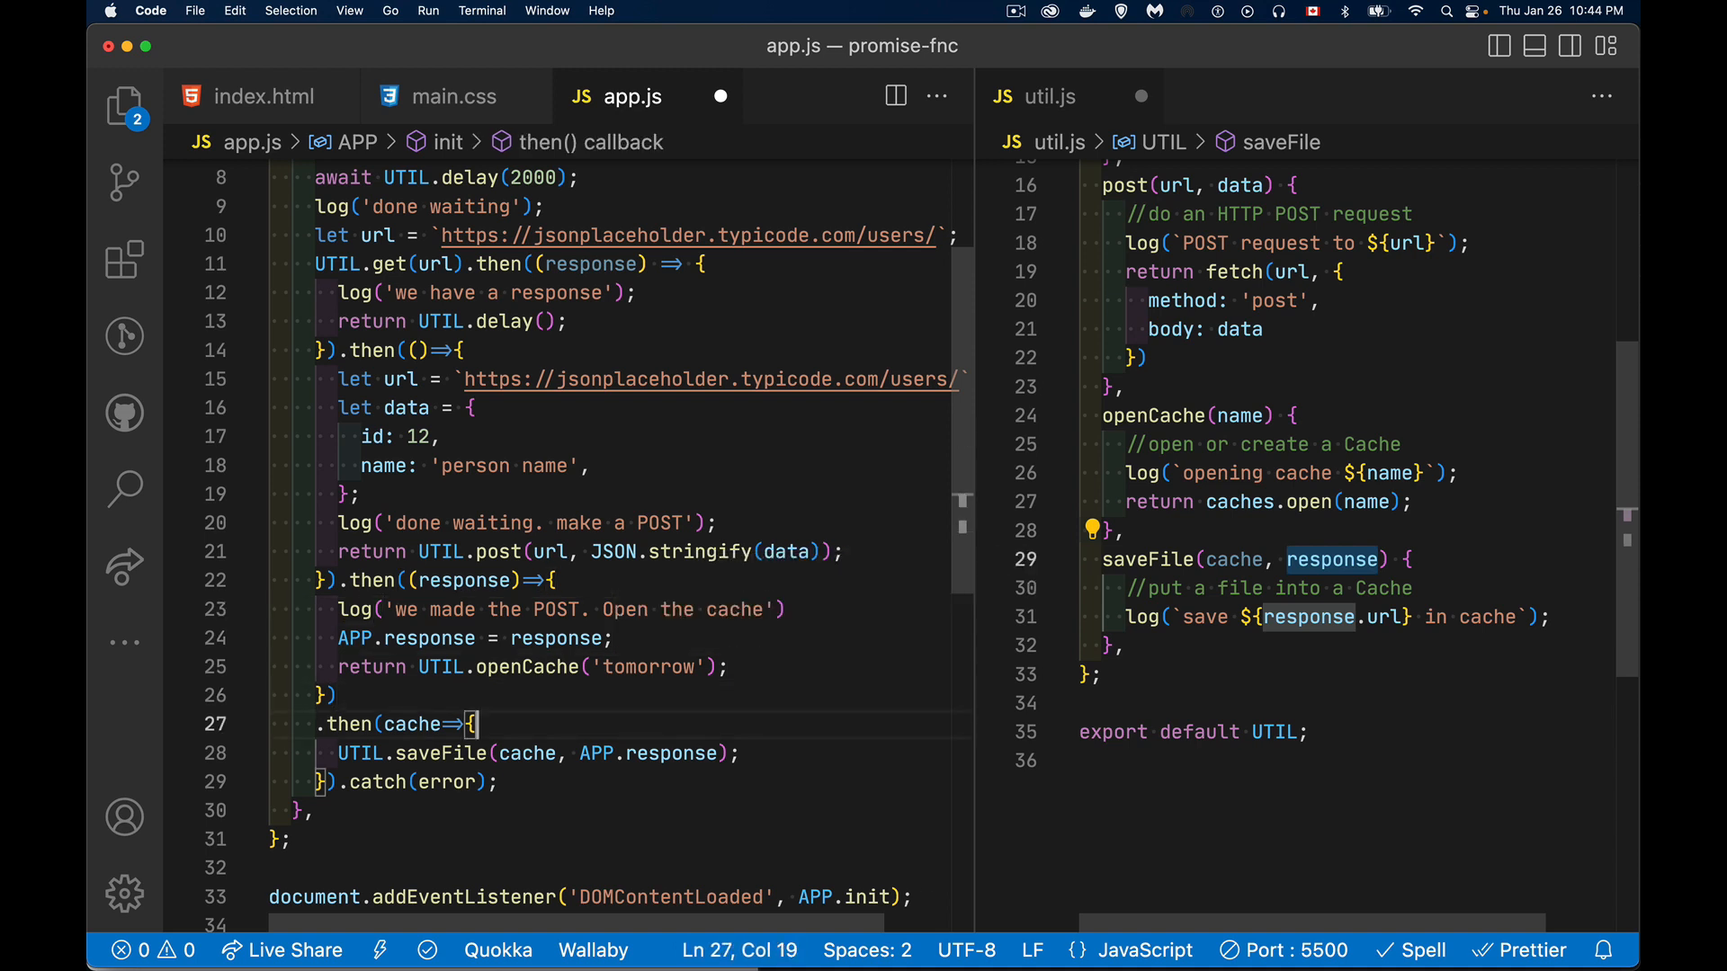
Step: Add log('cache opened. save a file') inside the cache callback
key("enter")
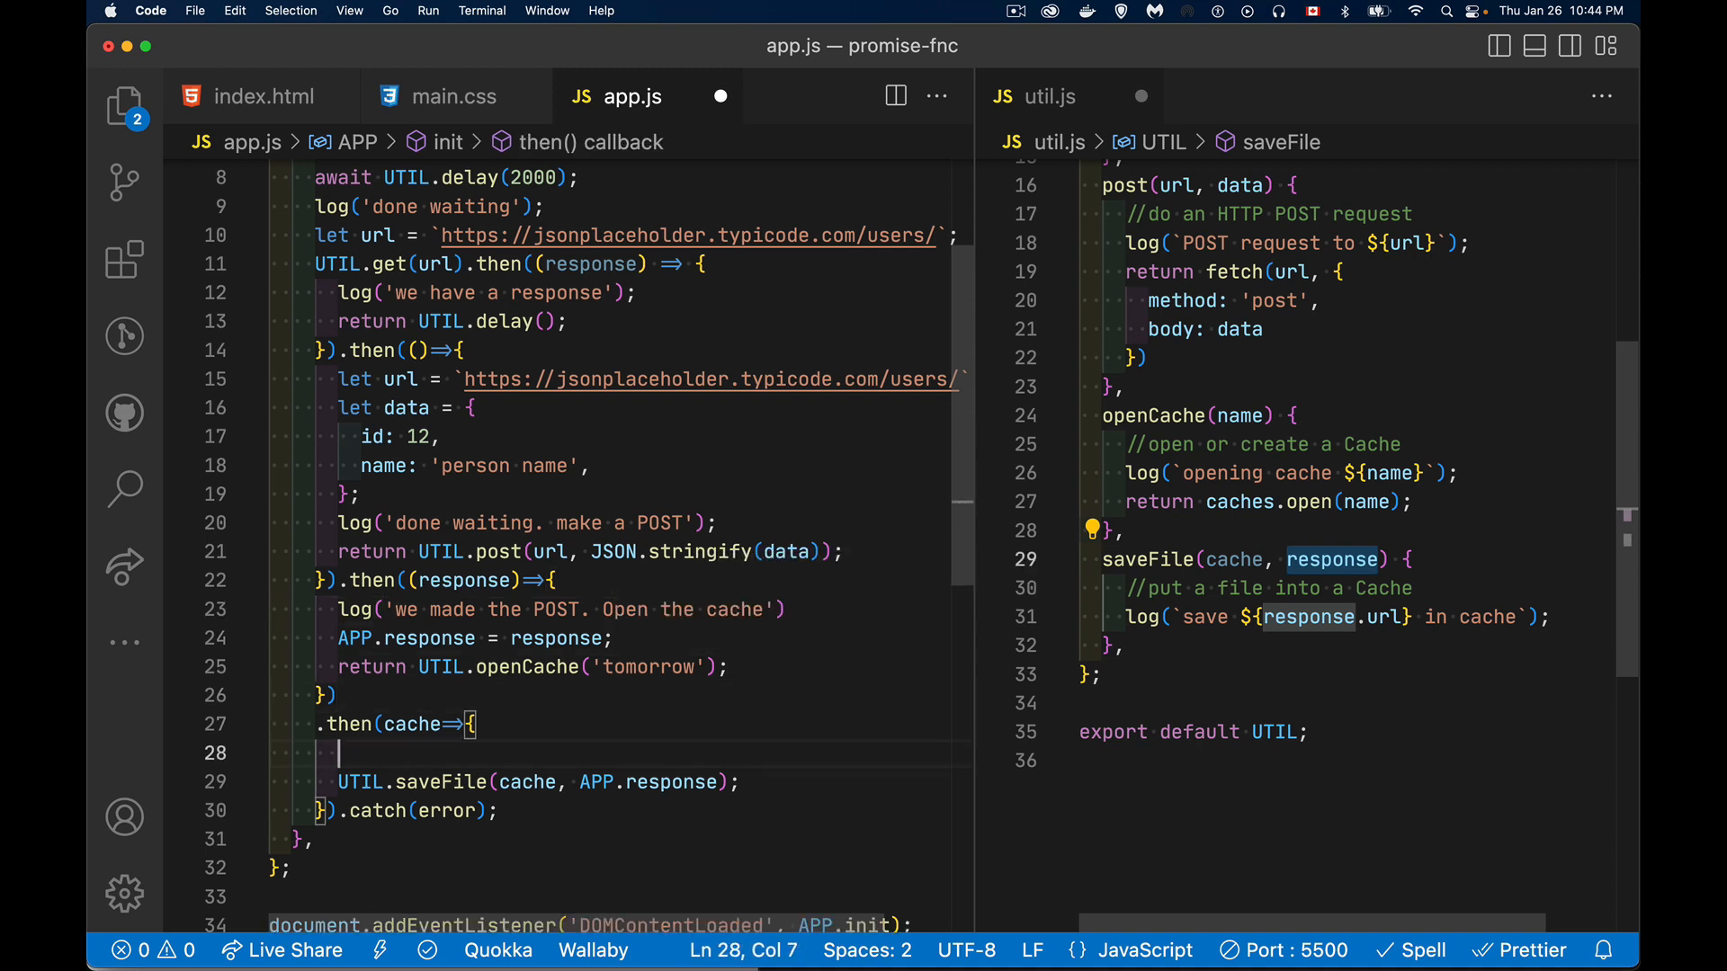
type("log('cac')")
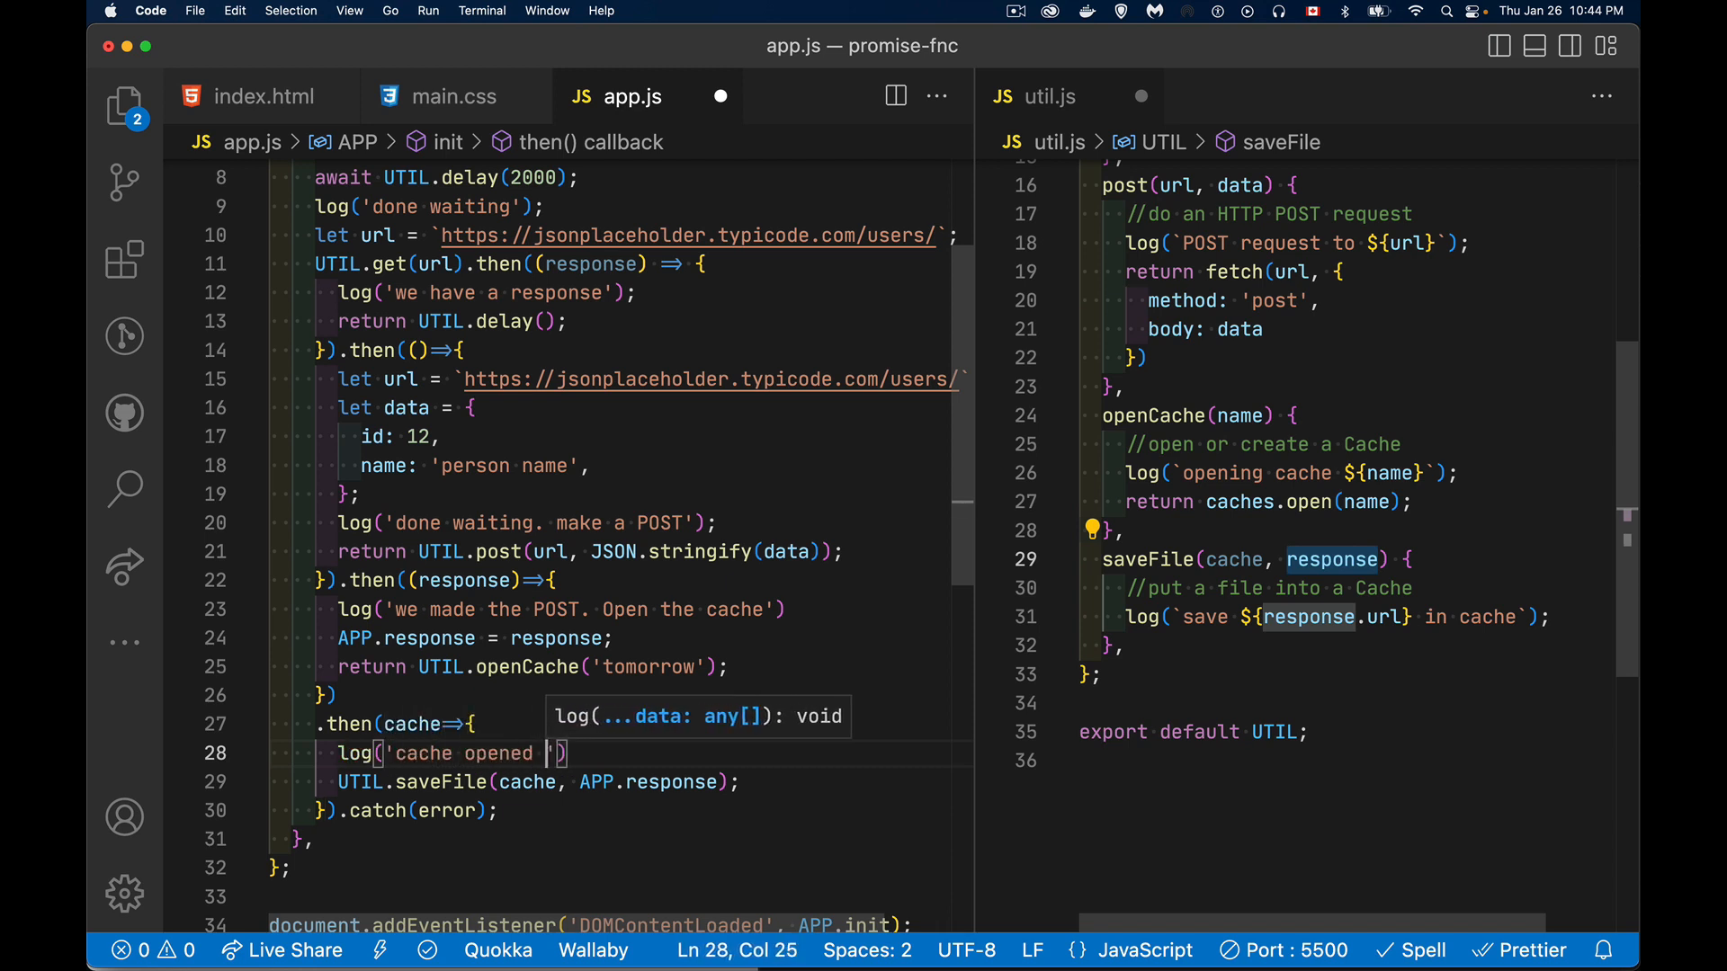
type(".")
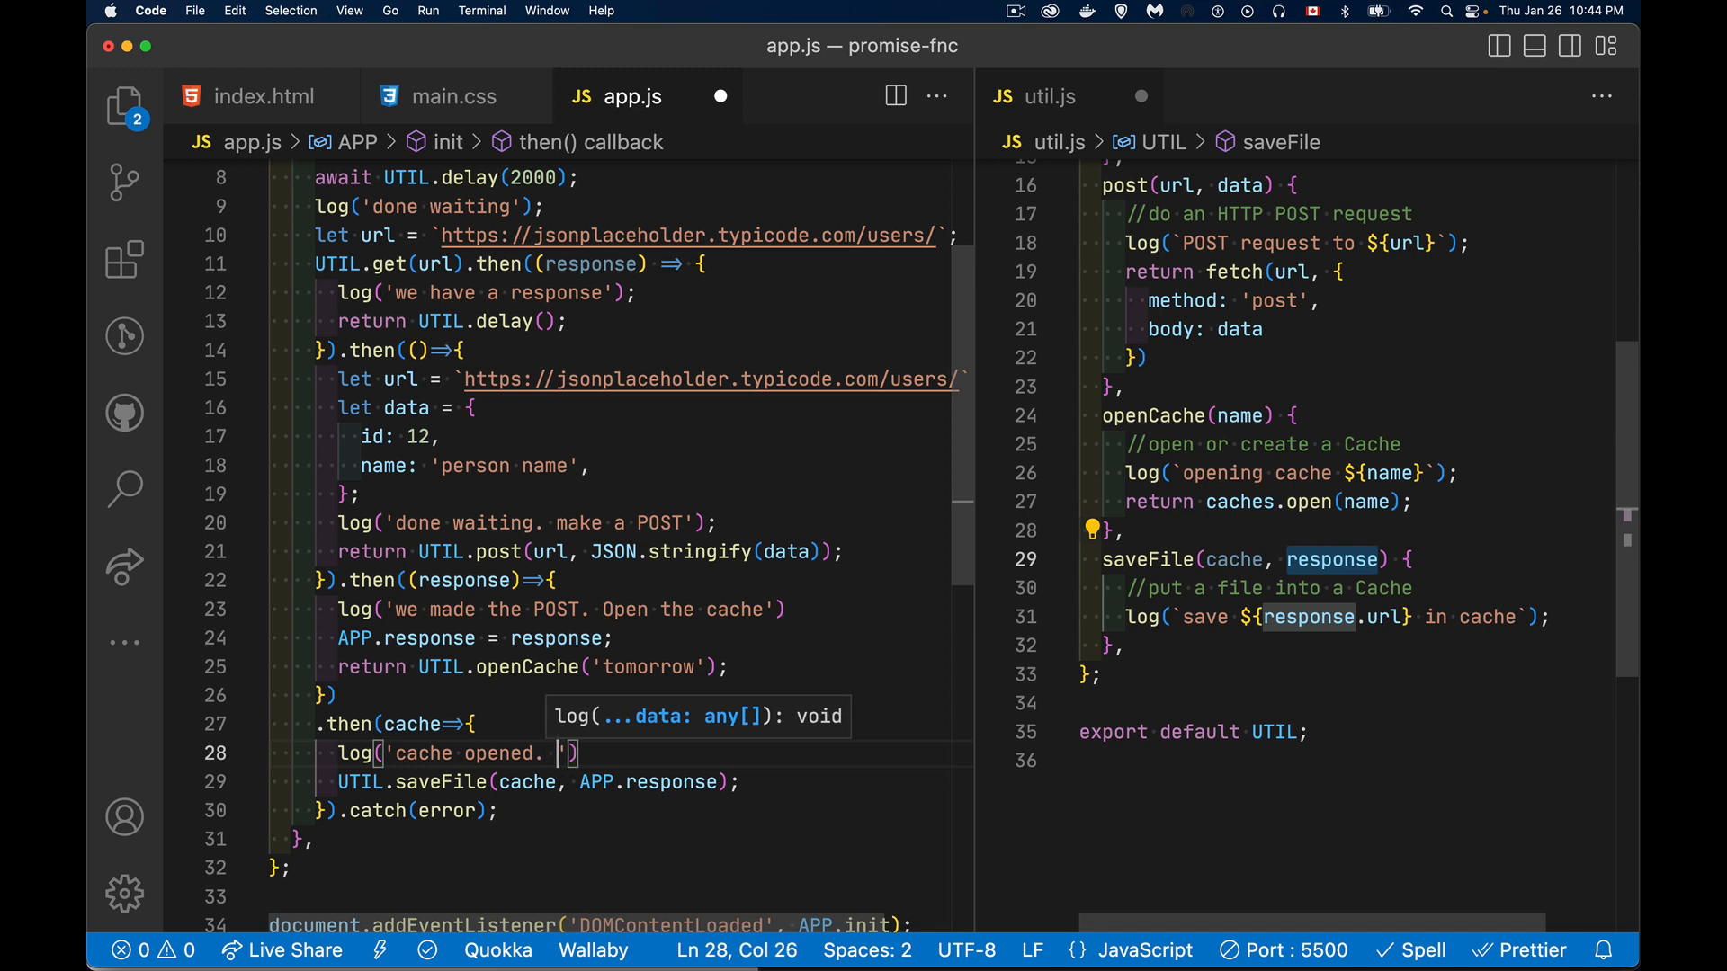
type("save a file")
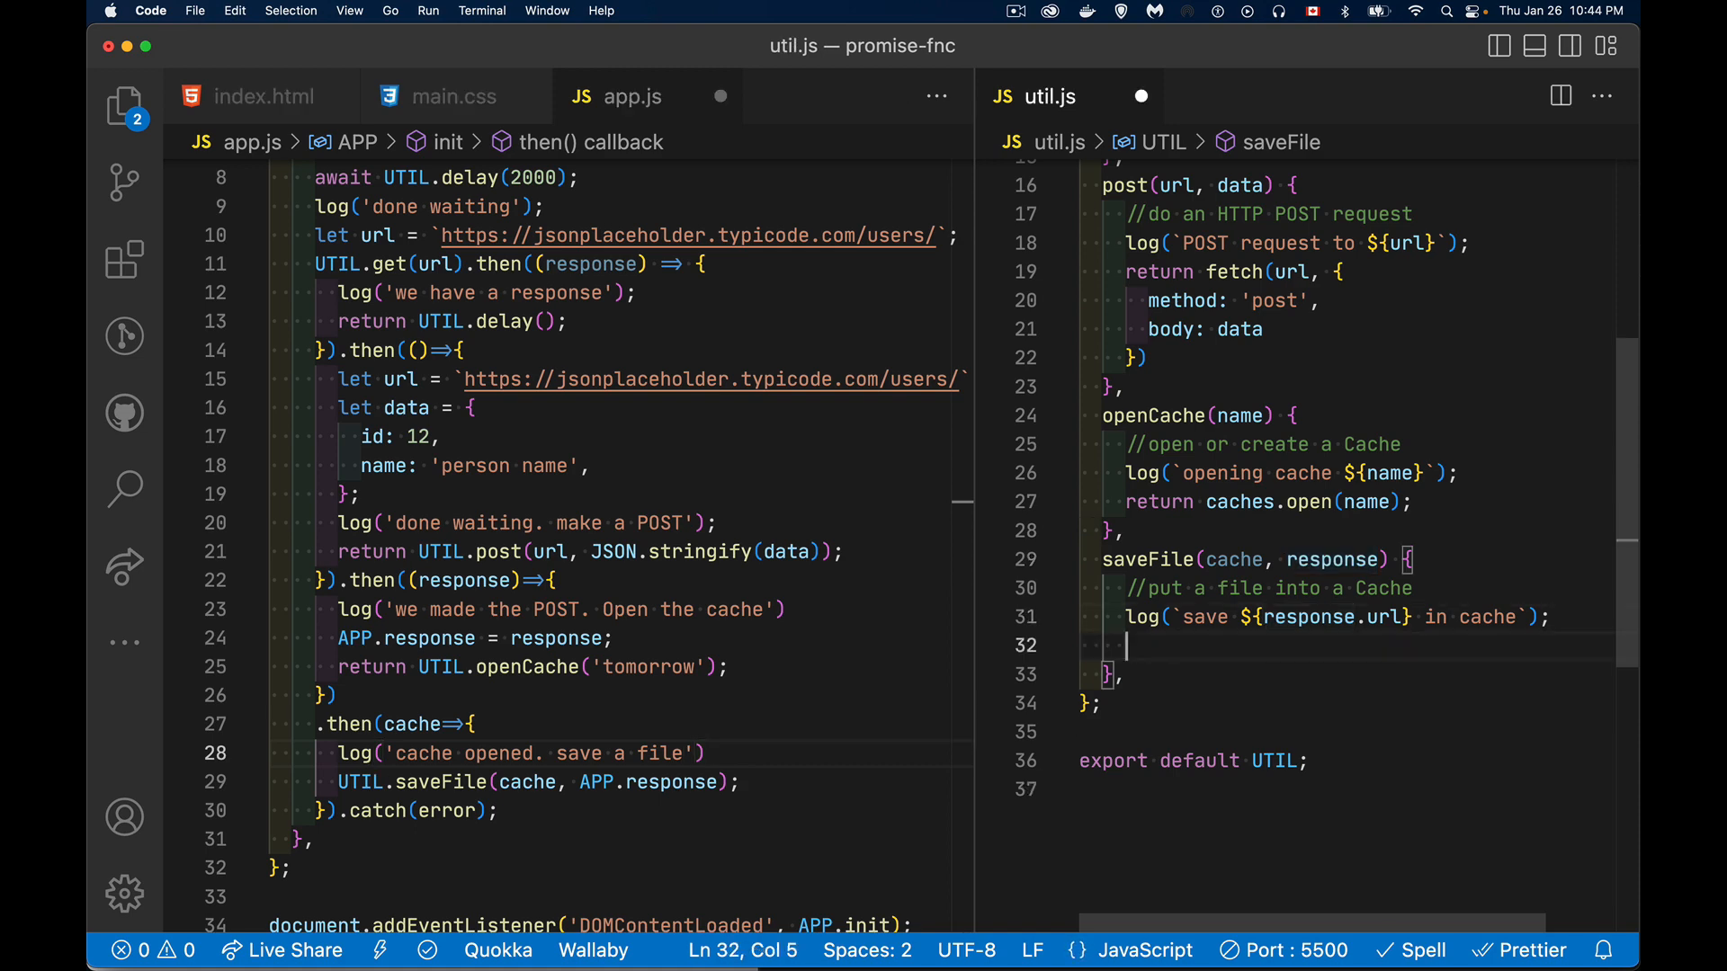
Step: Add cache.put(request, response); inside util.js saveFile
type("cac")
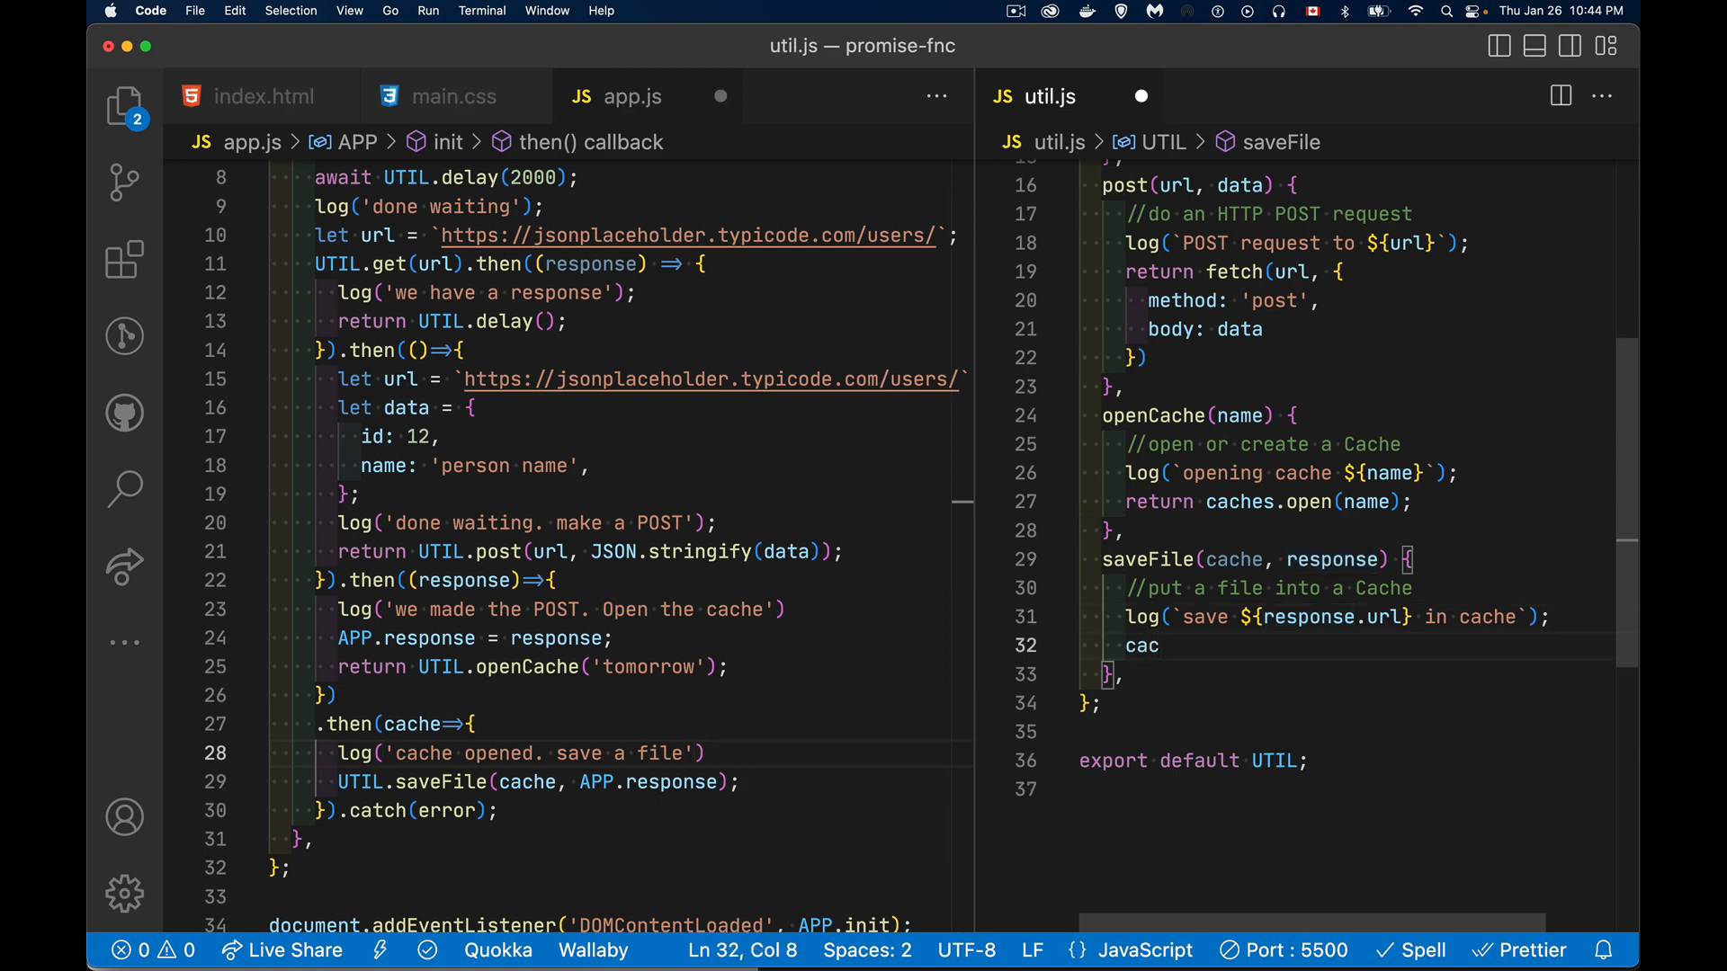
type("he.")
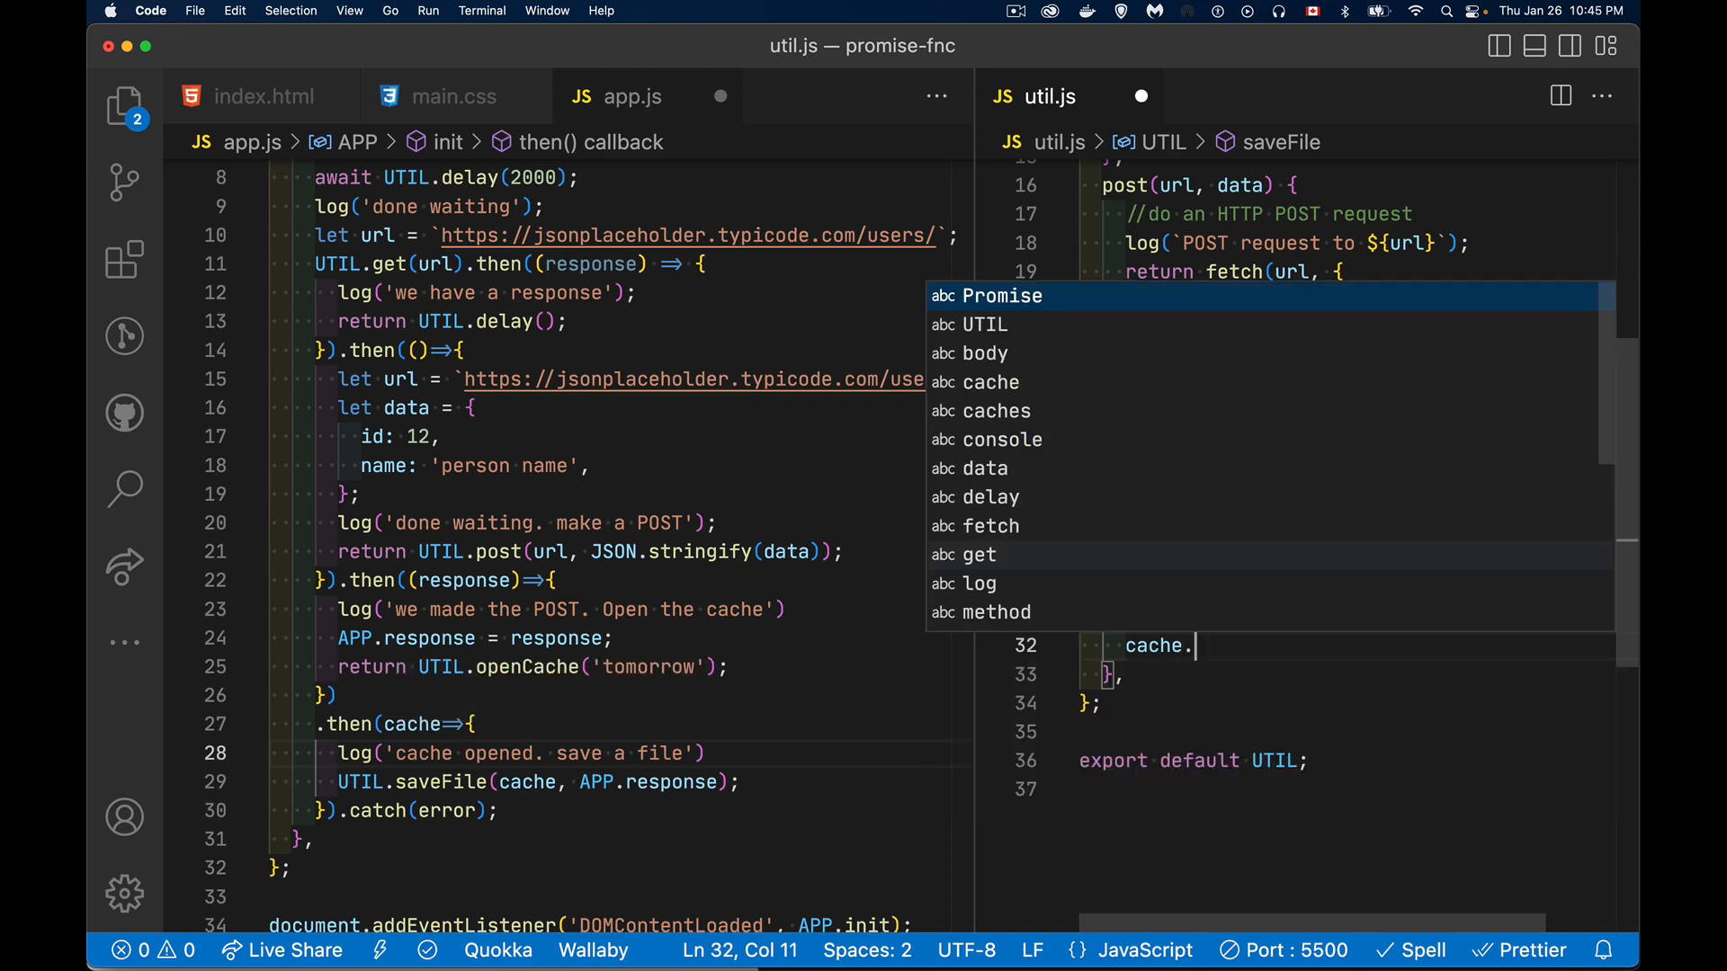
type("put(")
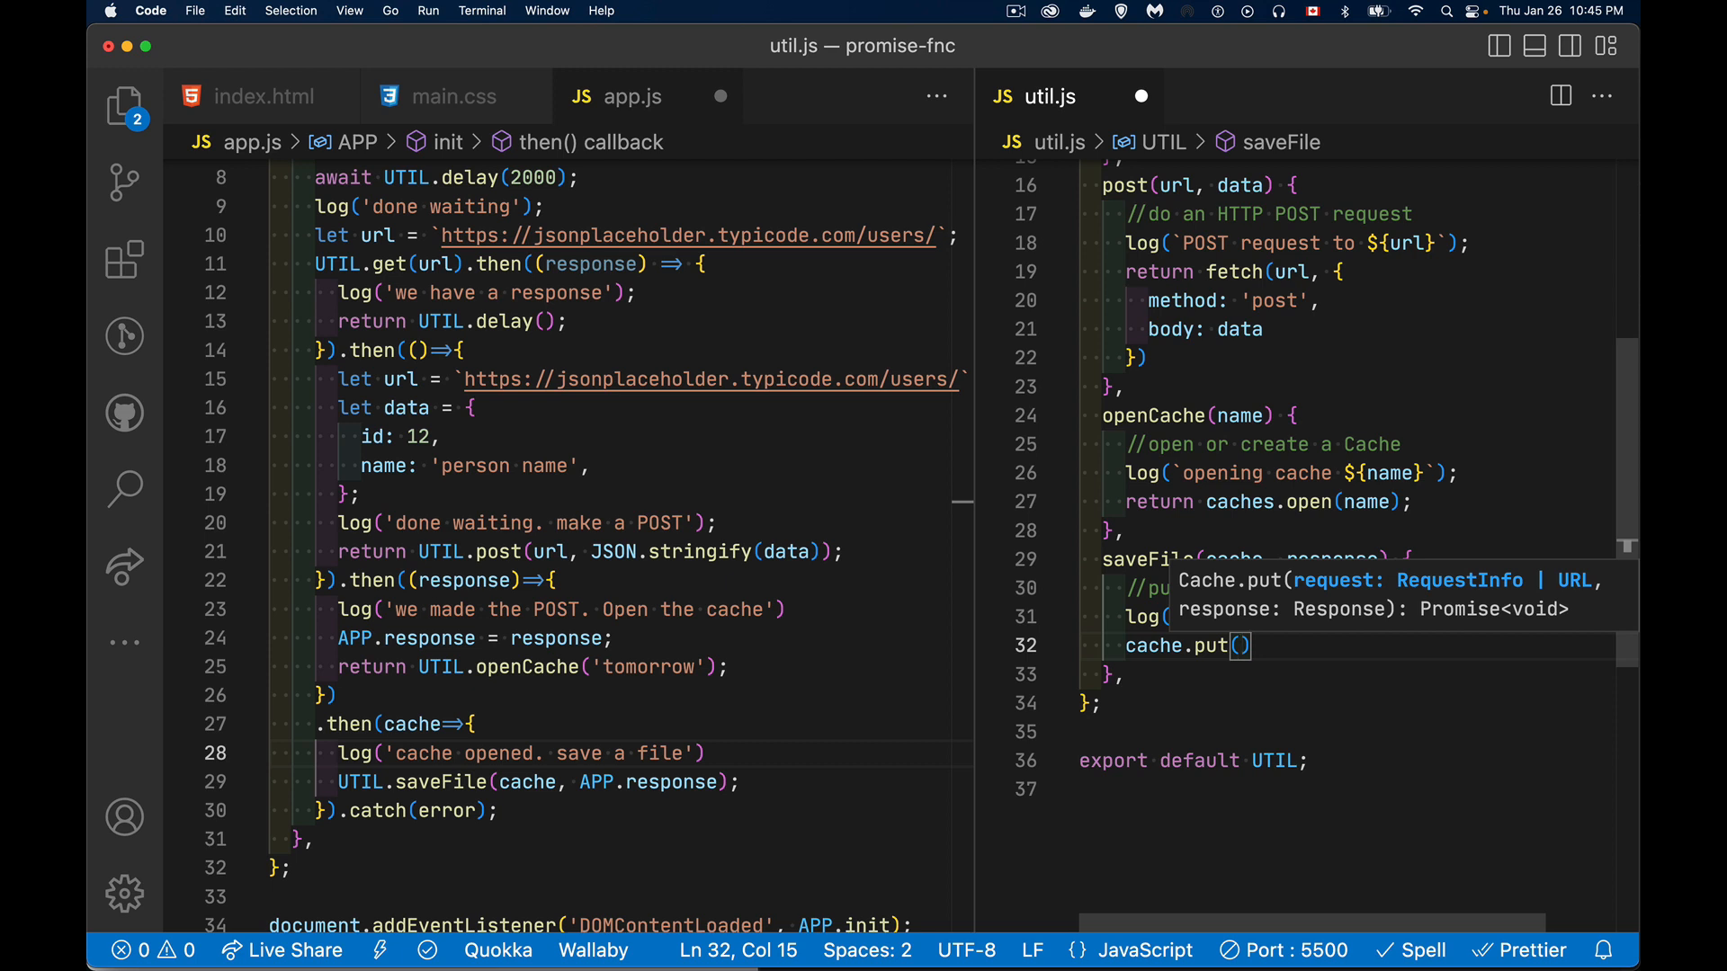
type("request")
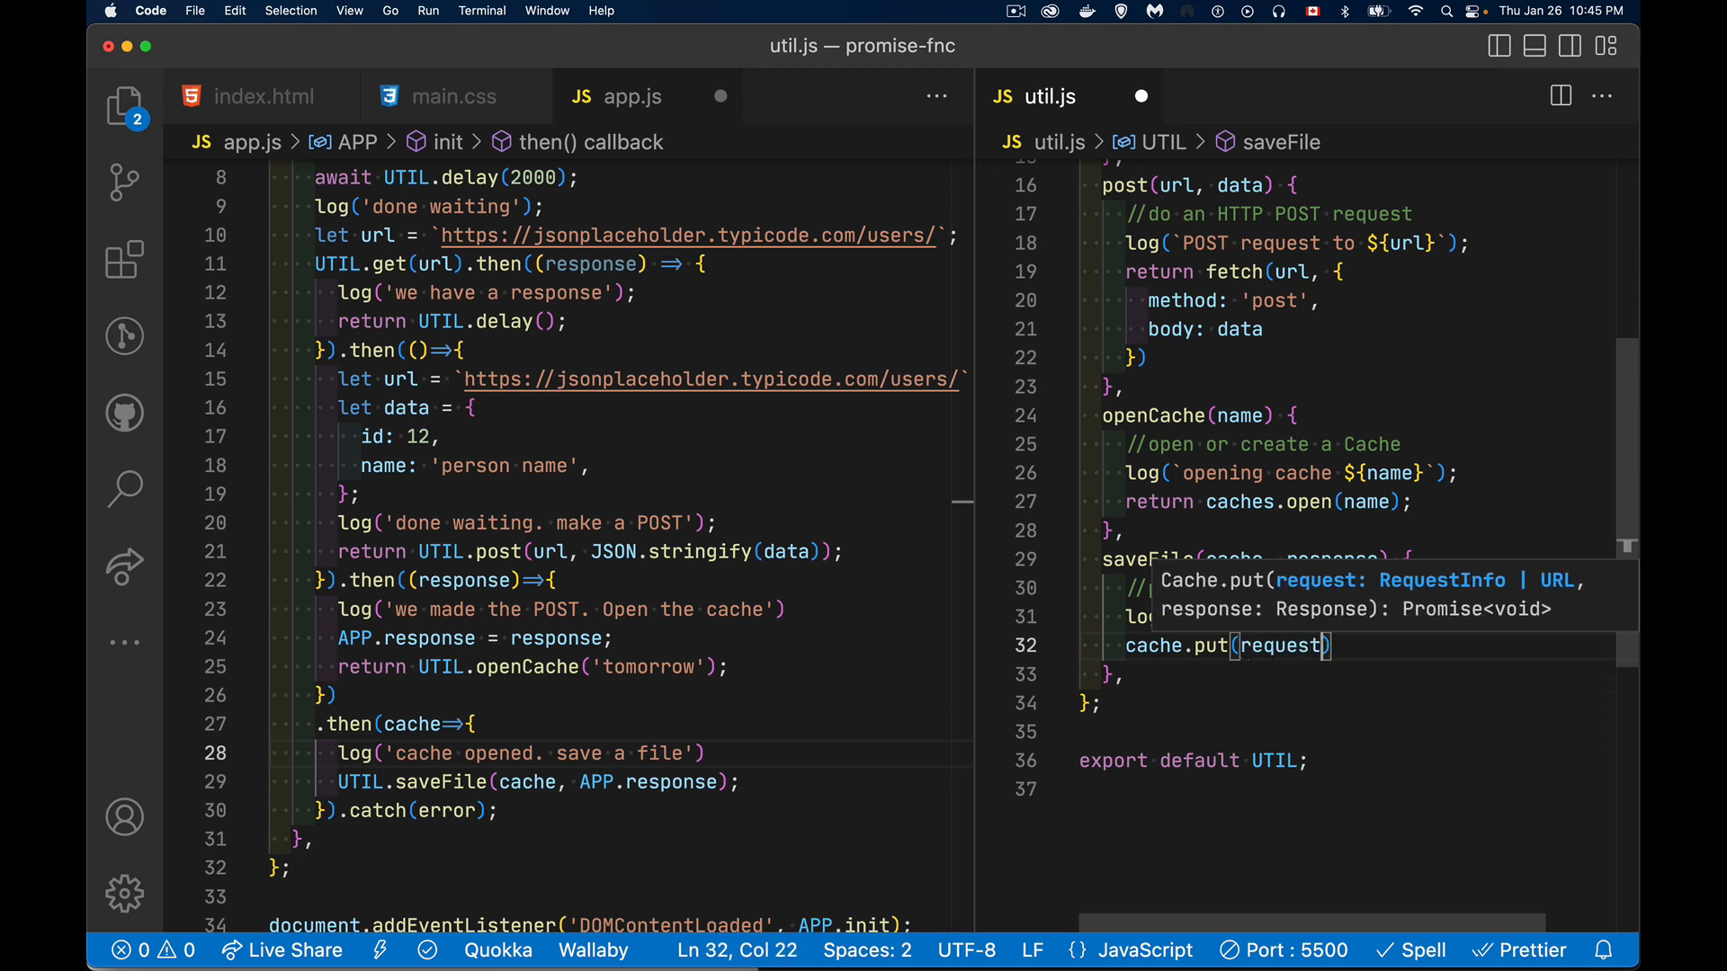
type(", response")
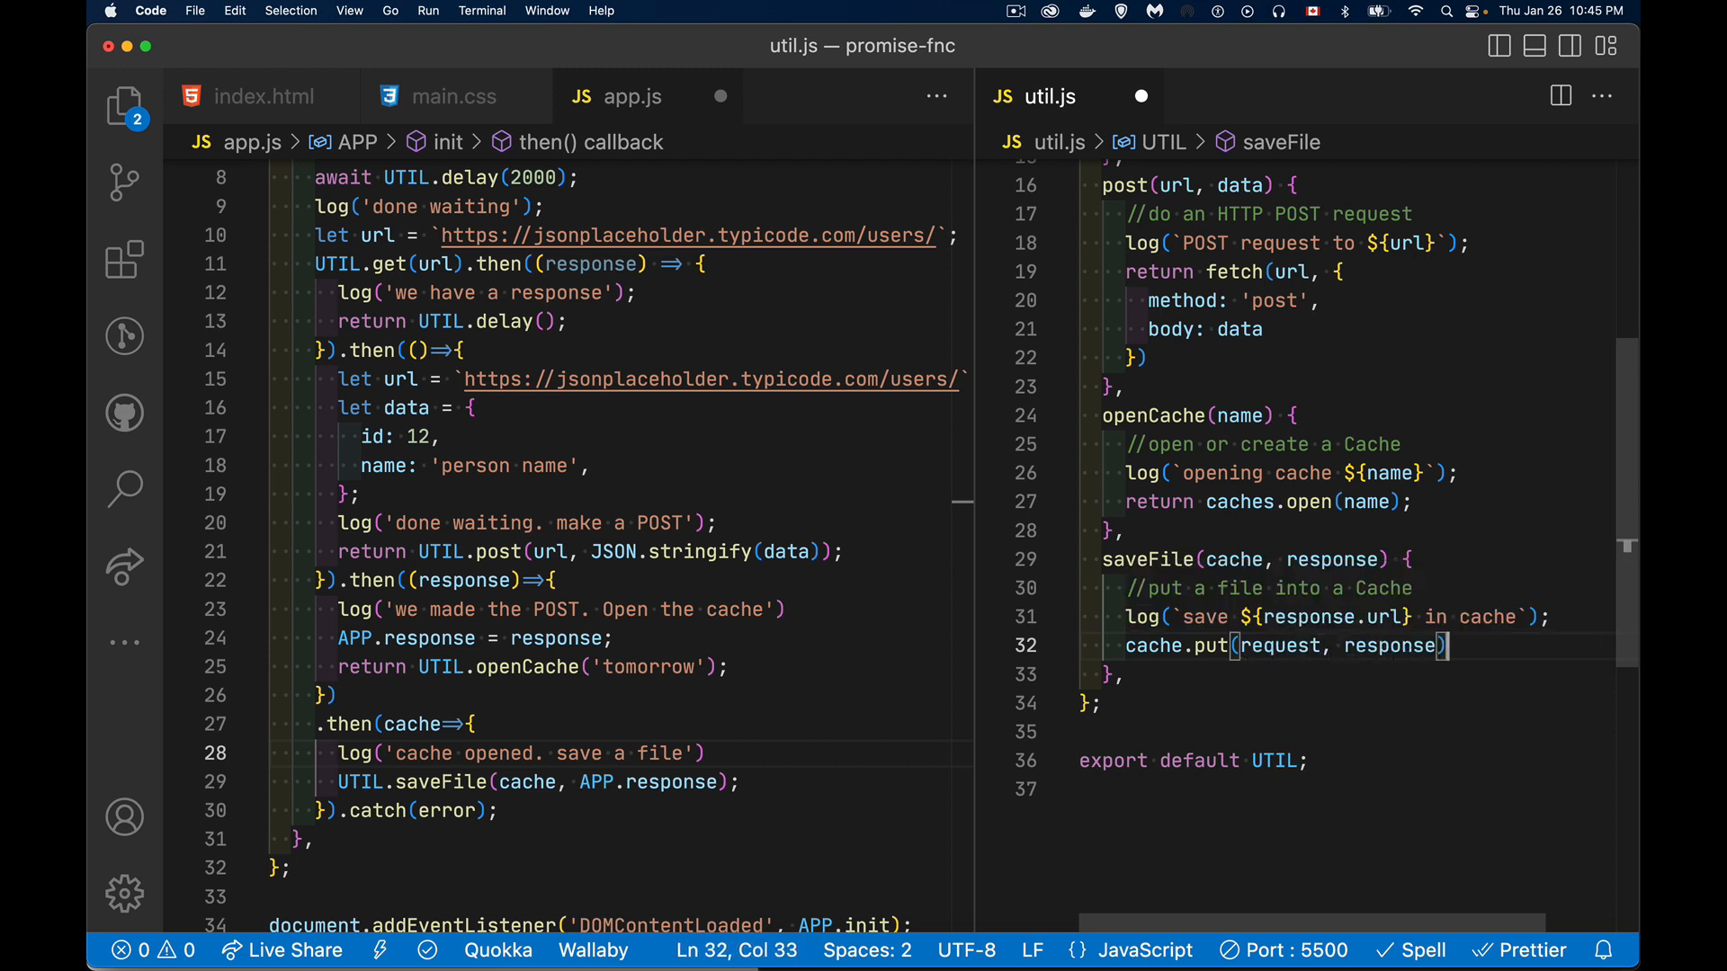
type(";")
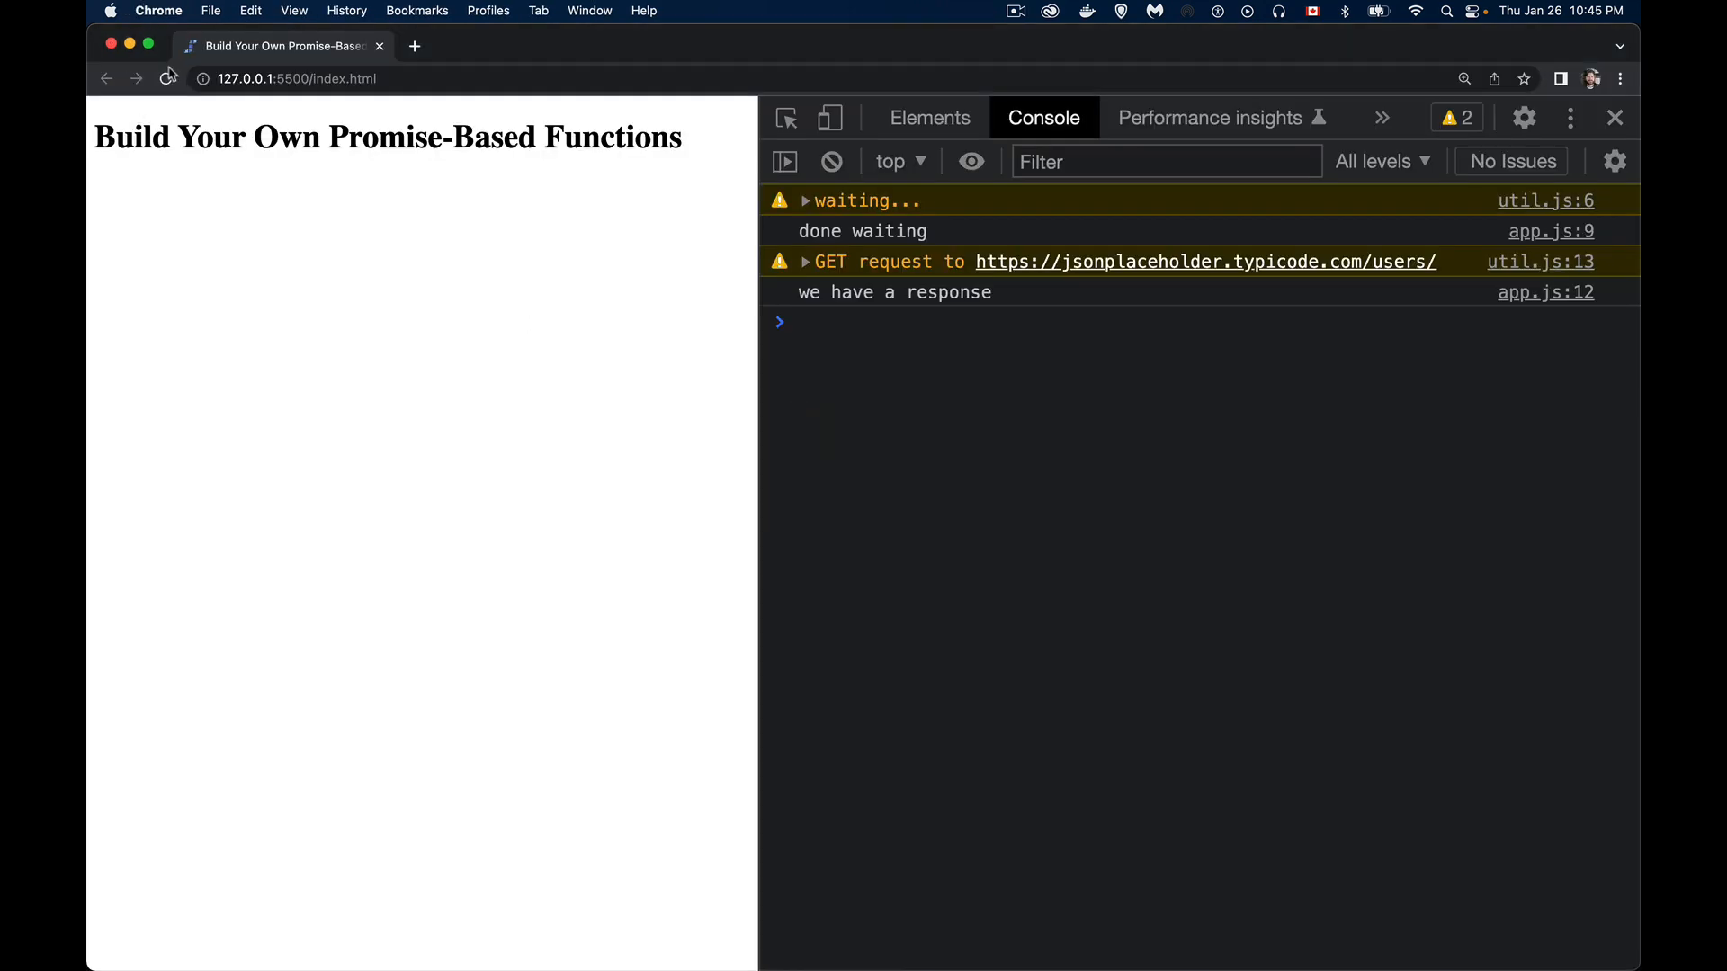
Step: Reload the page twice so the console logs POST, cache opening and saving
left_click(166, 79)
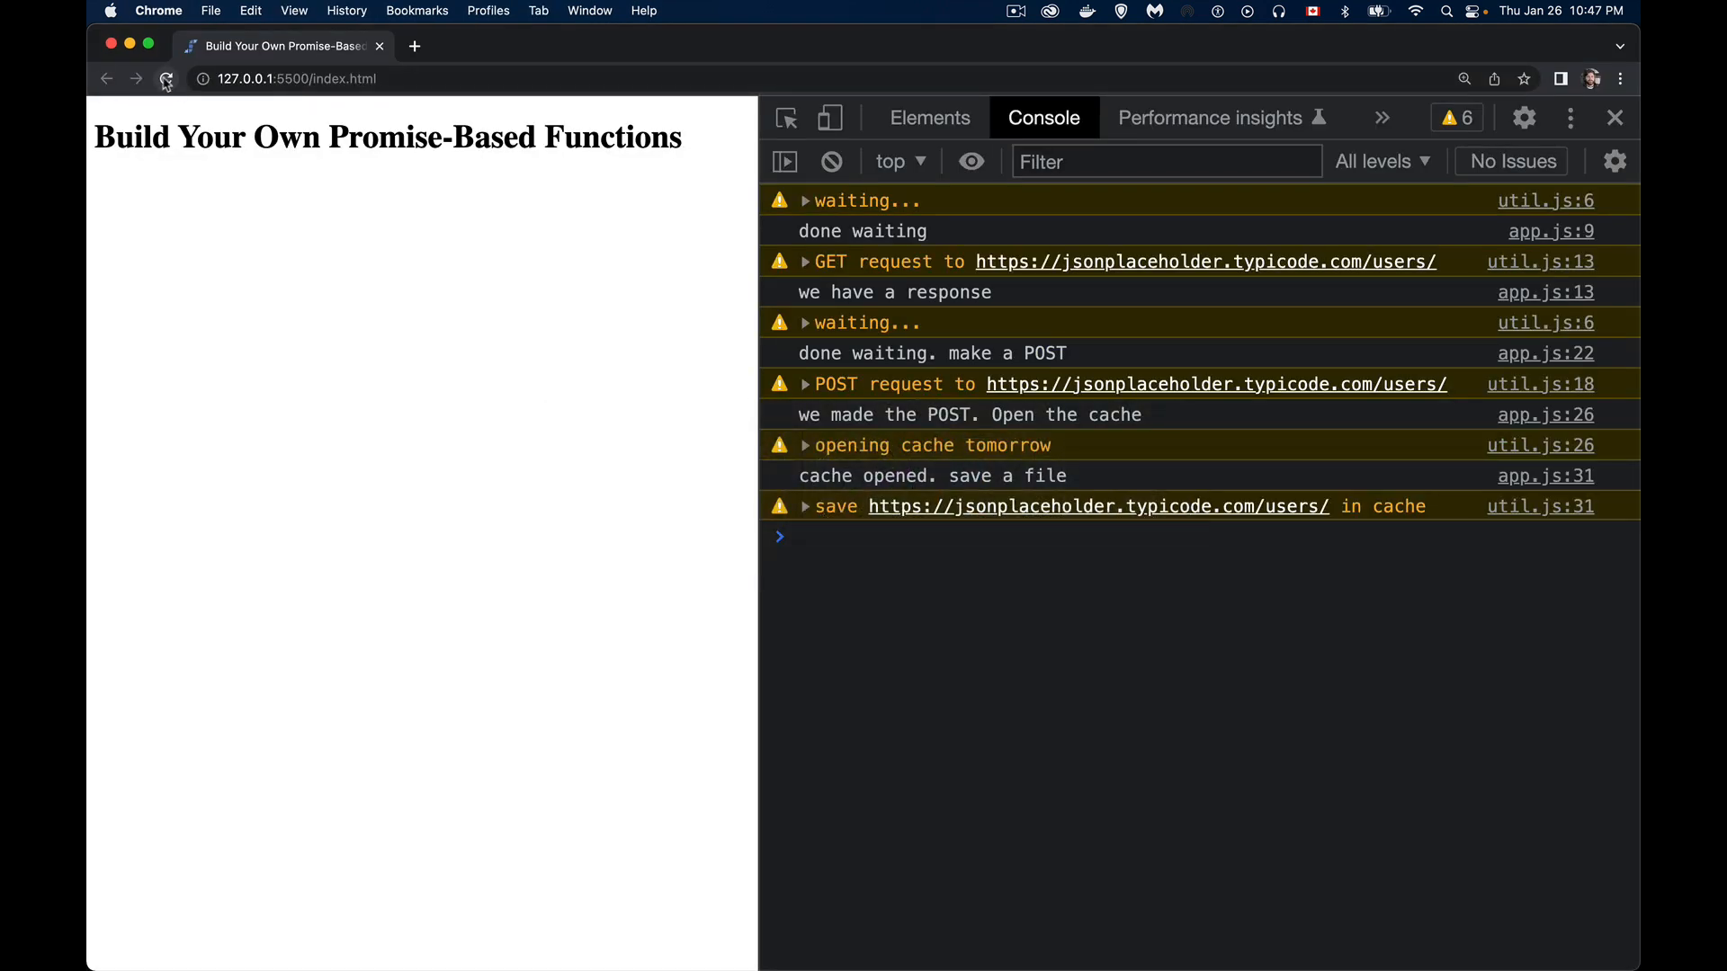
left_click(165, 78)
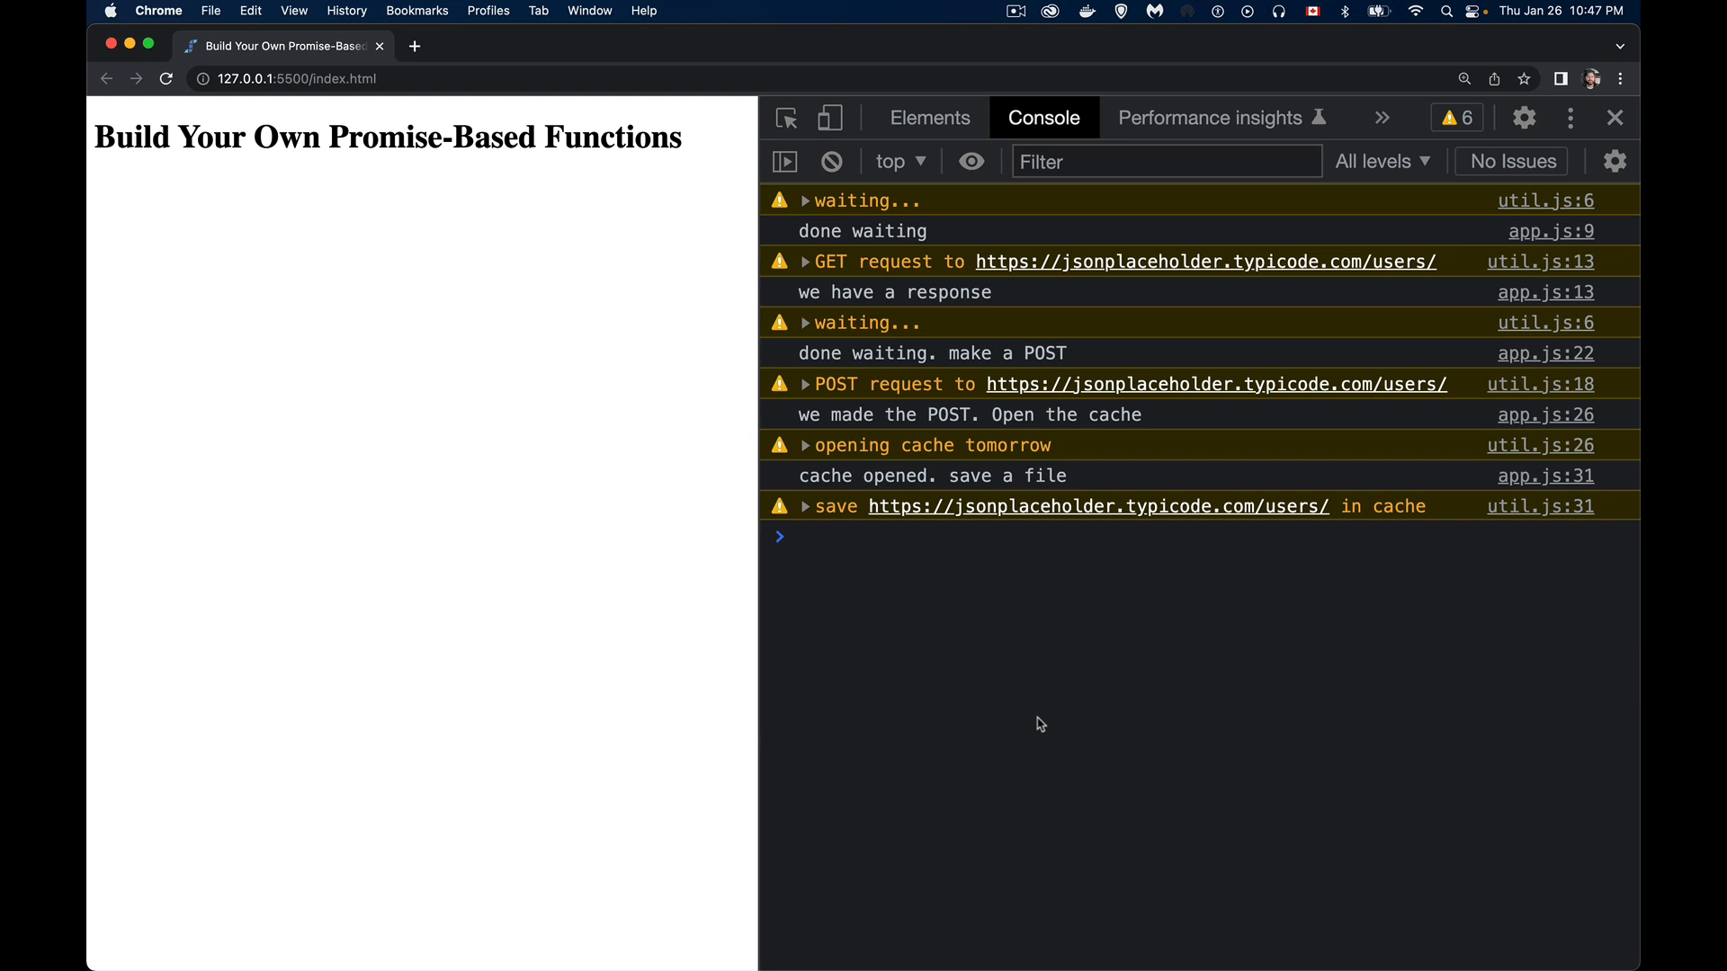
mouse_move(887, 470)
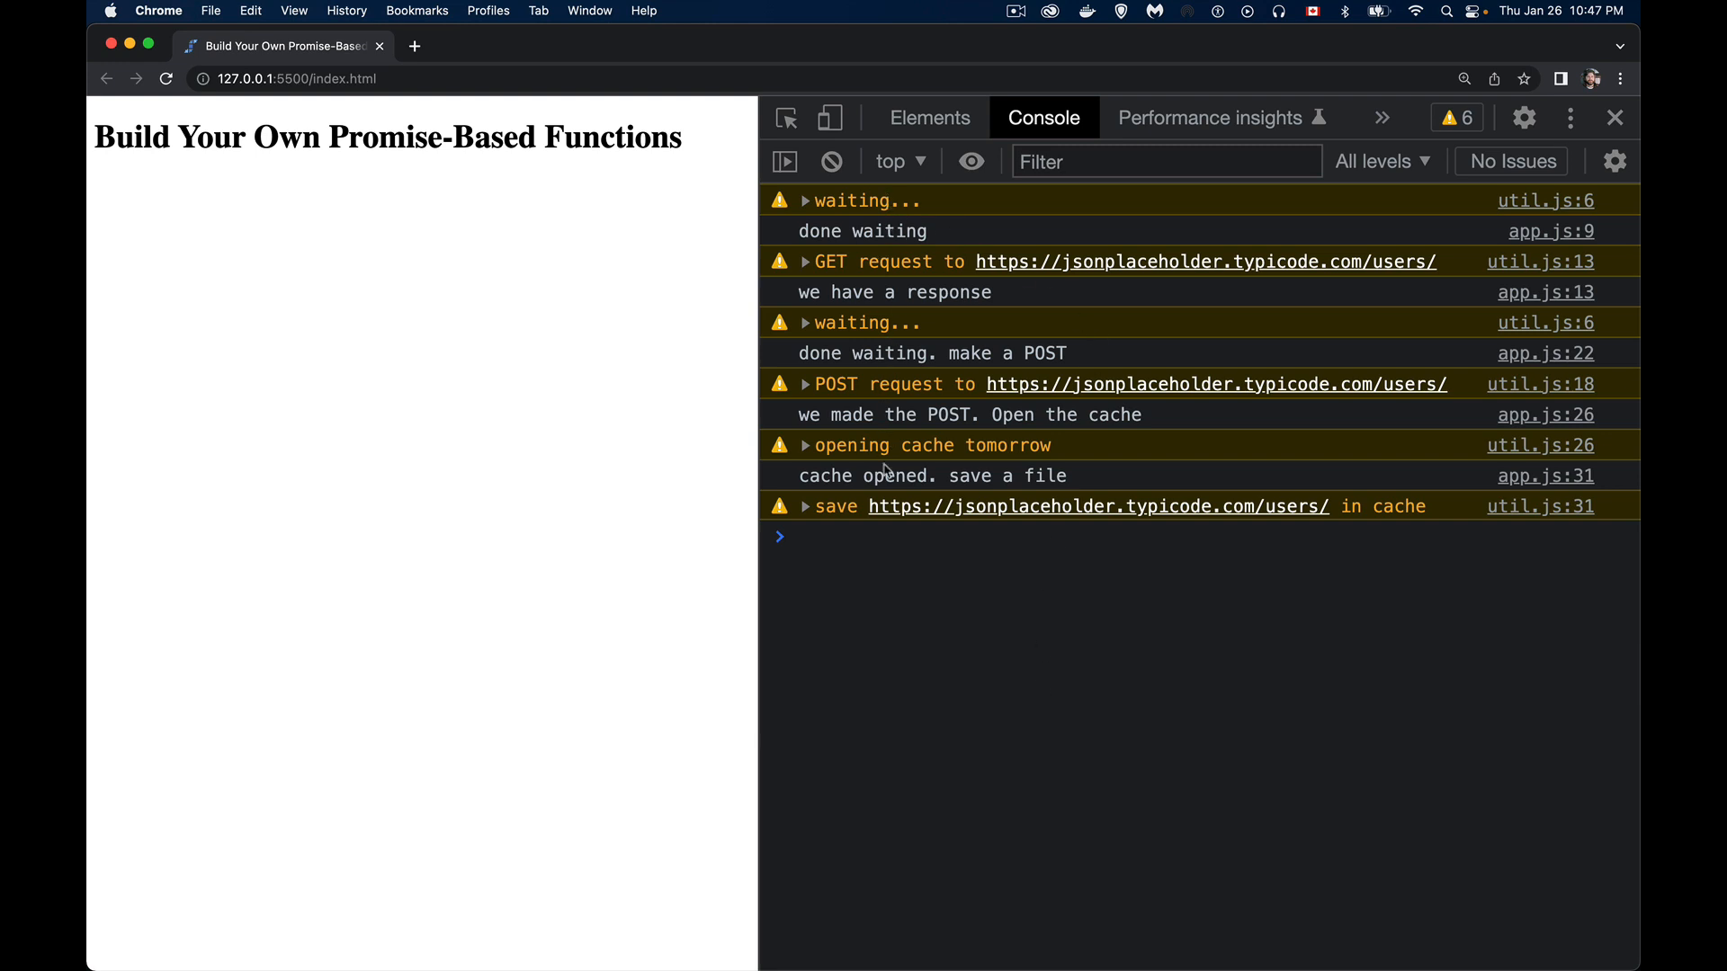
mouse_move(882, 562)
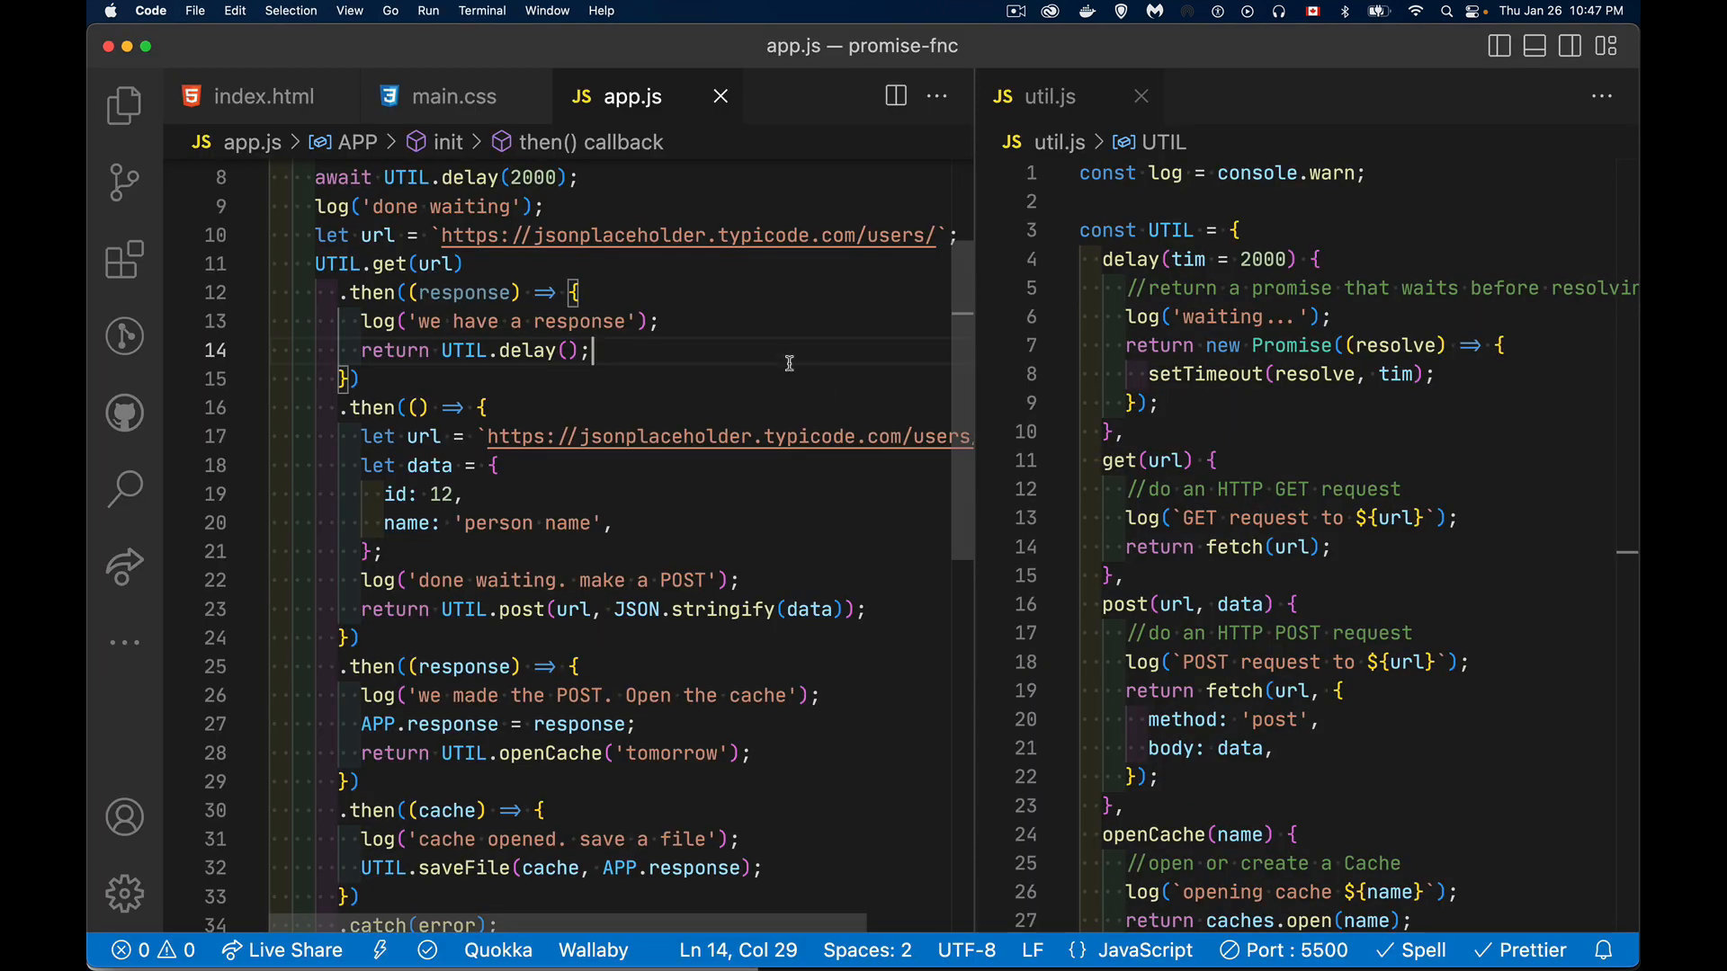
mouse_move(371, 291)
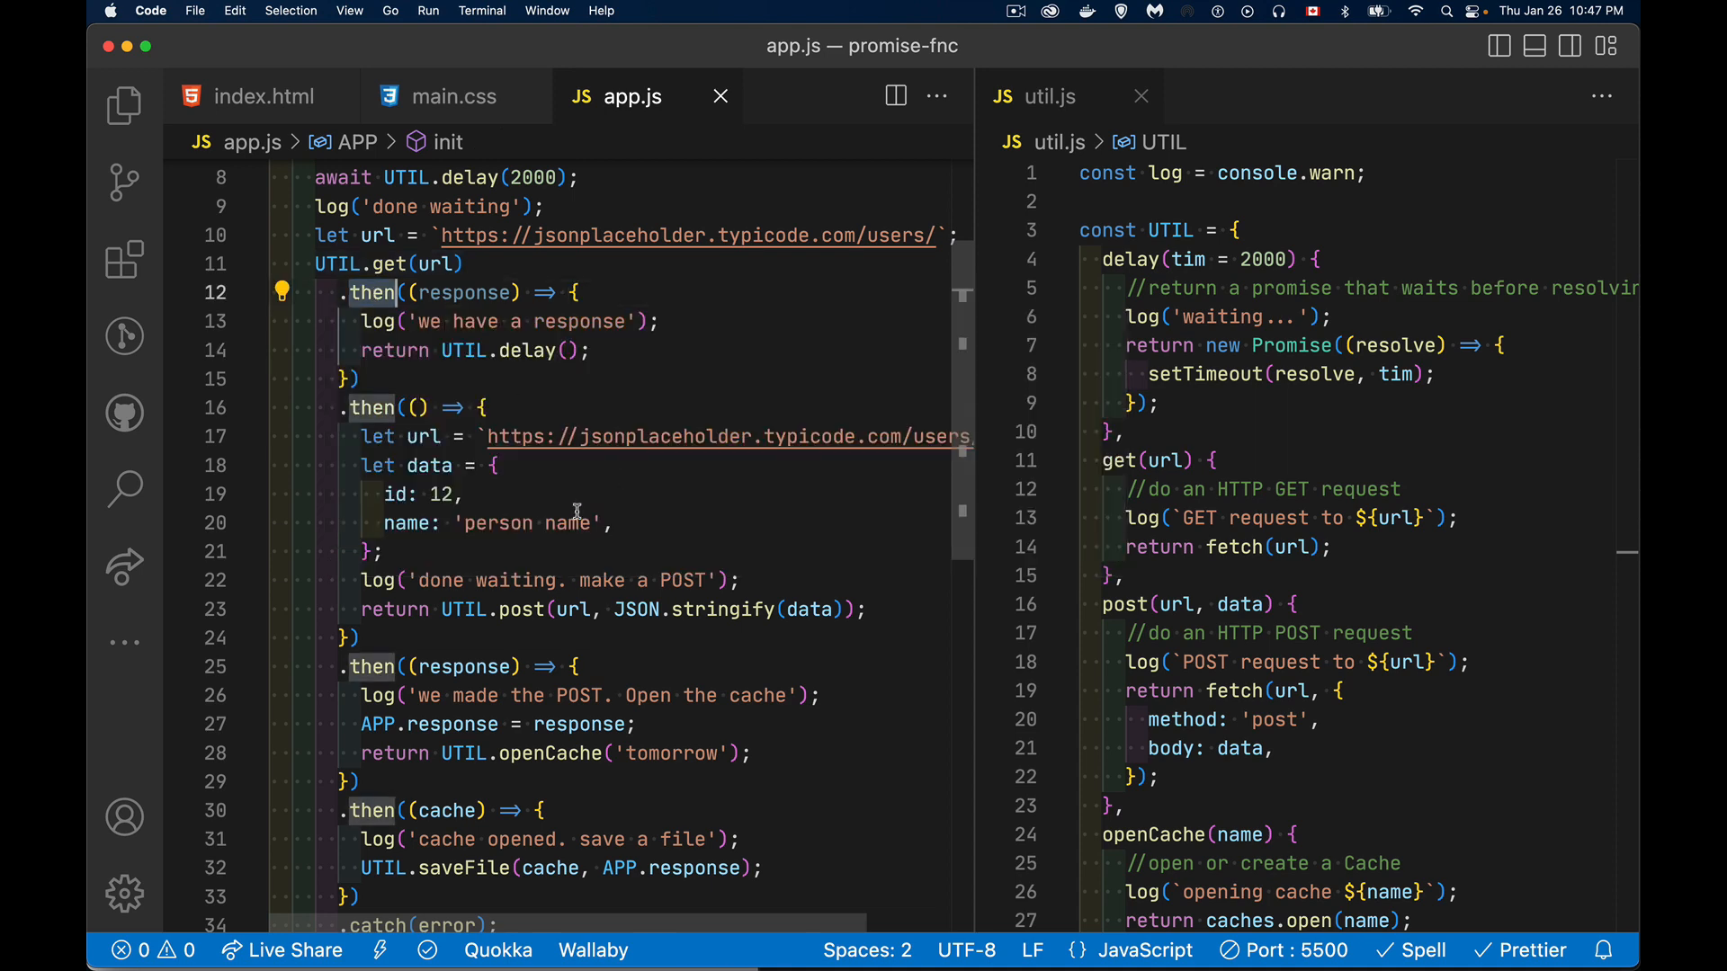
mouse_move(386, 688)
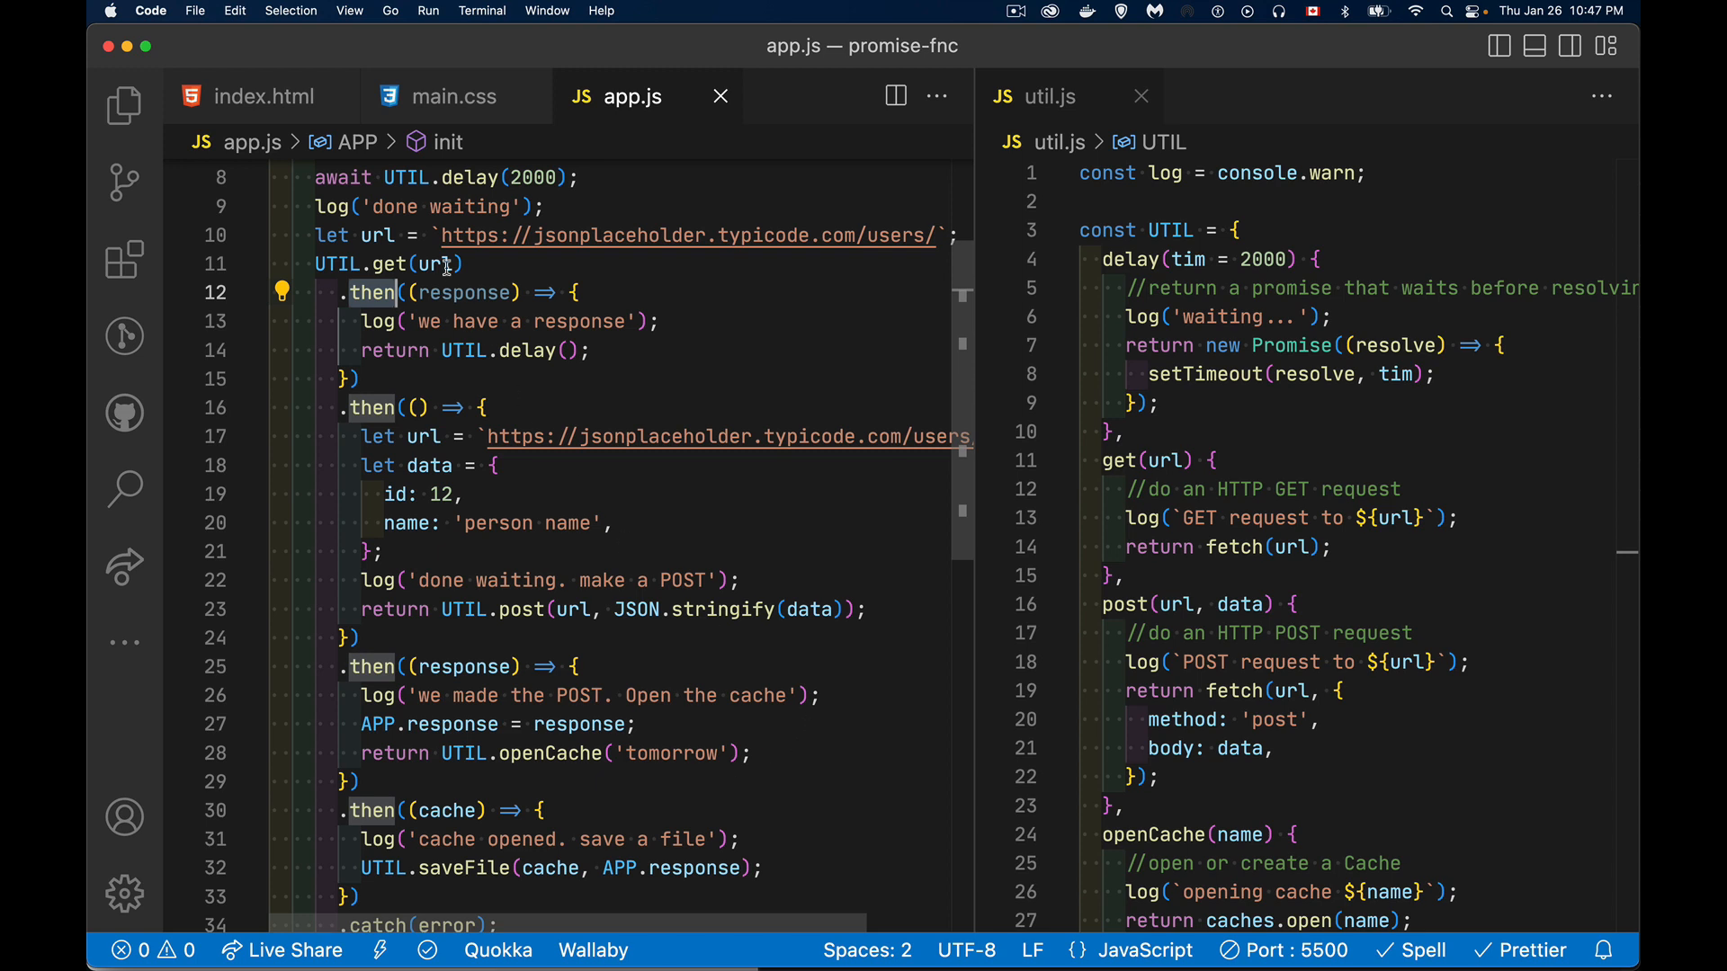
mouse_move(751, 349)
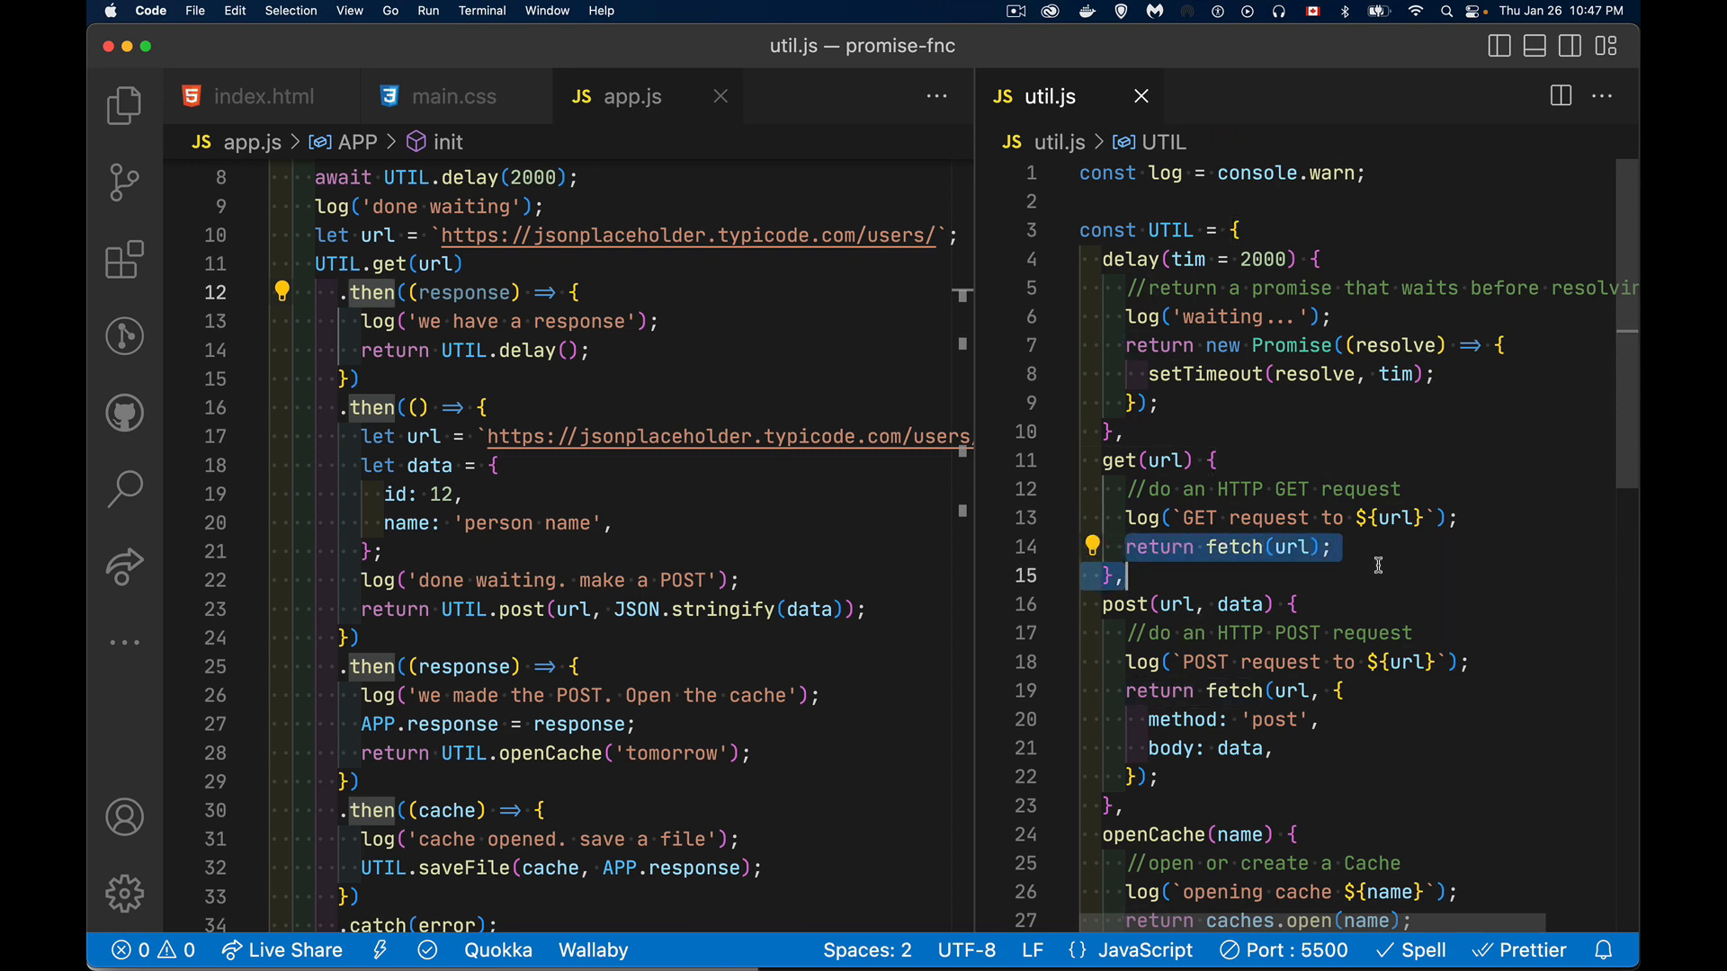
mouse_move(1233, 396)
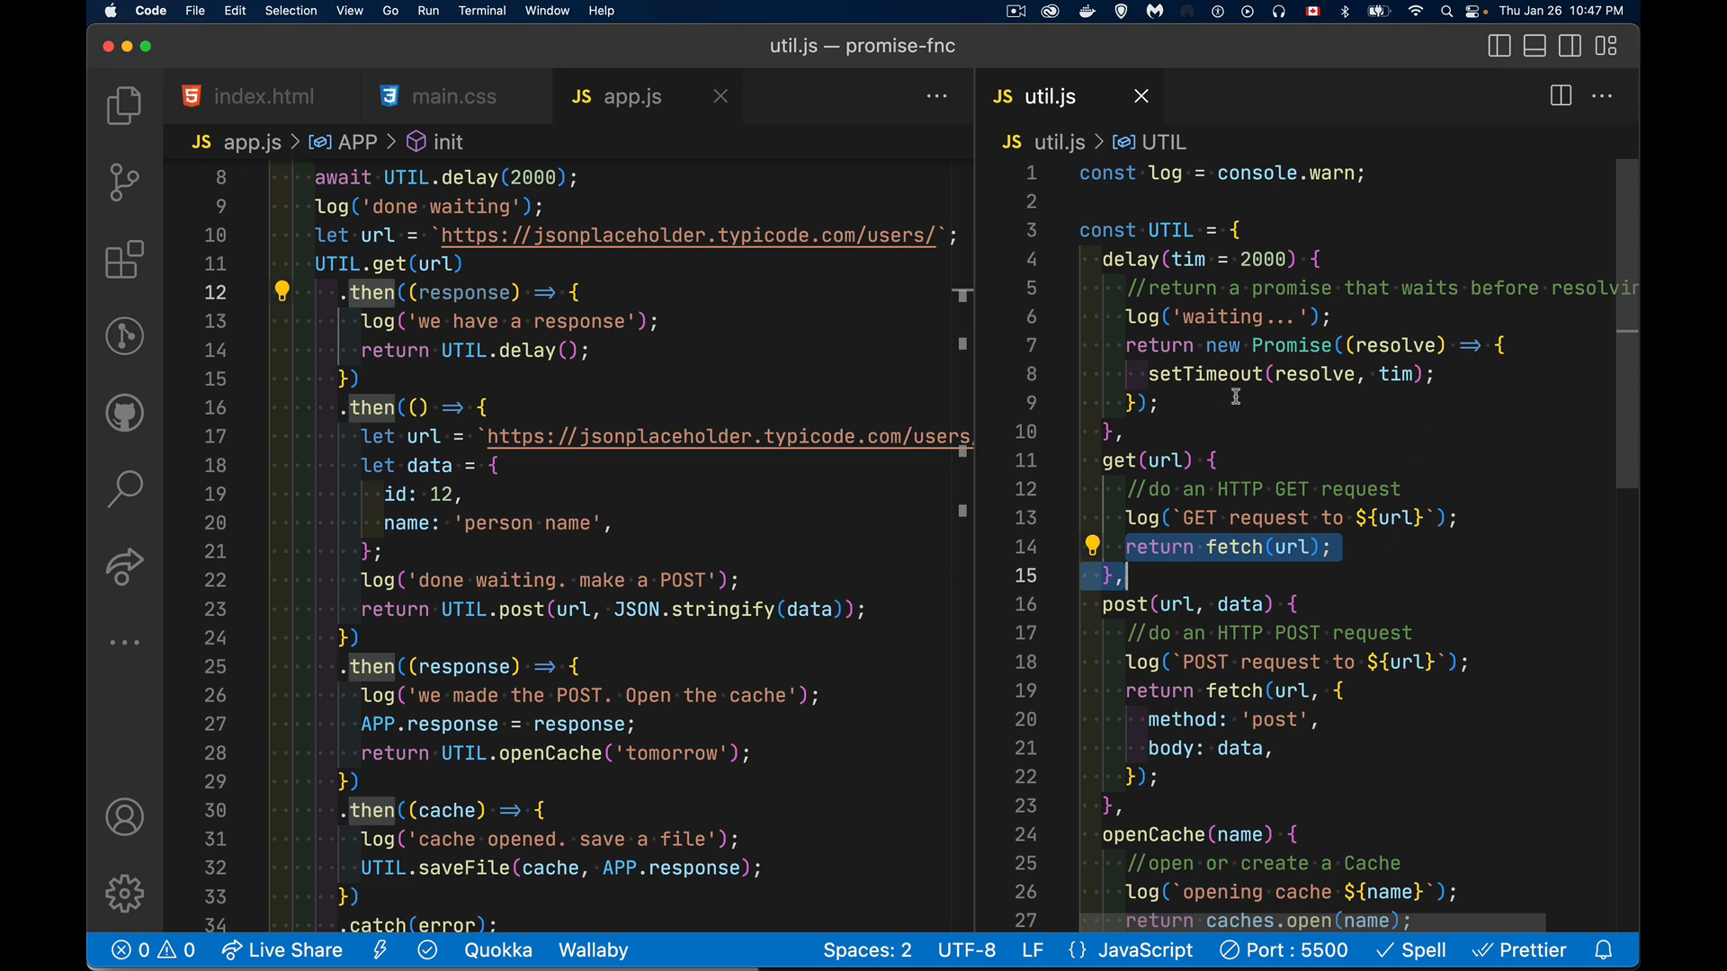
mouse_move(1289, 346)
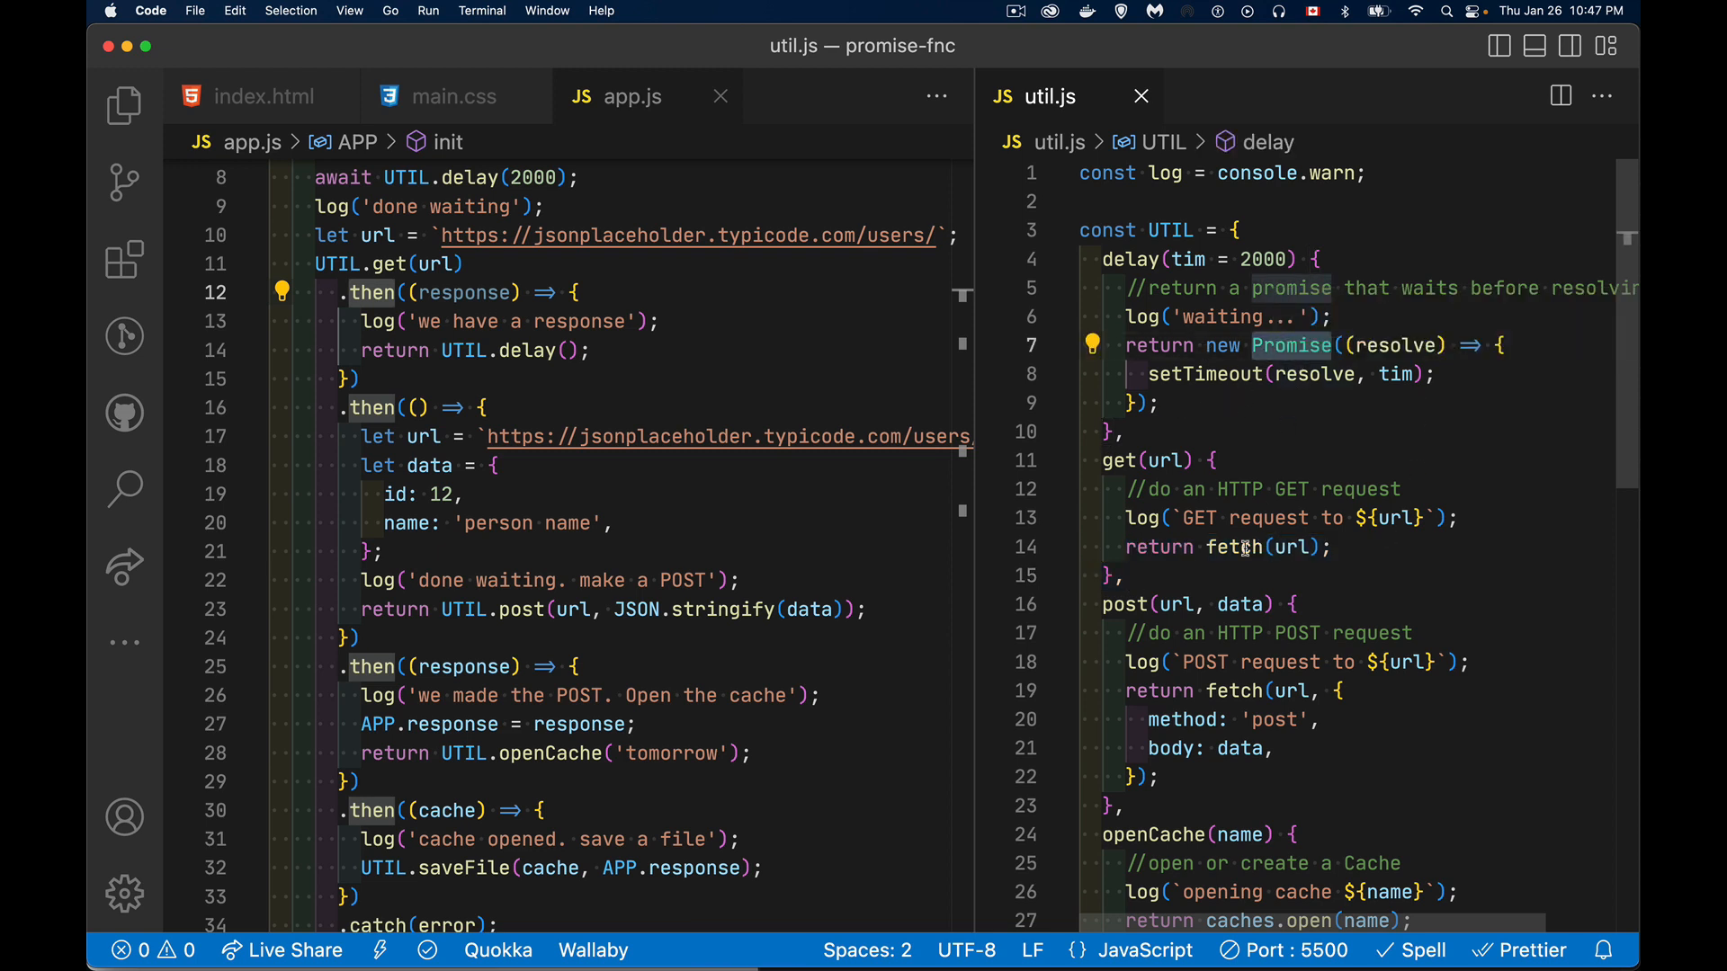
scroll("down", 3)
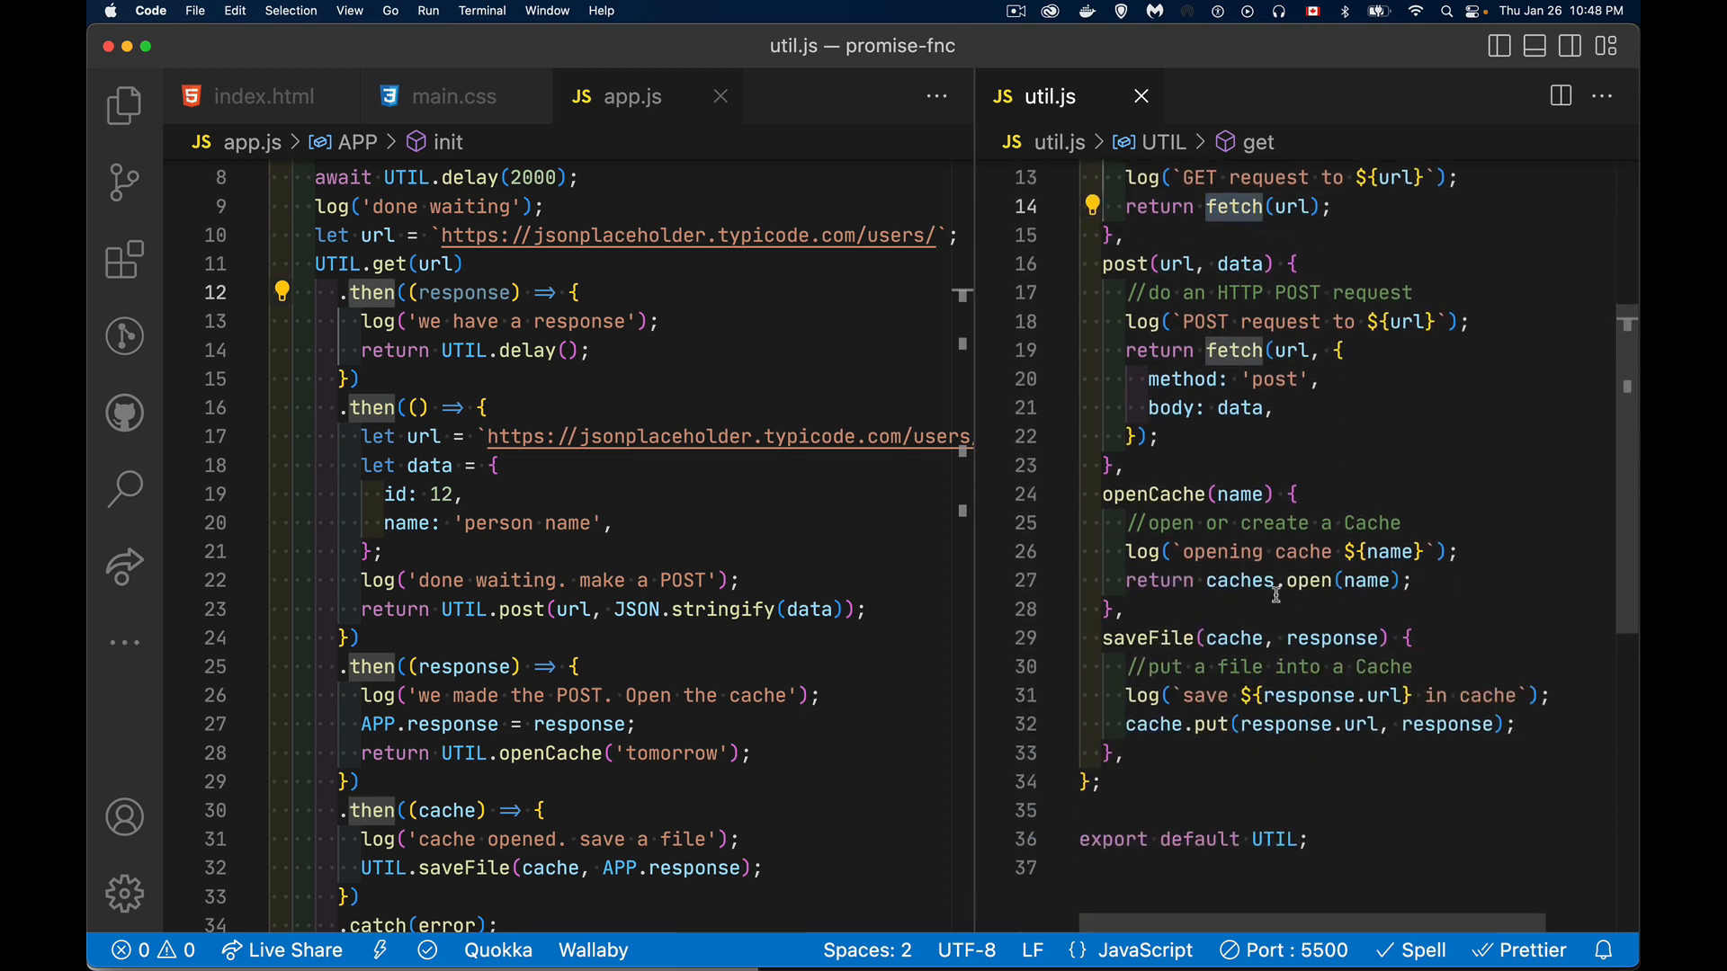
mouse_move(1220, 770)
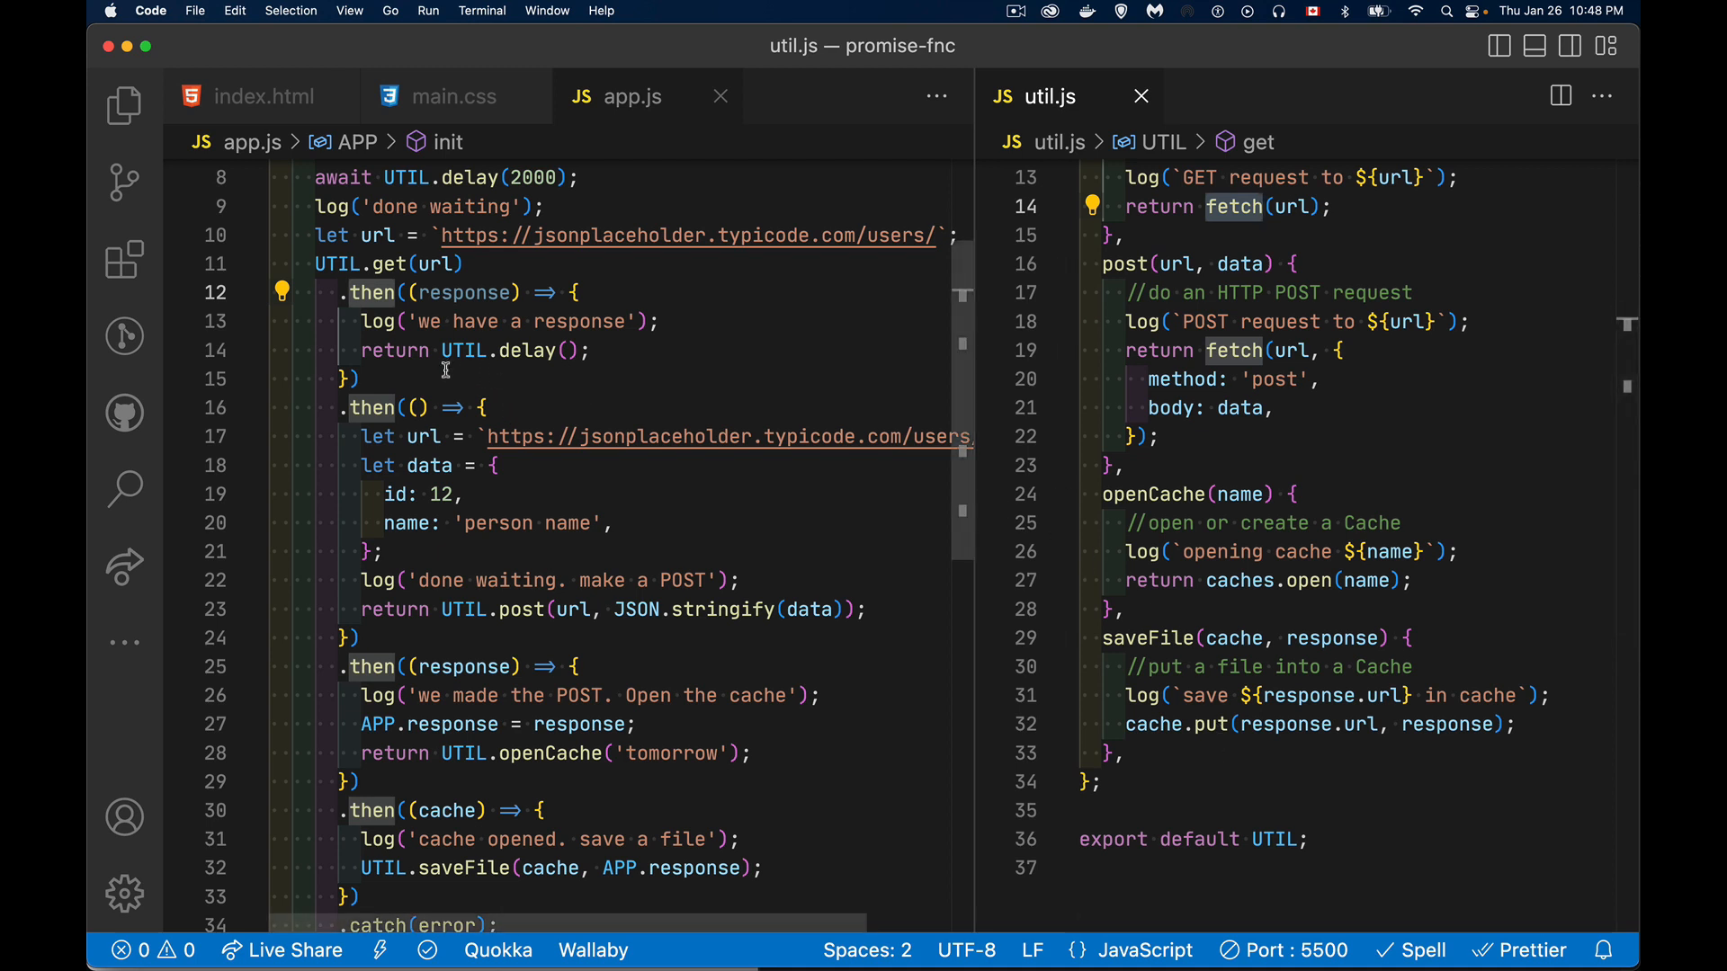
double_click(384, 265)
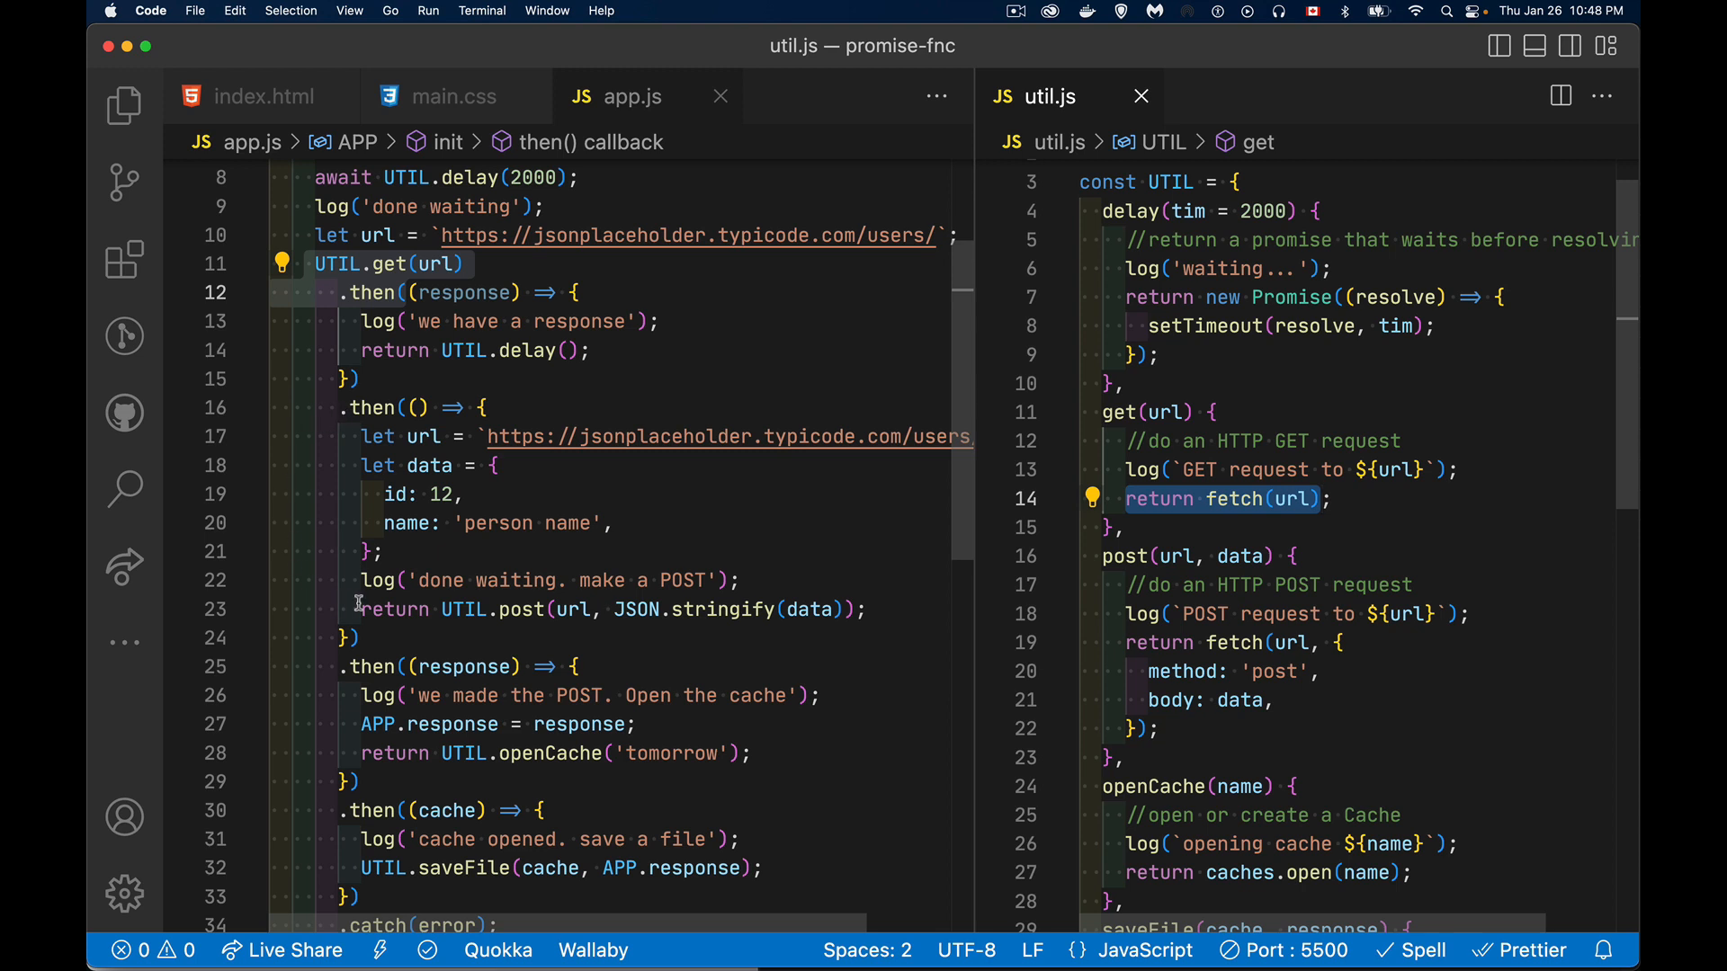
mouse_move(309, 739)
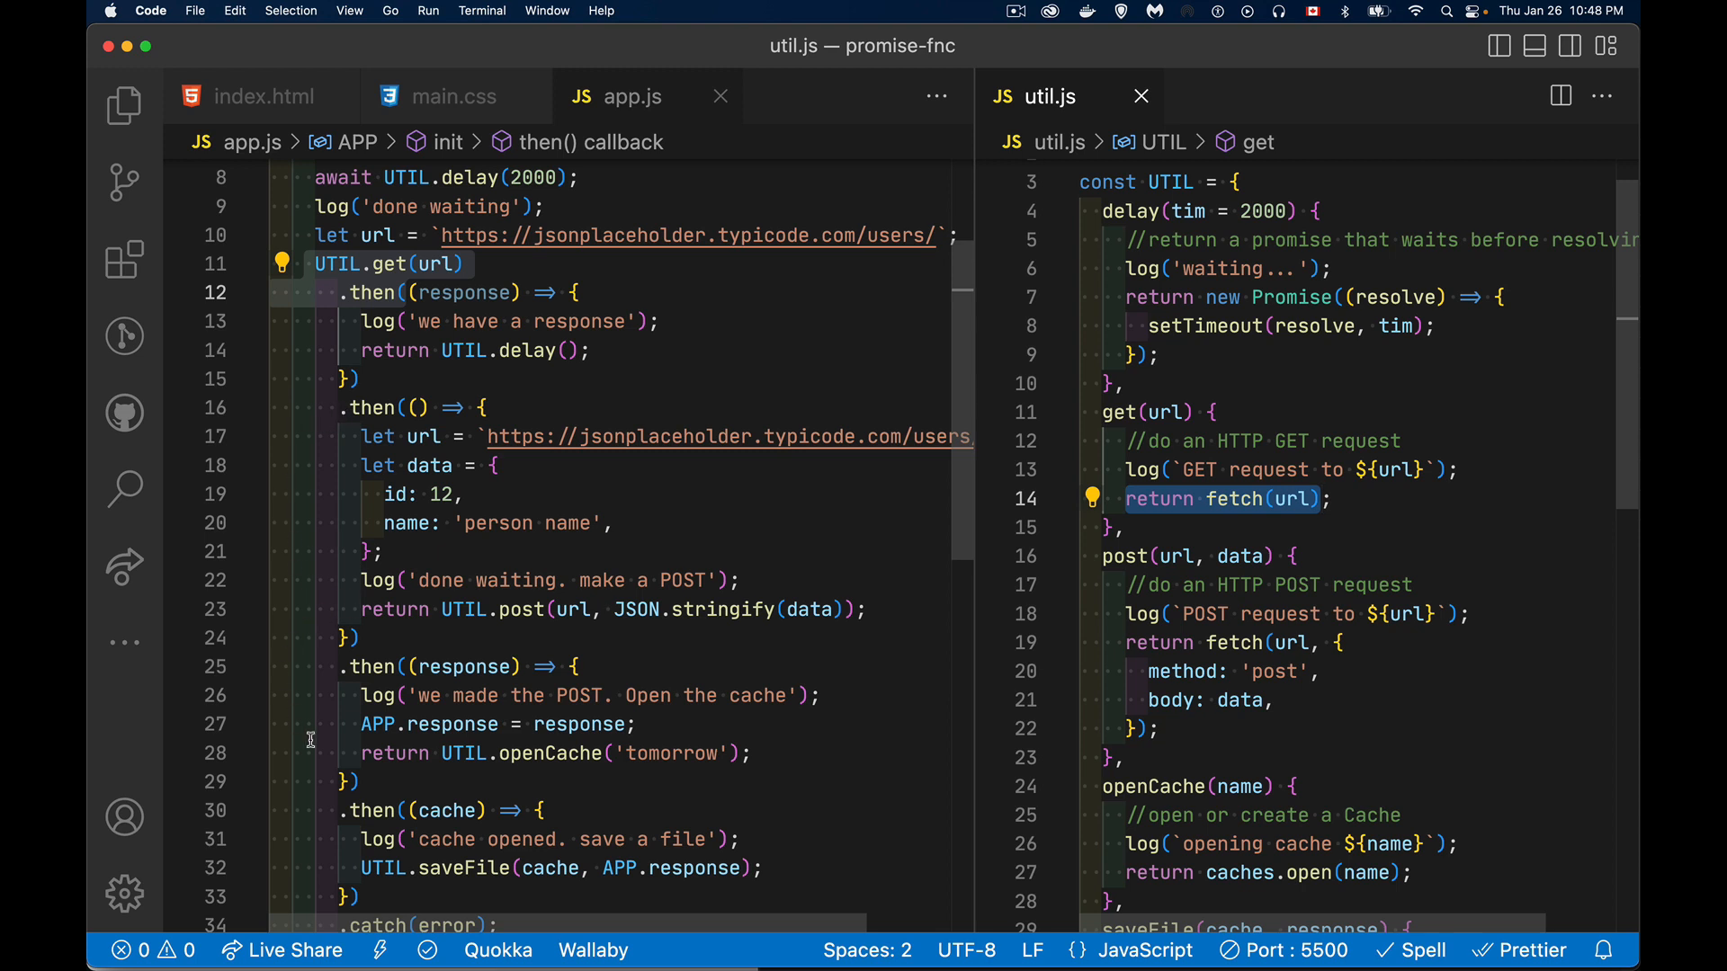